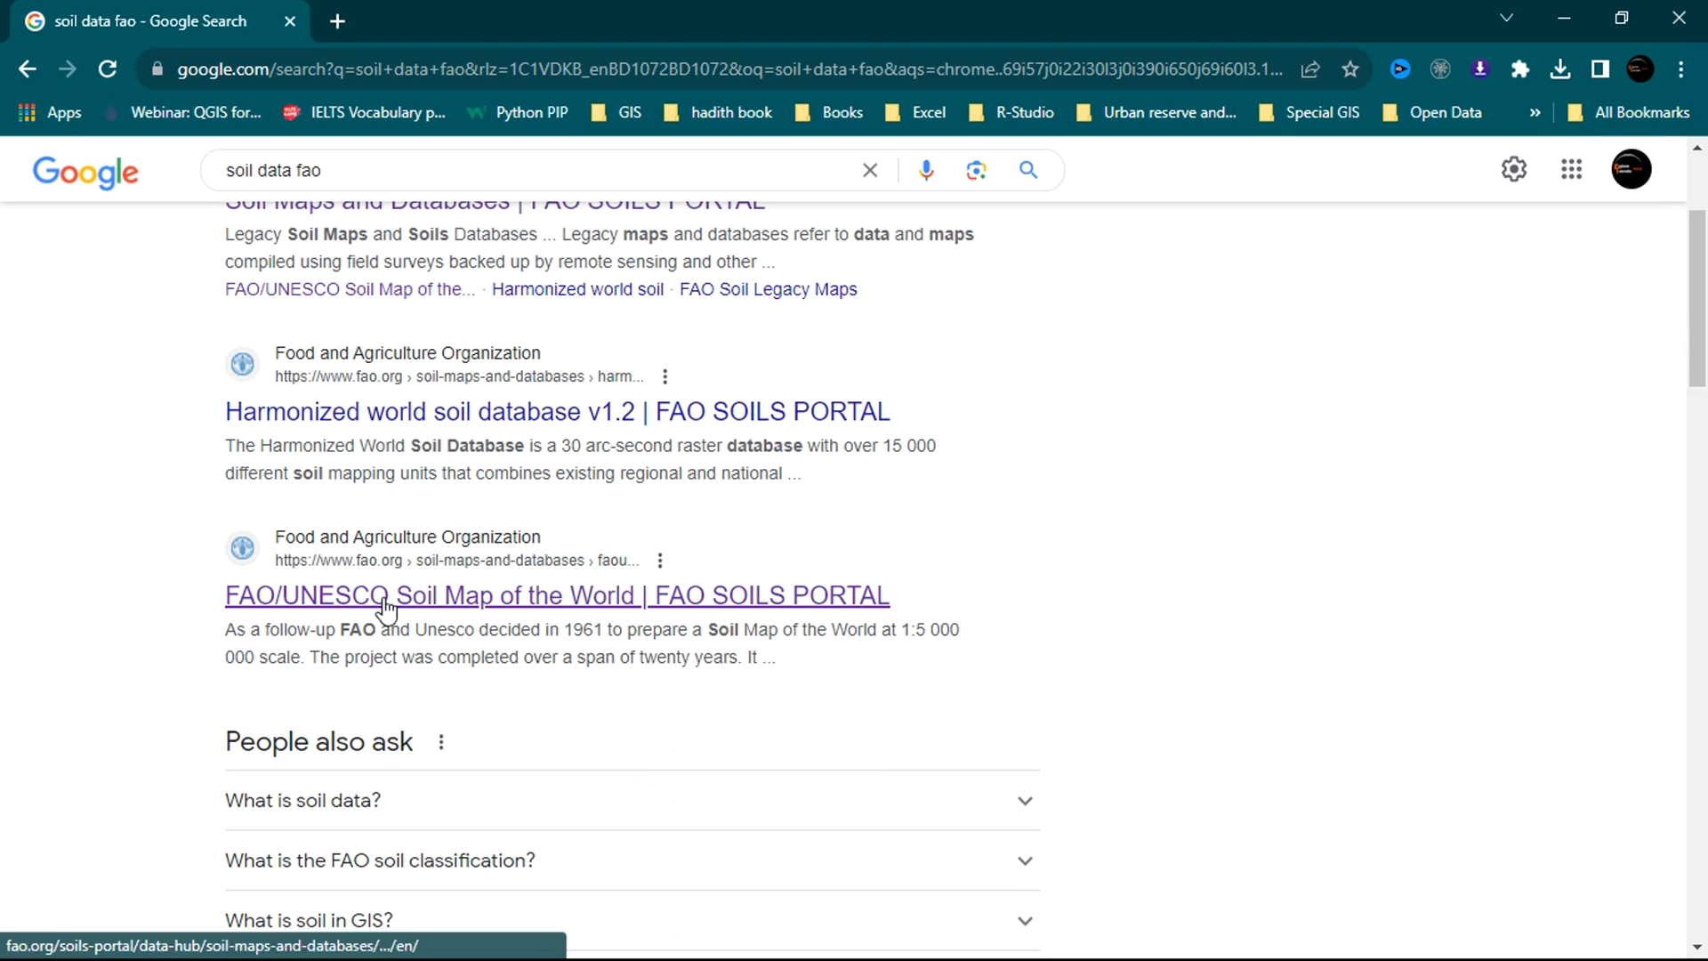
# From the FAO soils portal, reach the Map Catalog record for the Digital Soil Map of the World.
pyautogui.click(555, 595)
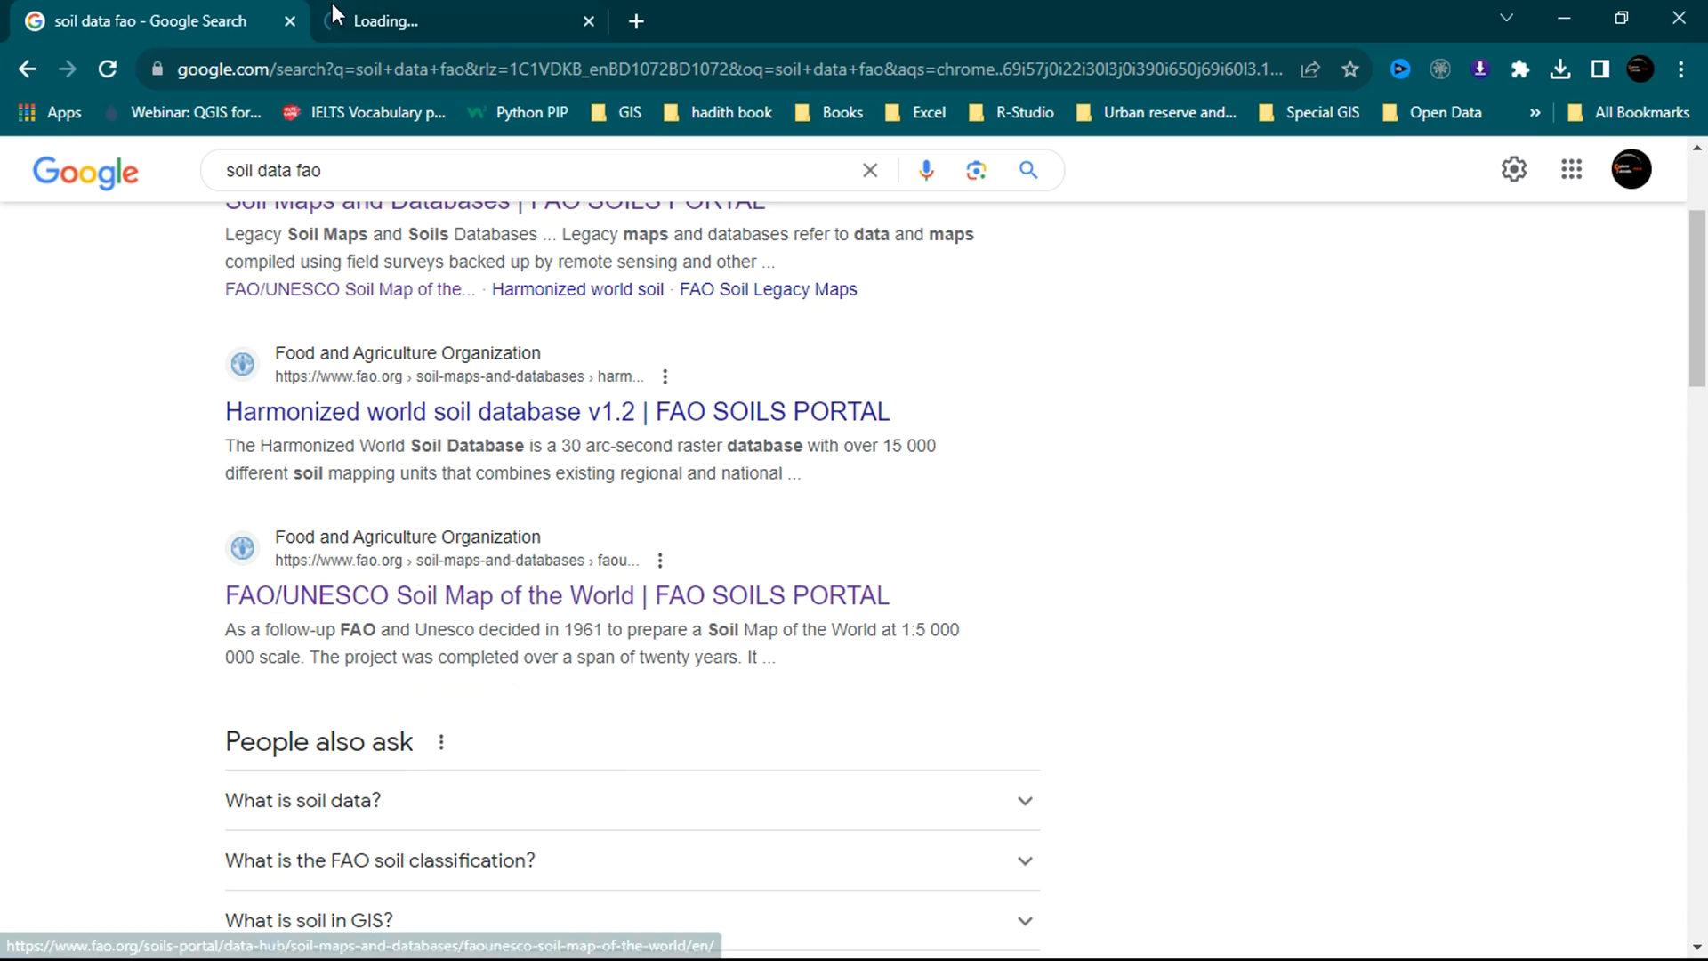
pyautogui.click(555, 595)
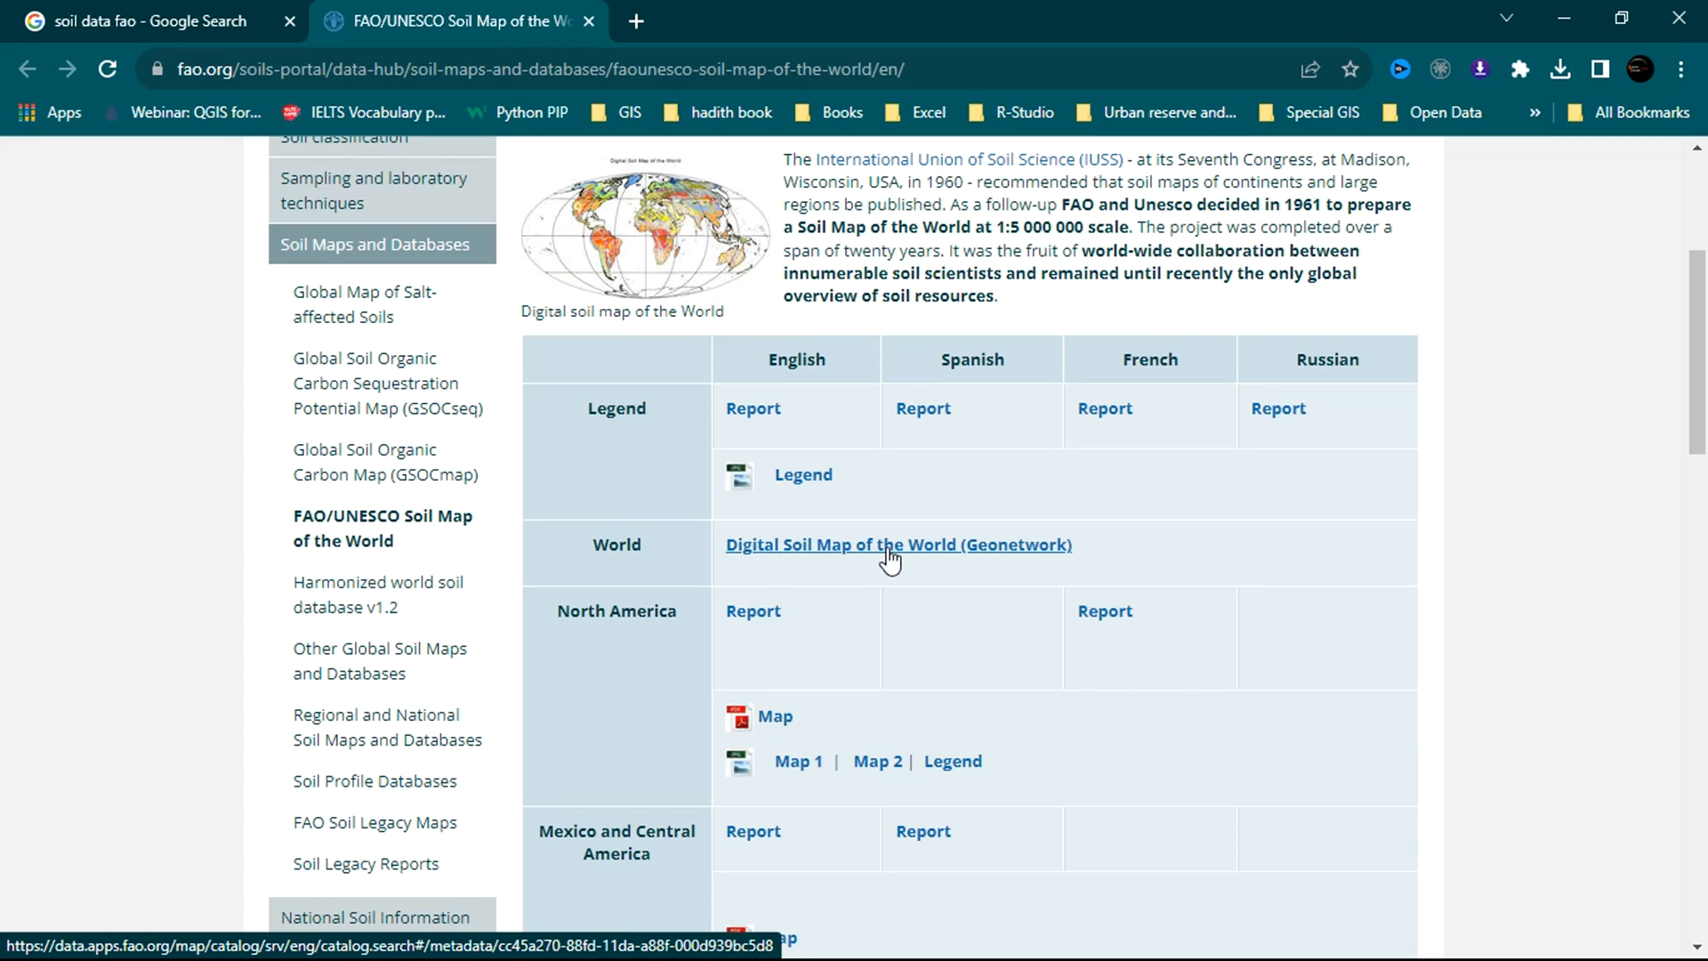
pyautogui.click(898, 544)
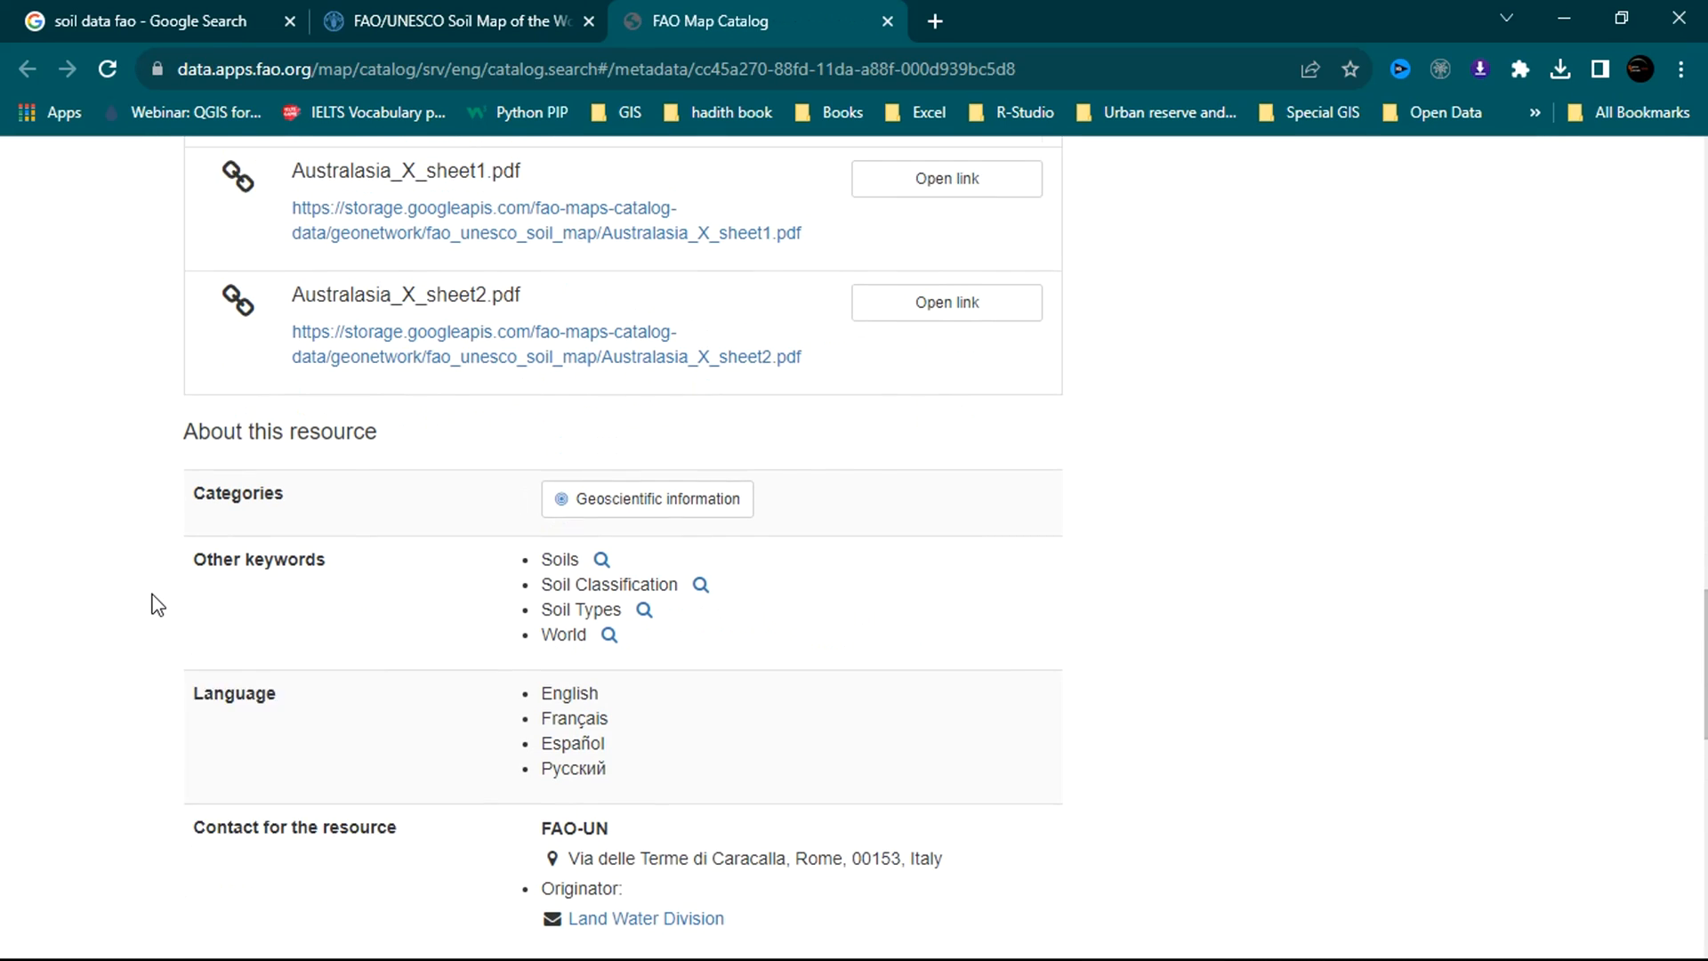
pyautogui.scroll(-3)
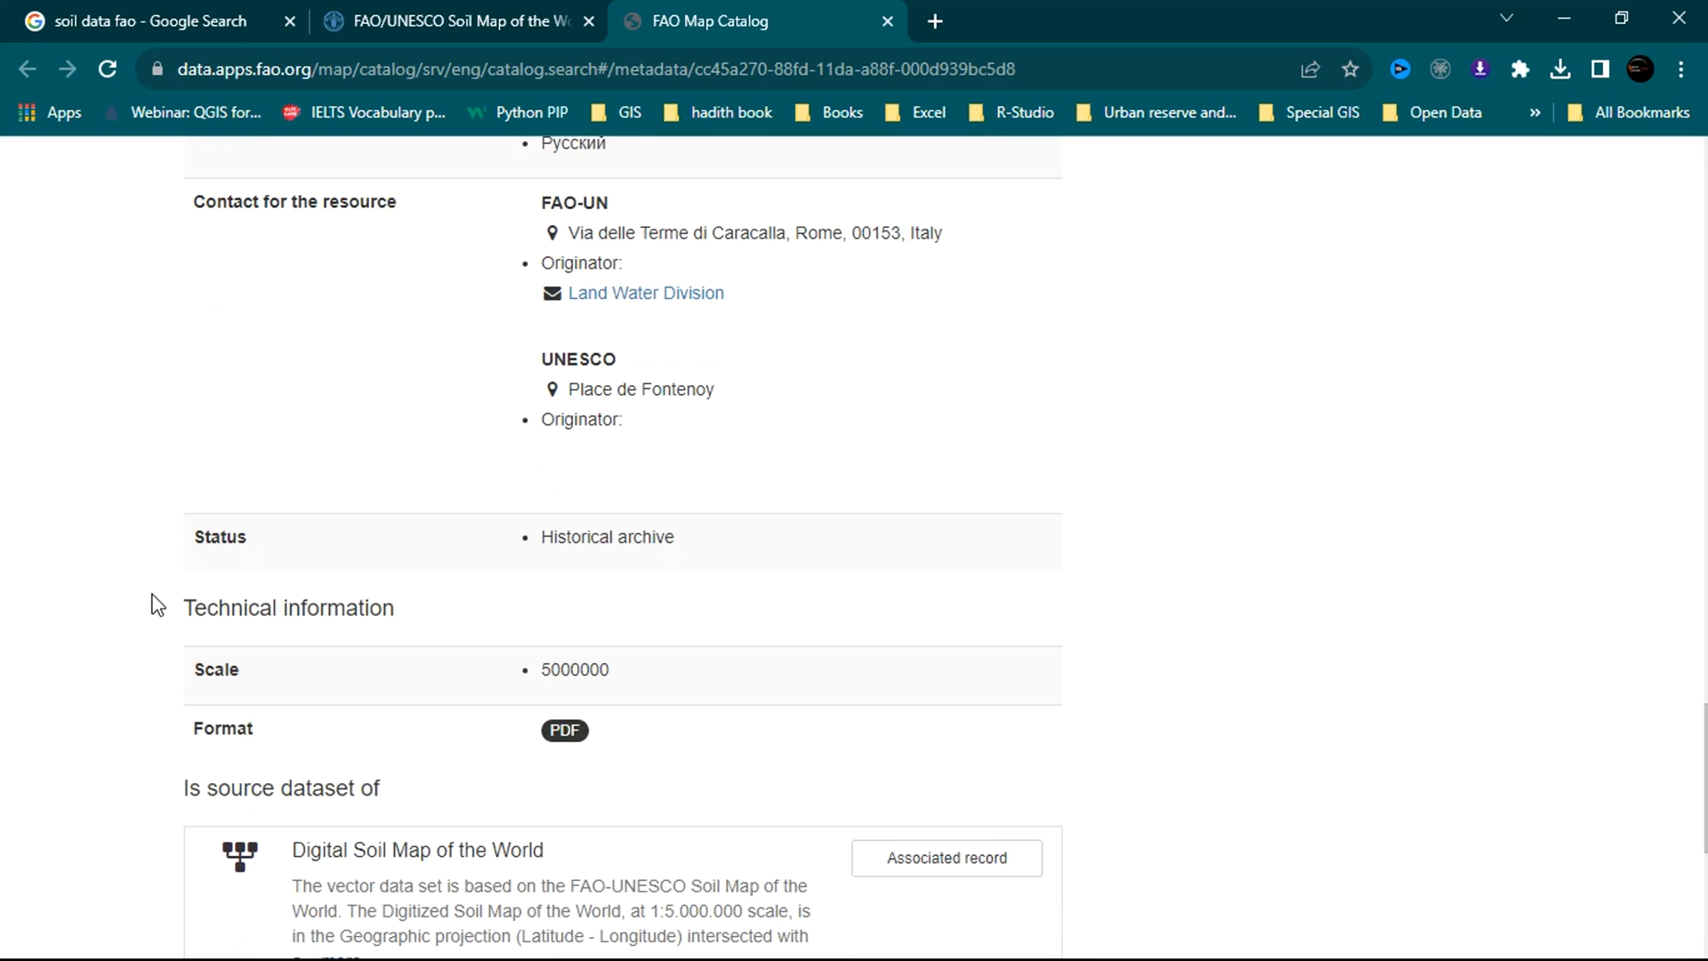
pyautogui.scroll(-3)
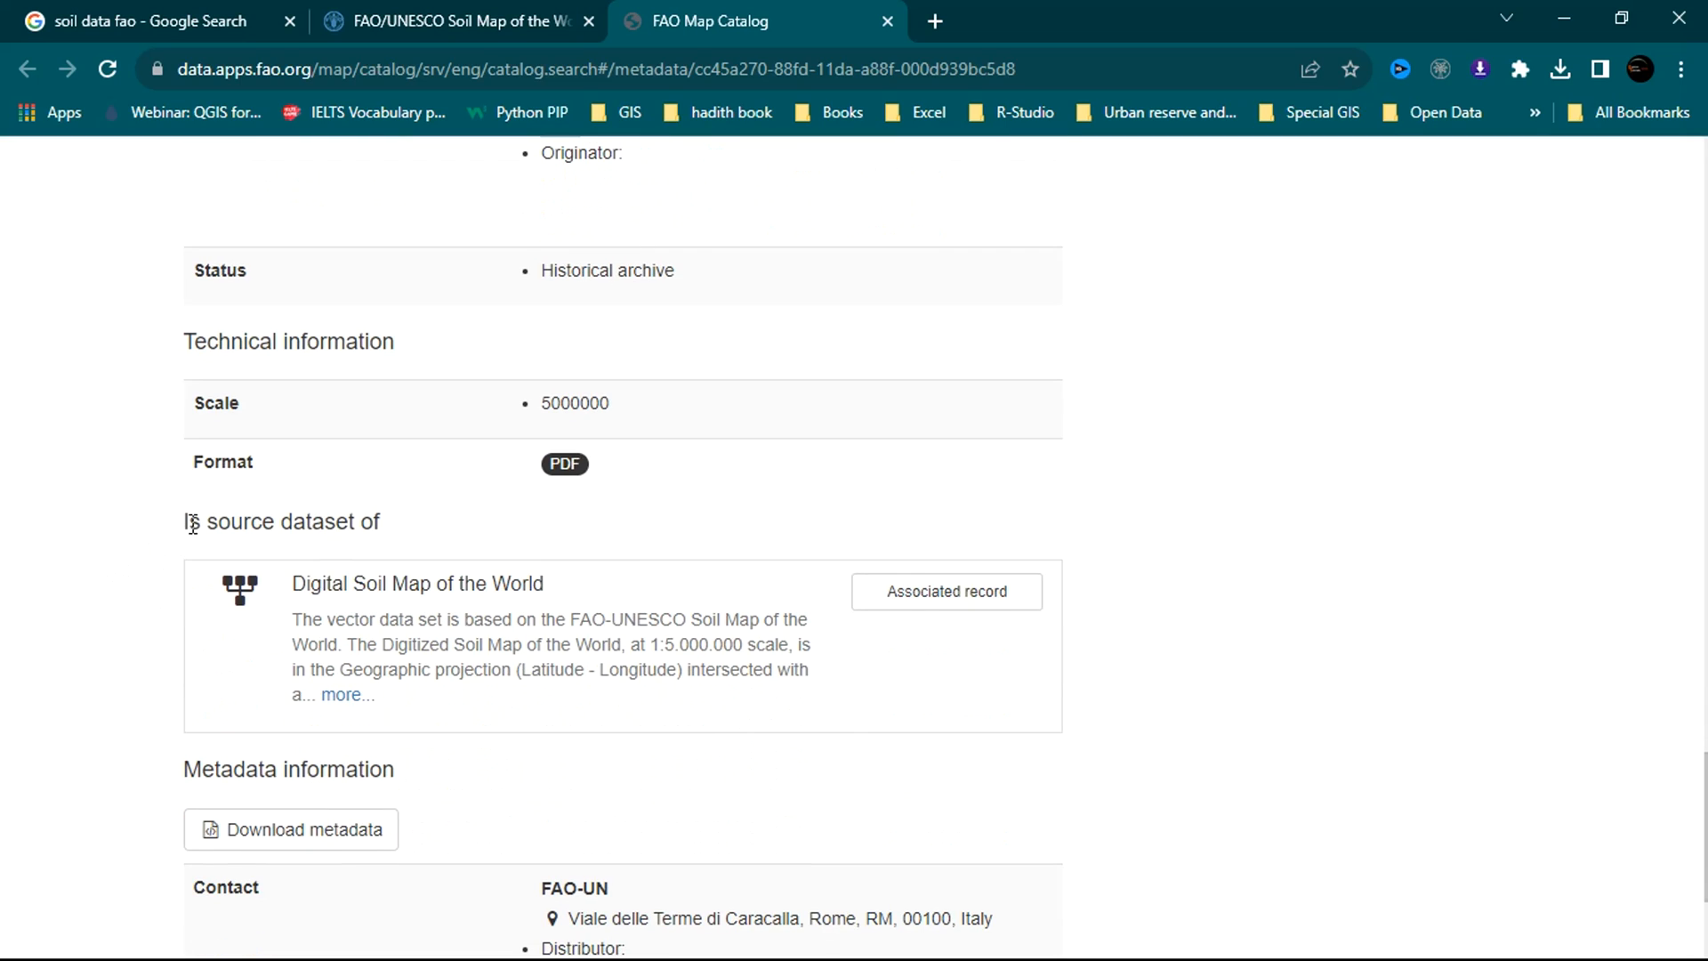
pyautogui.moveTo(365, 717)
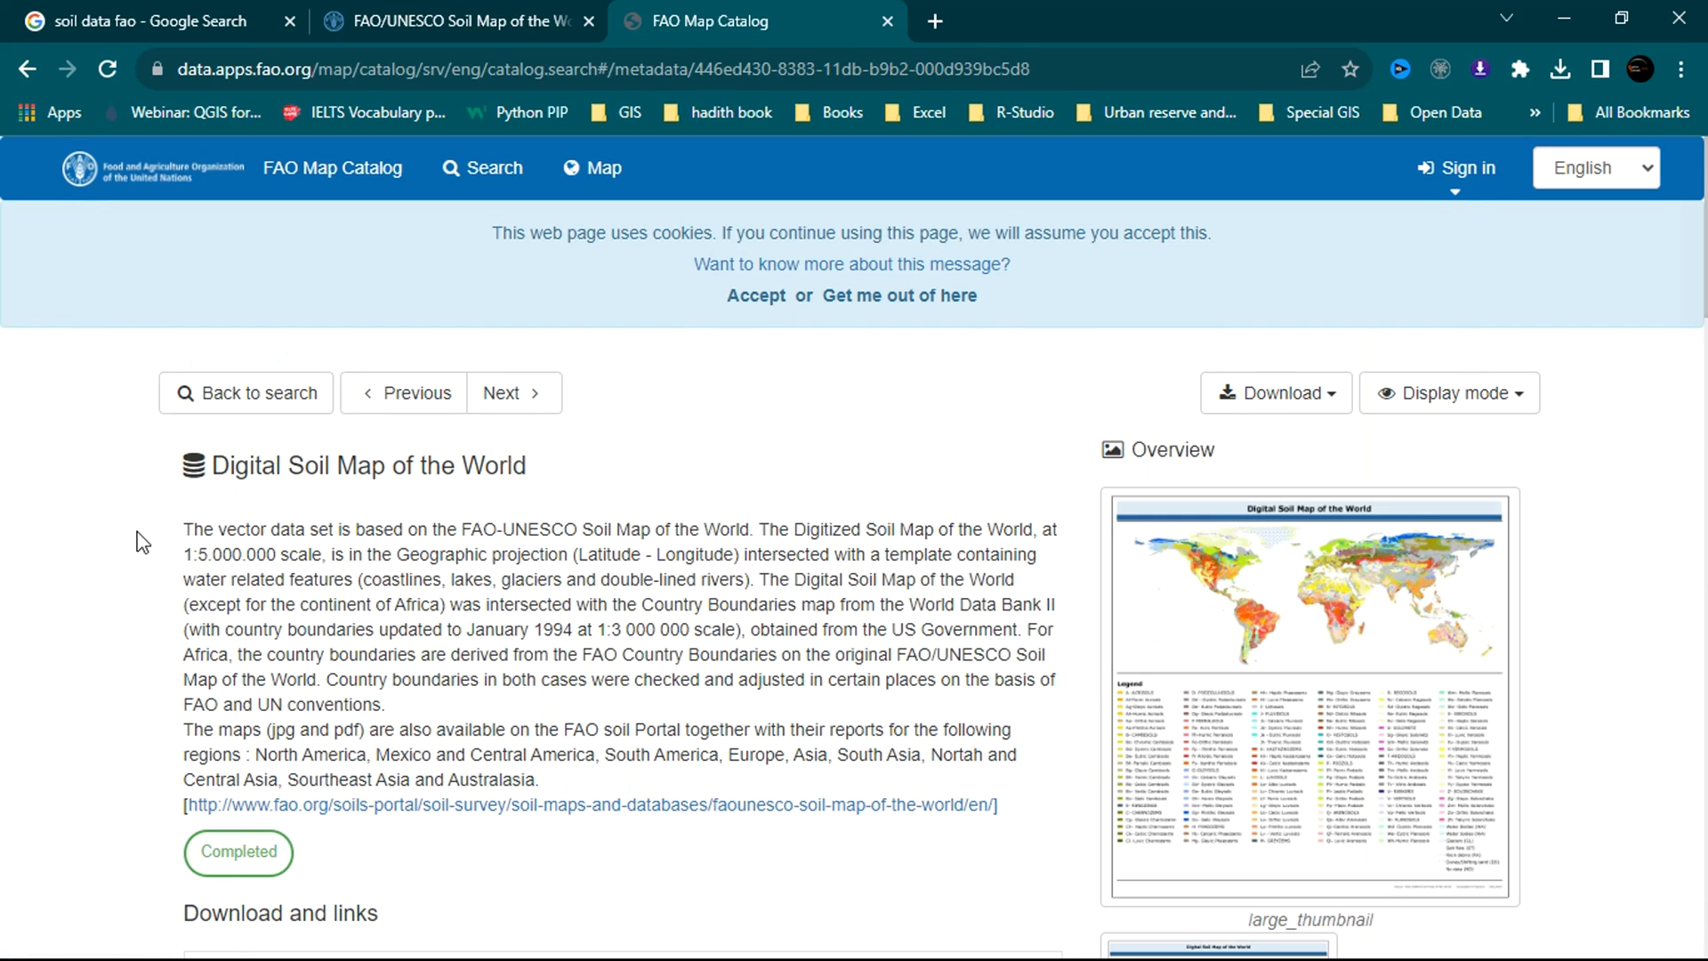
# Scroll the record to its Download and links section with the ESRI shapefile download.
pyautogui.scroll(-3)
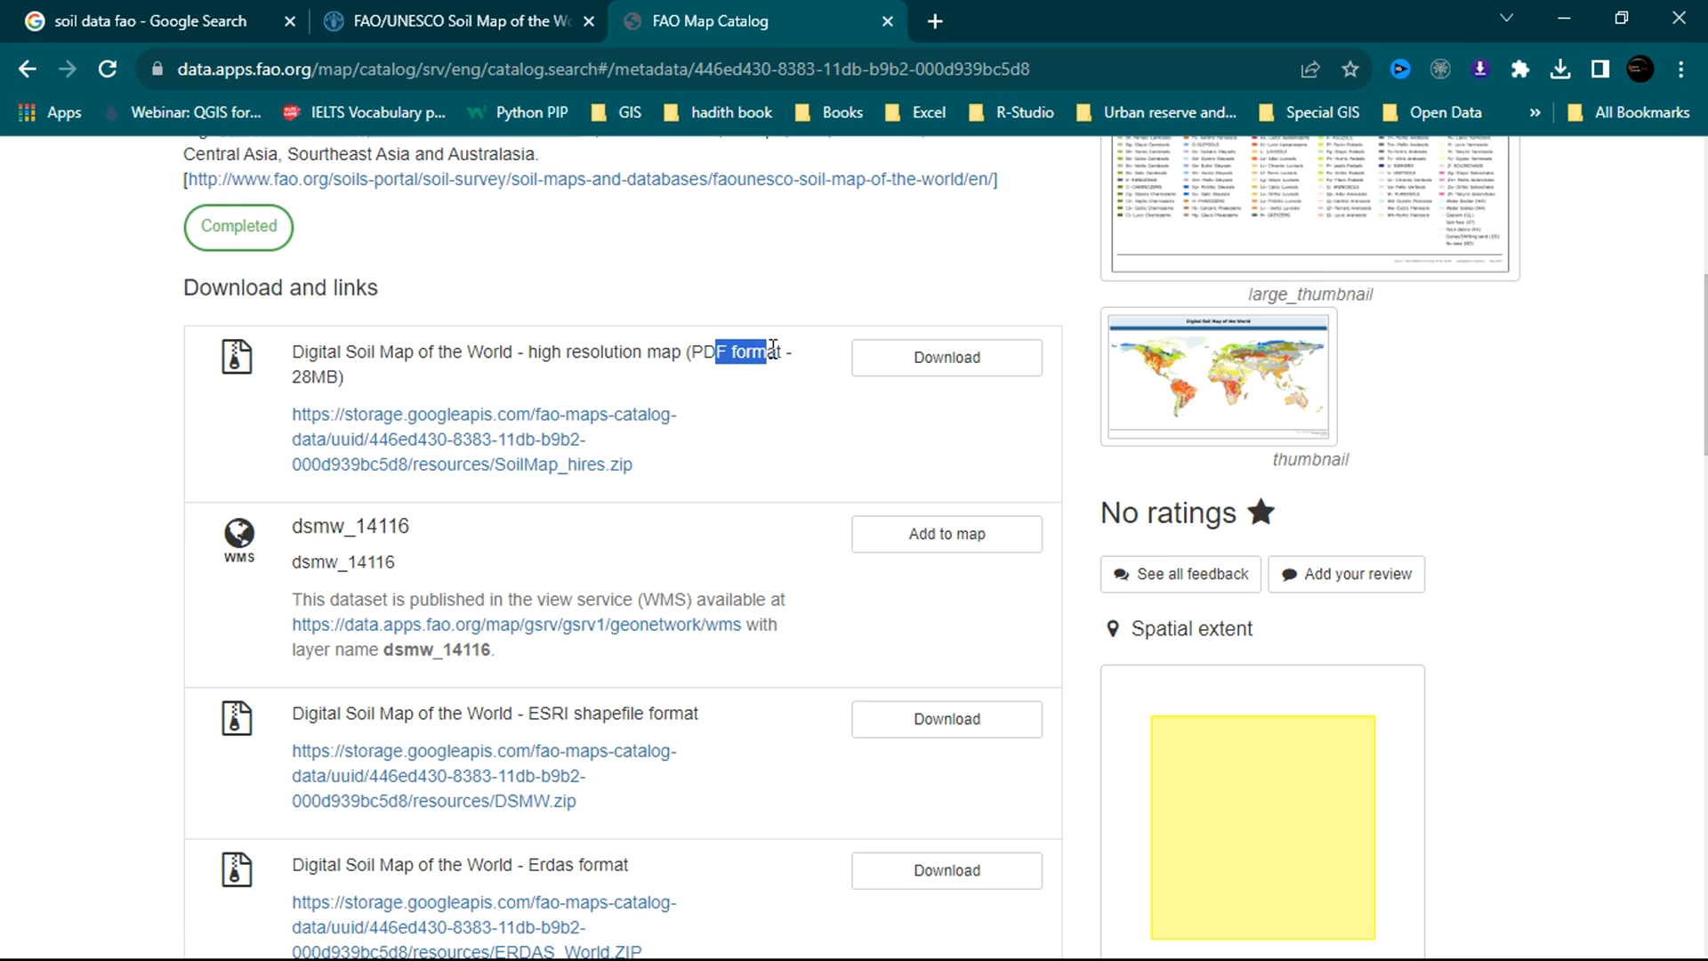
pyautogui.scroll(-3)
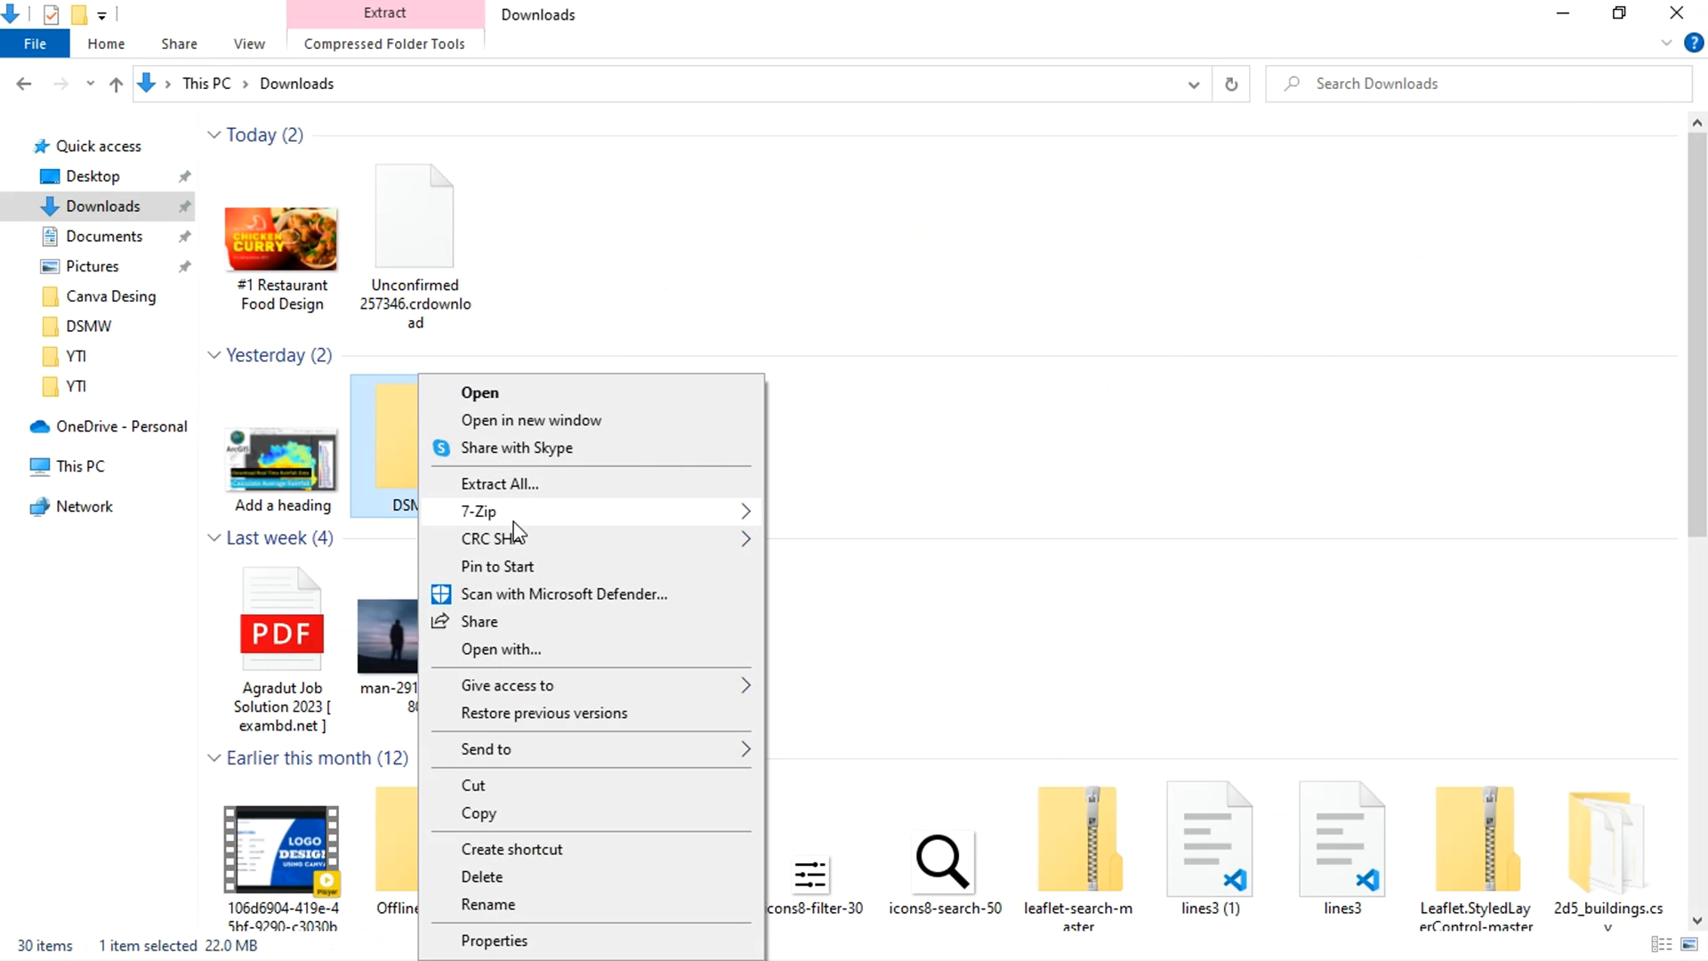
# Extract the DSMW zip with 7-Zip into a DSMW folder and enter that folder.
pyautogui.click(478, 510)
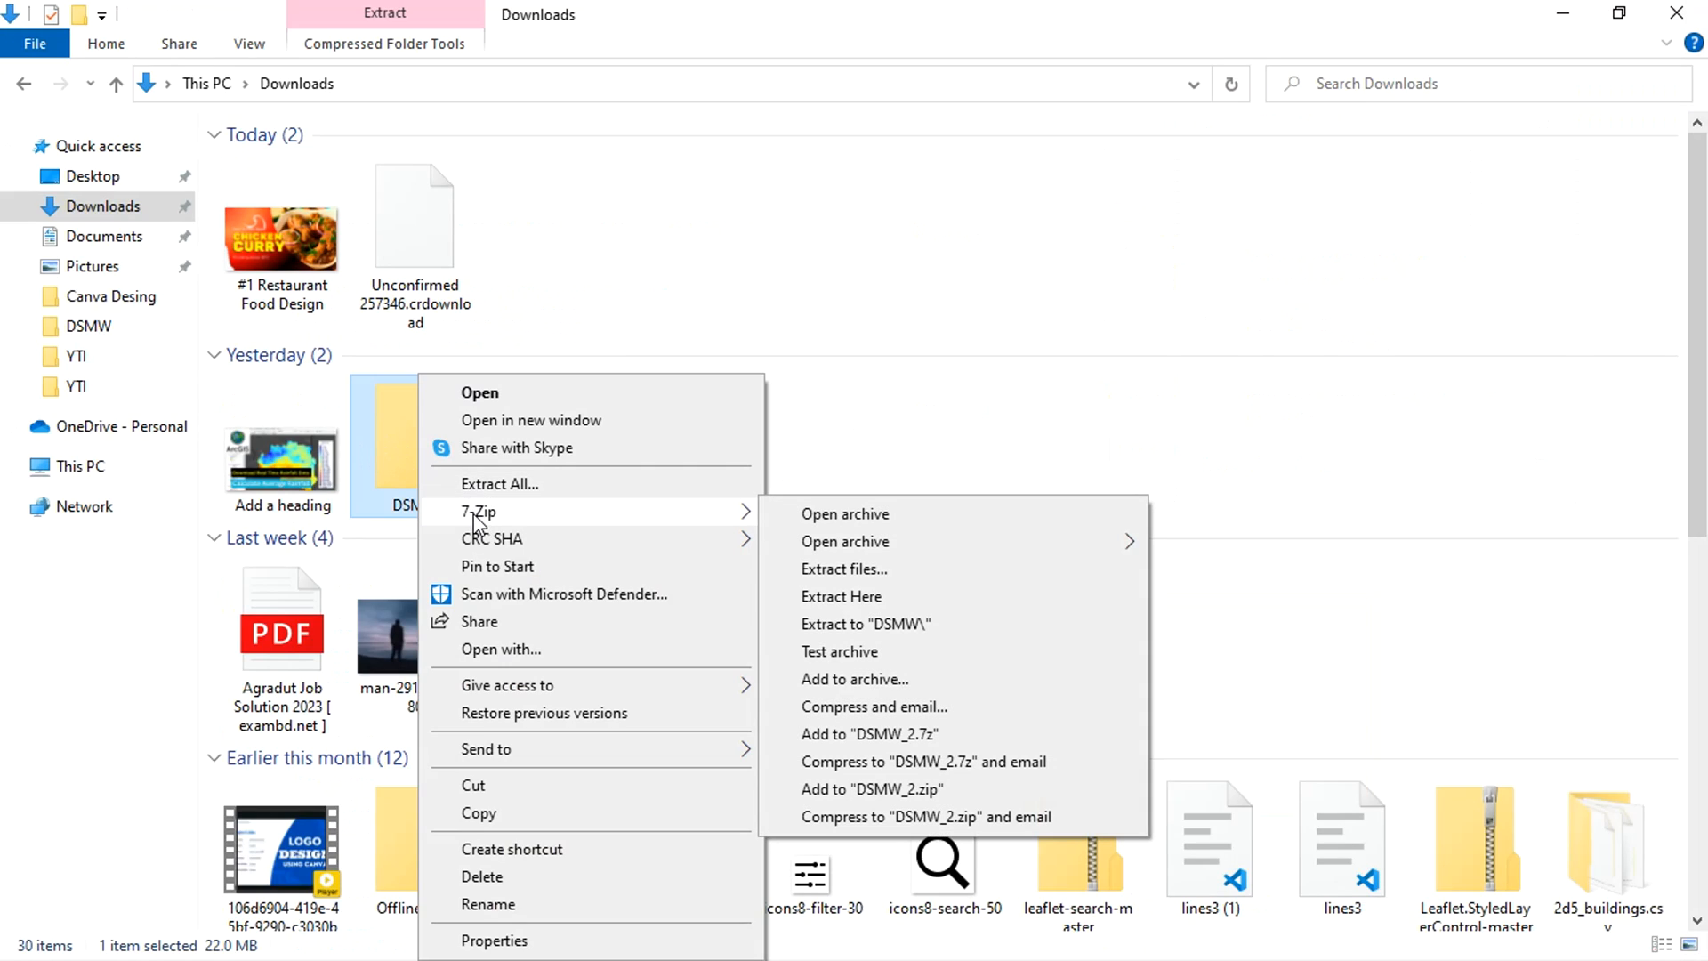
pyautogui.moveTo(849, 632)
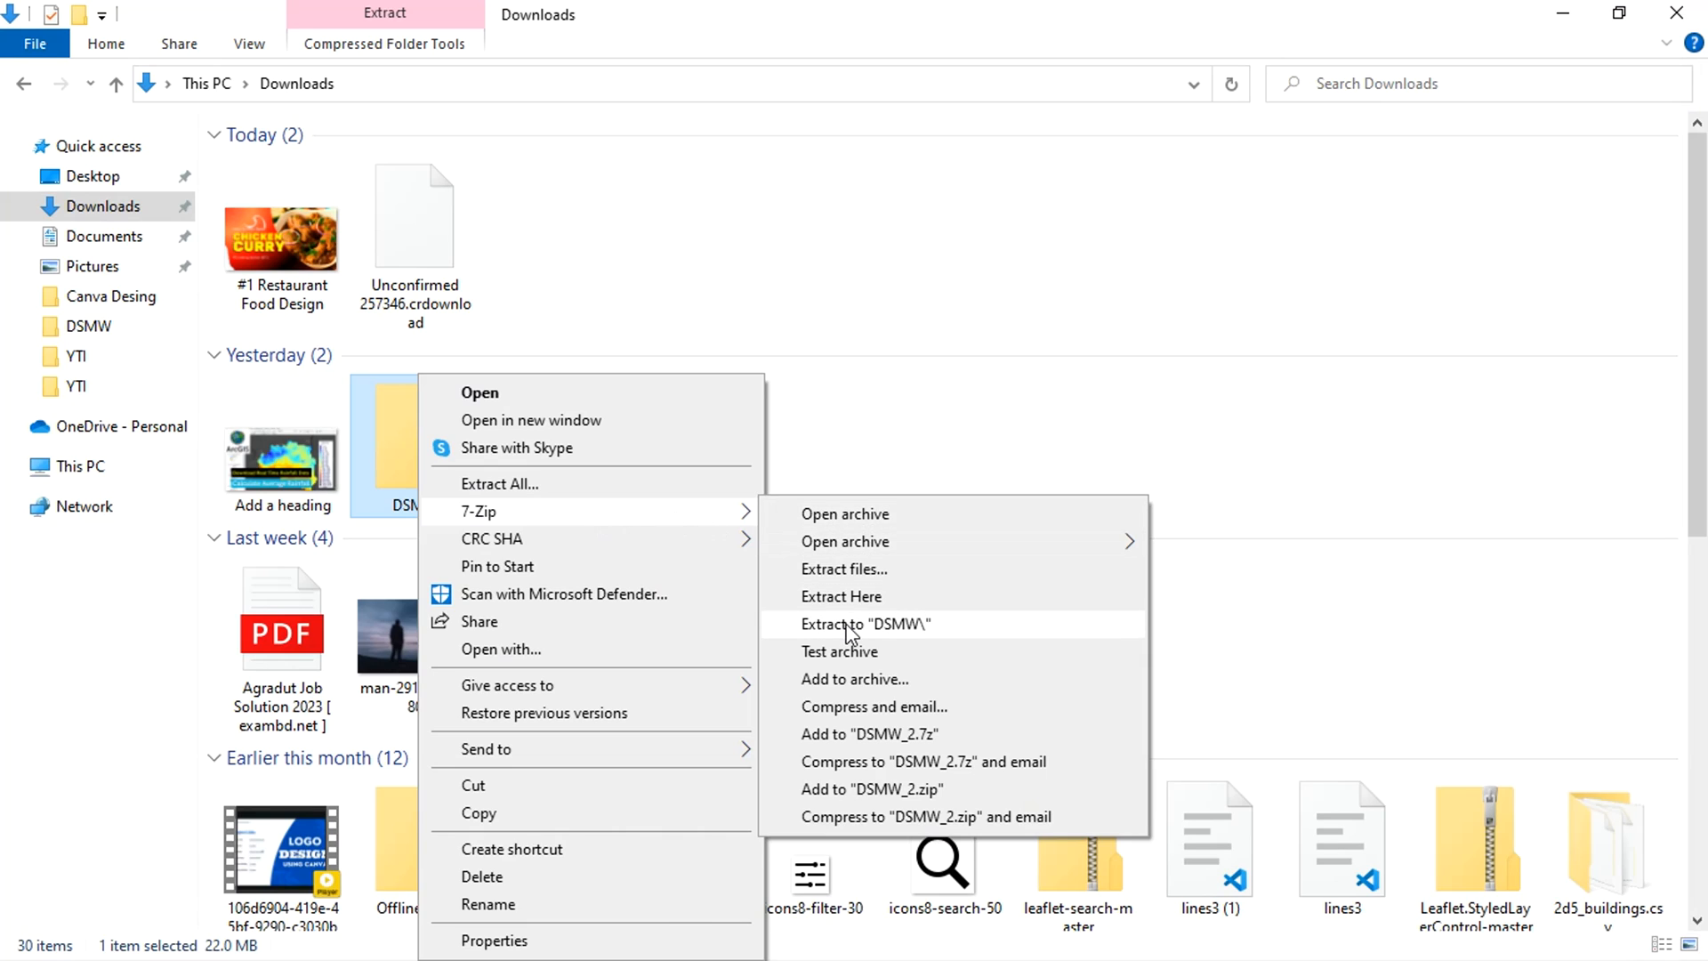
pyautogui.click(866, 623)
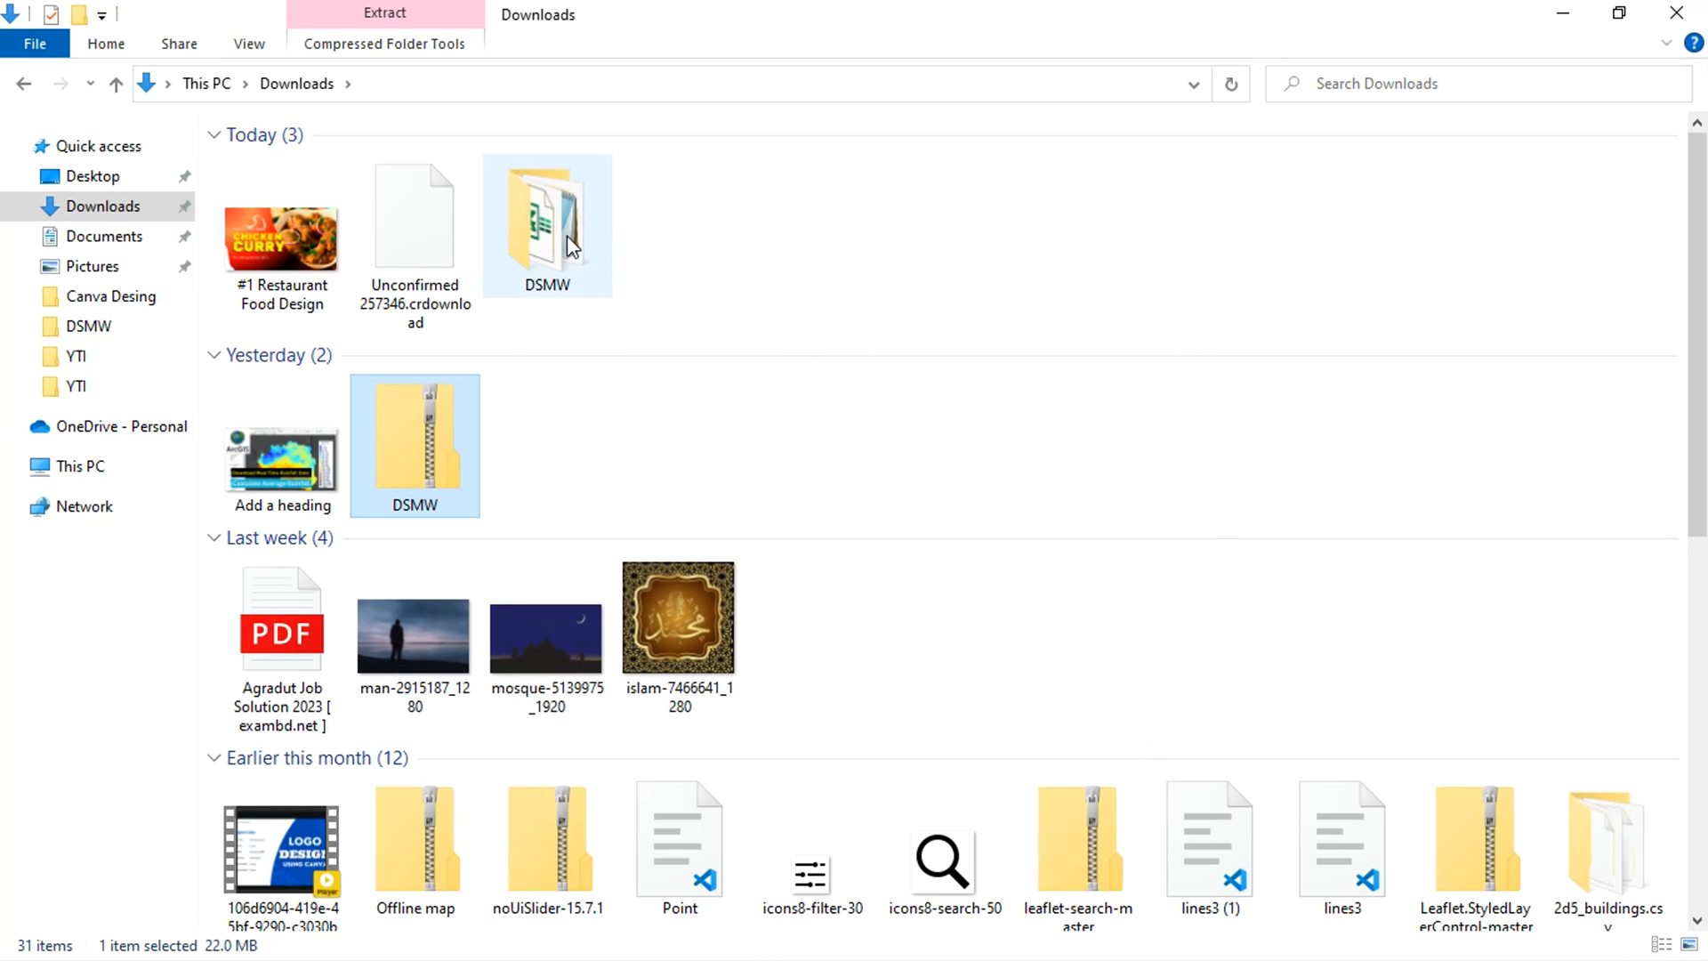
pyautogui.doubleClick(547, 207)
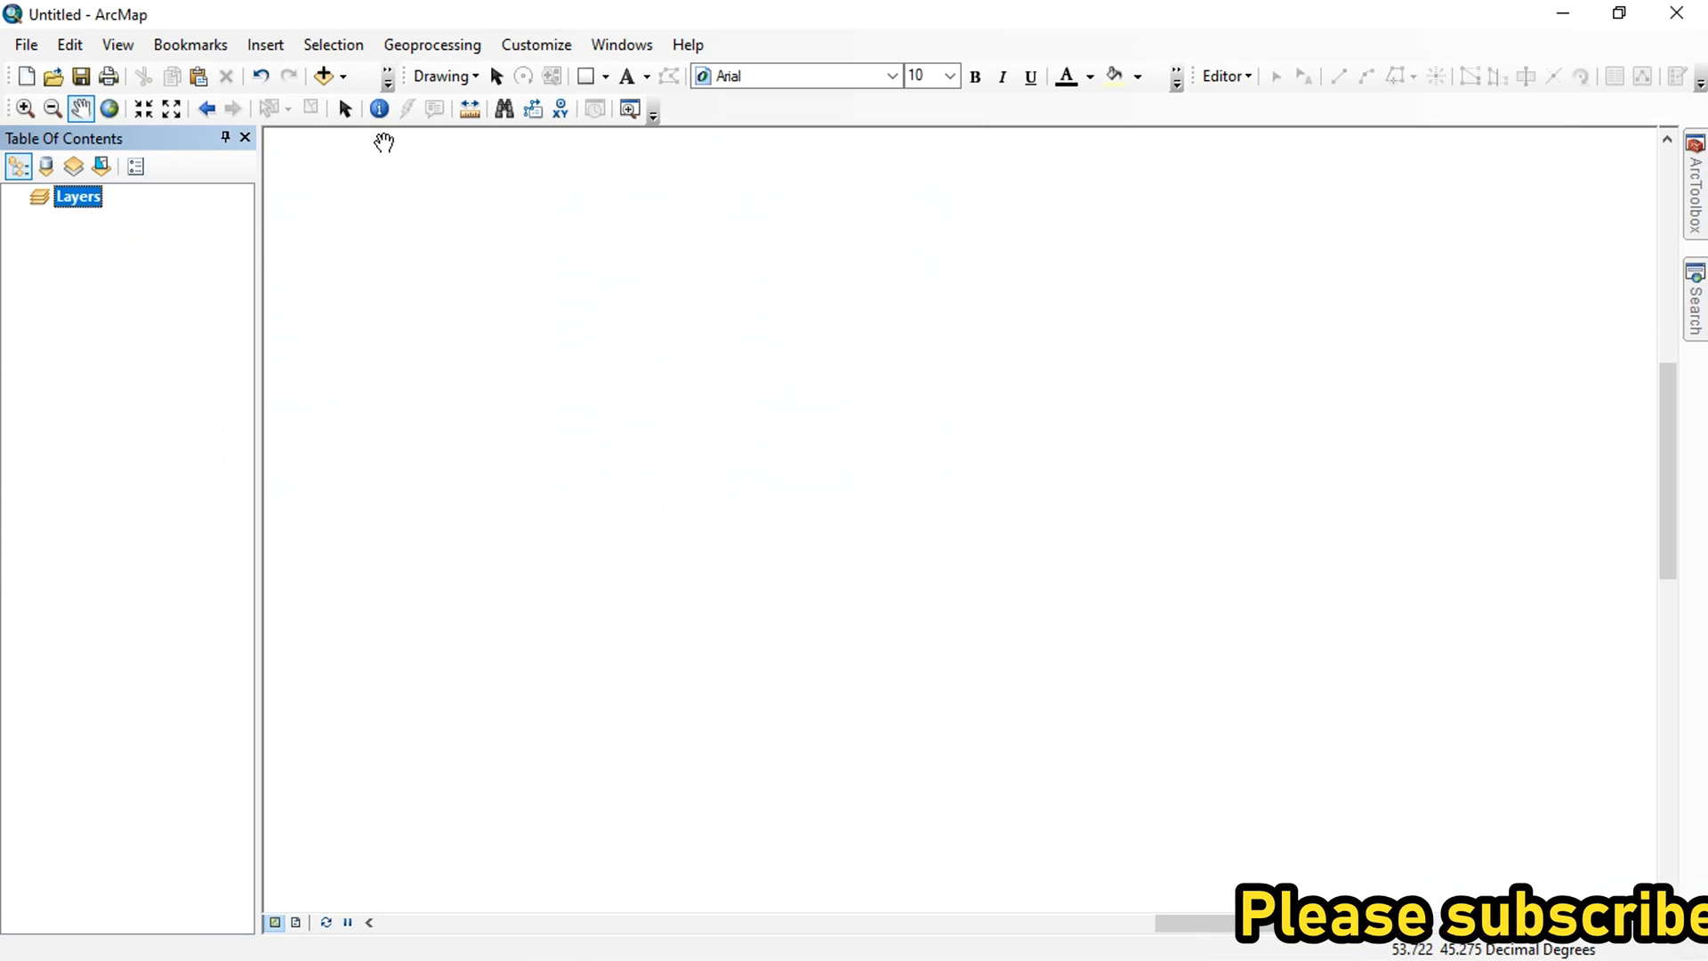
# Start Add Data and briefly try a new folder connection before cancelling it.
pyautogui.click(322, 76)
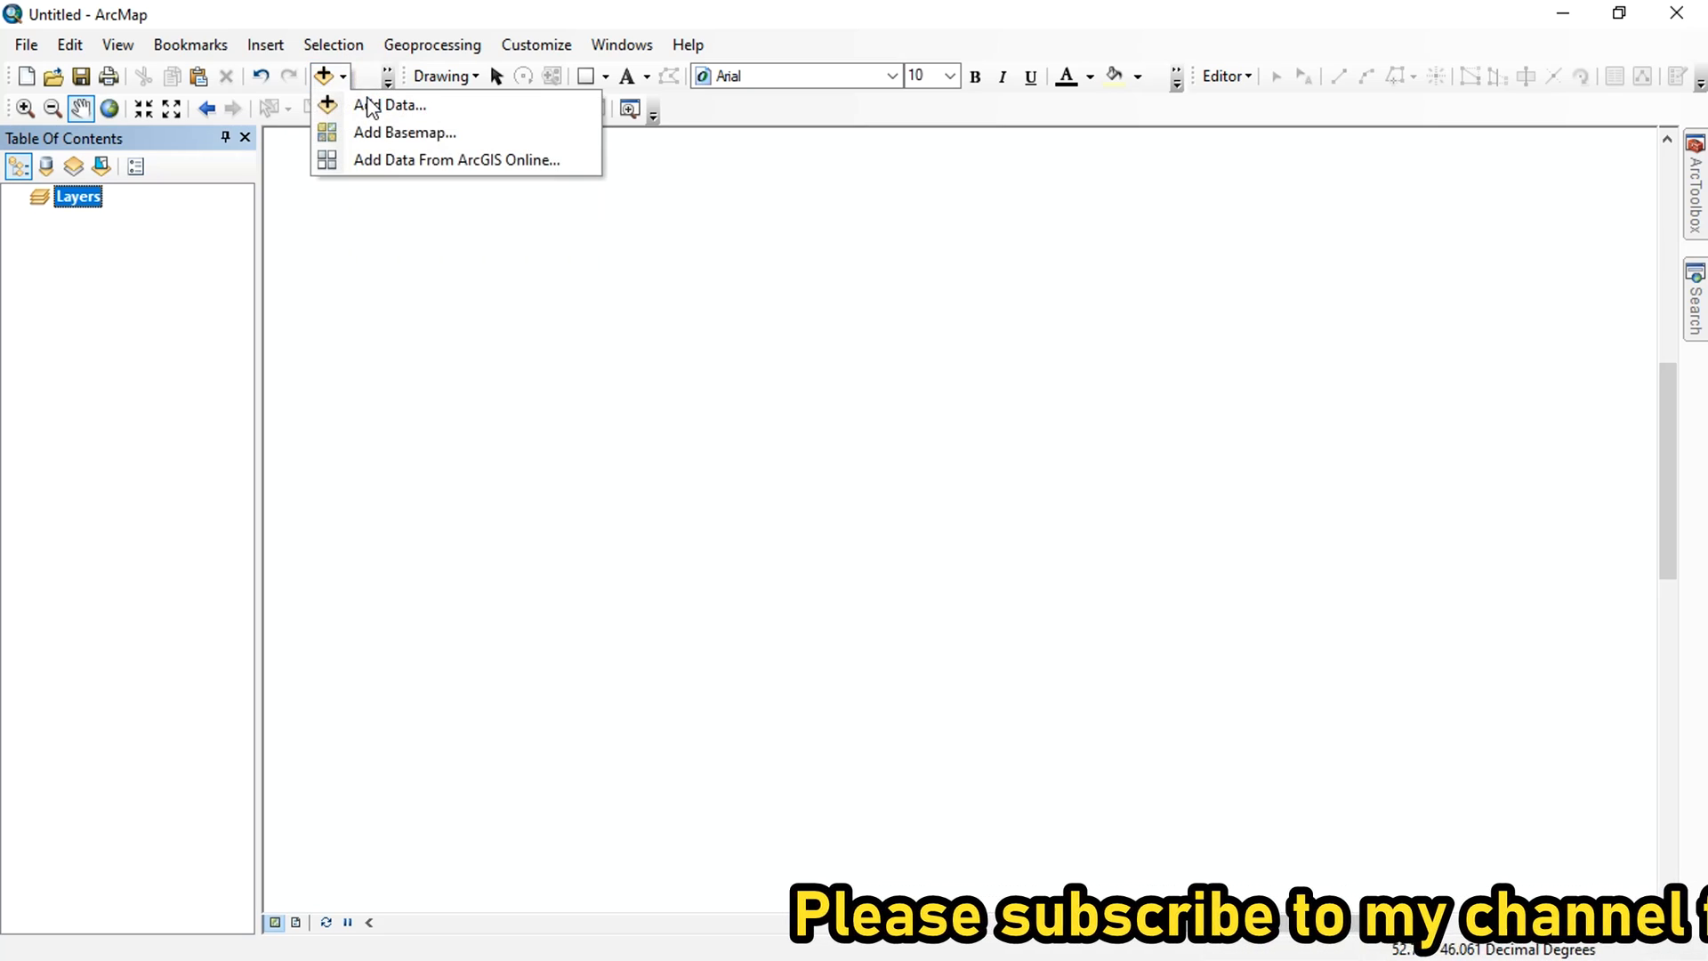
pyautogui.click(401, 105)
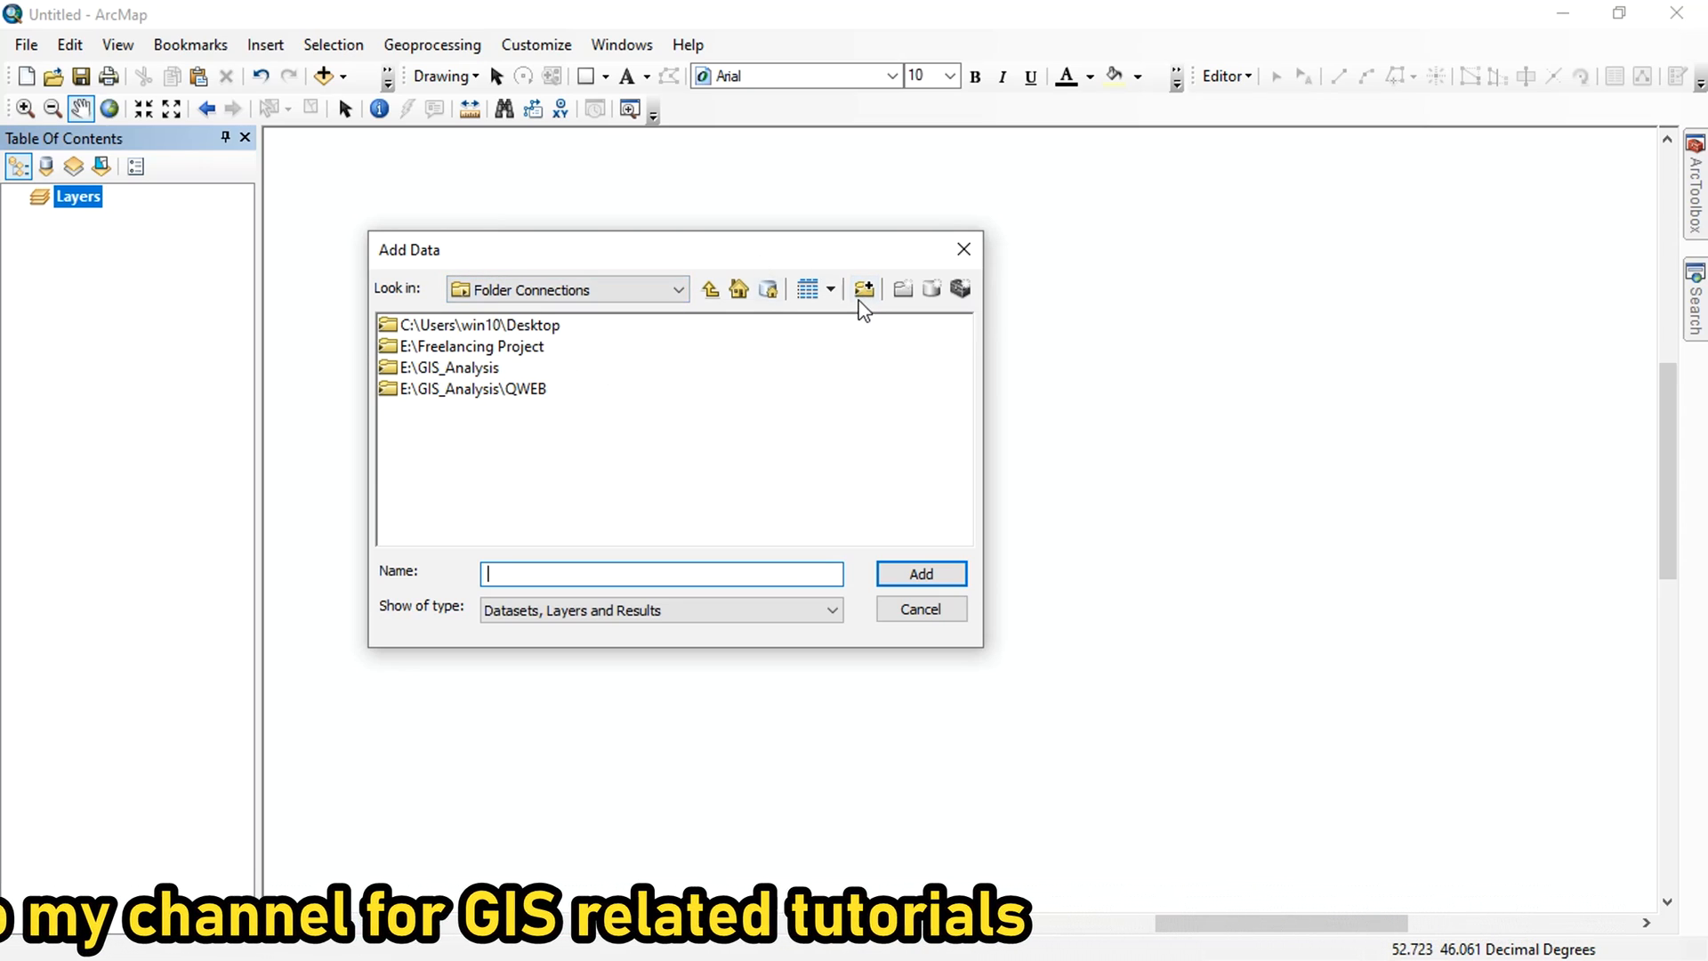
pyautogui.moveTo(864, 288)
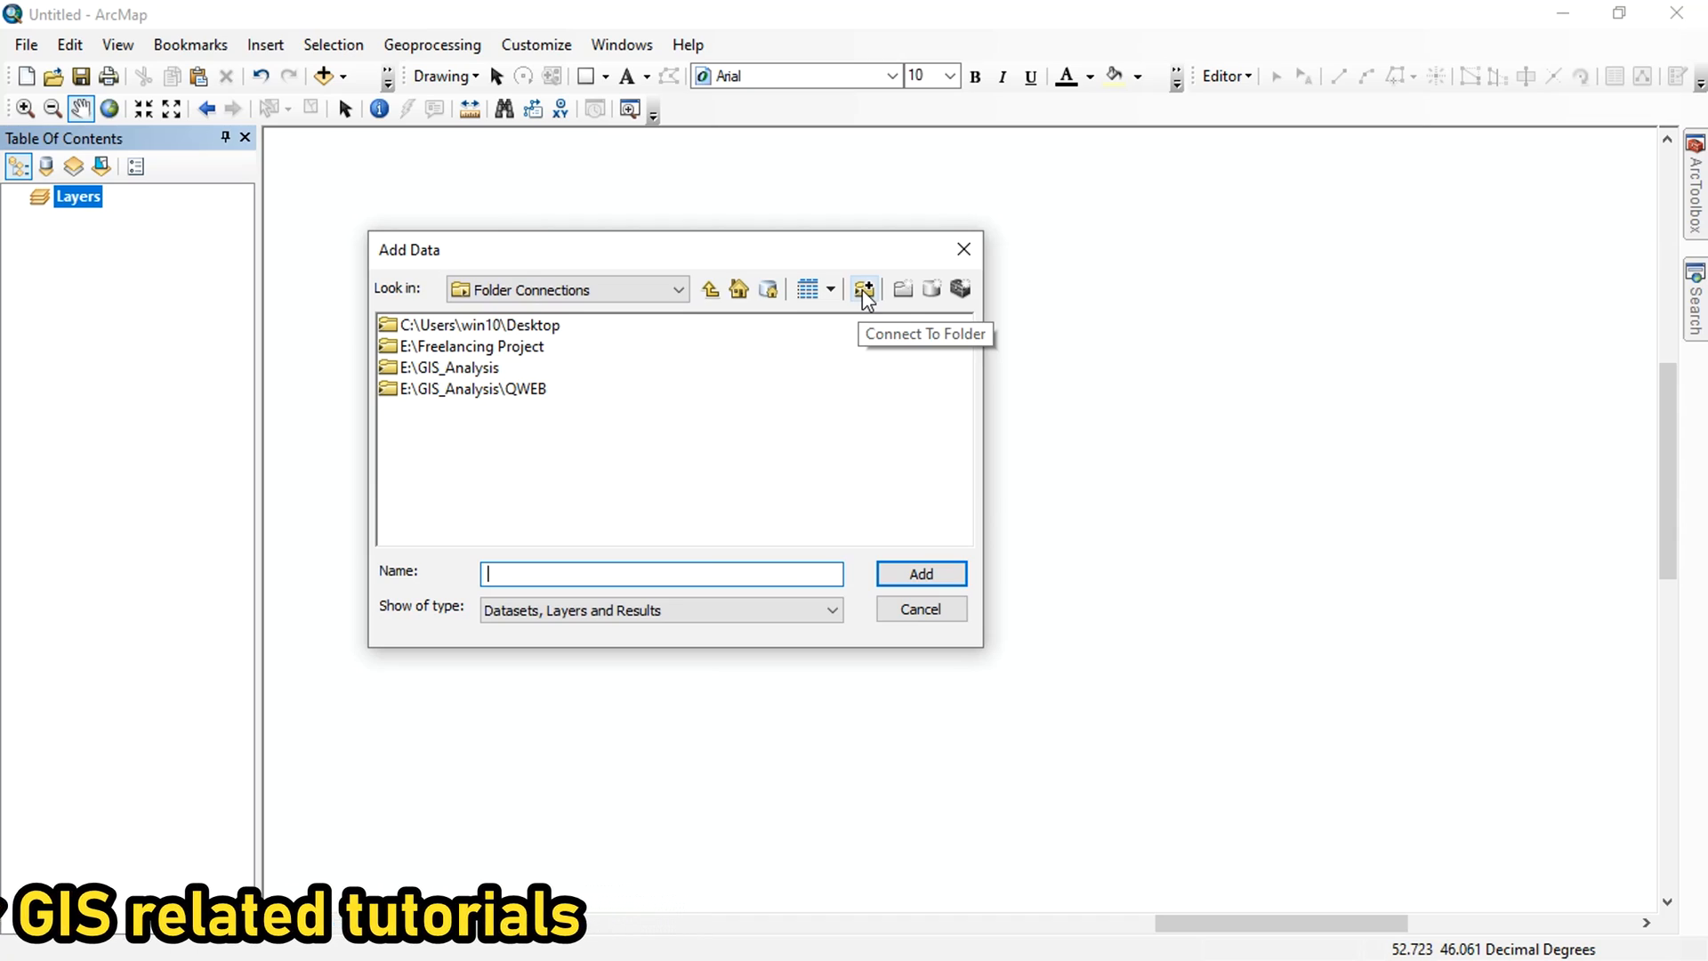
pyautogui.click(863, 288)
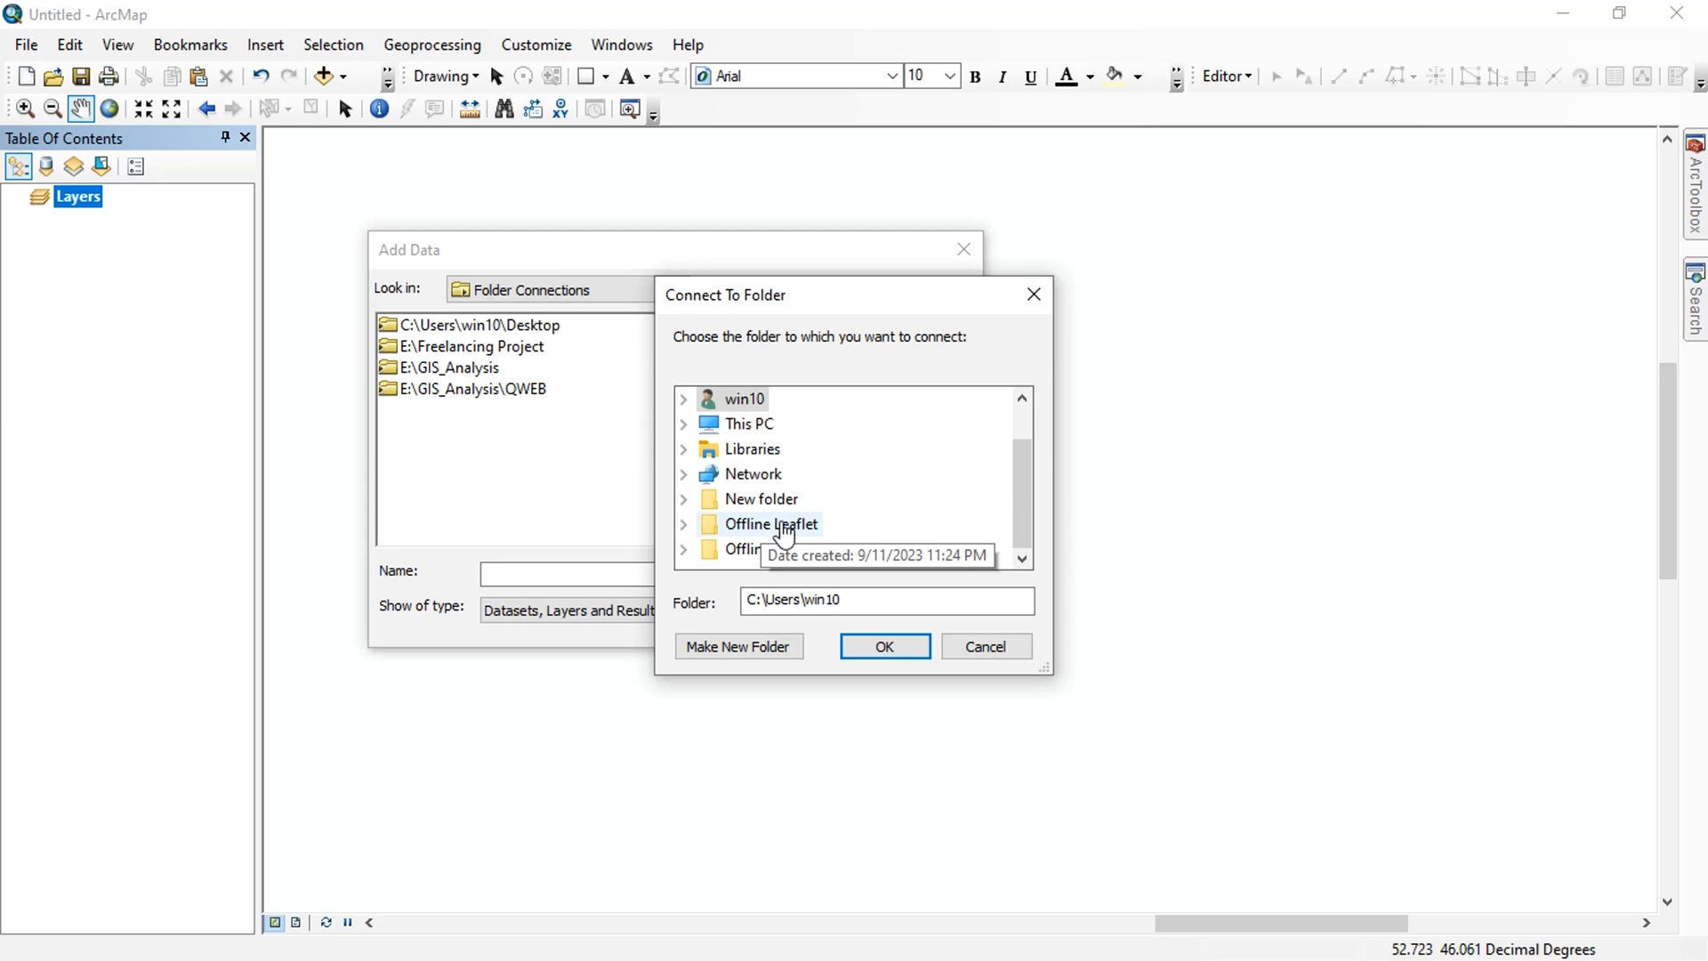
pyautogui.moveTo(1032, 326)
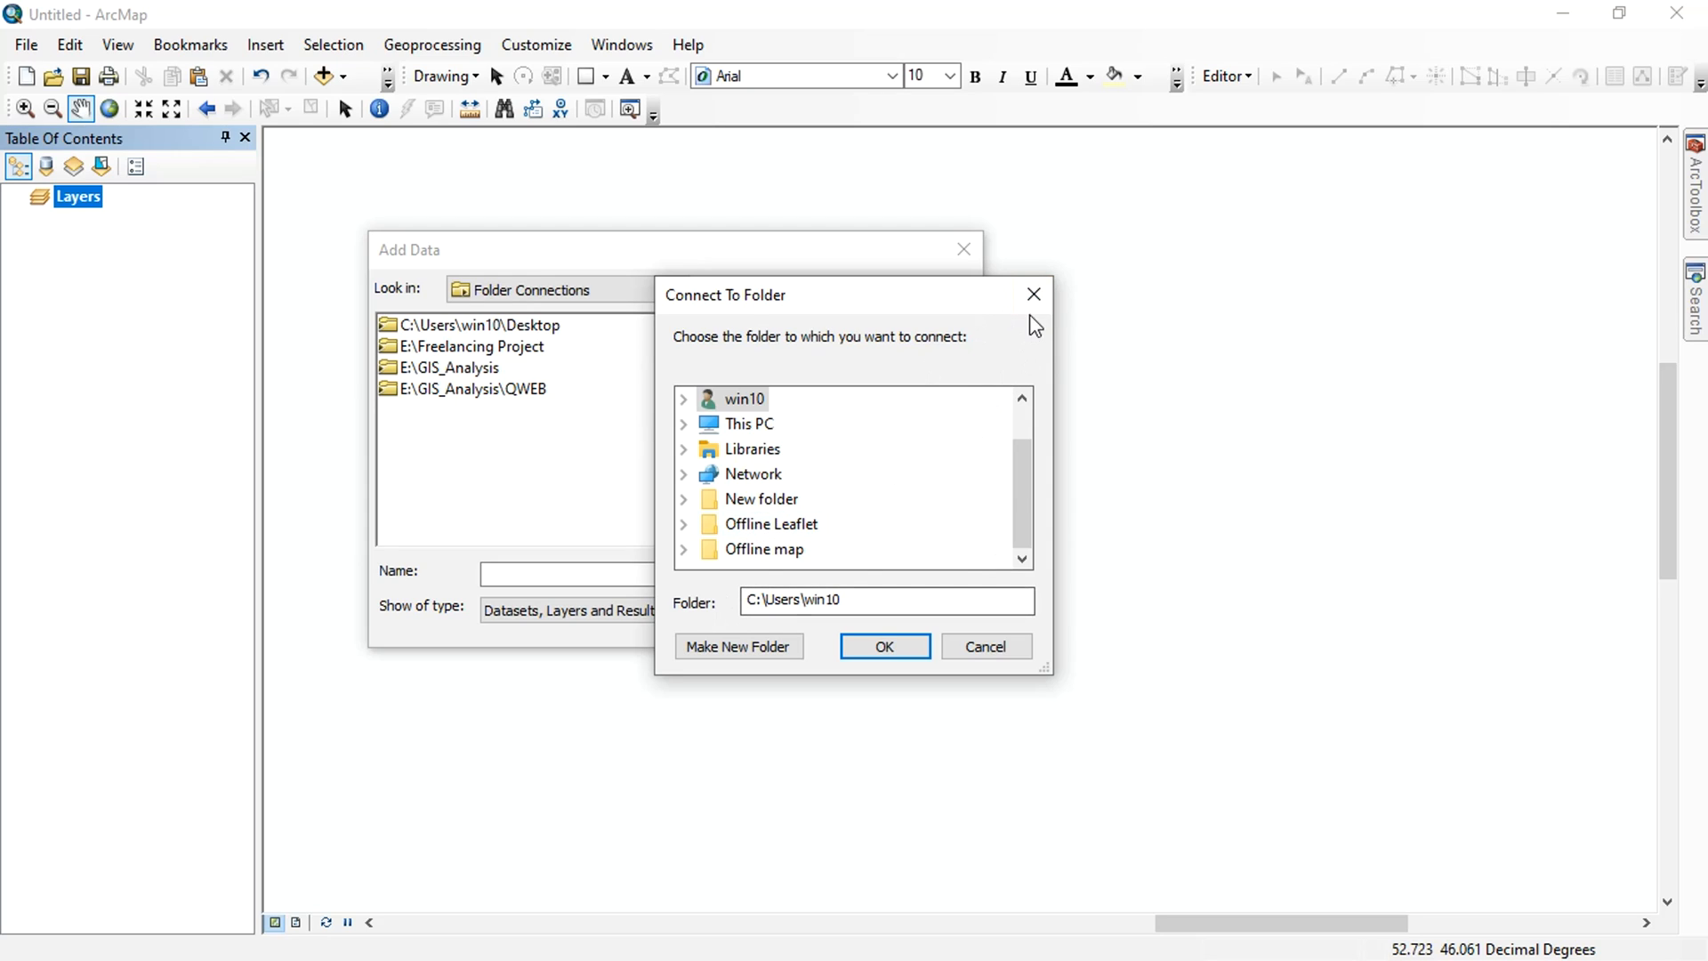
pyautogui.click(984, 646)
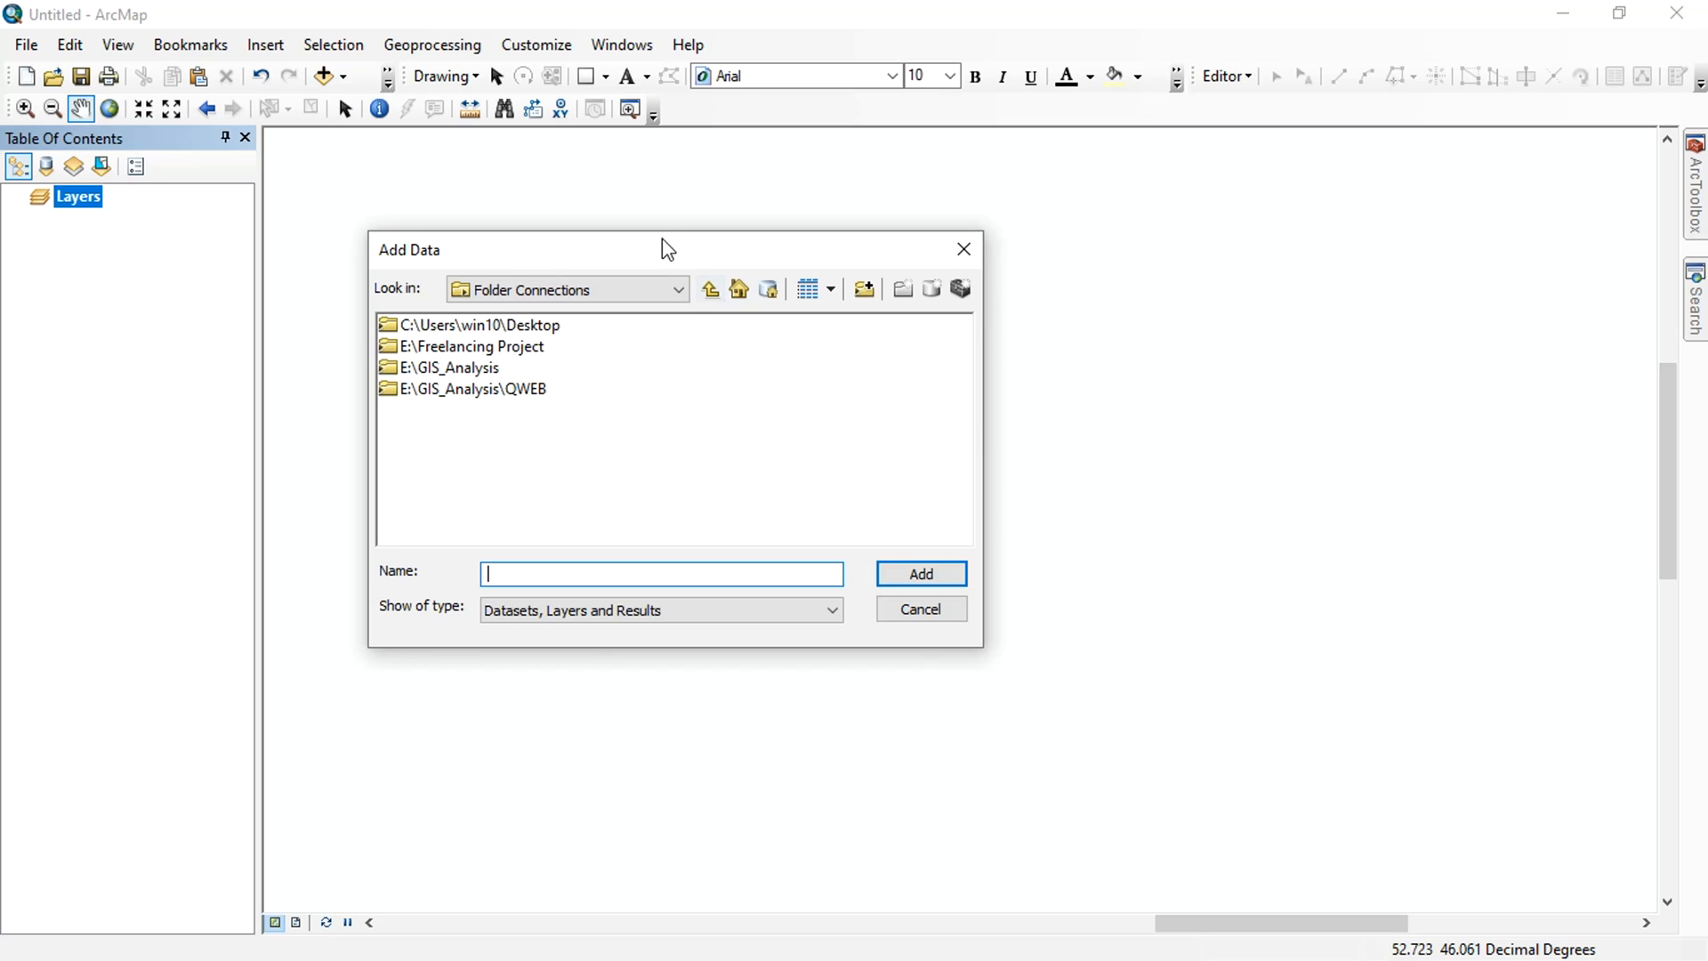
# Add DSMW.shp from E:\GIS_Analysis > Soil > DSMW to the map.
pyautogui.click(457, 367)
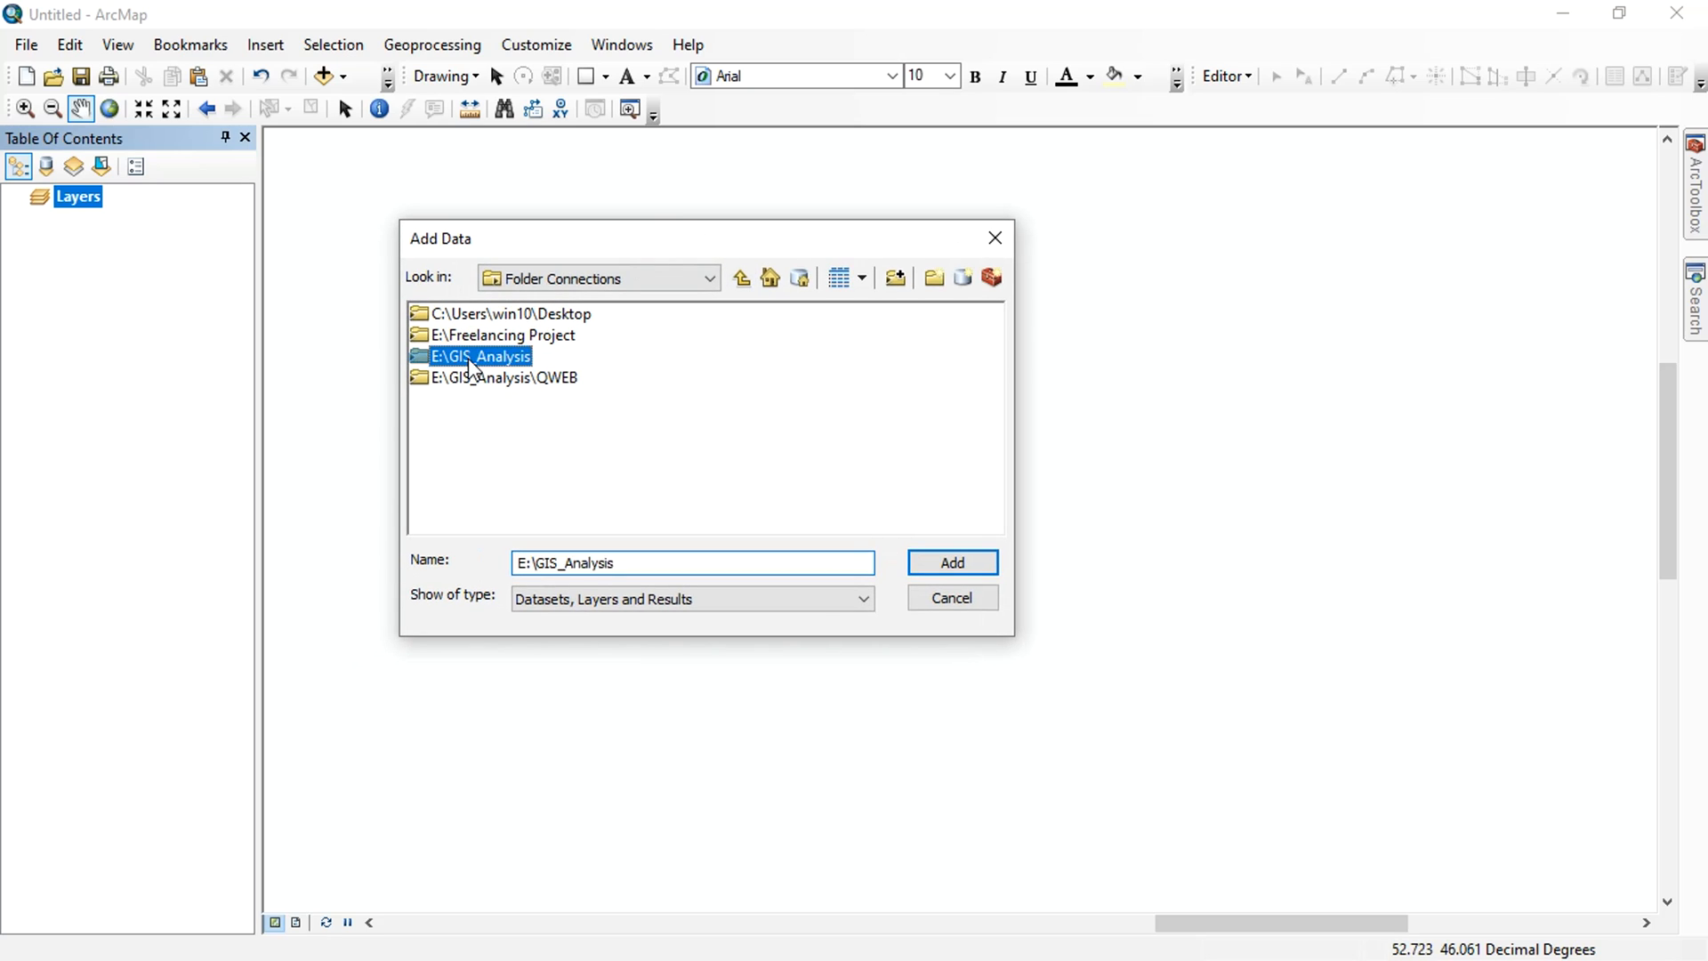
pyautogui.doubleClick(472, 355)
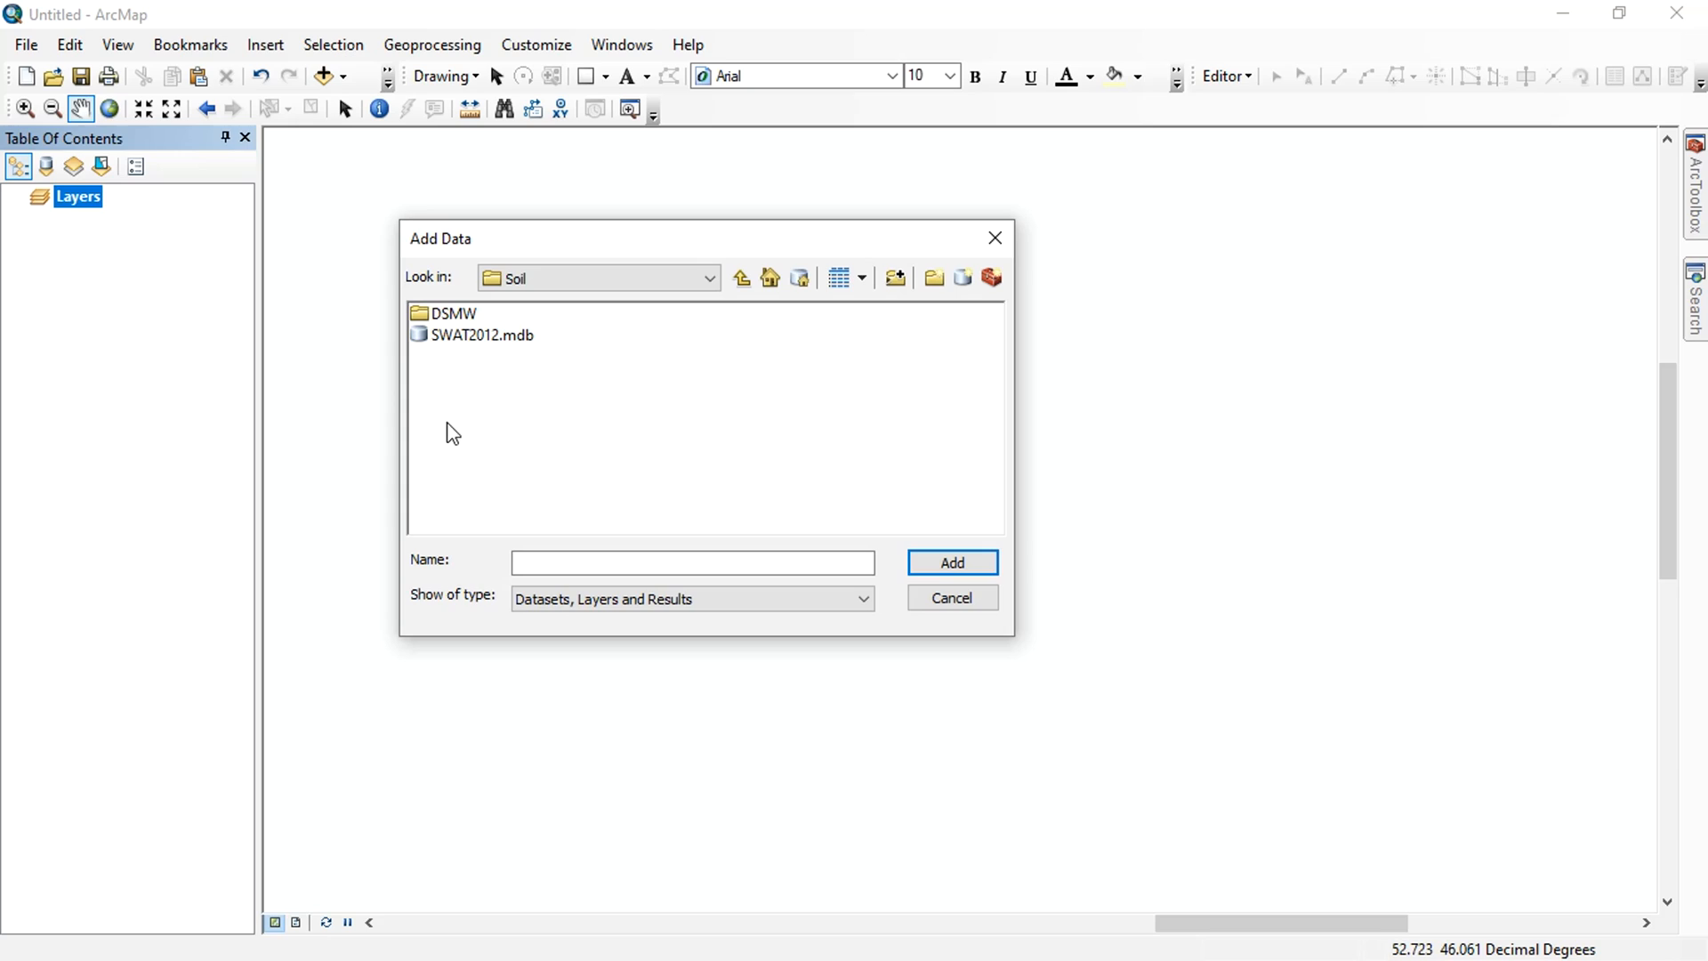
pyautogui.doubleClick(451, 312)
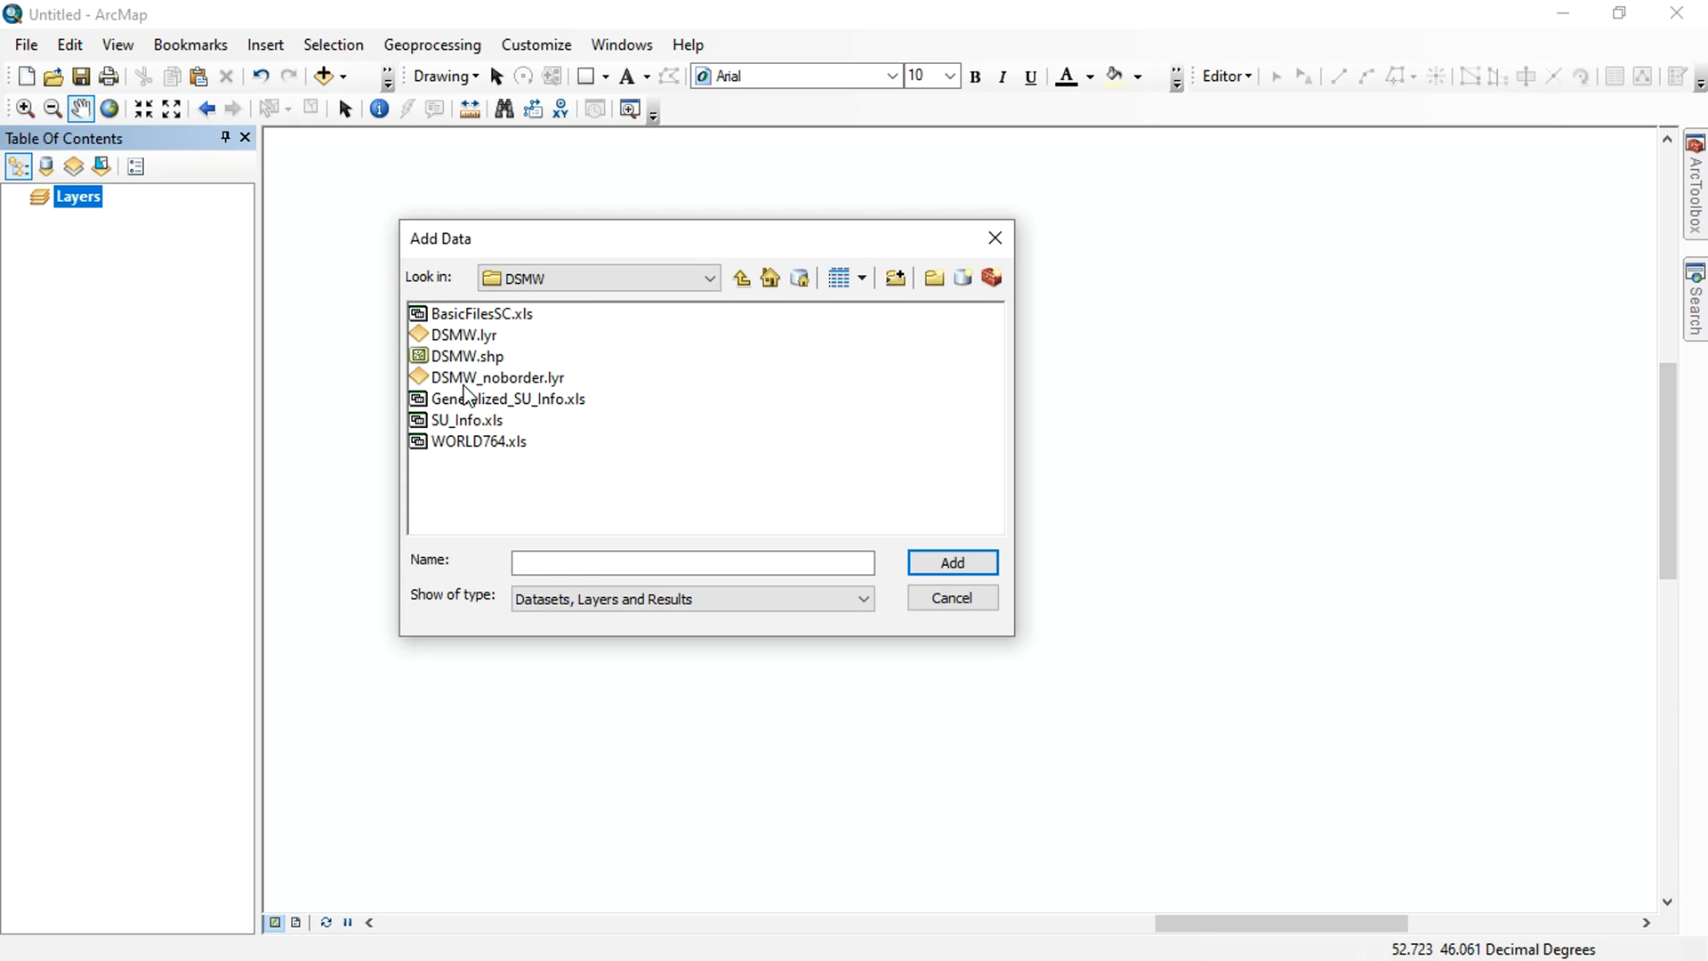
pyautogui.click(469, 355)
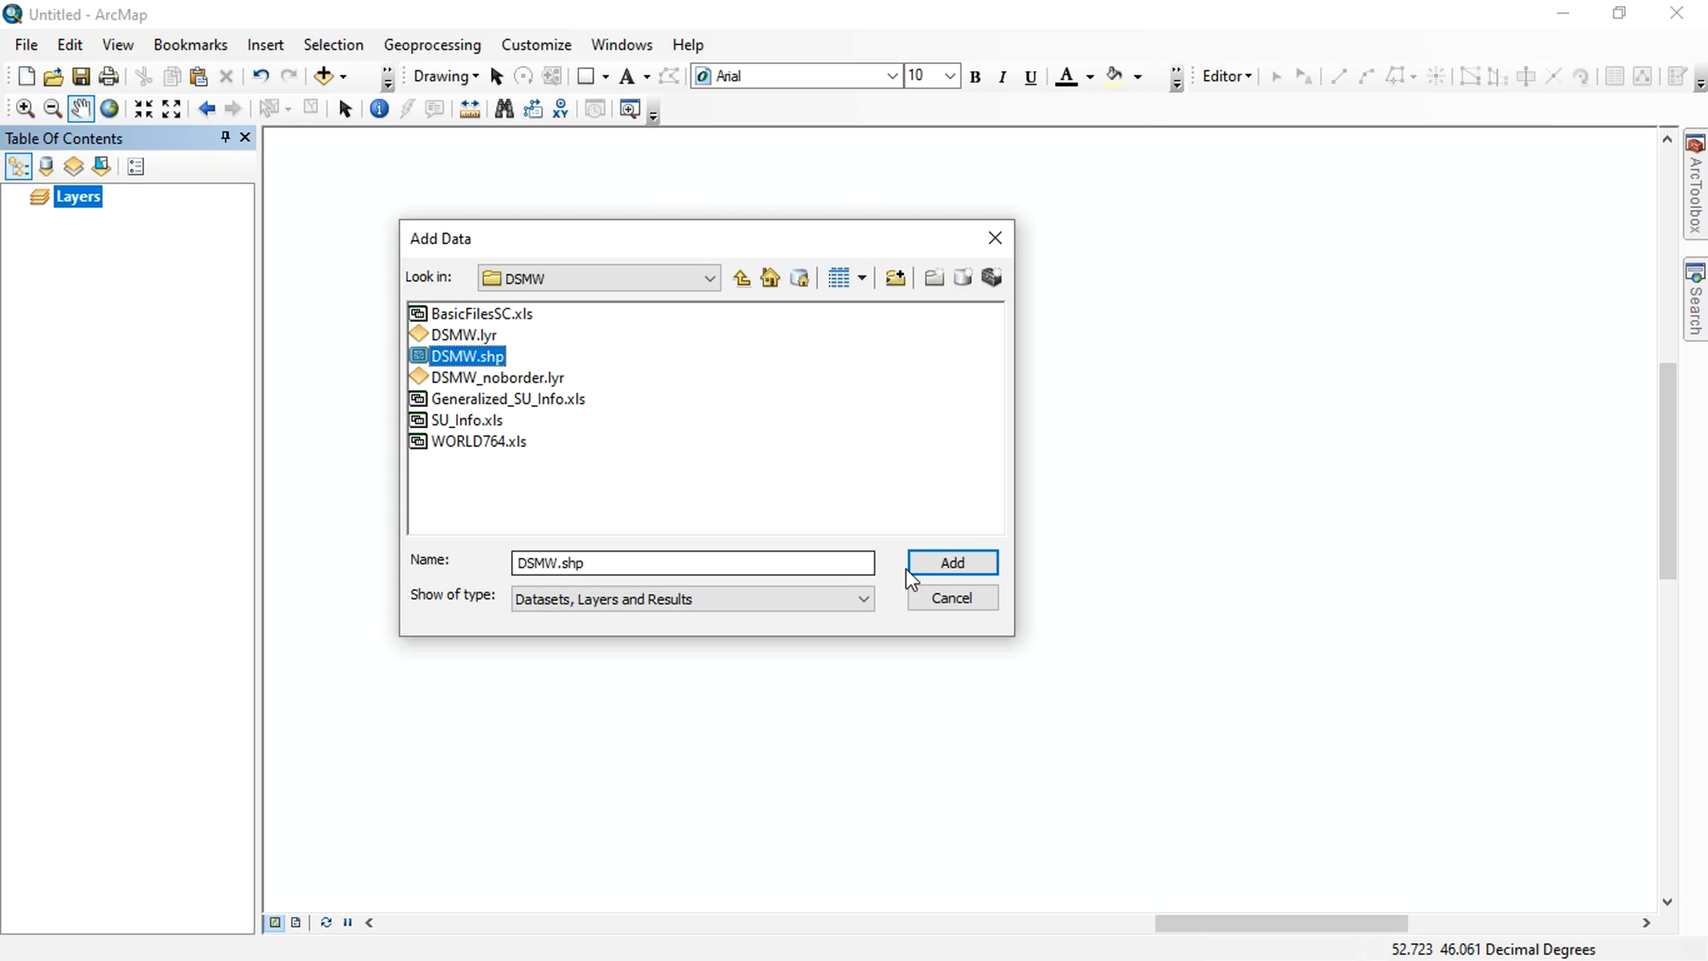
pyautogui.click(949, 562)
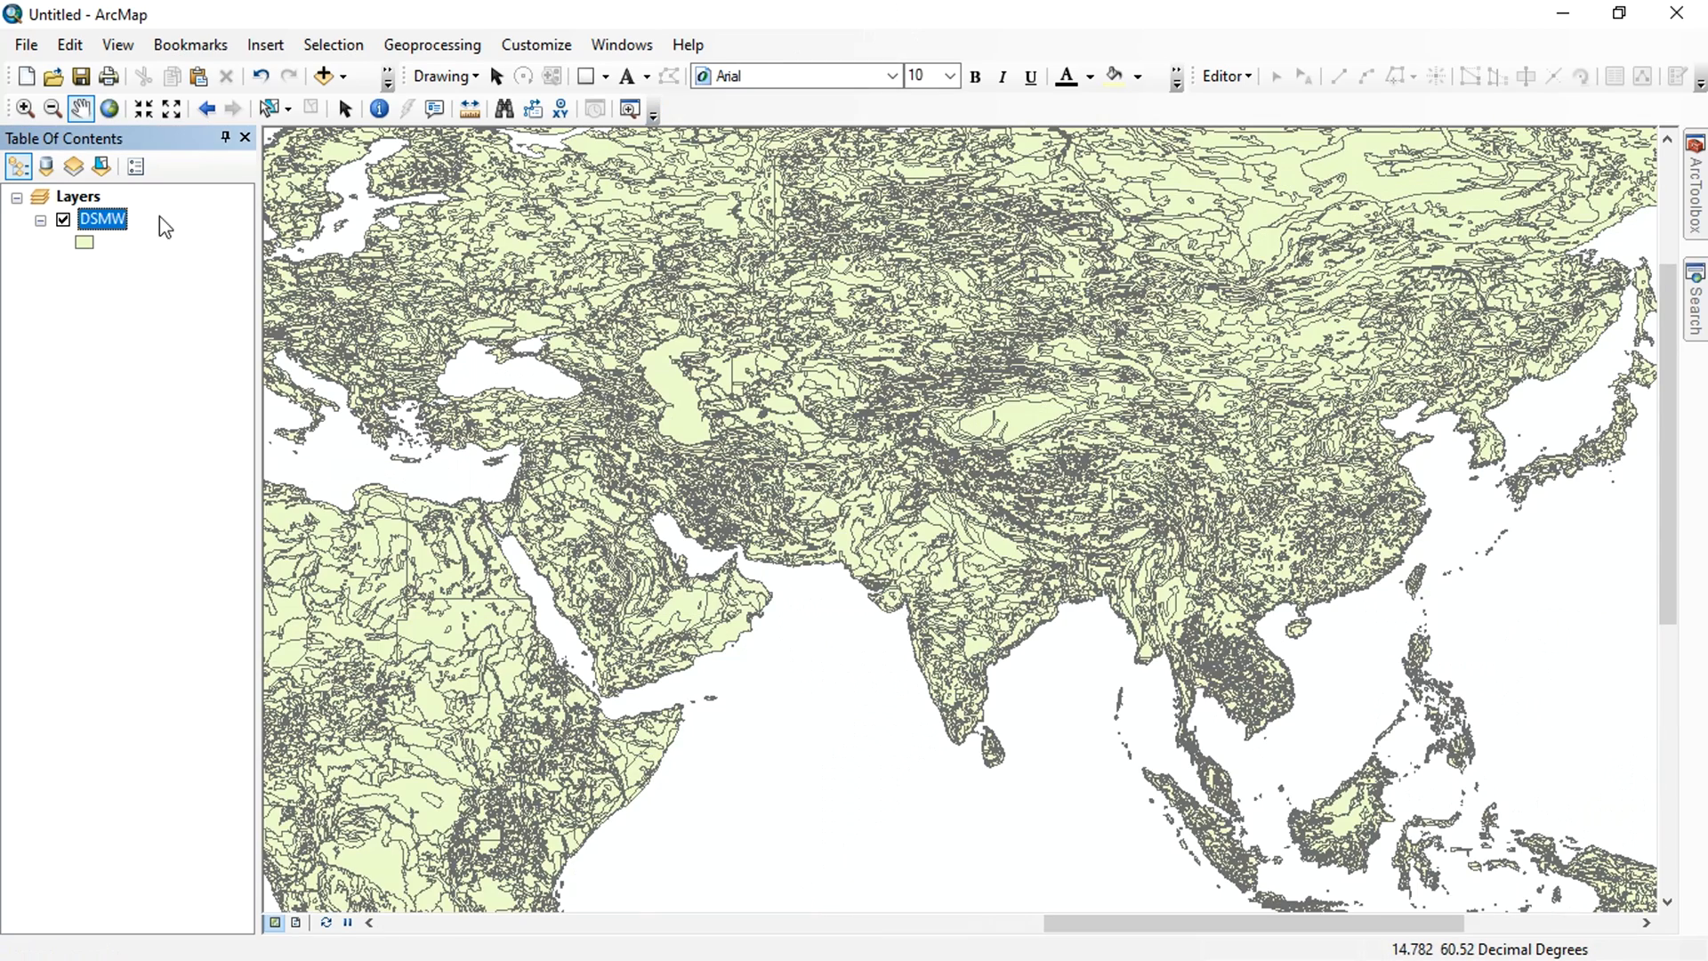
pyautogui.doubleClick(101, 219)
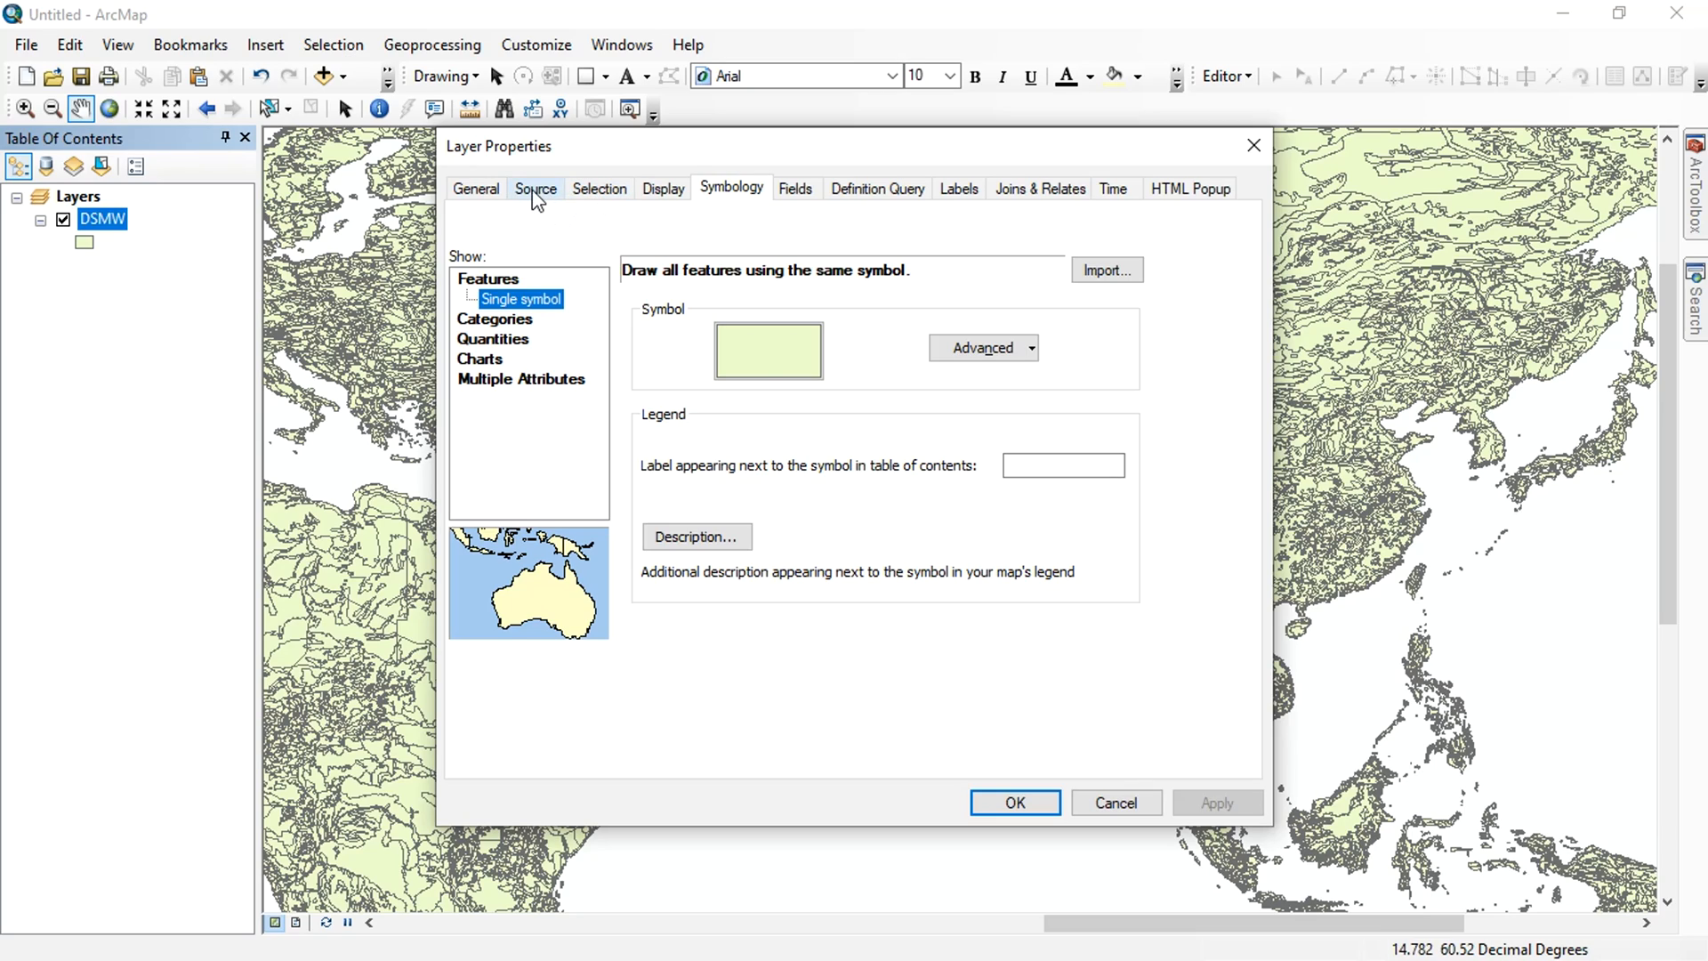
pyautogui.click(535, 187)
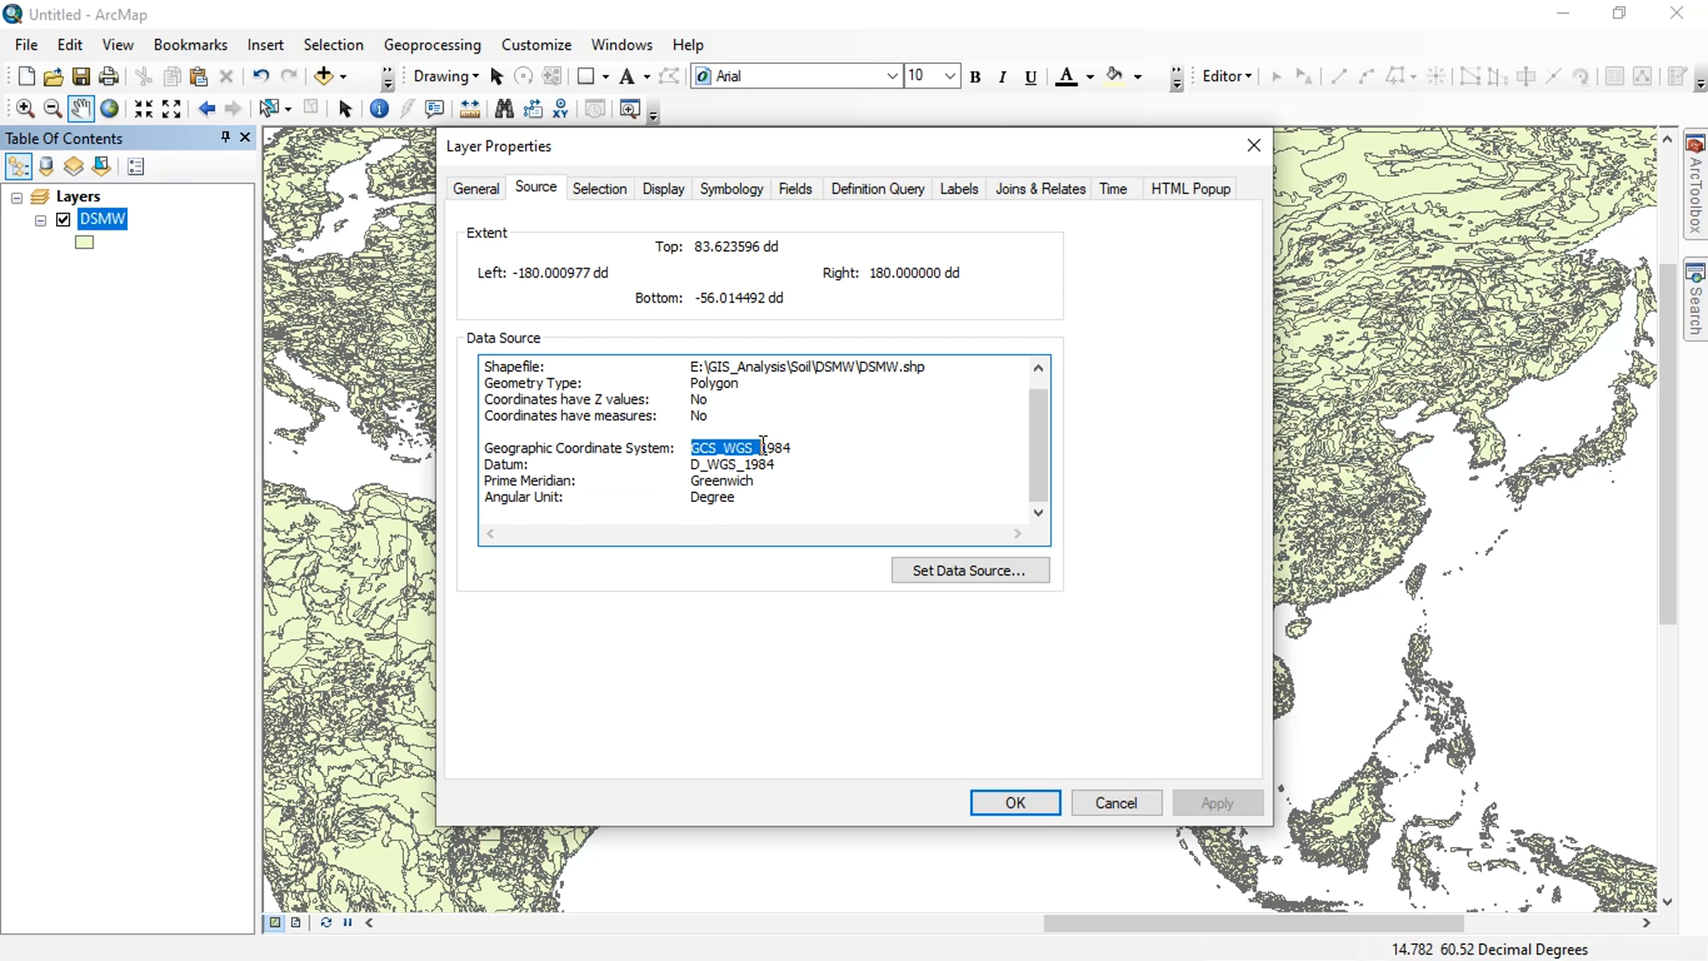
pyautogui.click(1013, 801)
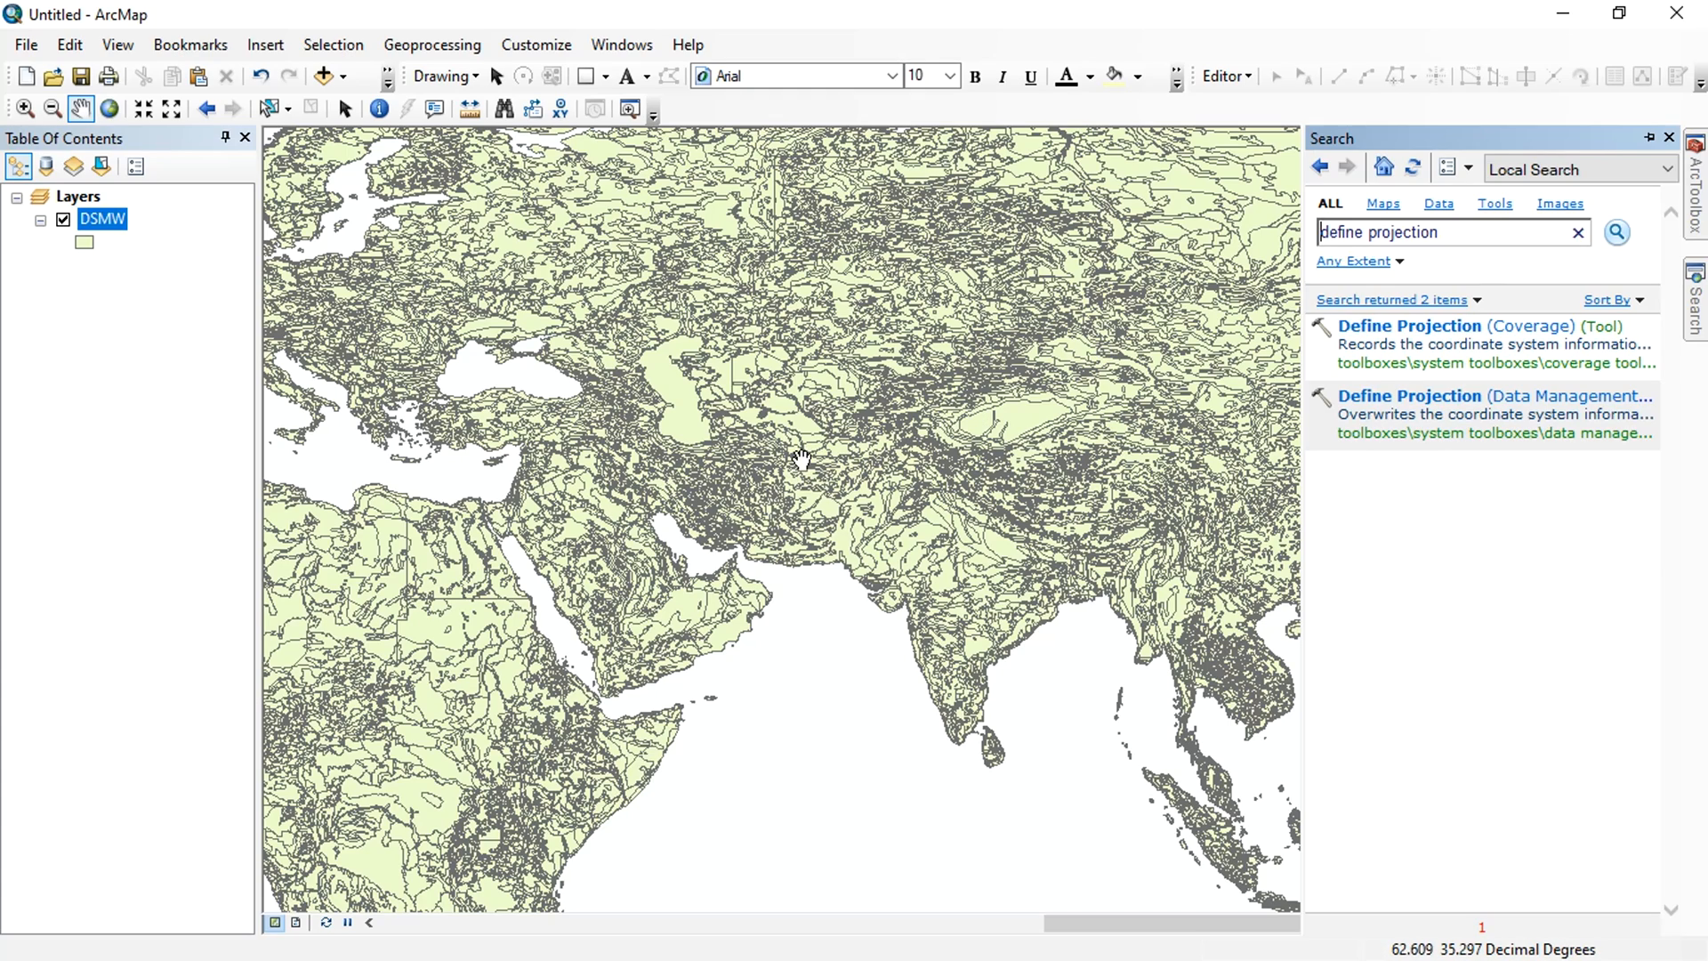
pyautogui.moveTo(1321, 394)
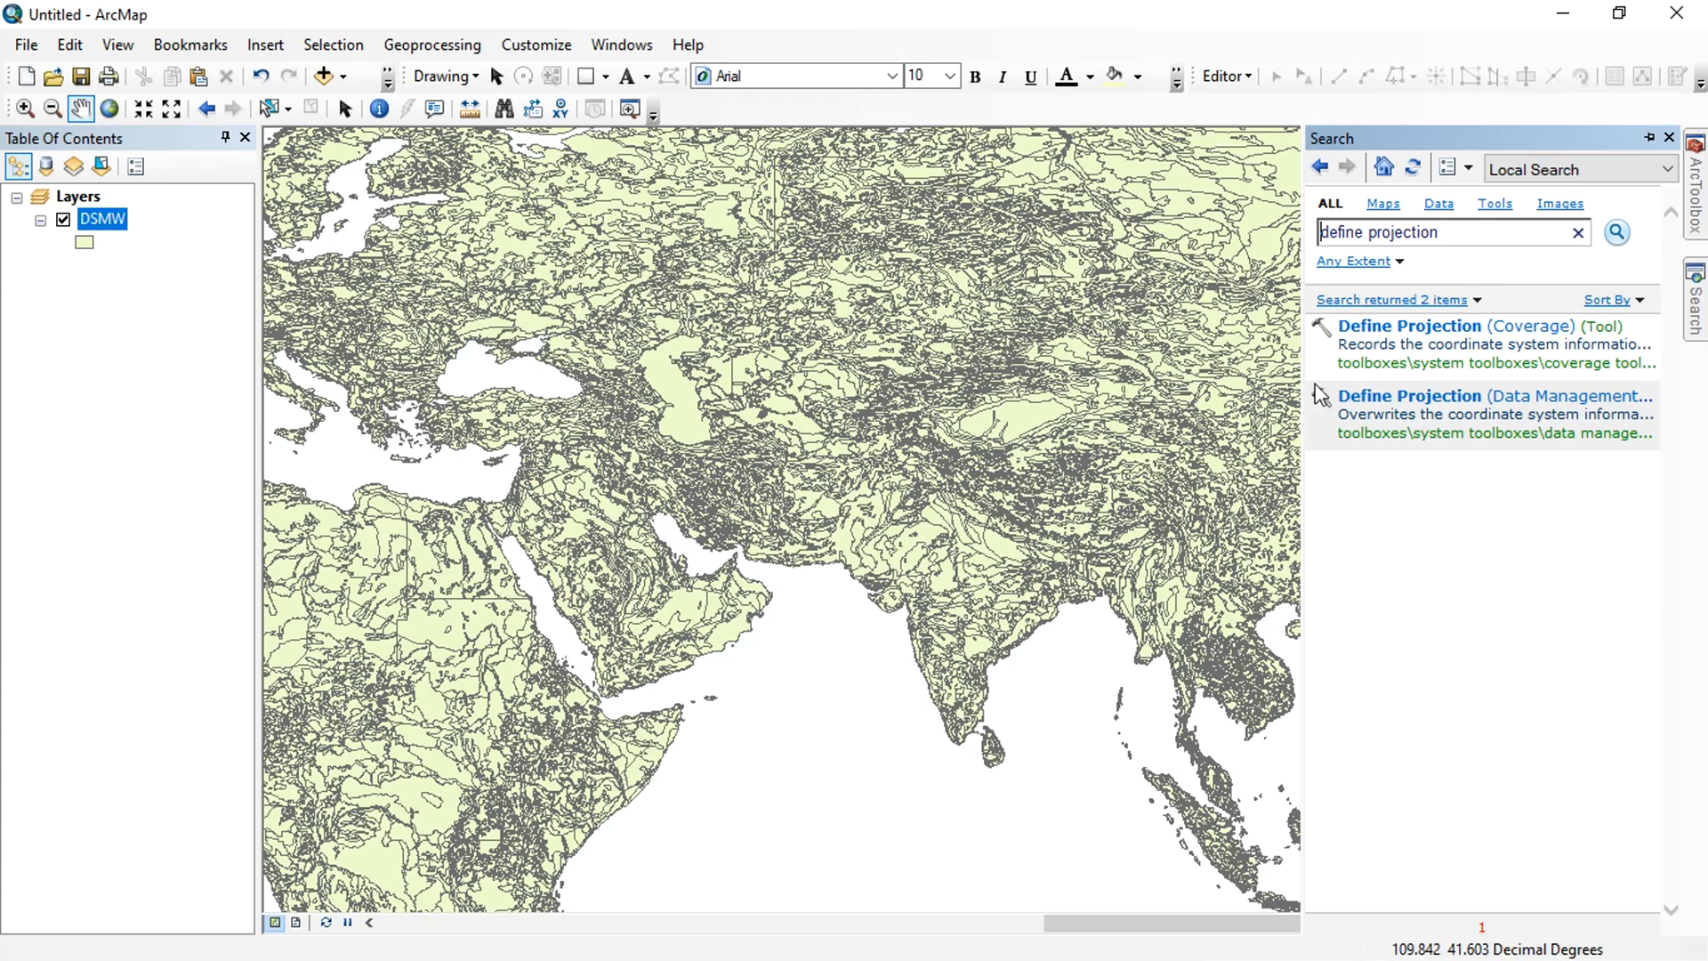
# Run Define Projection on DSMW with the GCS_WGS_1984 coordinate system.
pyautogui.doubleClick(1407, 232)
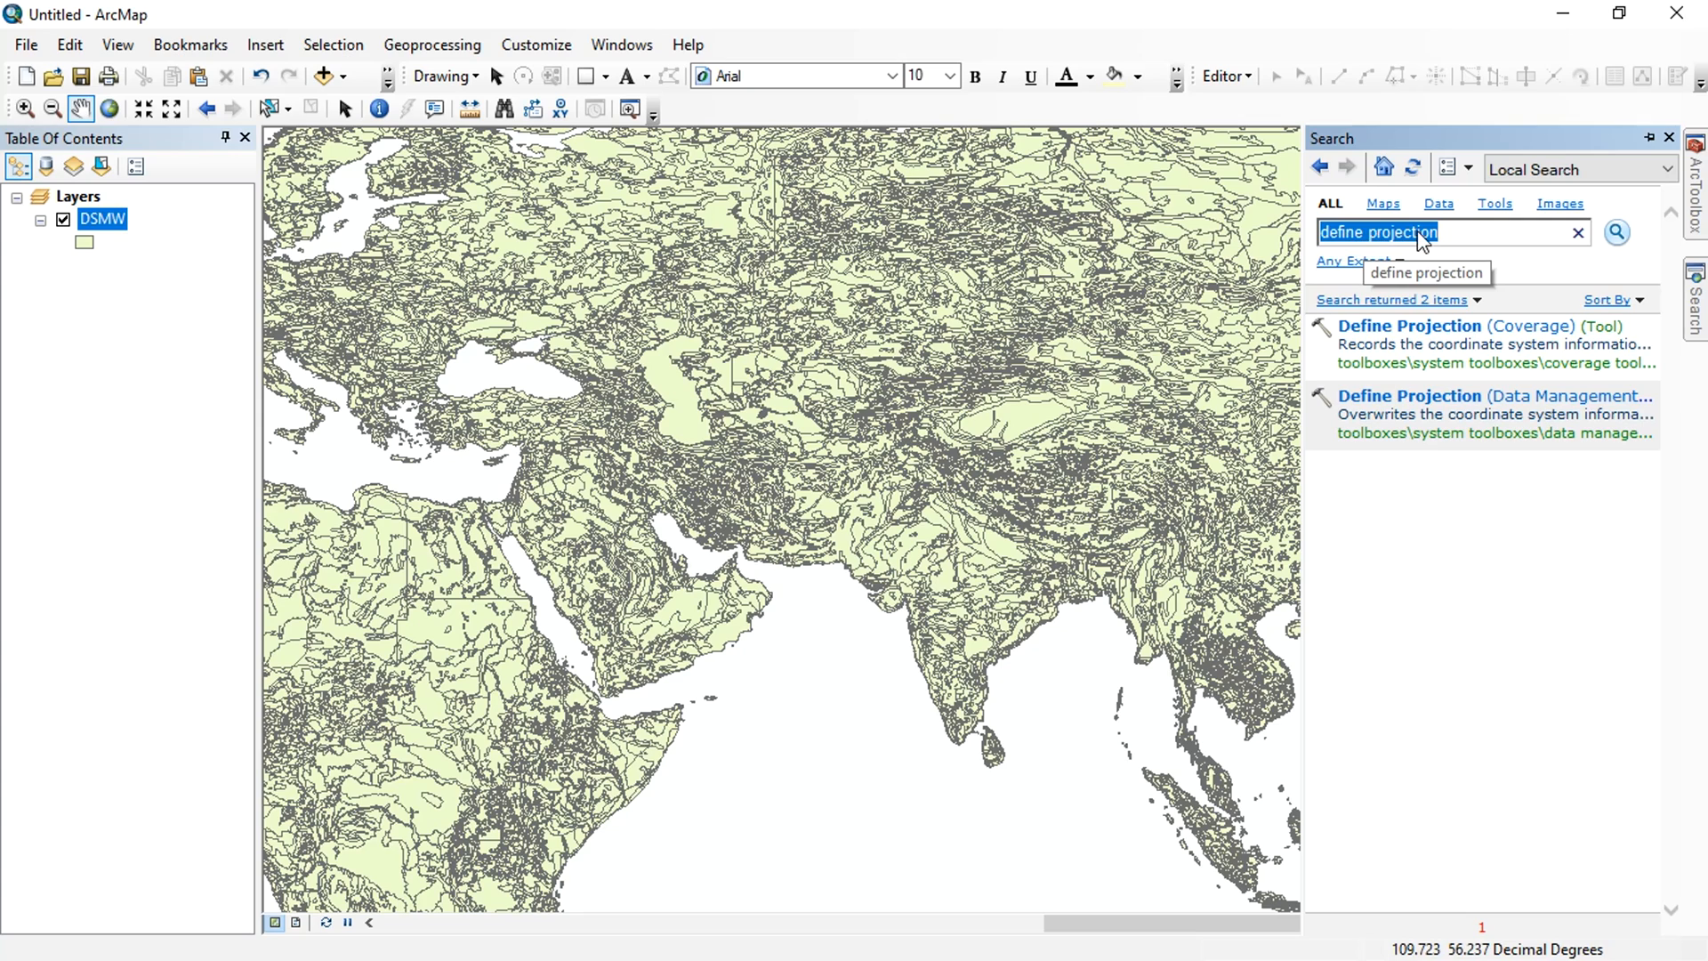
pyautogui.doubleClick(1422, 395)
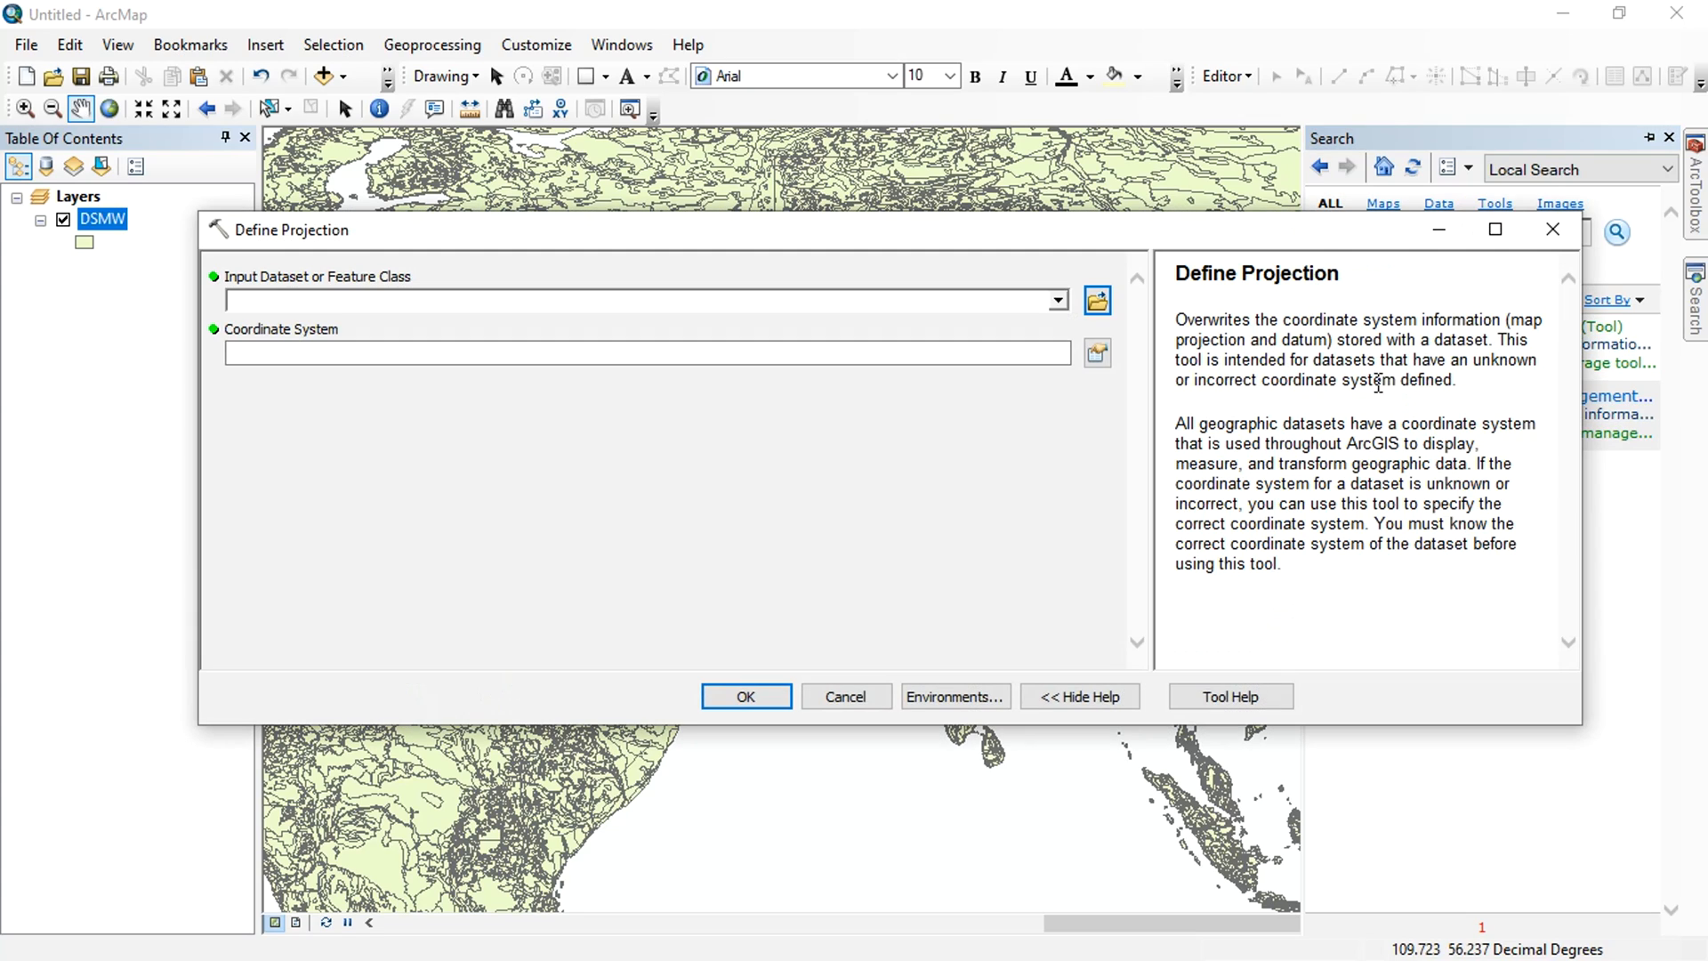
pyautogui.click(1053, 301)
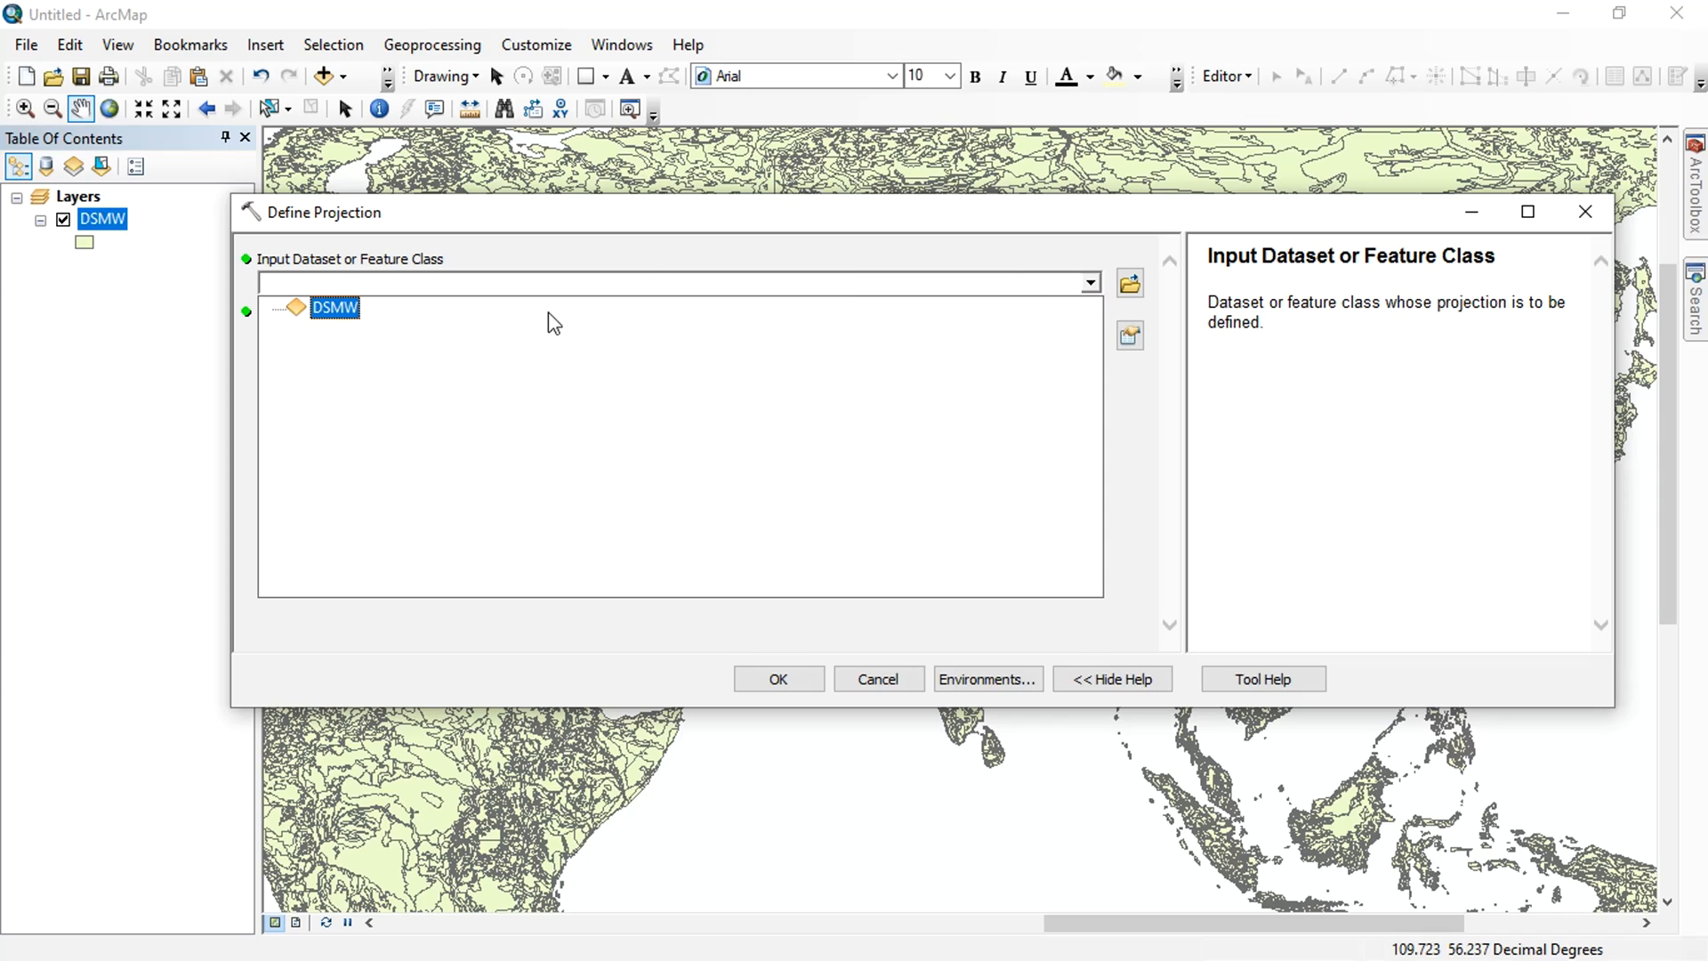
pyautogui.doubleClick(334, 307)
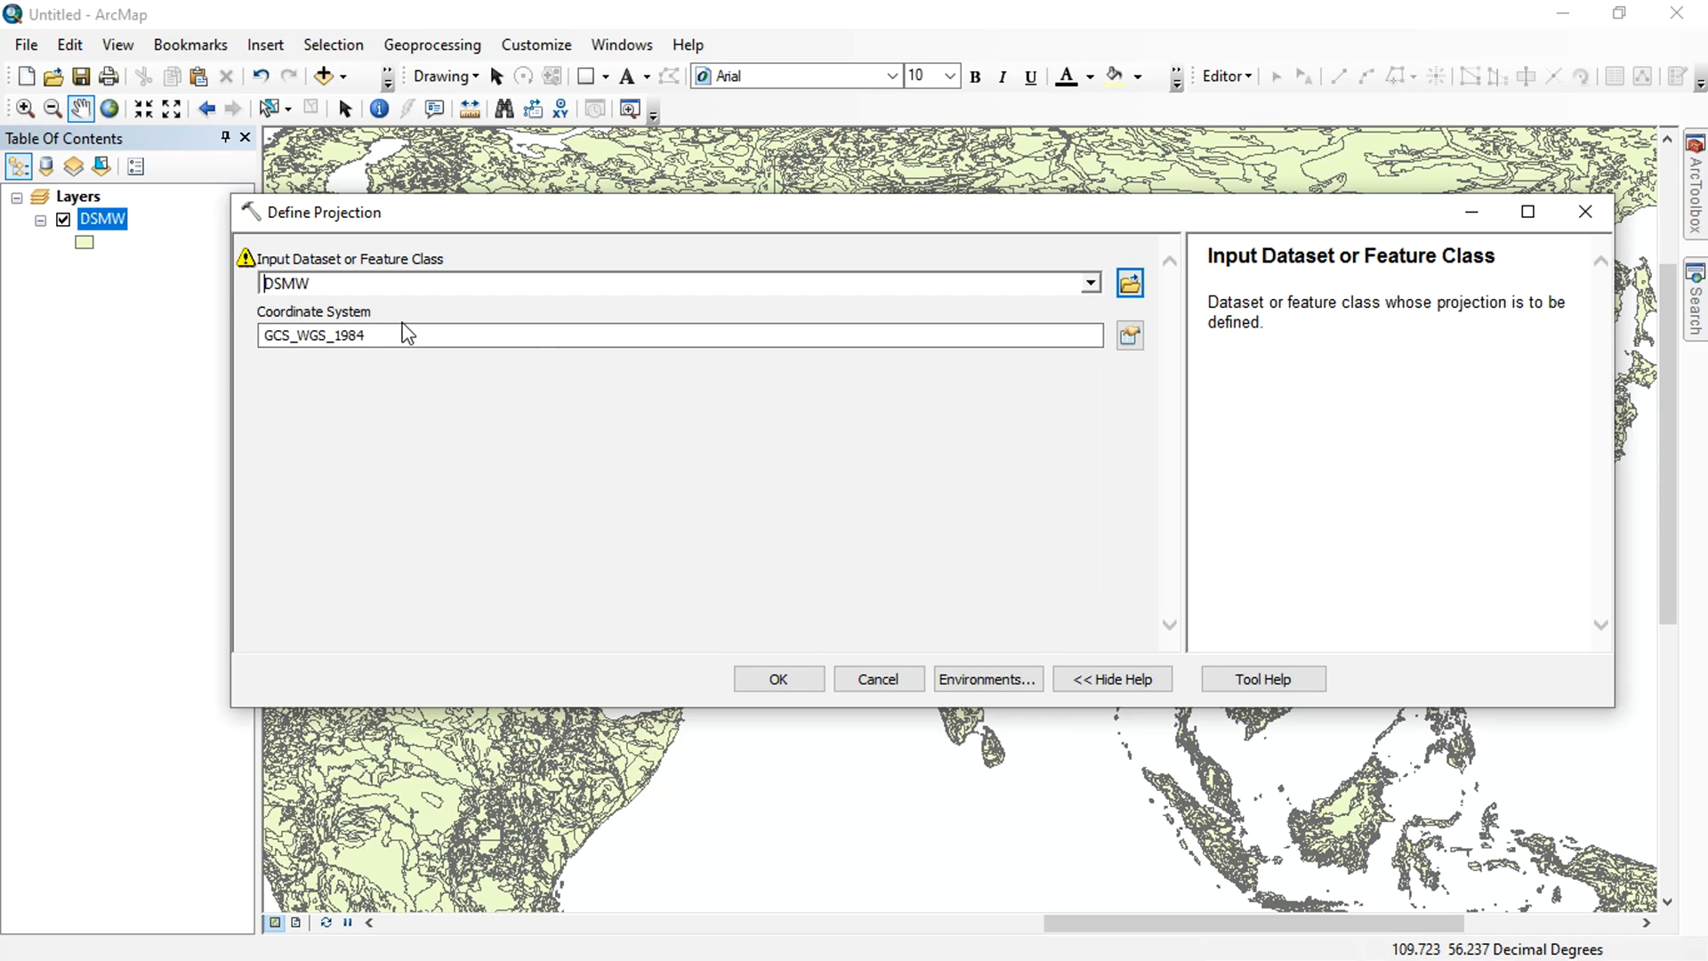
pyautogui.click(1129, 335)
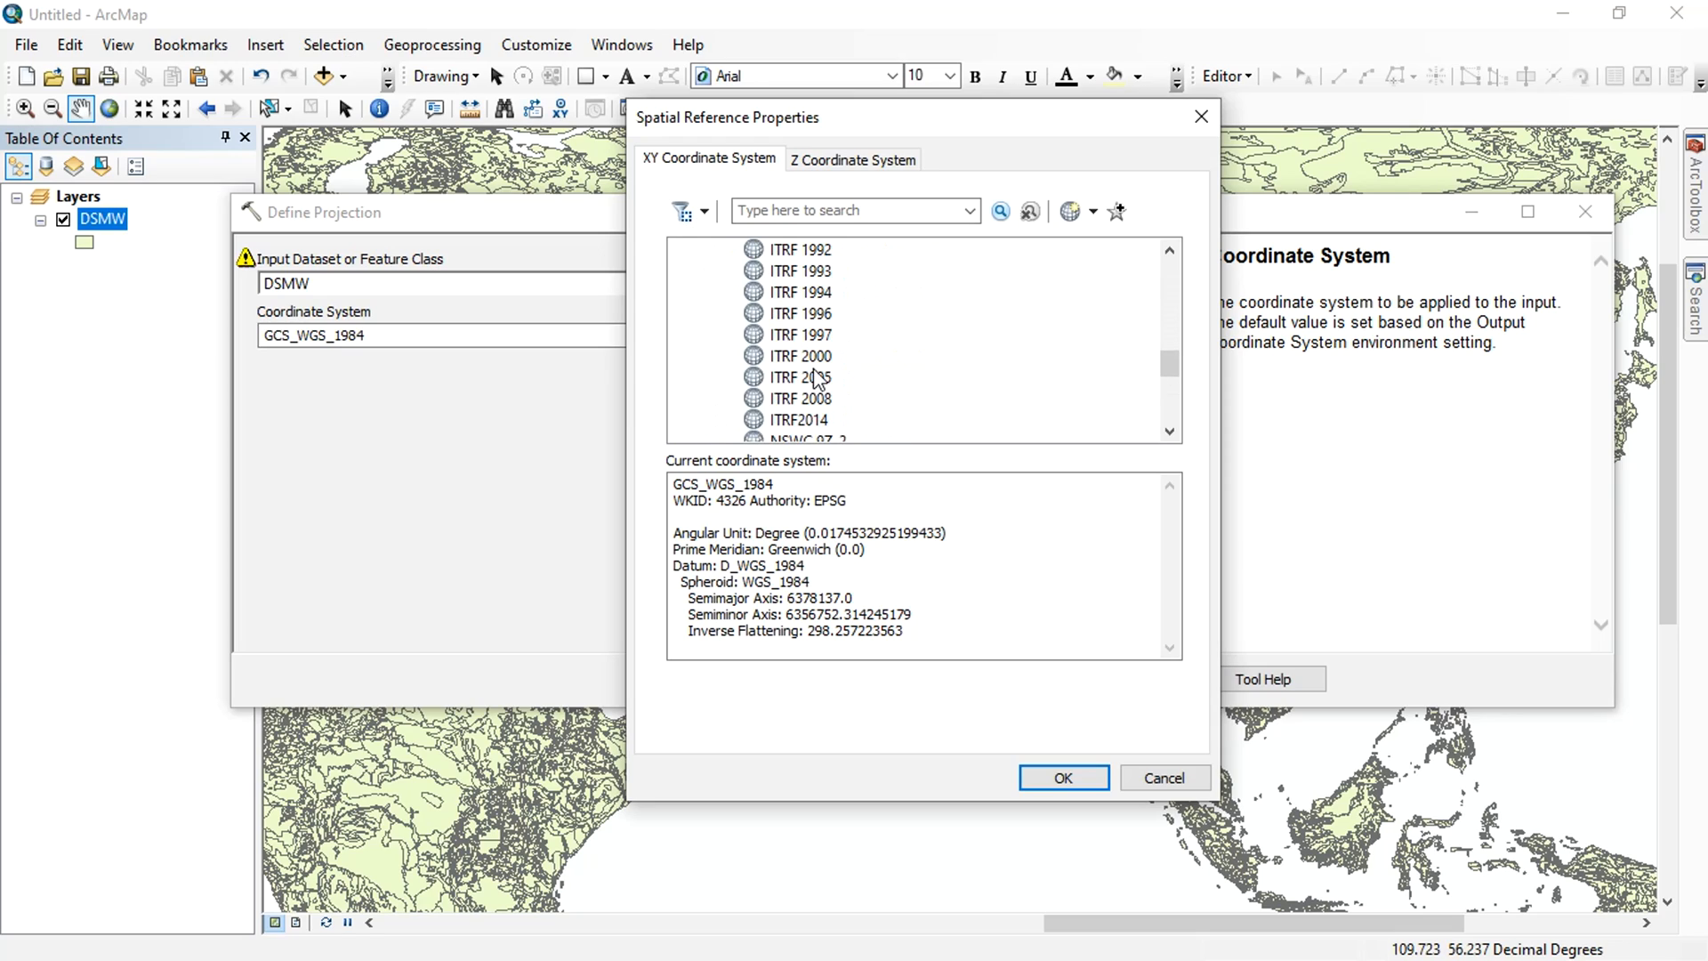
pyautogui.click(800, 314)
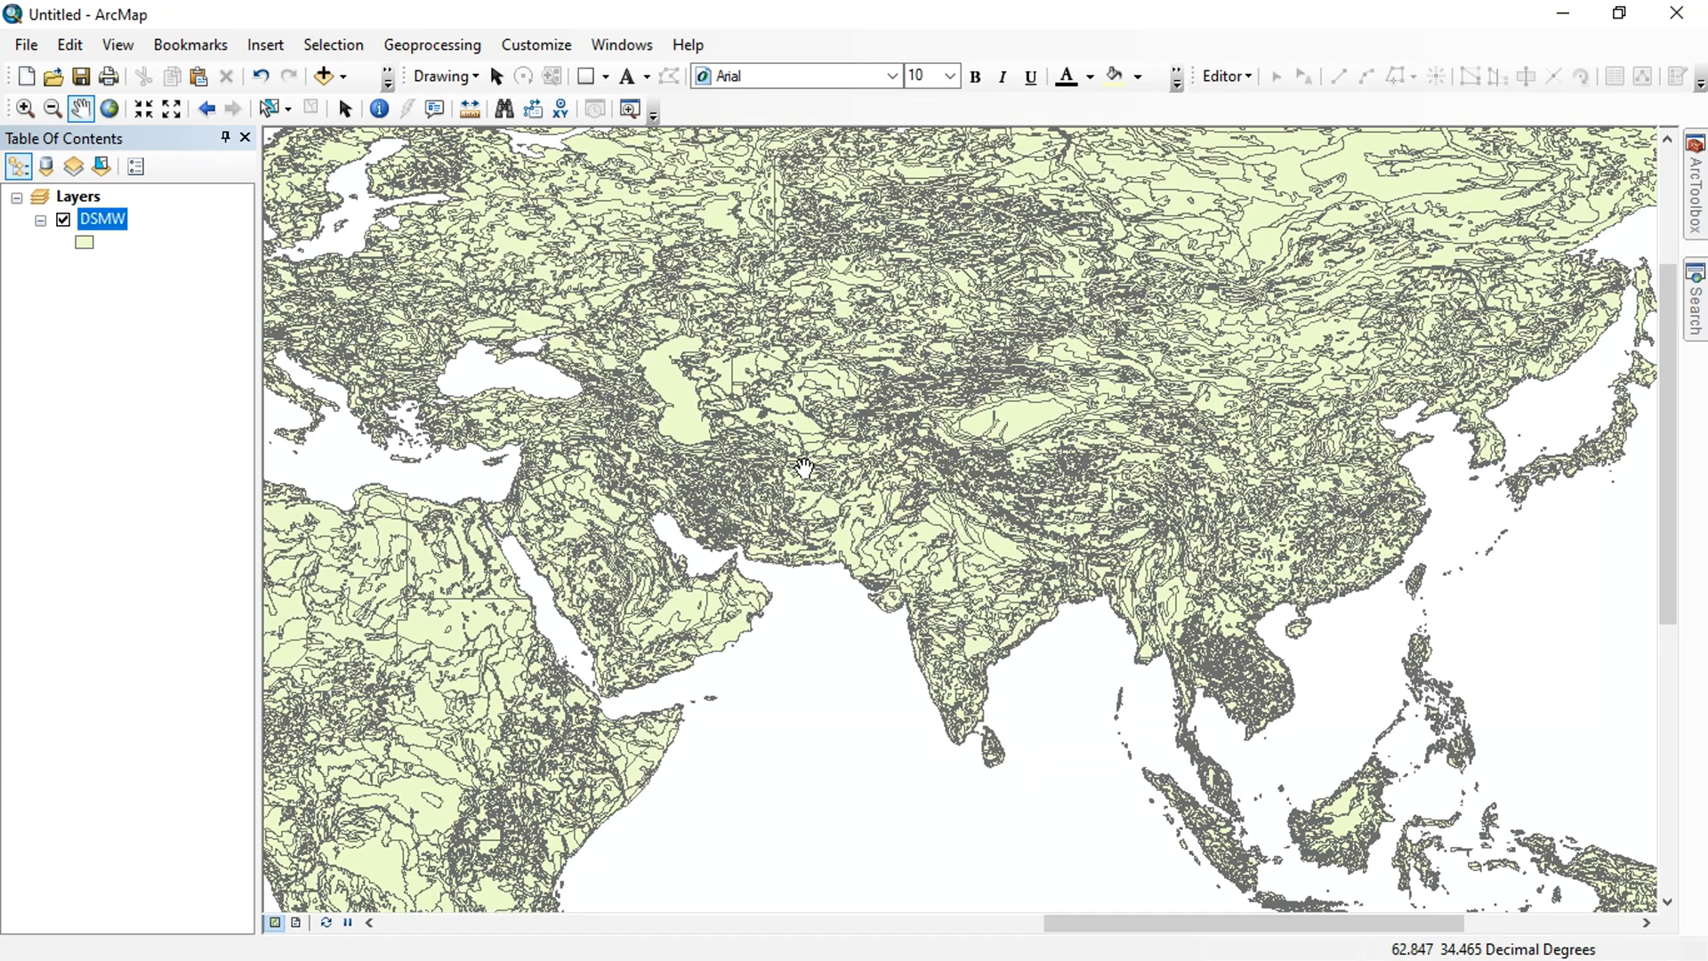
pyautogui.moveTo(977, 575)
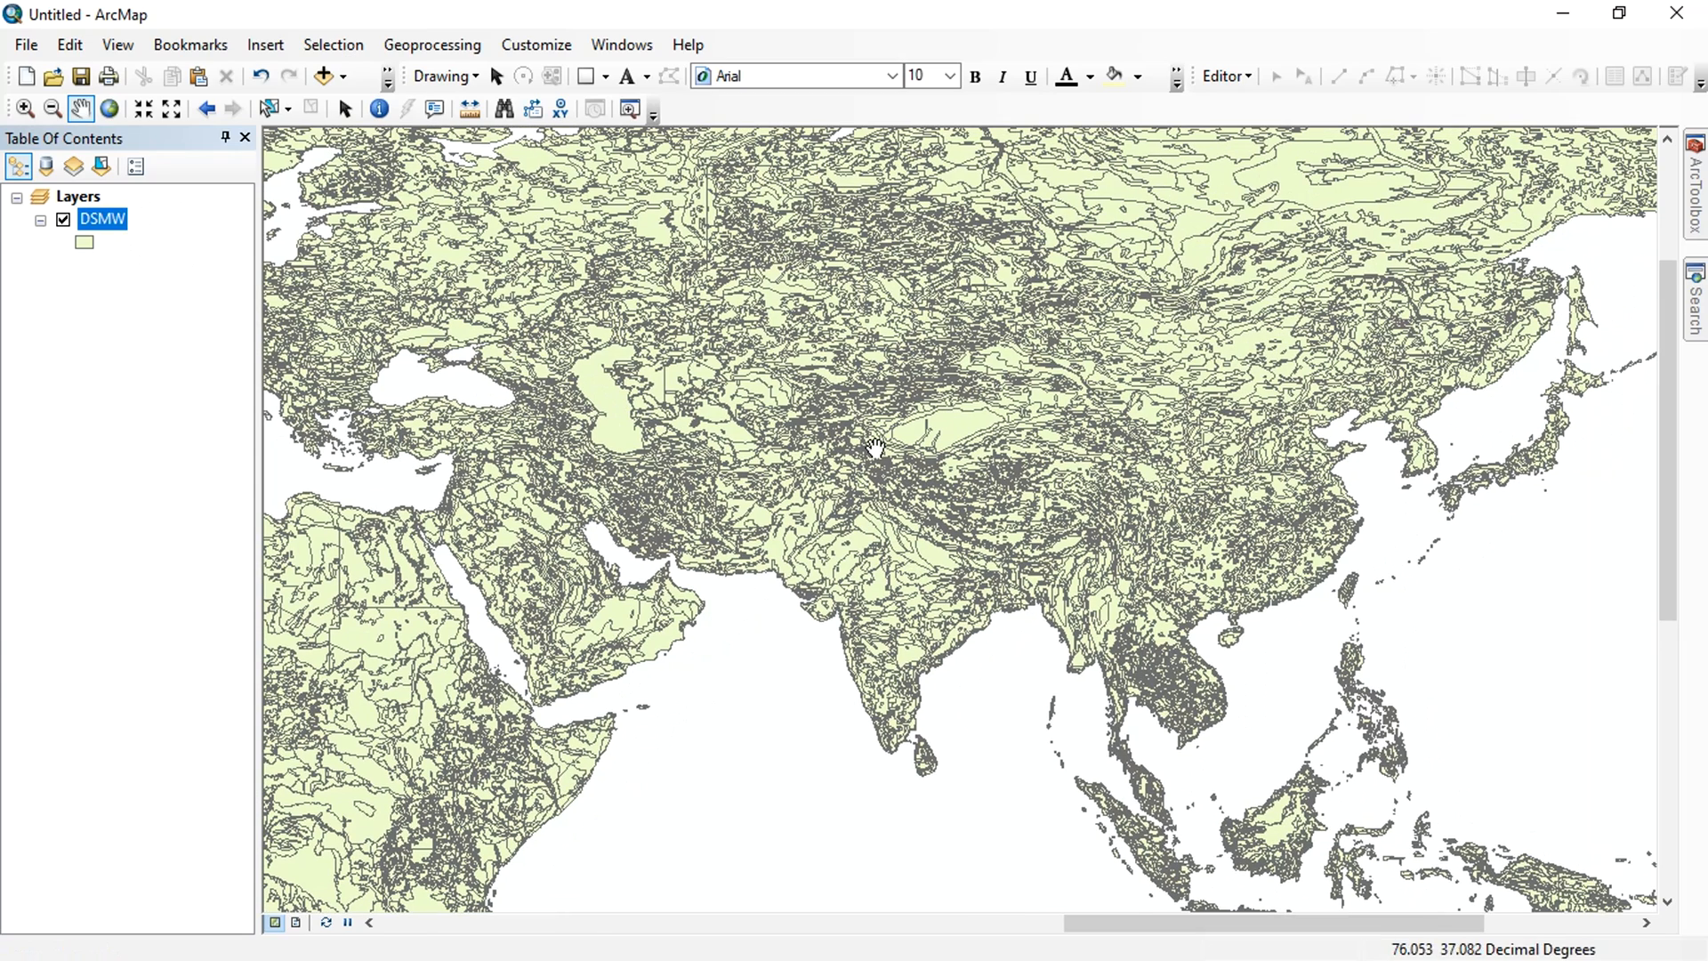
pyautogui.moveTo(169, 271)
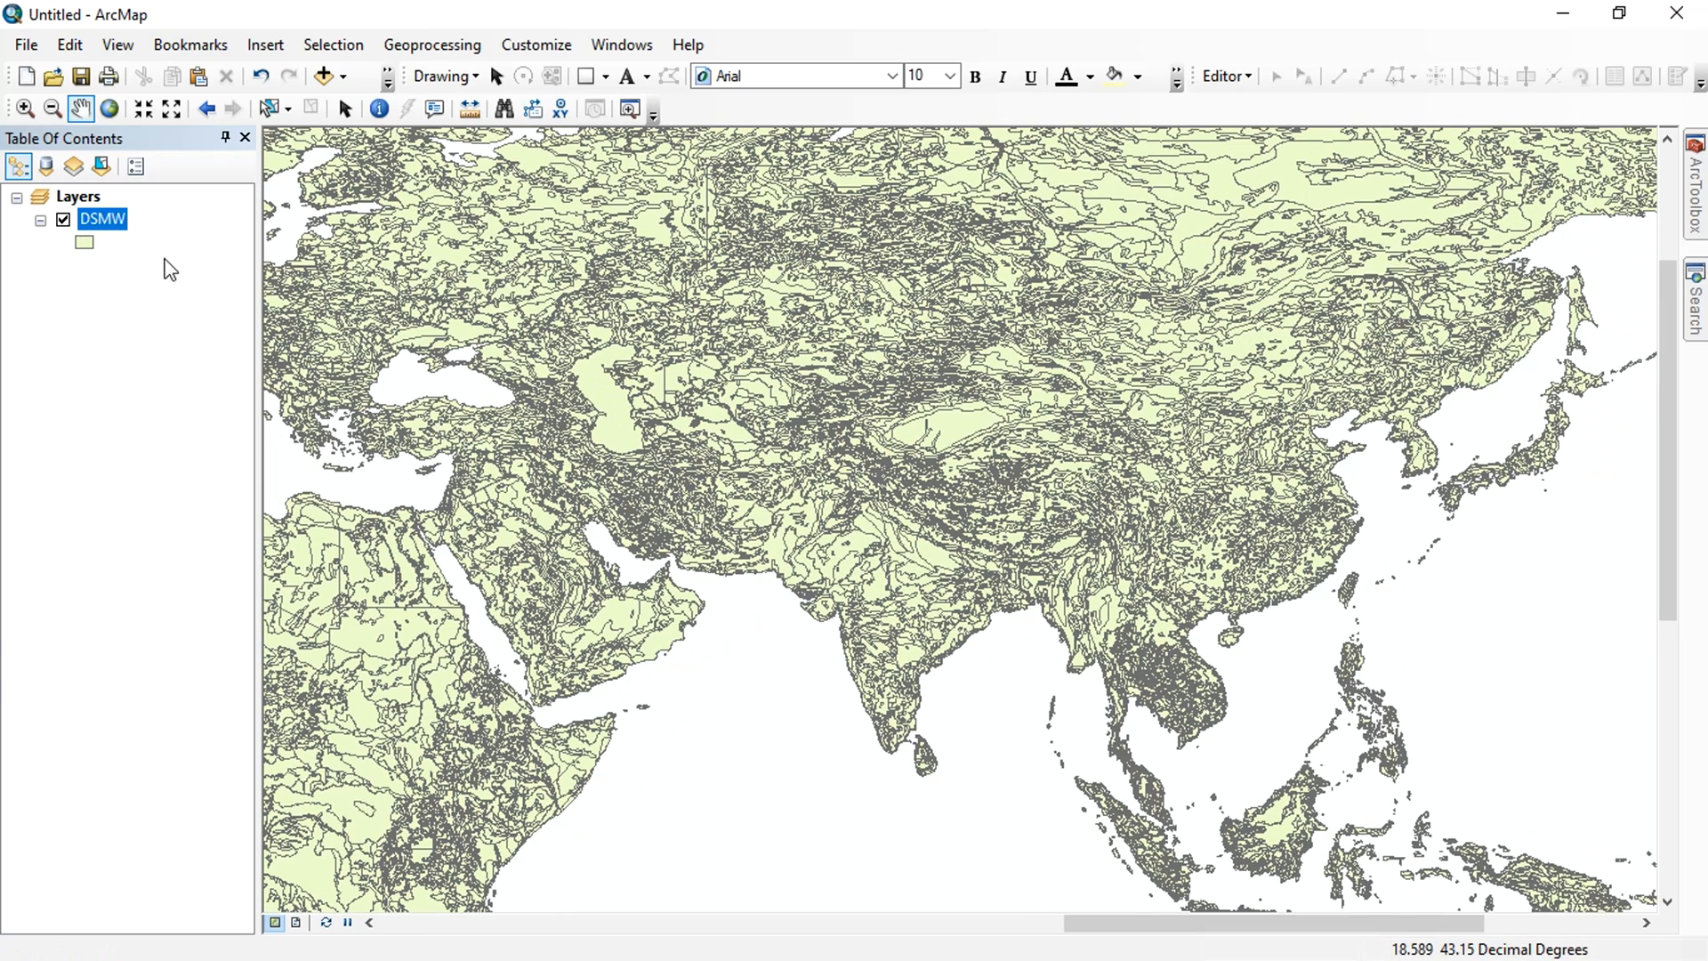
# Symbolize DSMW by unique DOMSOI values with all values added and a chosen colour ramp.
pyautogui.rightClick(101, 219)
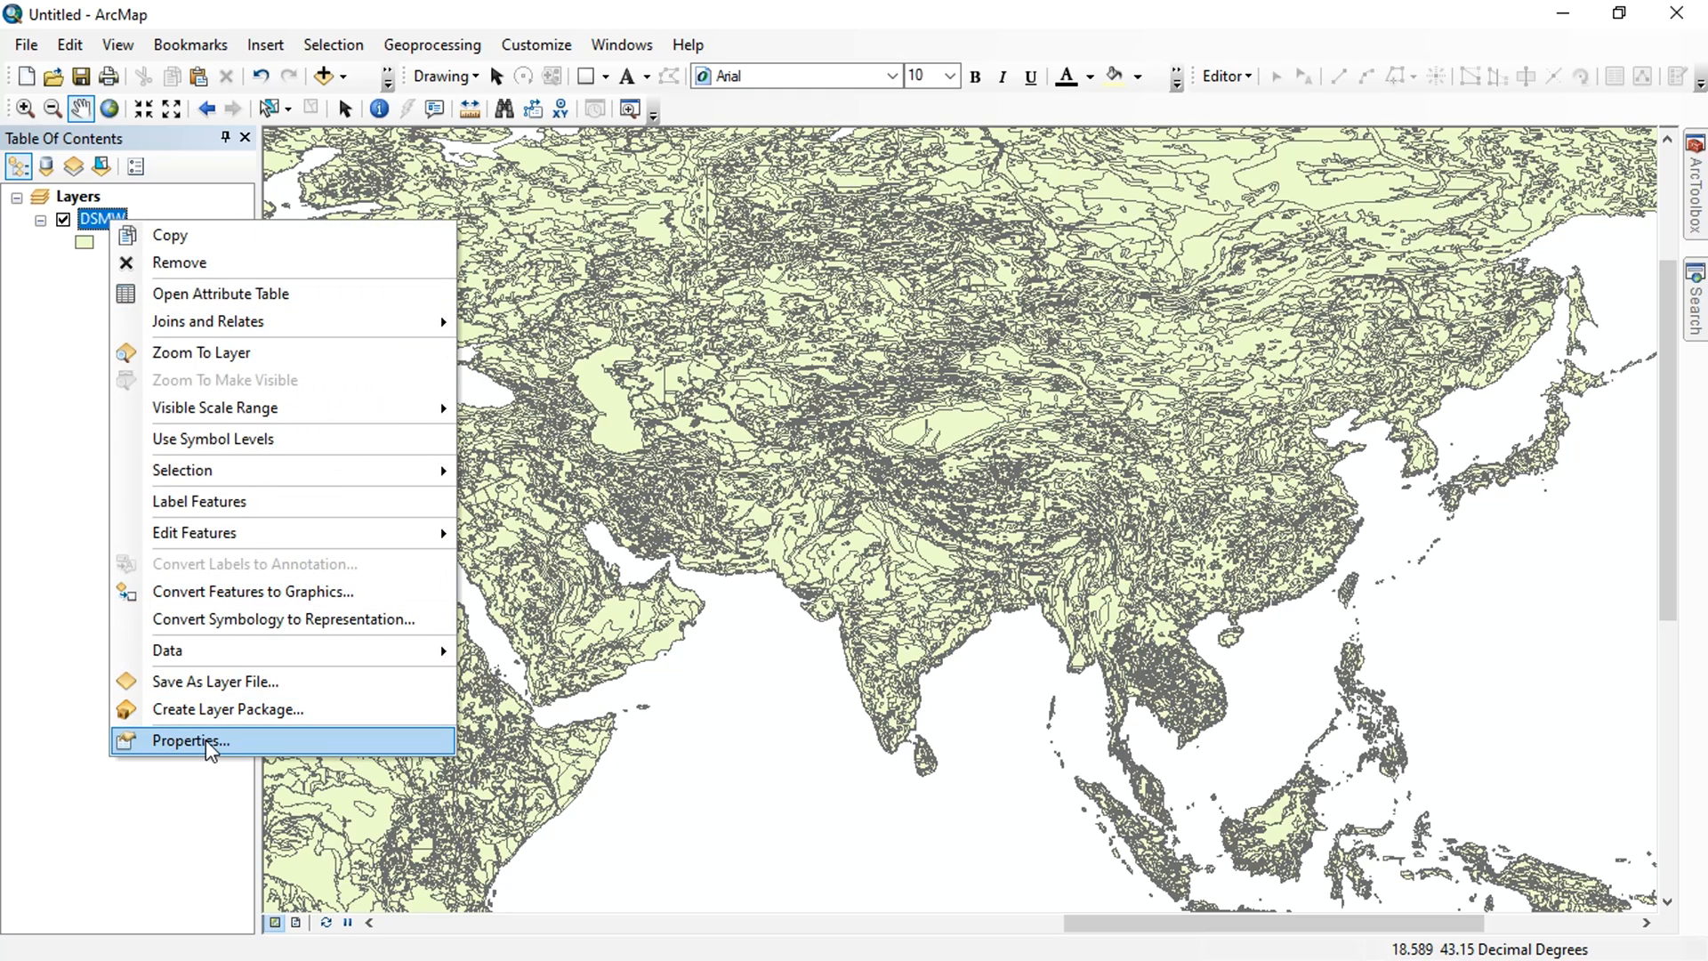
pyautogui.moveTo(102, 227)
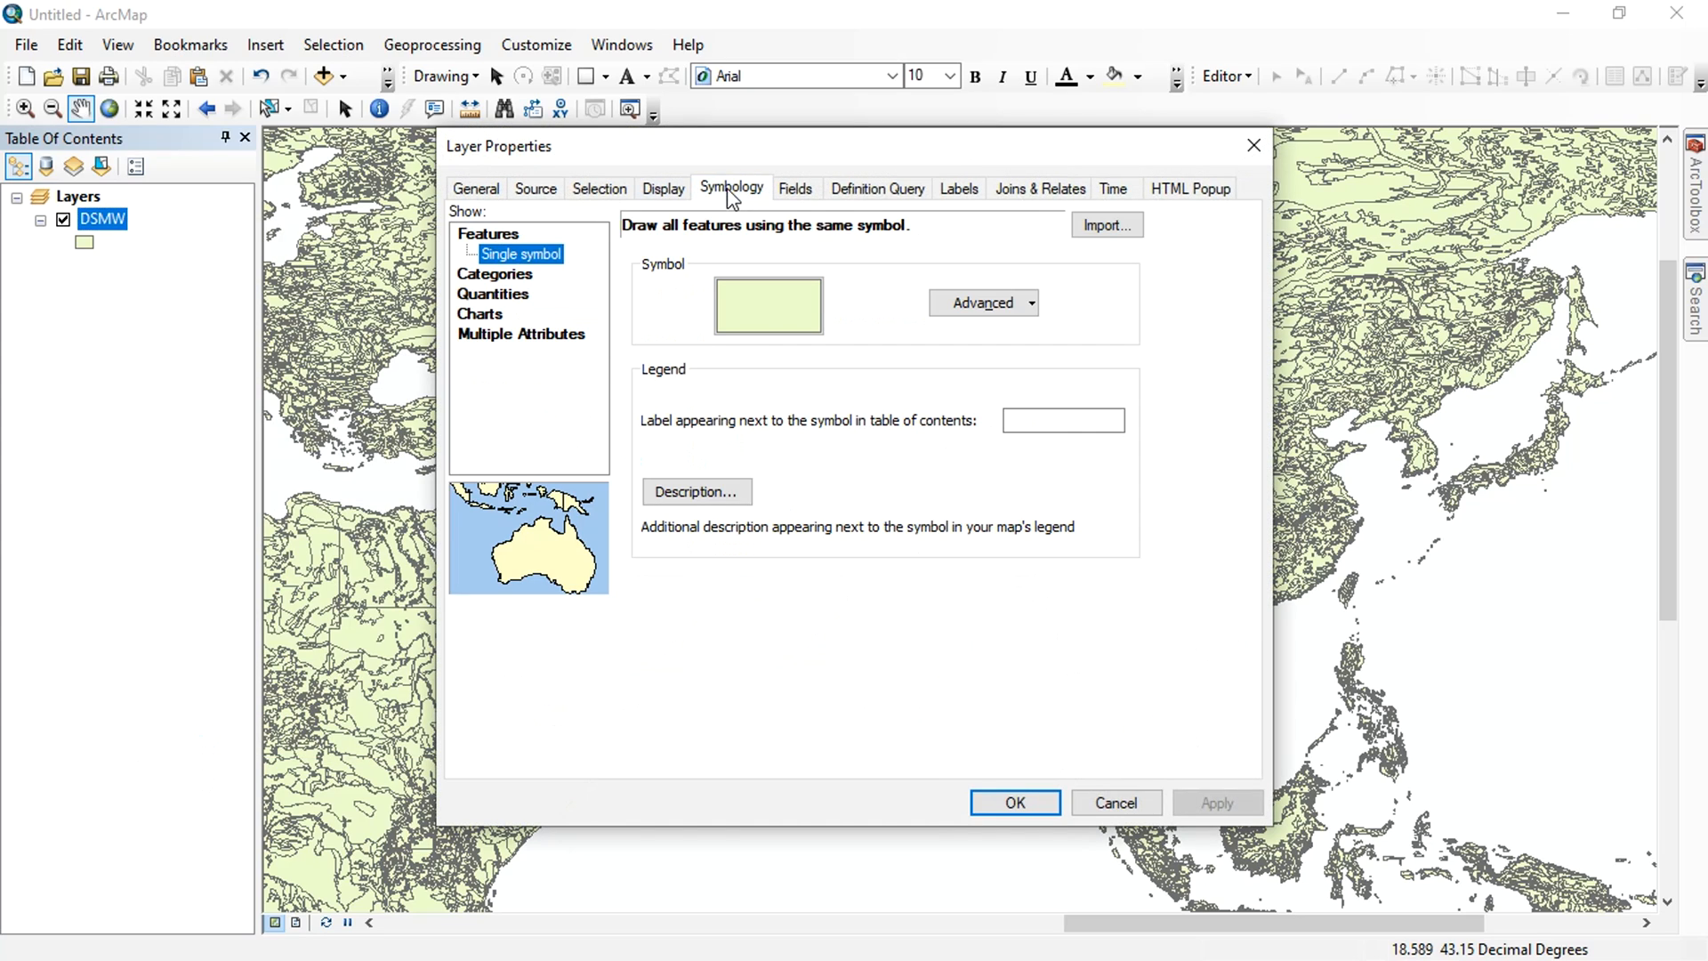
pyautogui.click(494, 252)
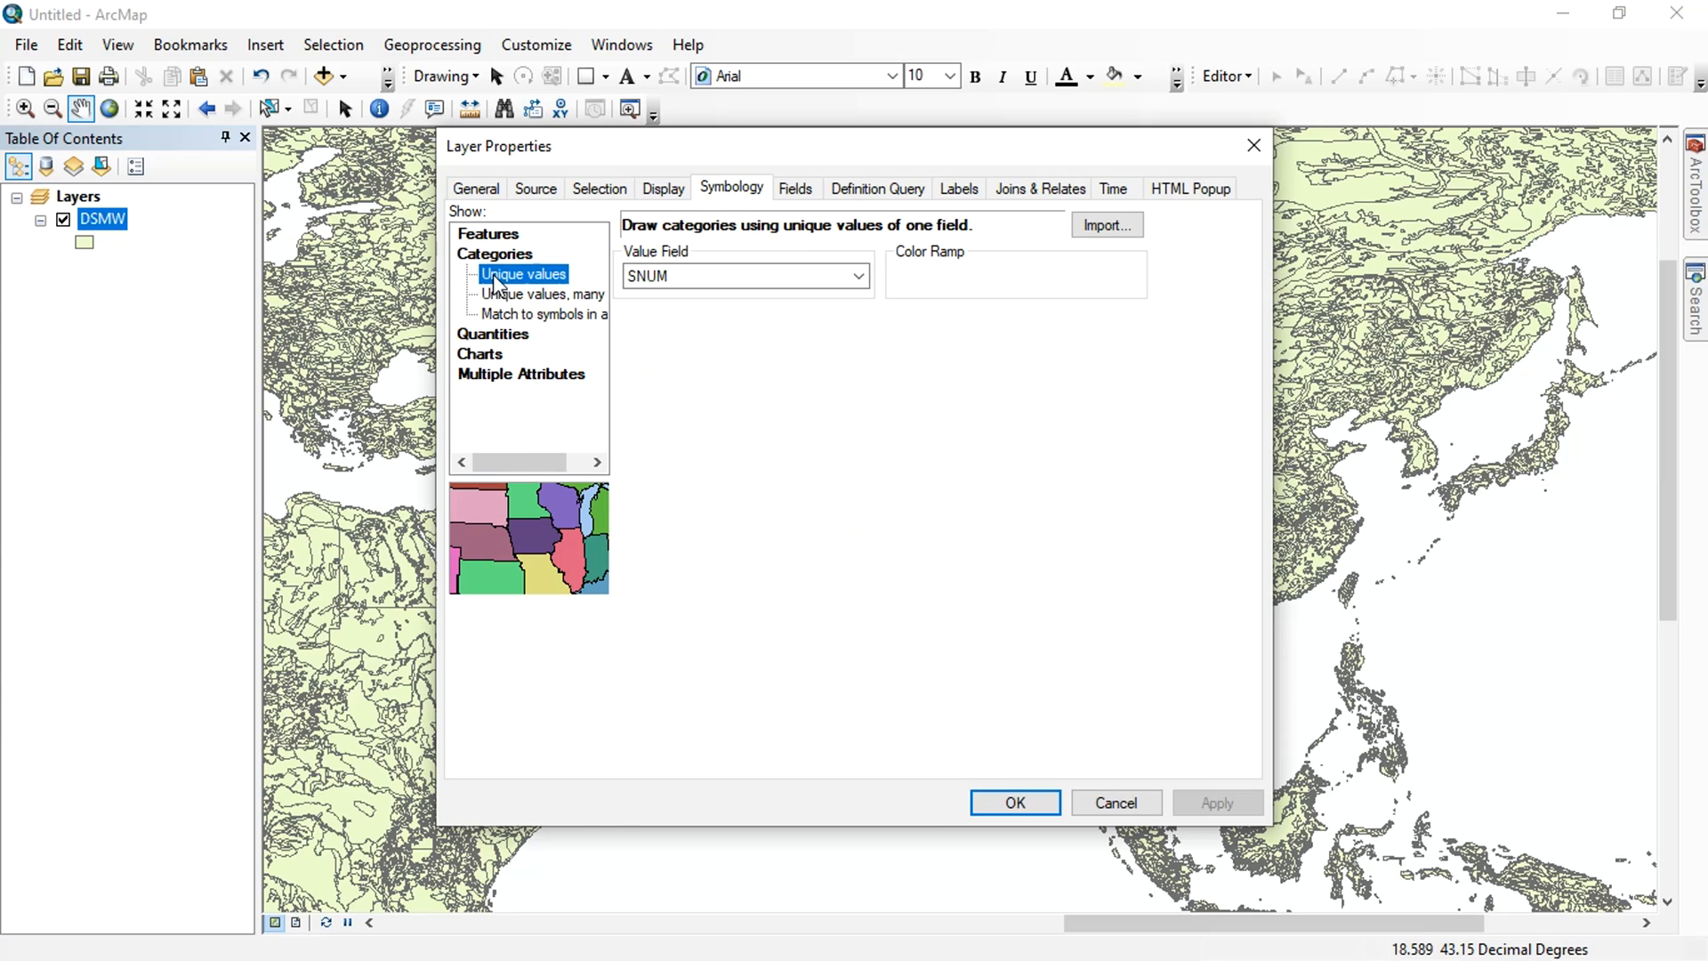
pyautogui.click(859, 276)
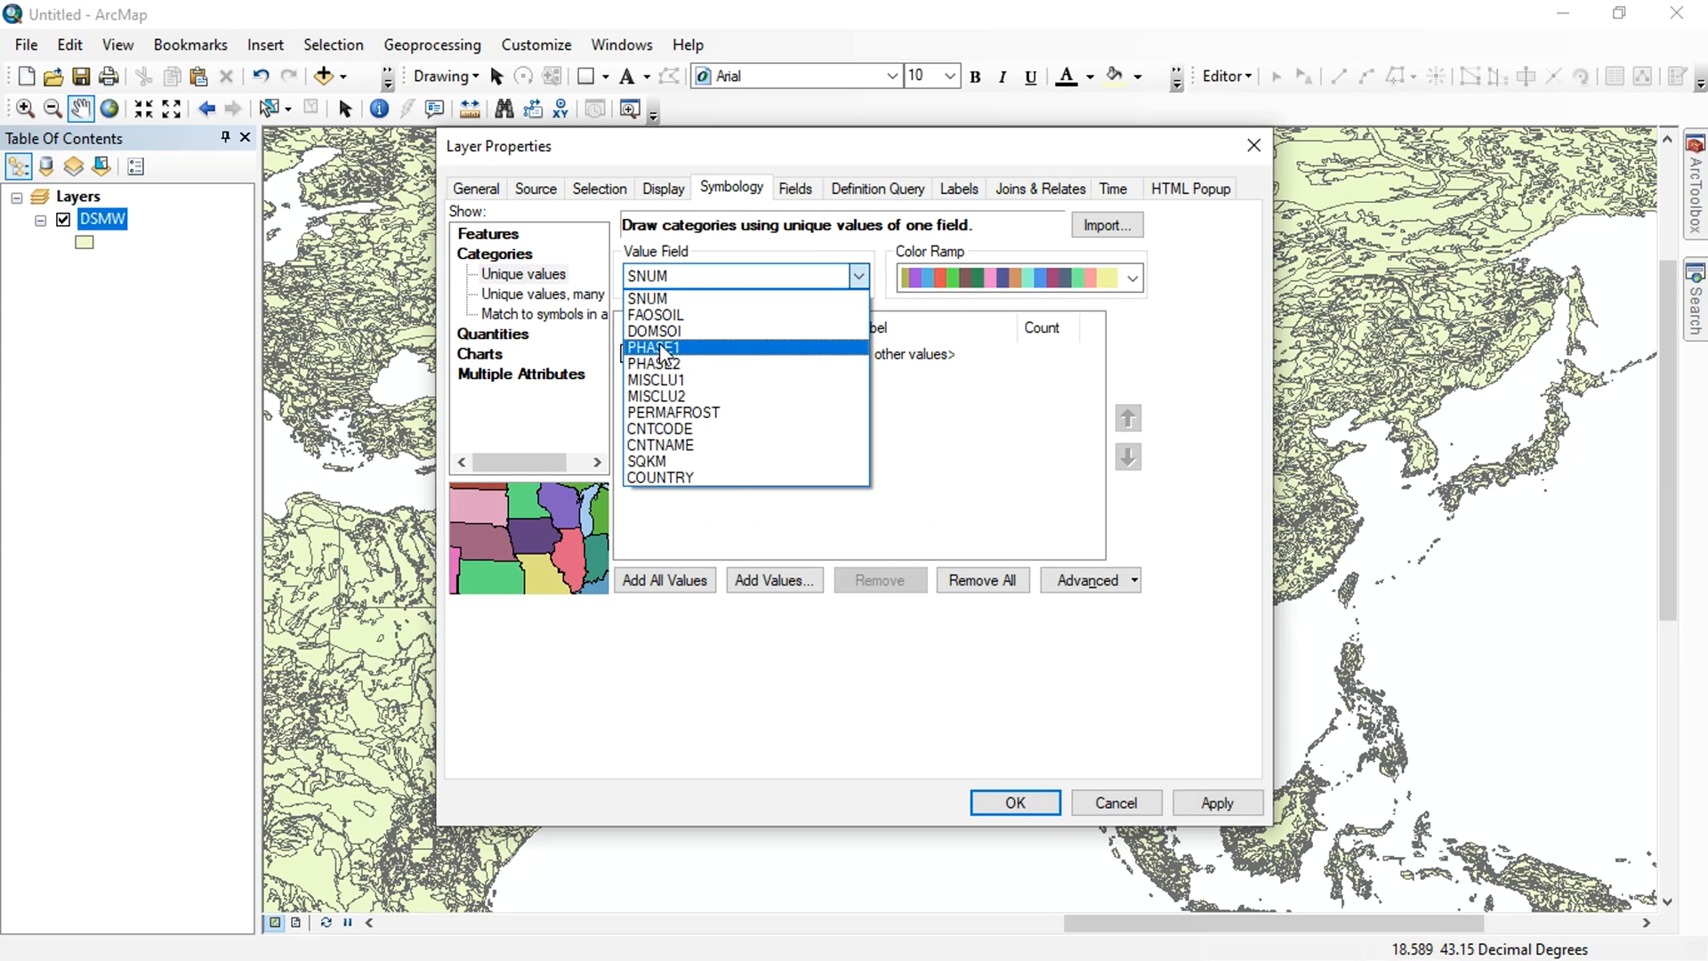
pyautogui.click(654, 331)
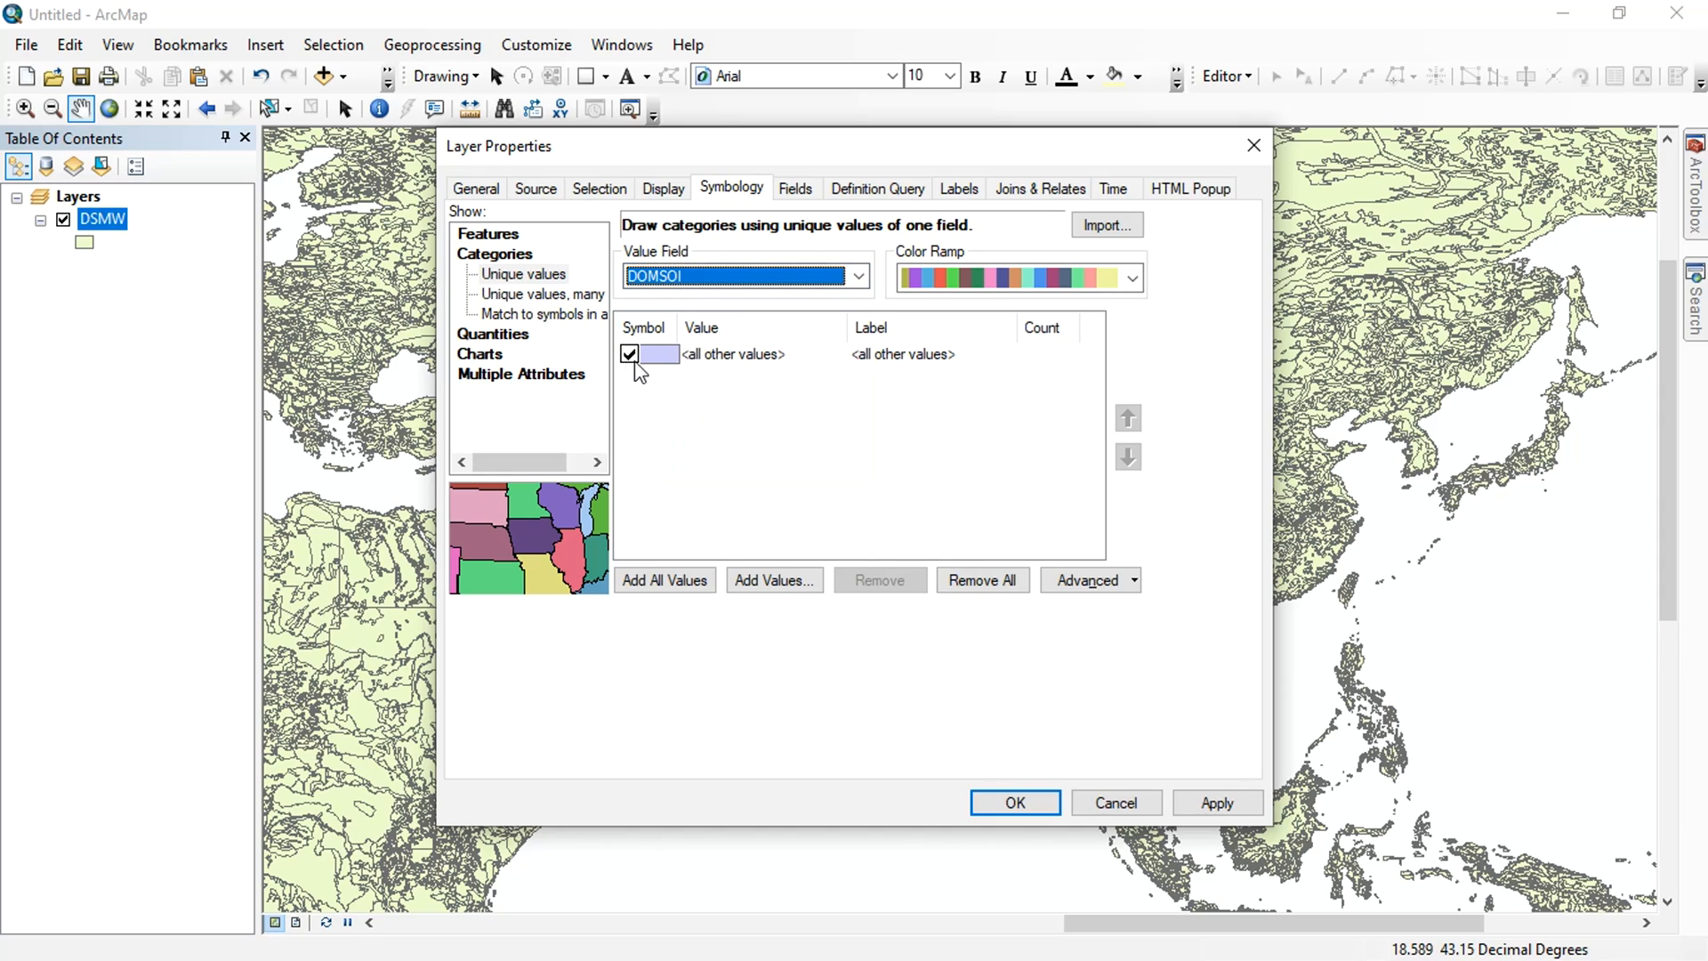
pyautogui.click(663, 579)
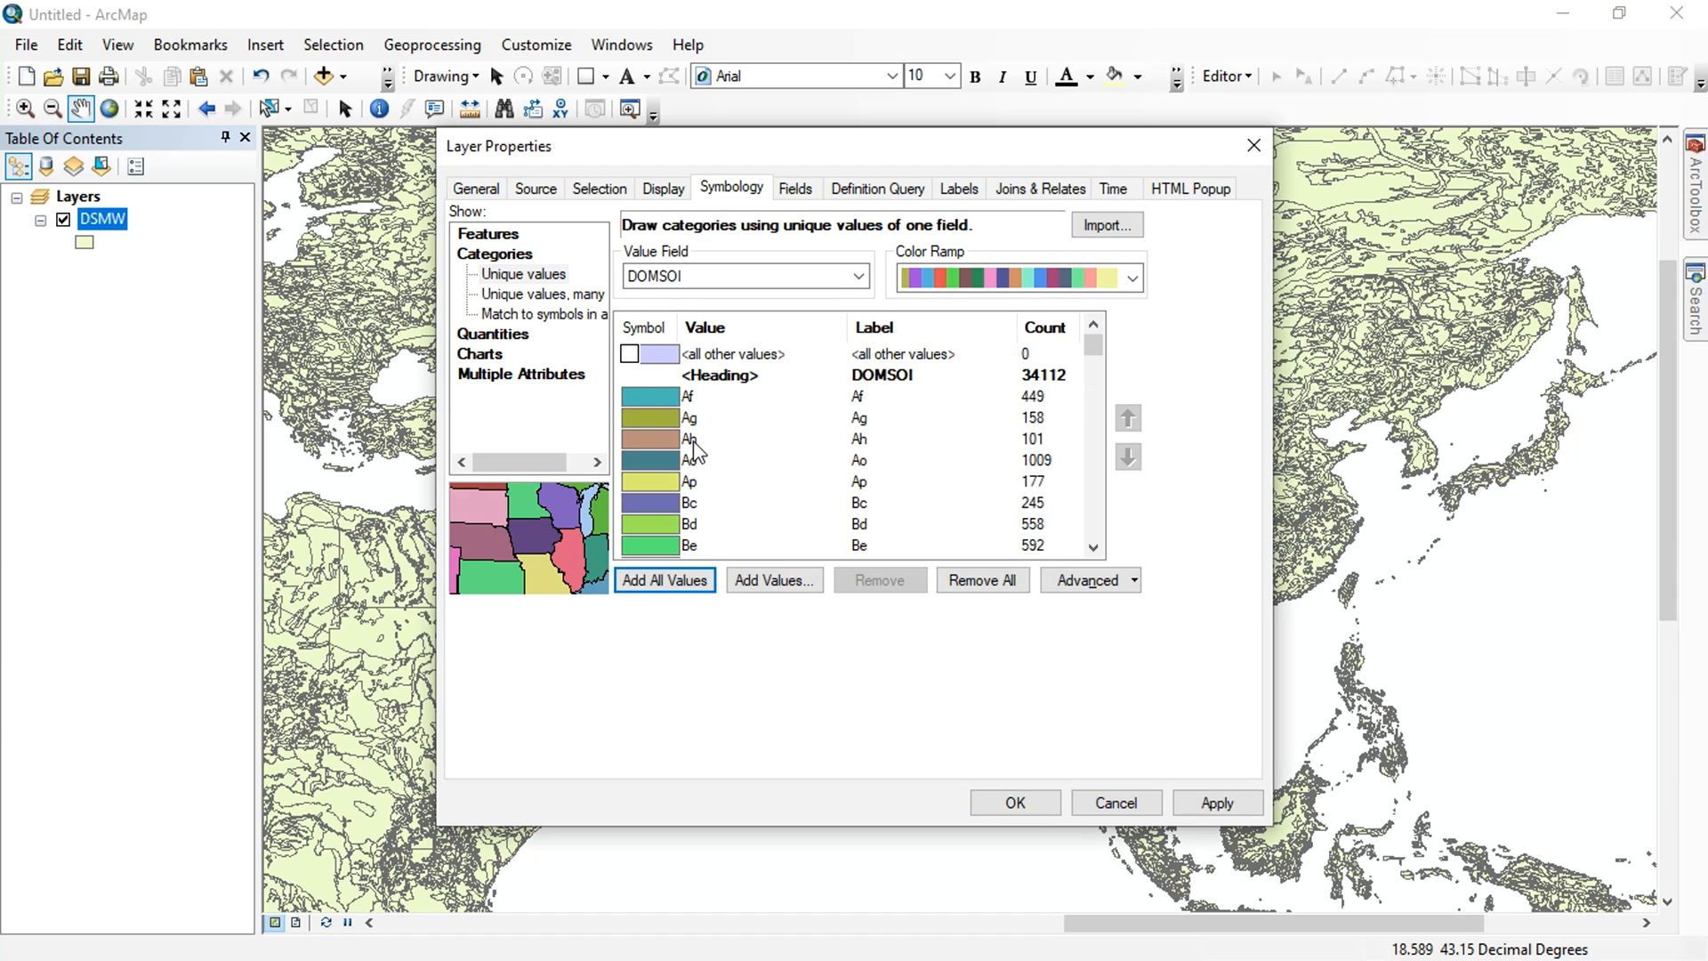
pyautogui.click(1131, 277)
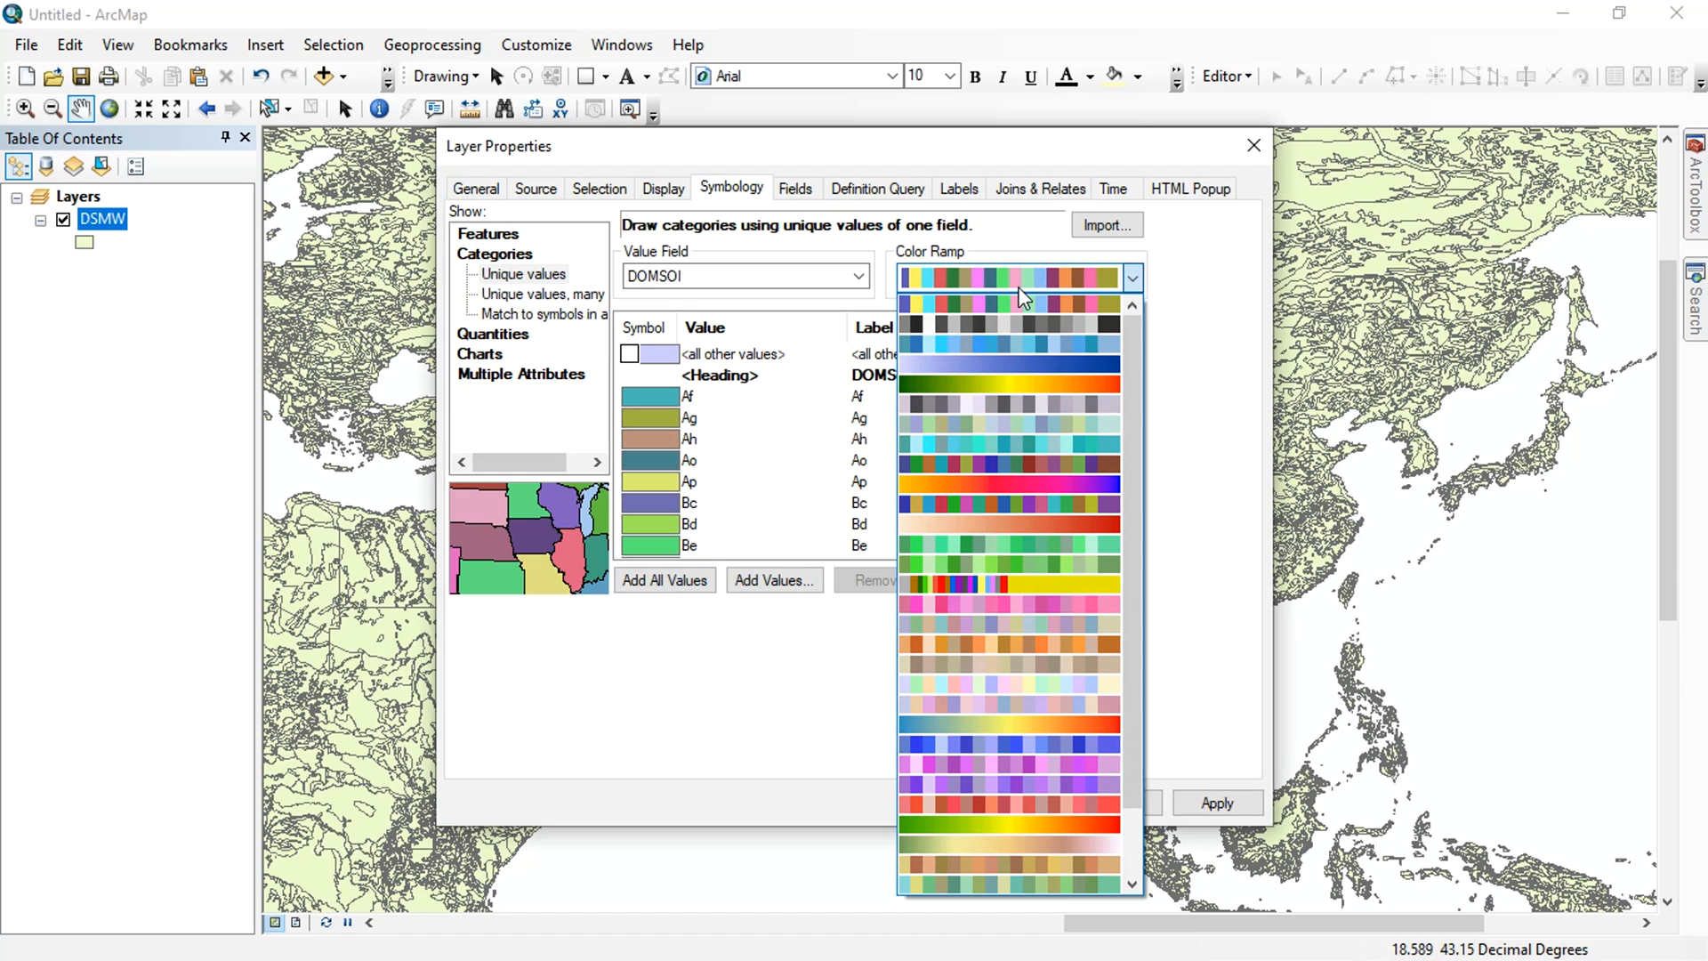
pyautogui.click(1009, 277)
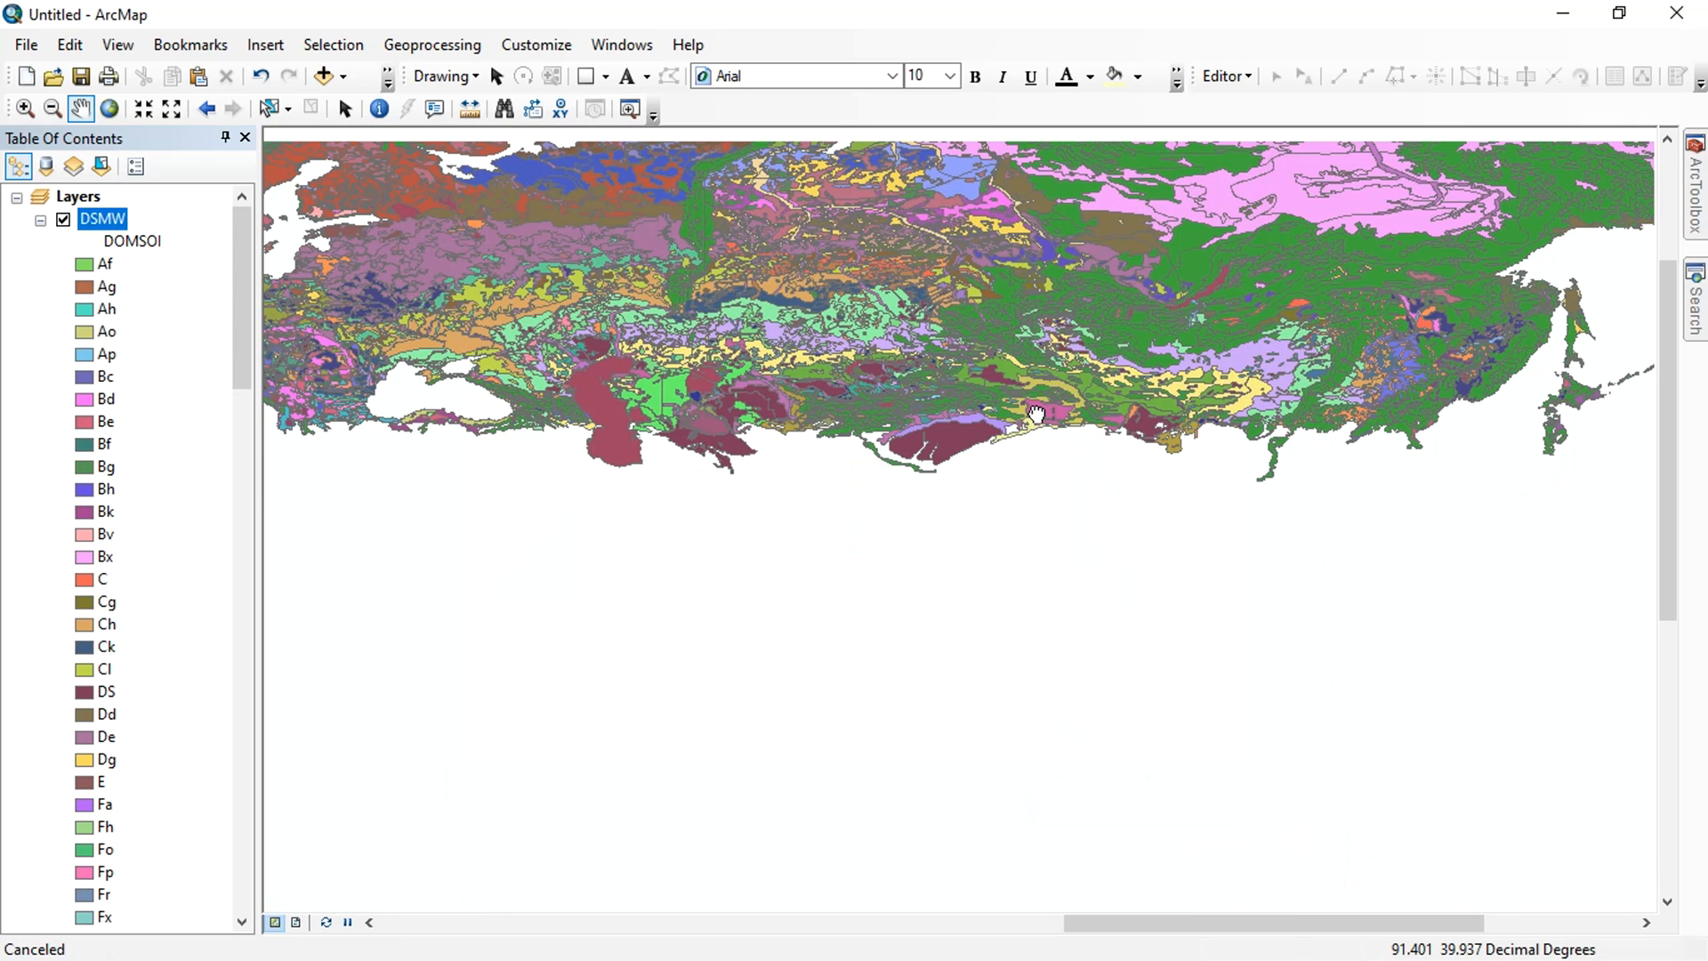
pyautogui.moveTo(1035, 413); pyautogui.dragTo(1044, 469)
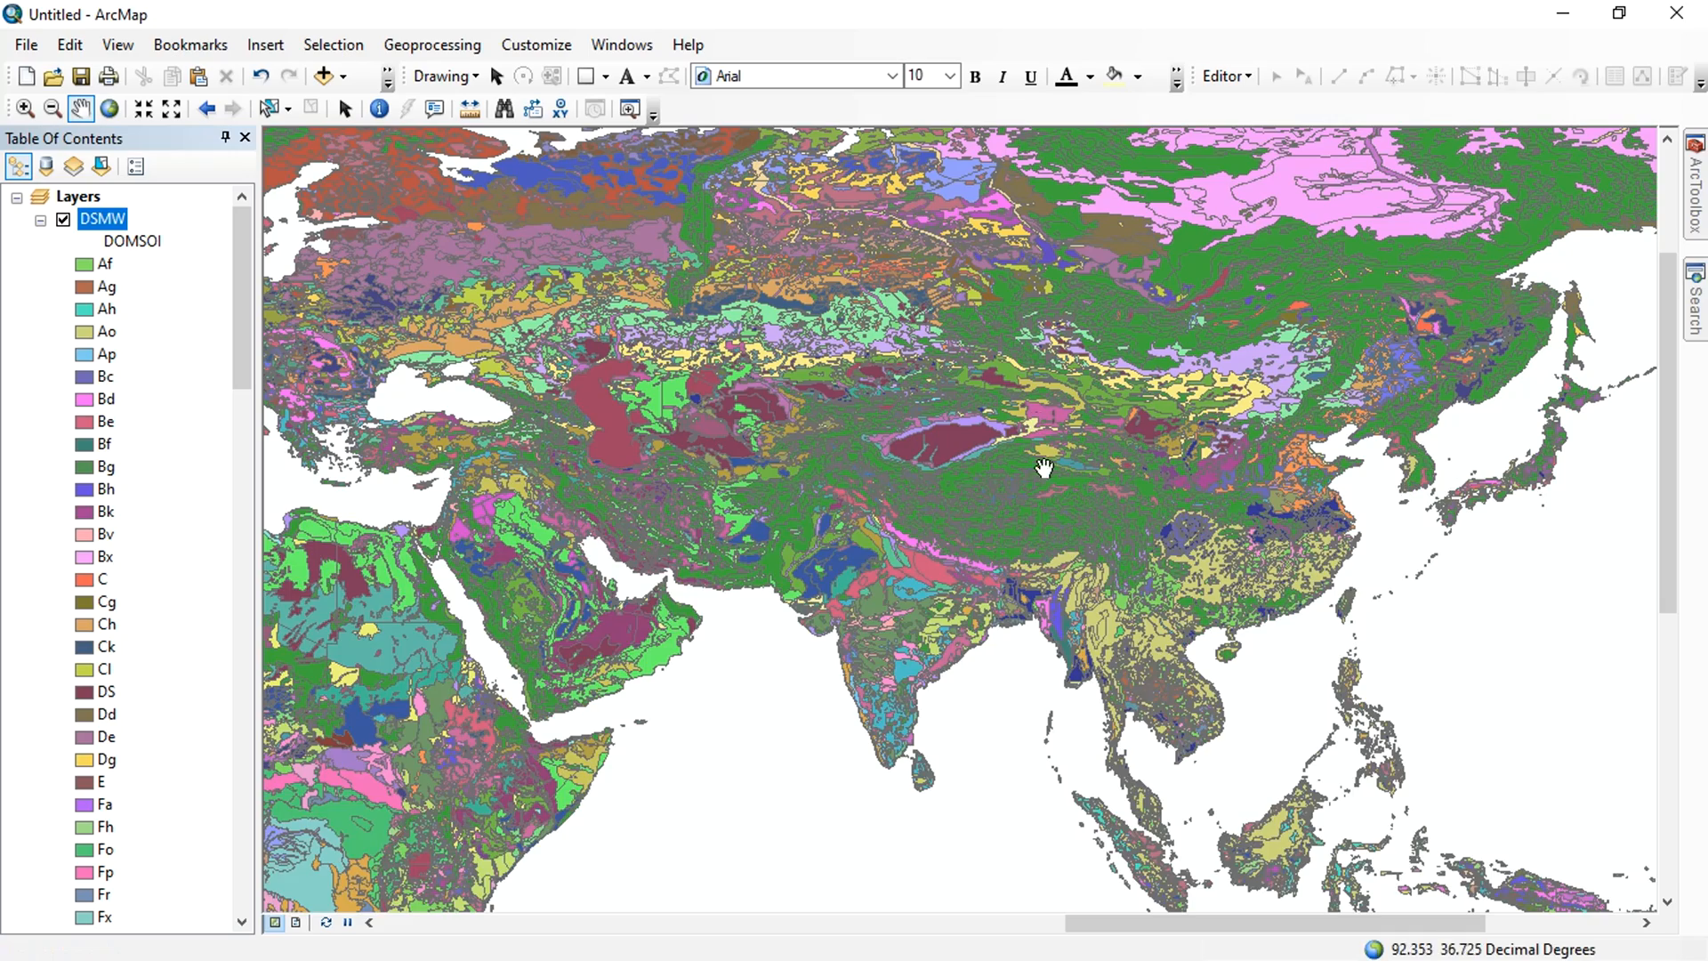
# Open the readme file from the DSMW folder.
pyautogui.moveTo(1043, 467); pyautogui.dragTo(917, 604)
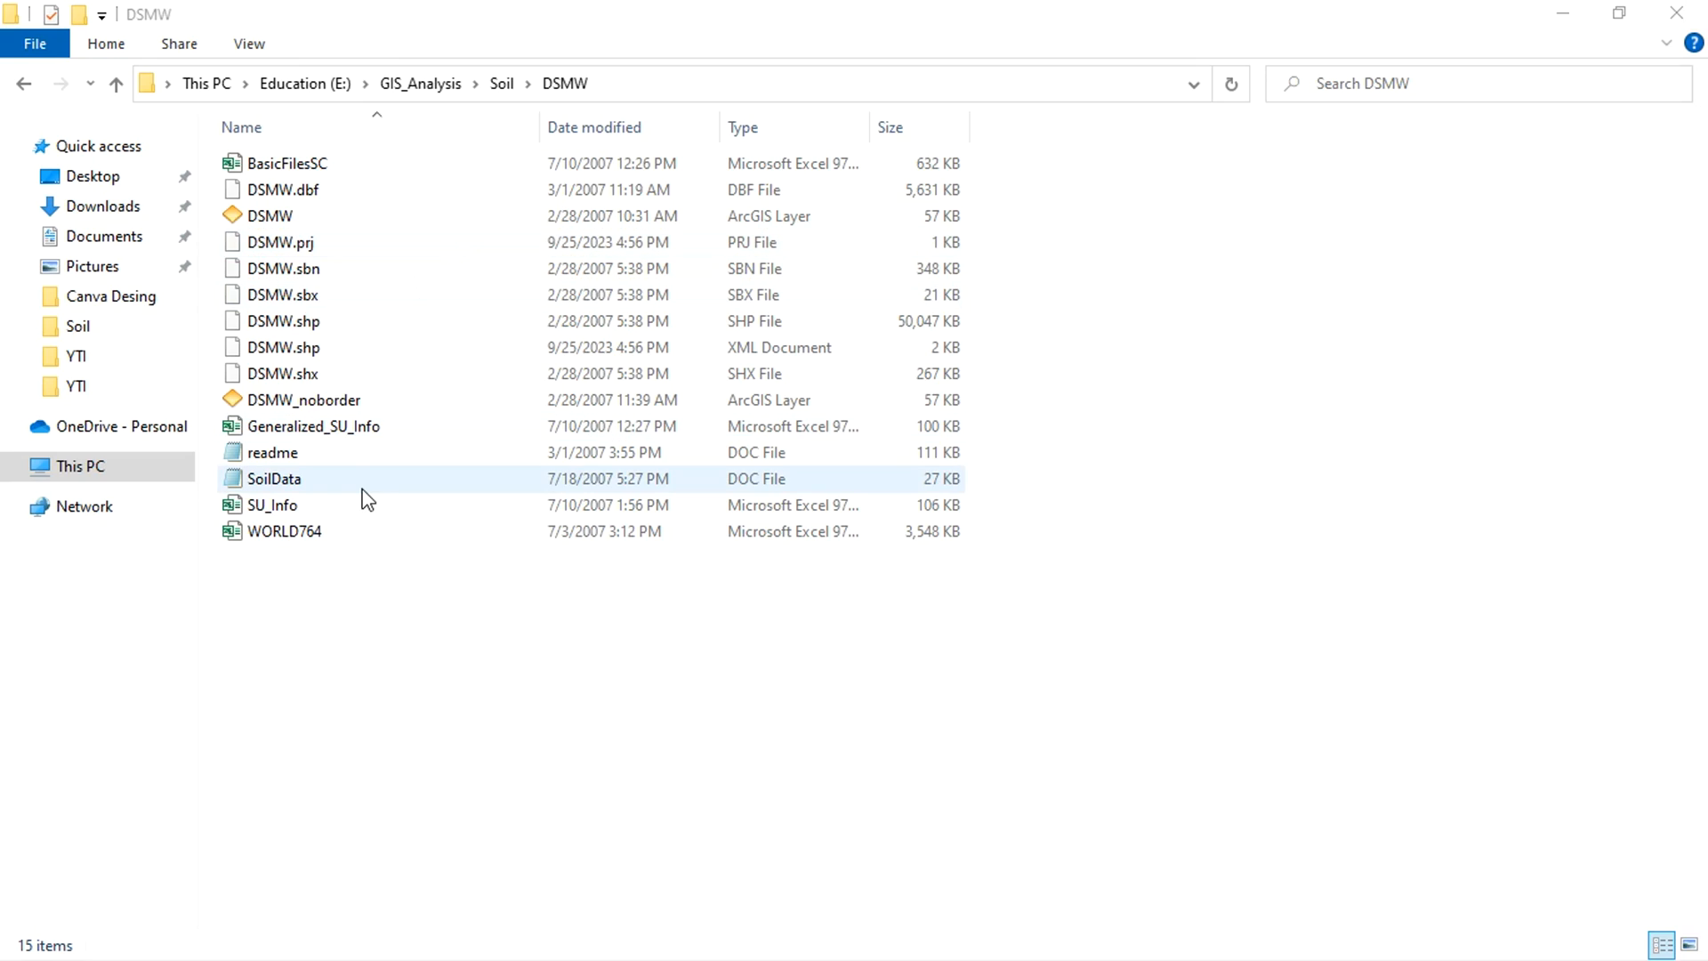
pyautogui.click(271, 451)
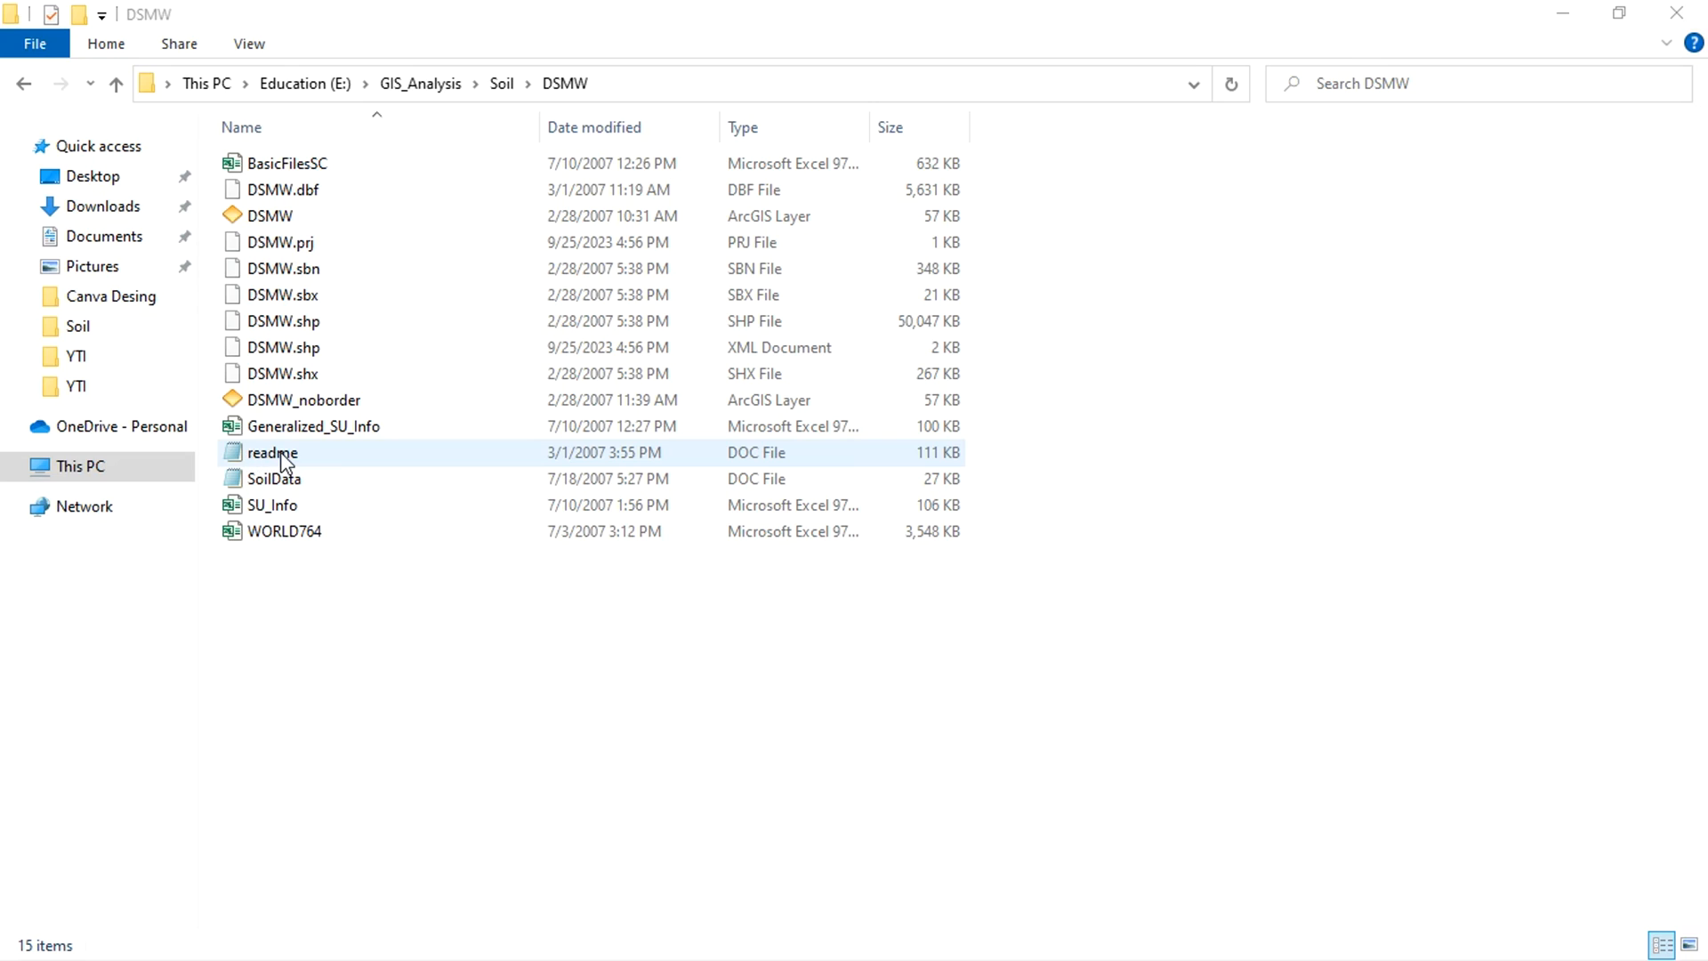
pyautogui.doubleClick(271, 452)
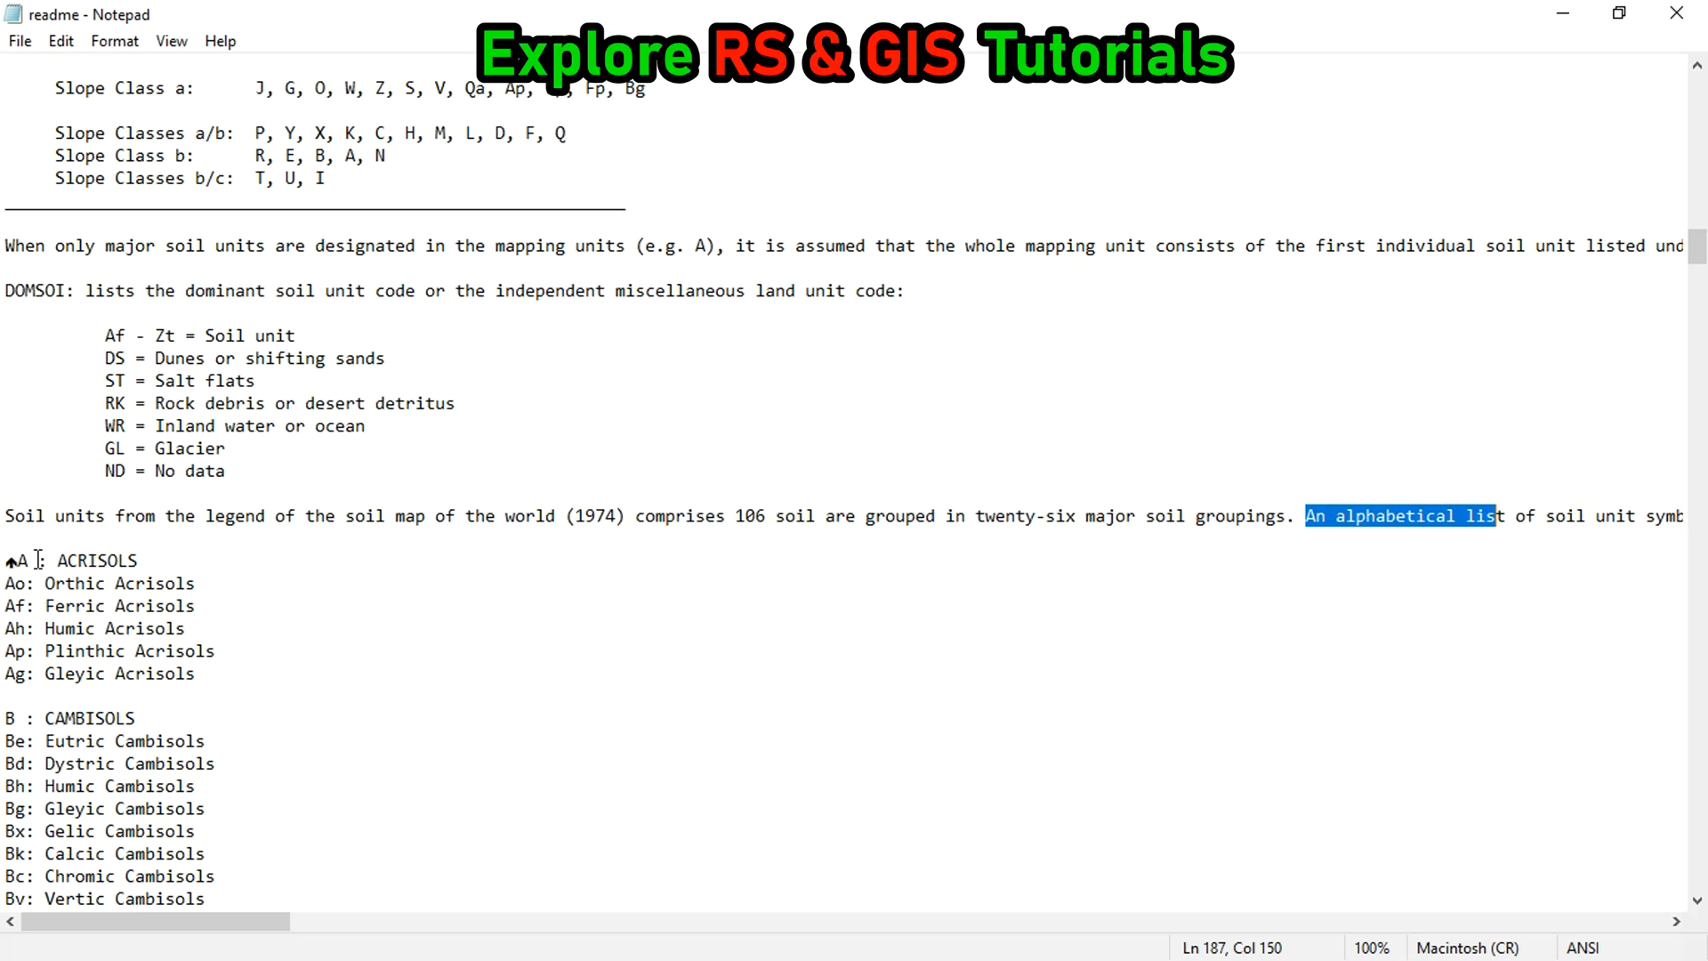
# Highlight the Acrisols soil unit codes in the readme's DOMSOI section.
pyautogui.moveTo(53, 560); pyautogui.dragTo(70, 717)
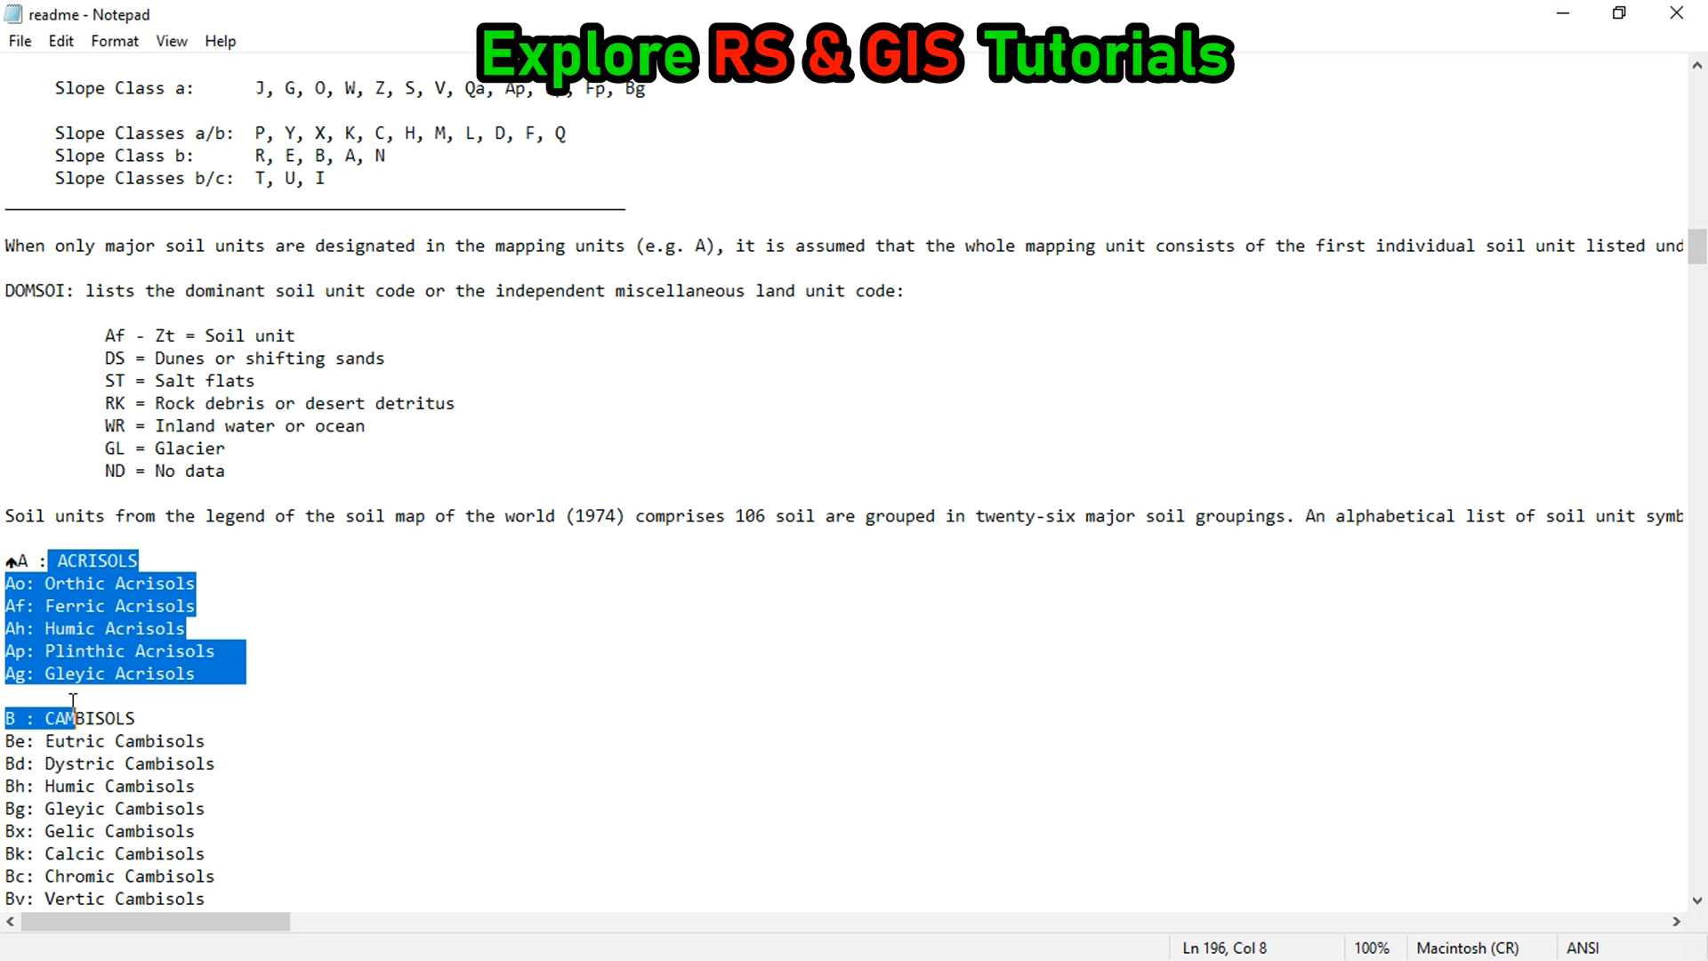
pyautogui.scroll(-3)
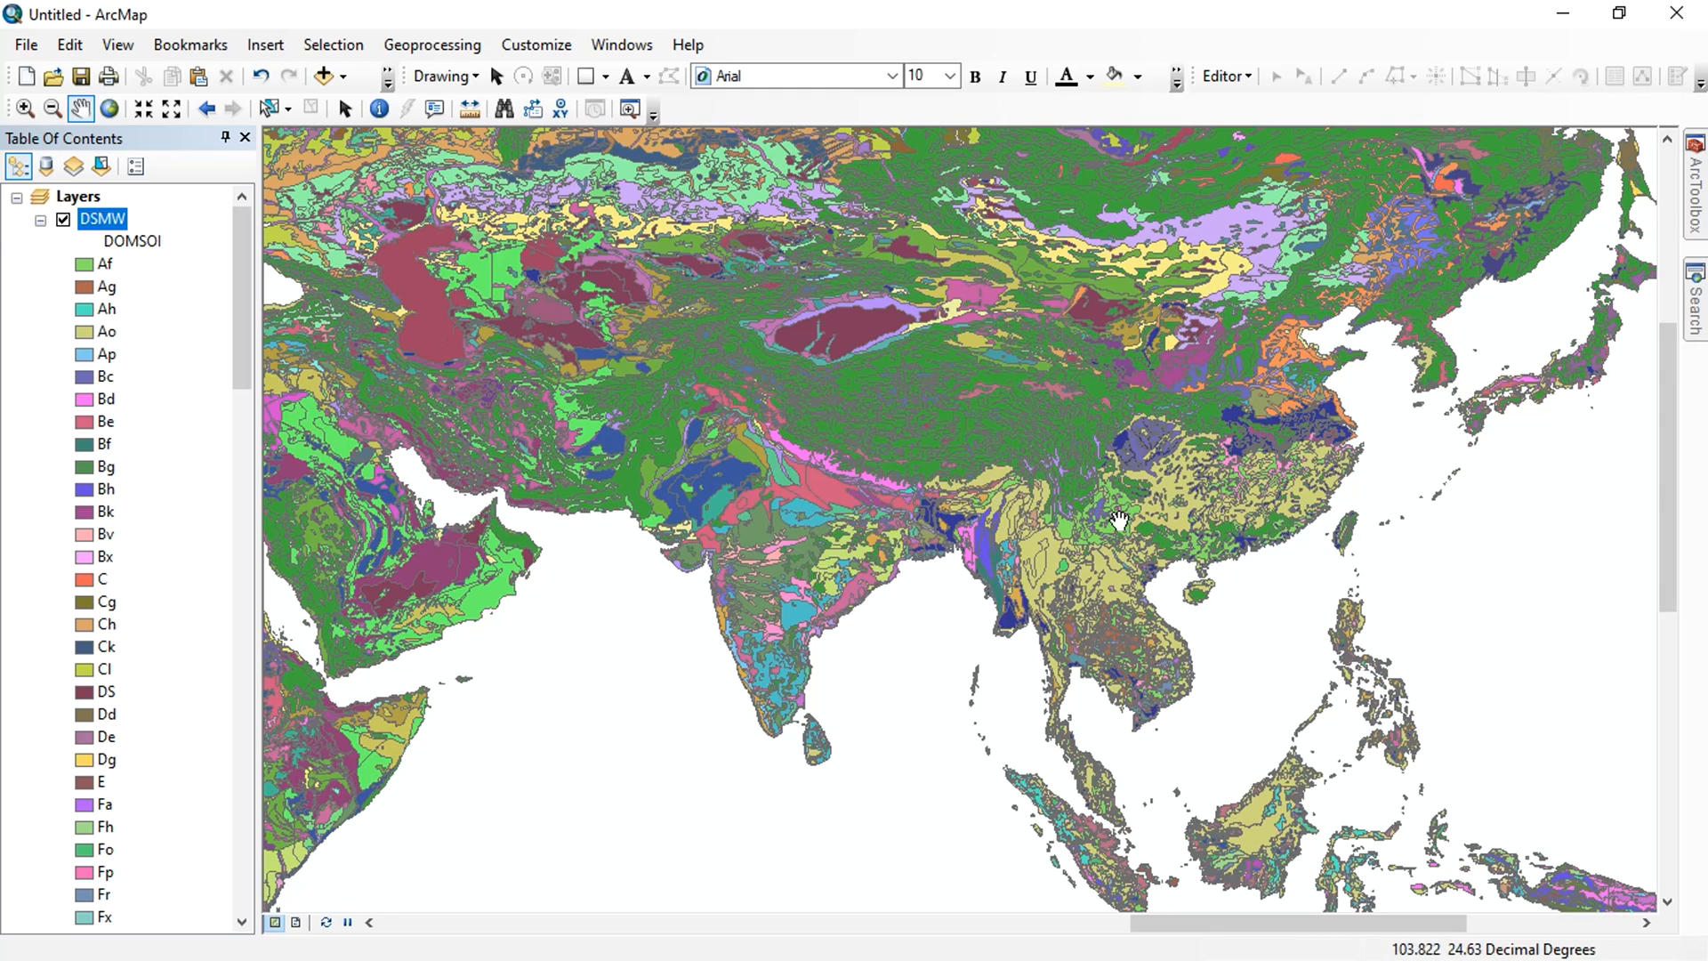
# In the DSMW attribute table, select records where "COUNTRY" = 'BANGLADESH'.
pyautogui.rightClick(101, 218)
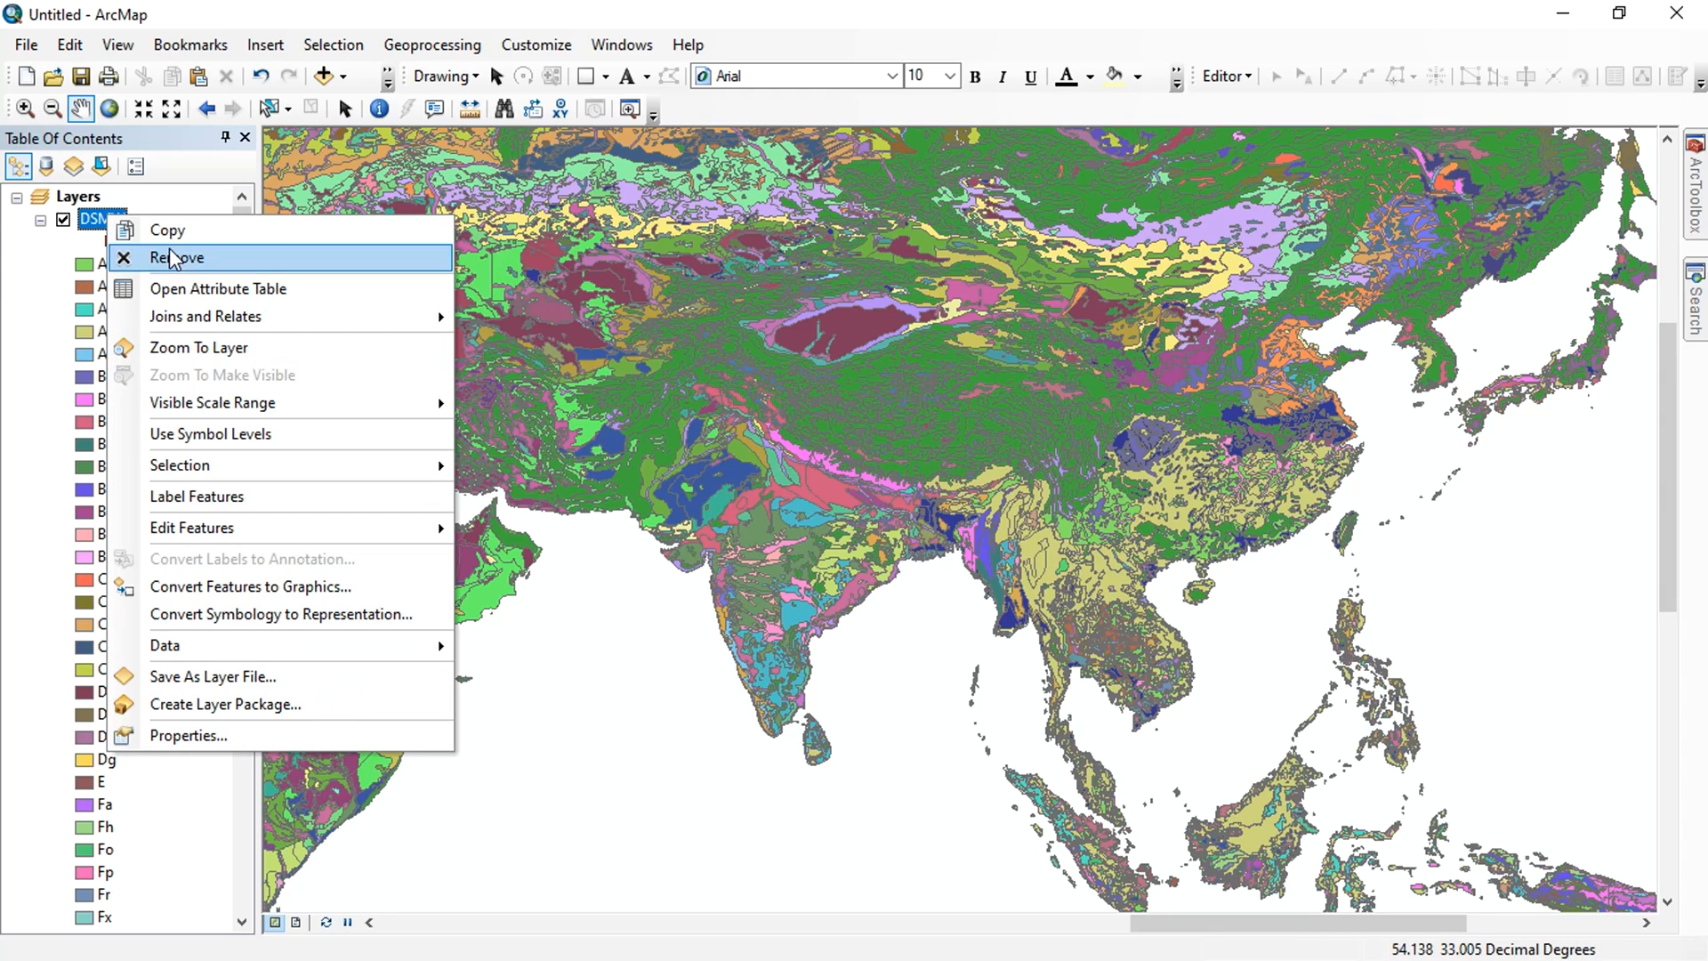
pyautogui.moveTo(98, 224)
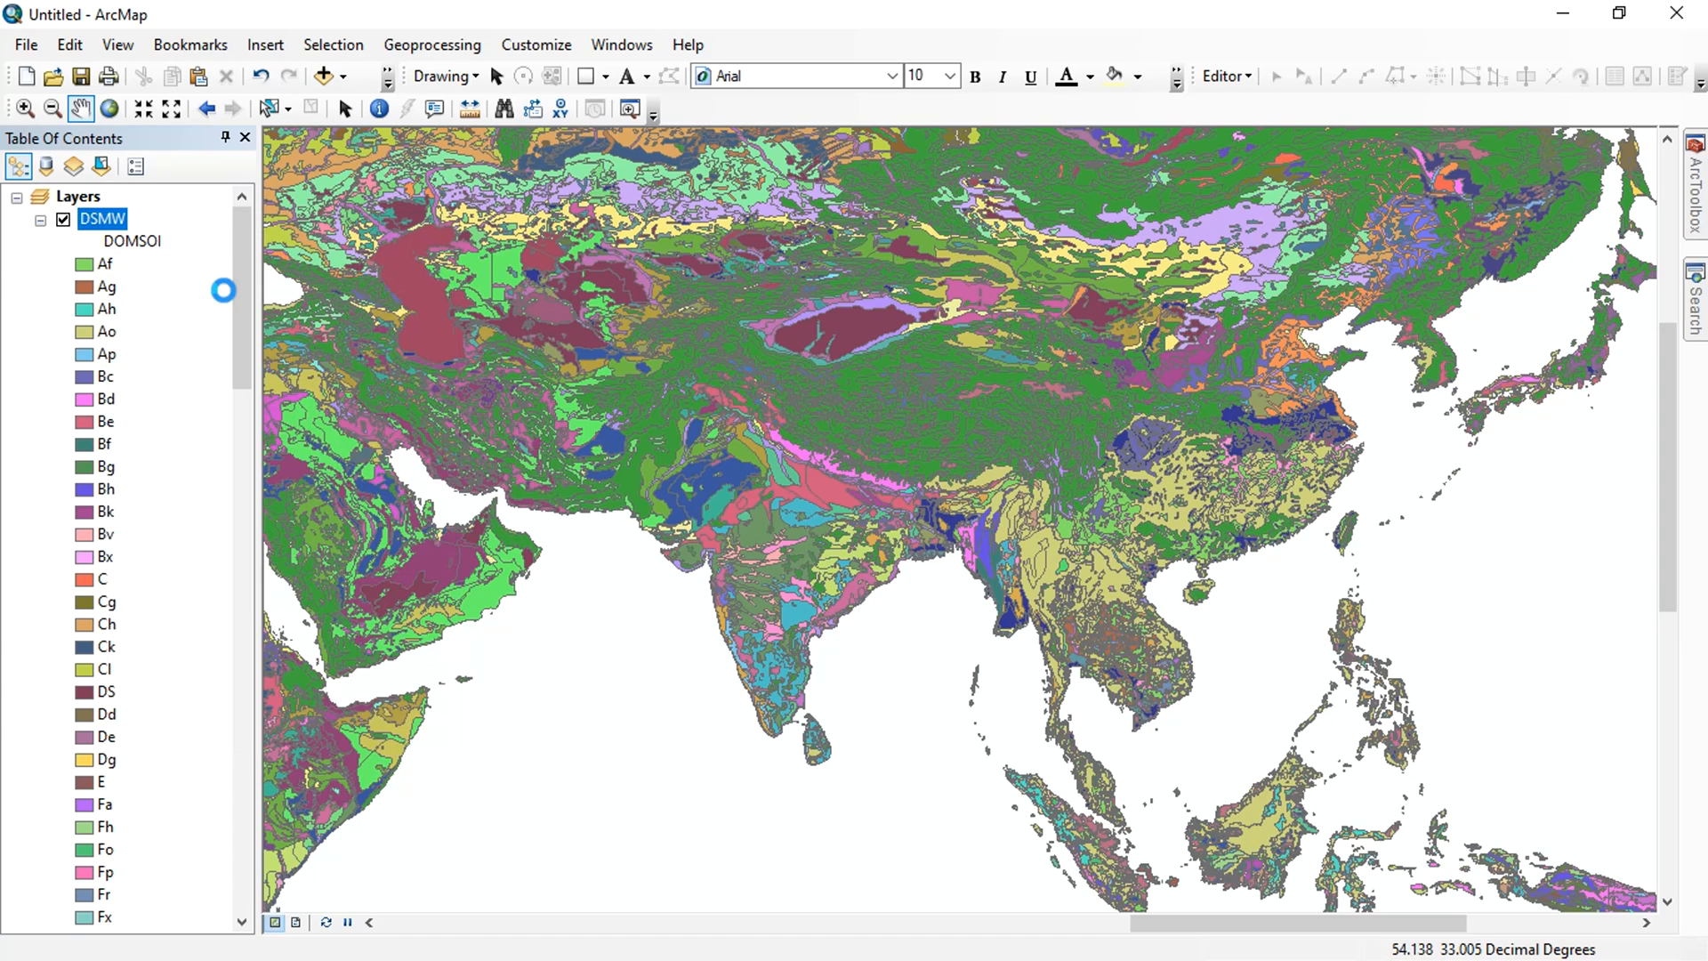
pyautogui.click(216, 165)
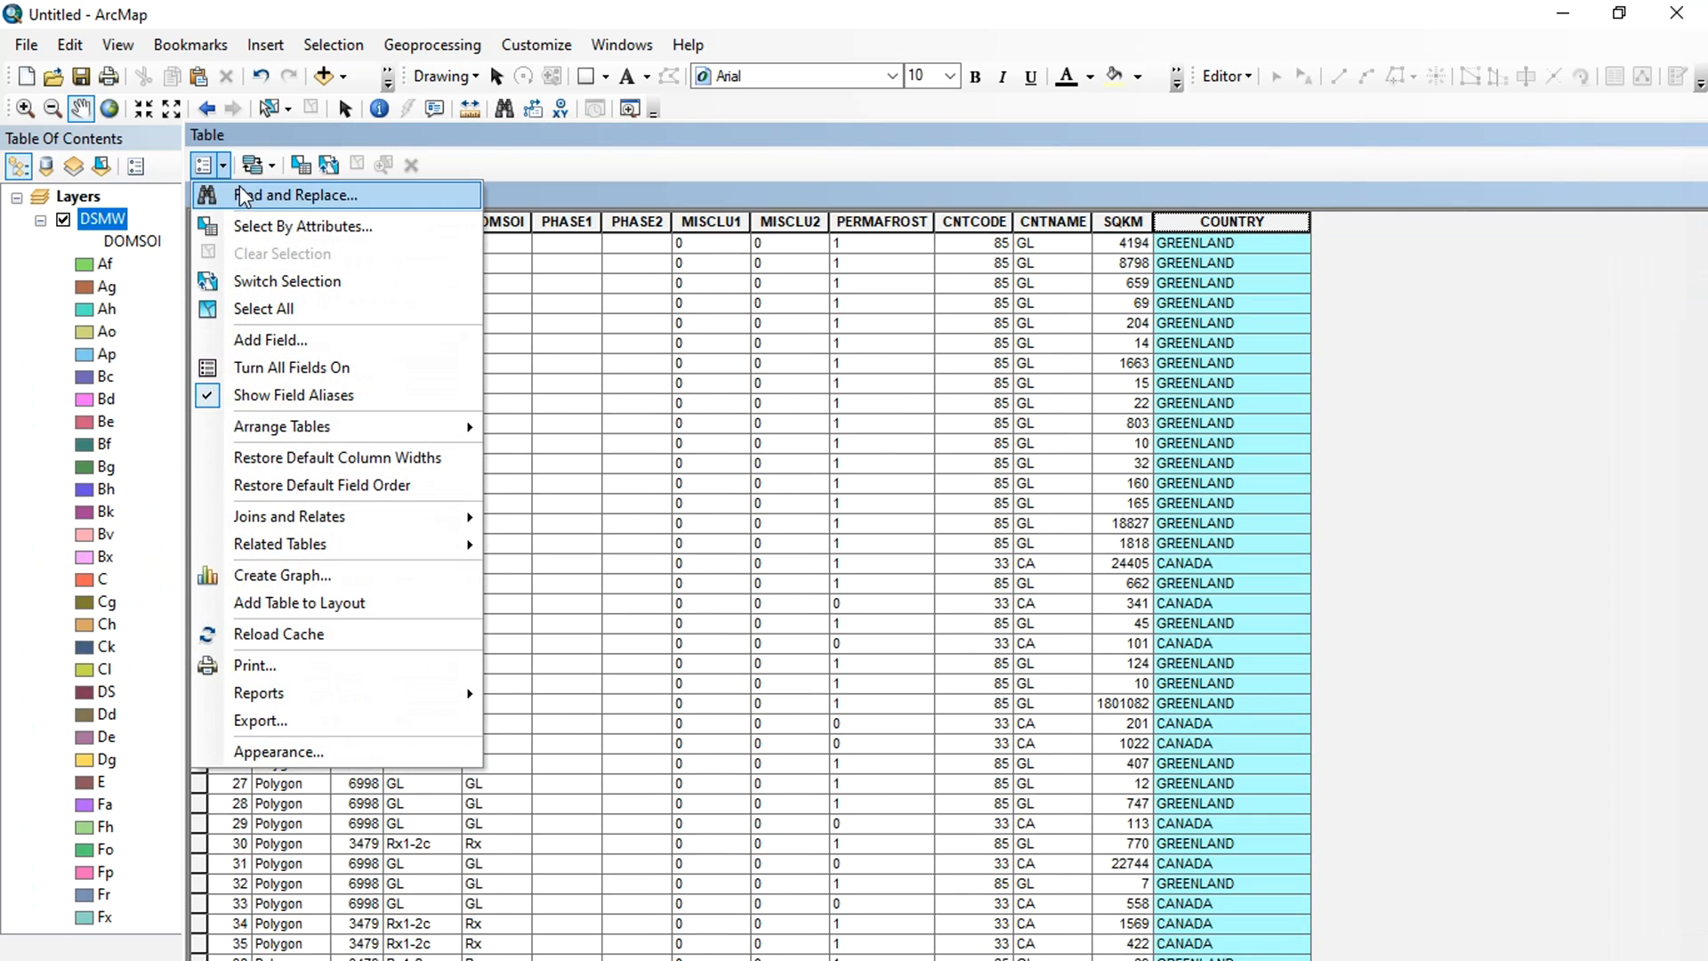
pyautogui.click(301, 225)
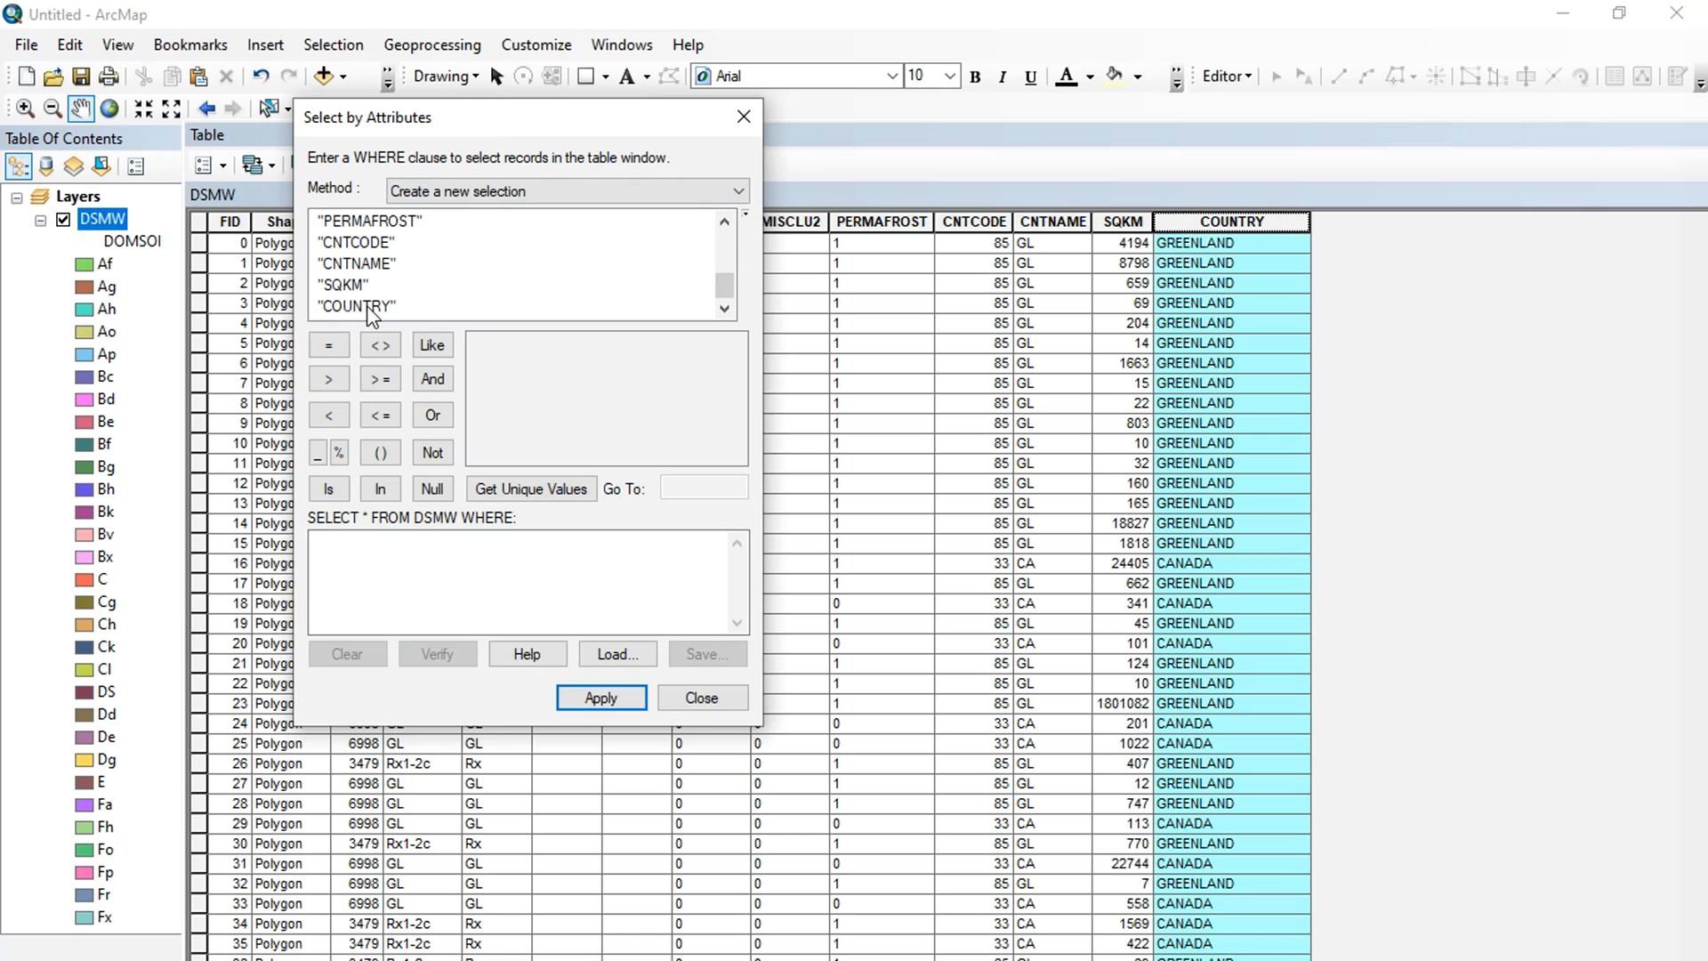
pyautogui.click(358, 306)
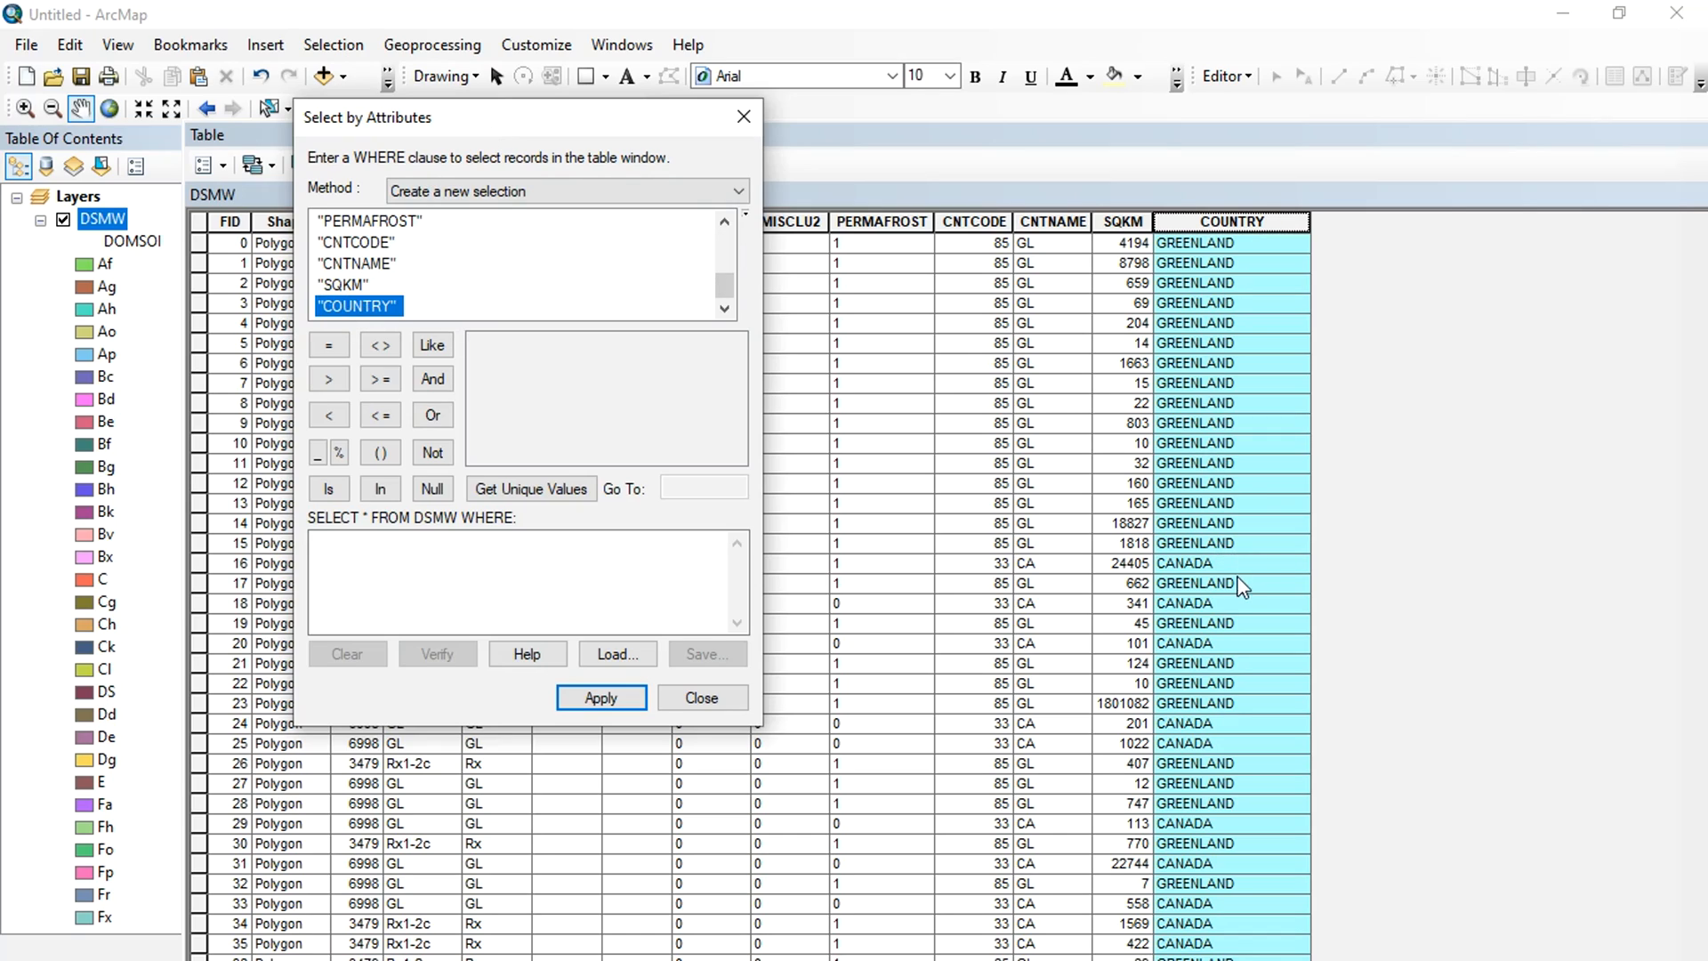
pyautogui.moveTo(290, 272)
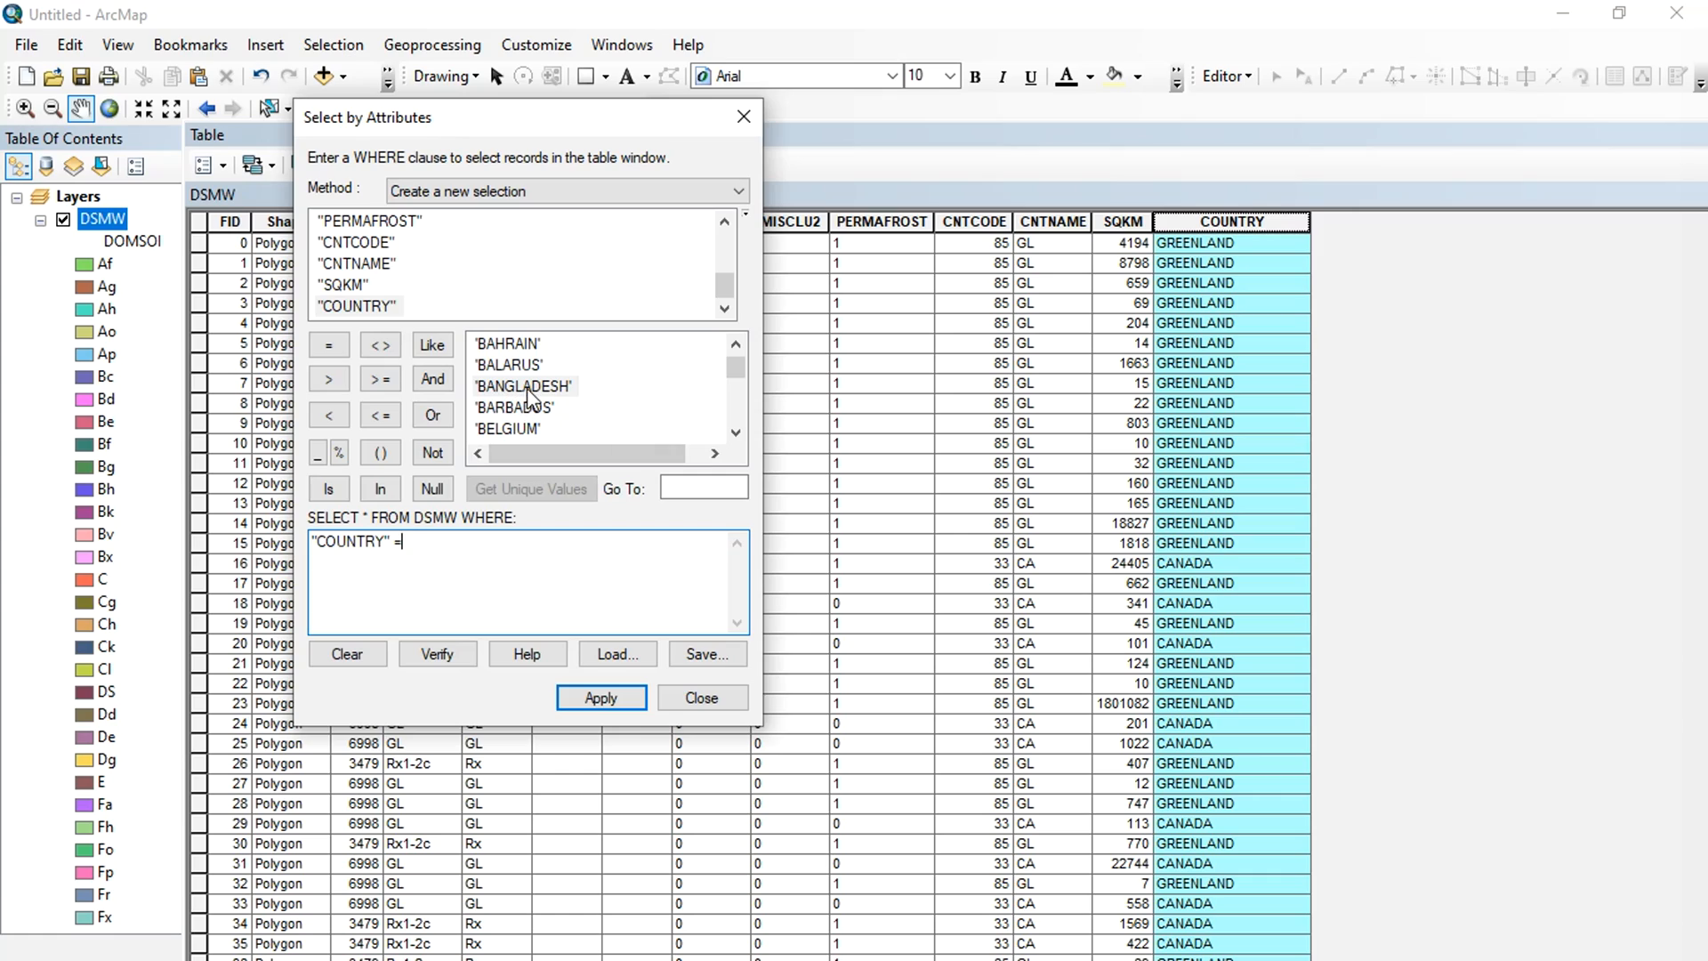
pyautogui.doubleClick(522, 386)
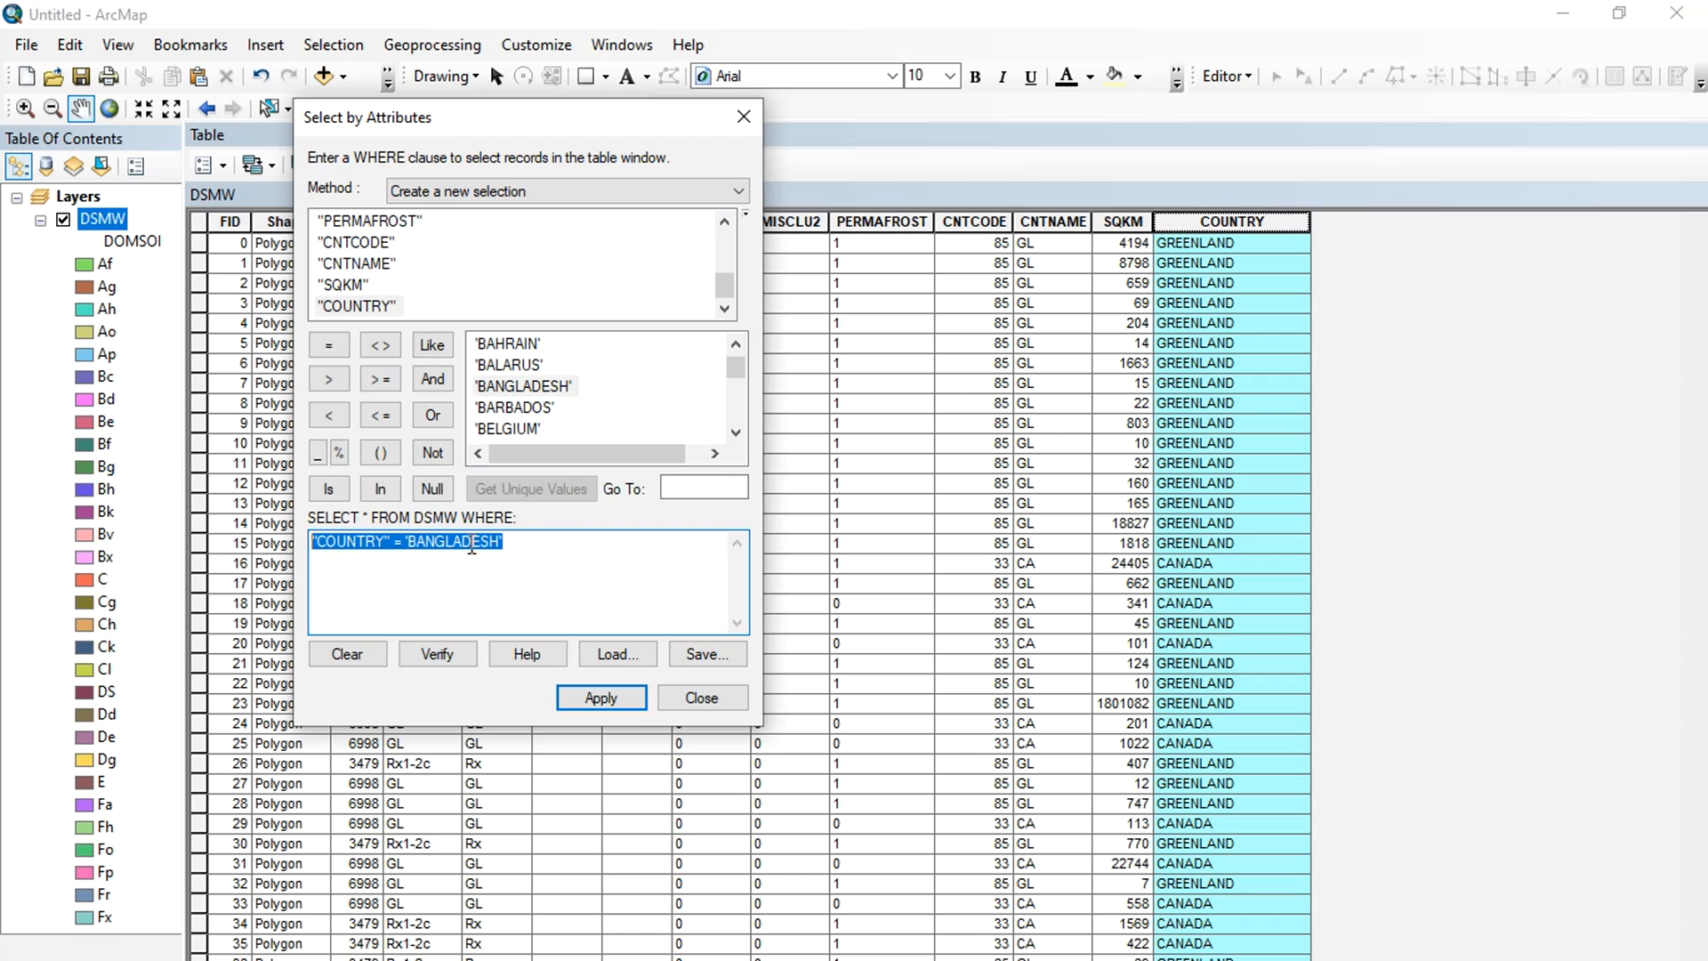
pyautogui.click(600, 698)
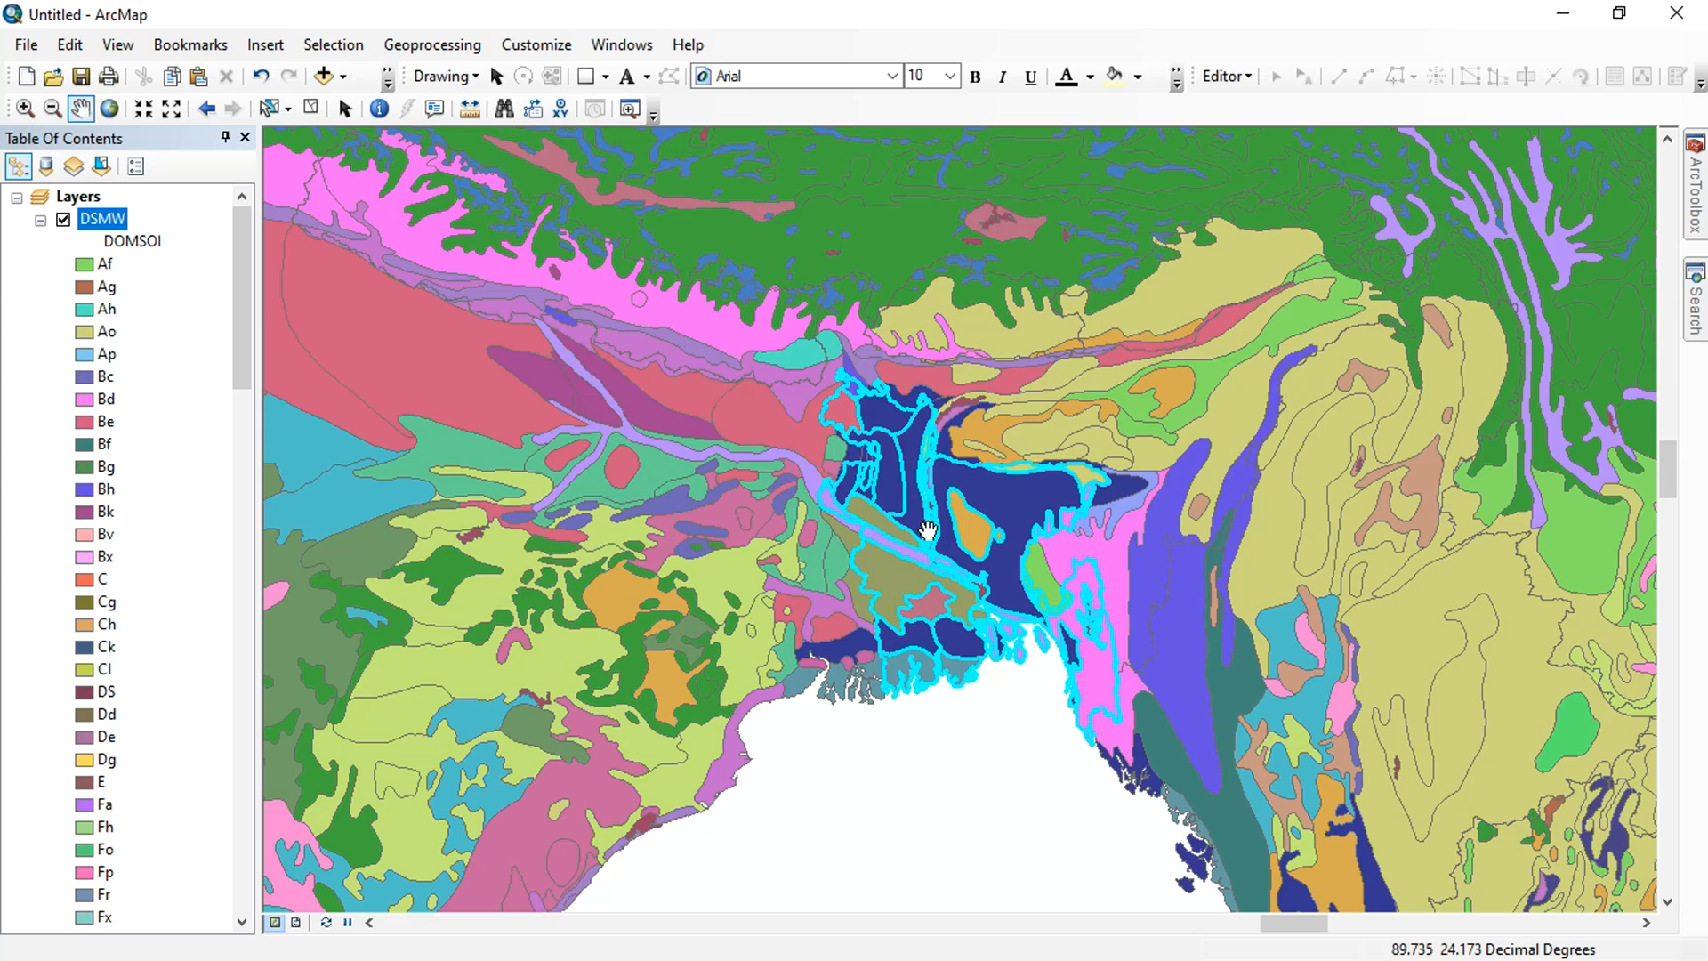
# Export the selected features from DSMW as Soil_Bangladesh.shp and add it as a layer.
pyautogui.rightClick(102, 219)
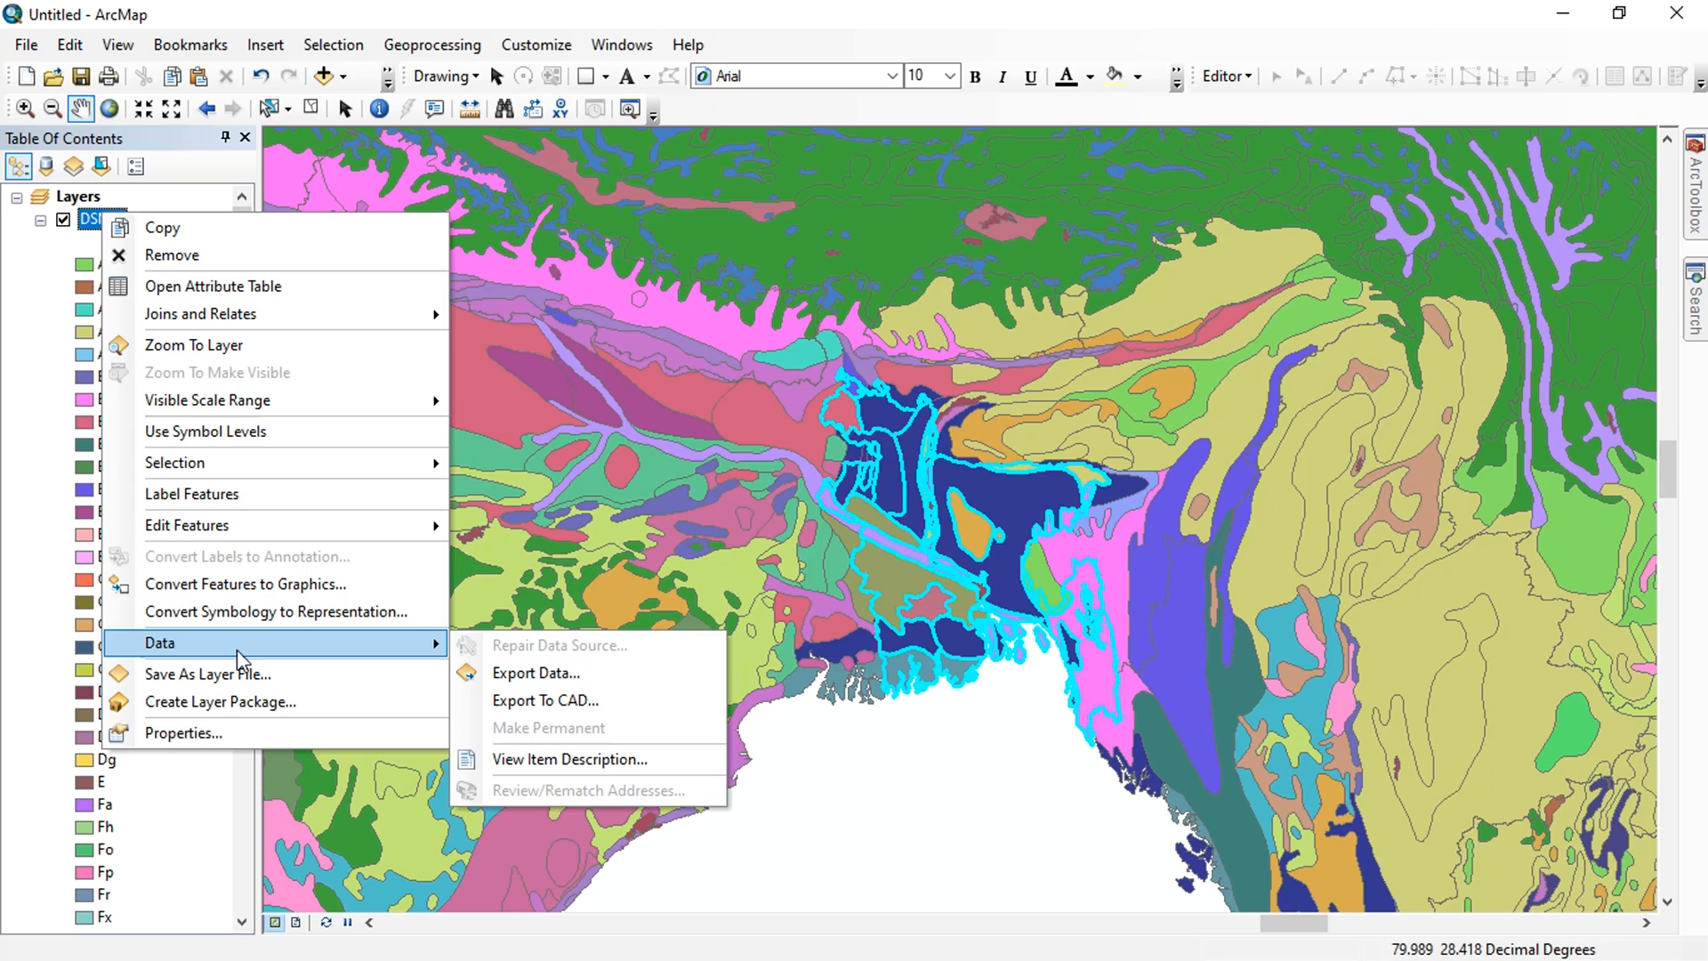
pyautogui.click(536, 672)
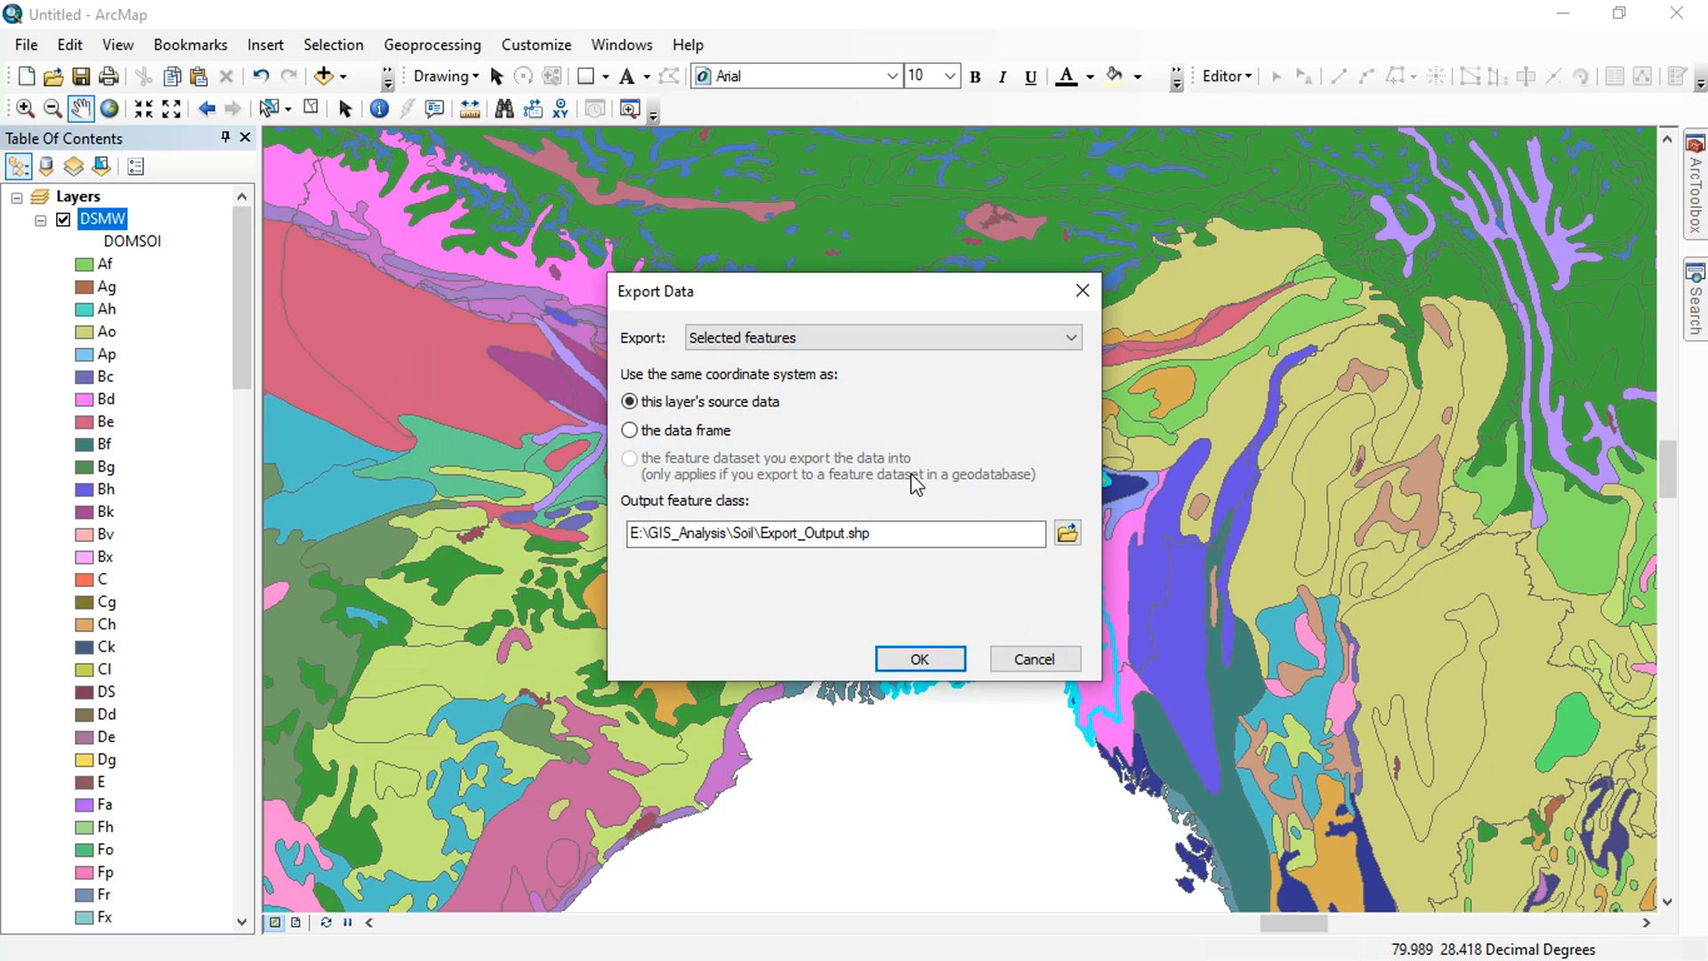
pyautogui.click(1066, 533)
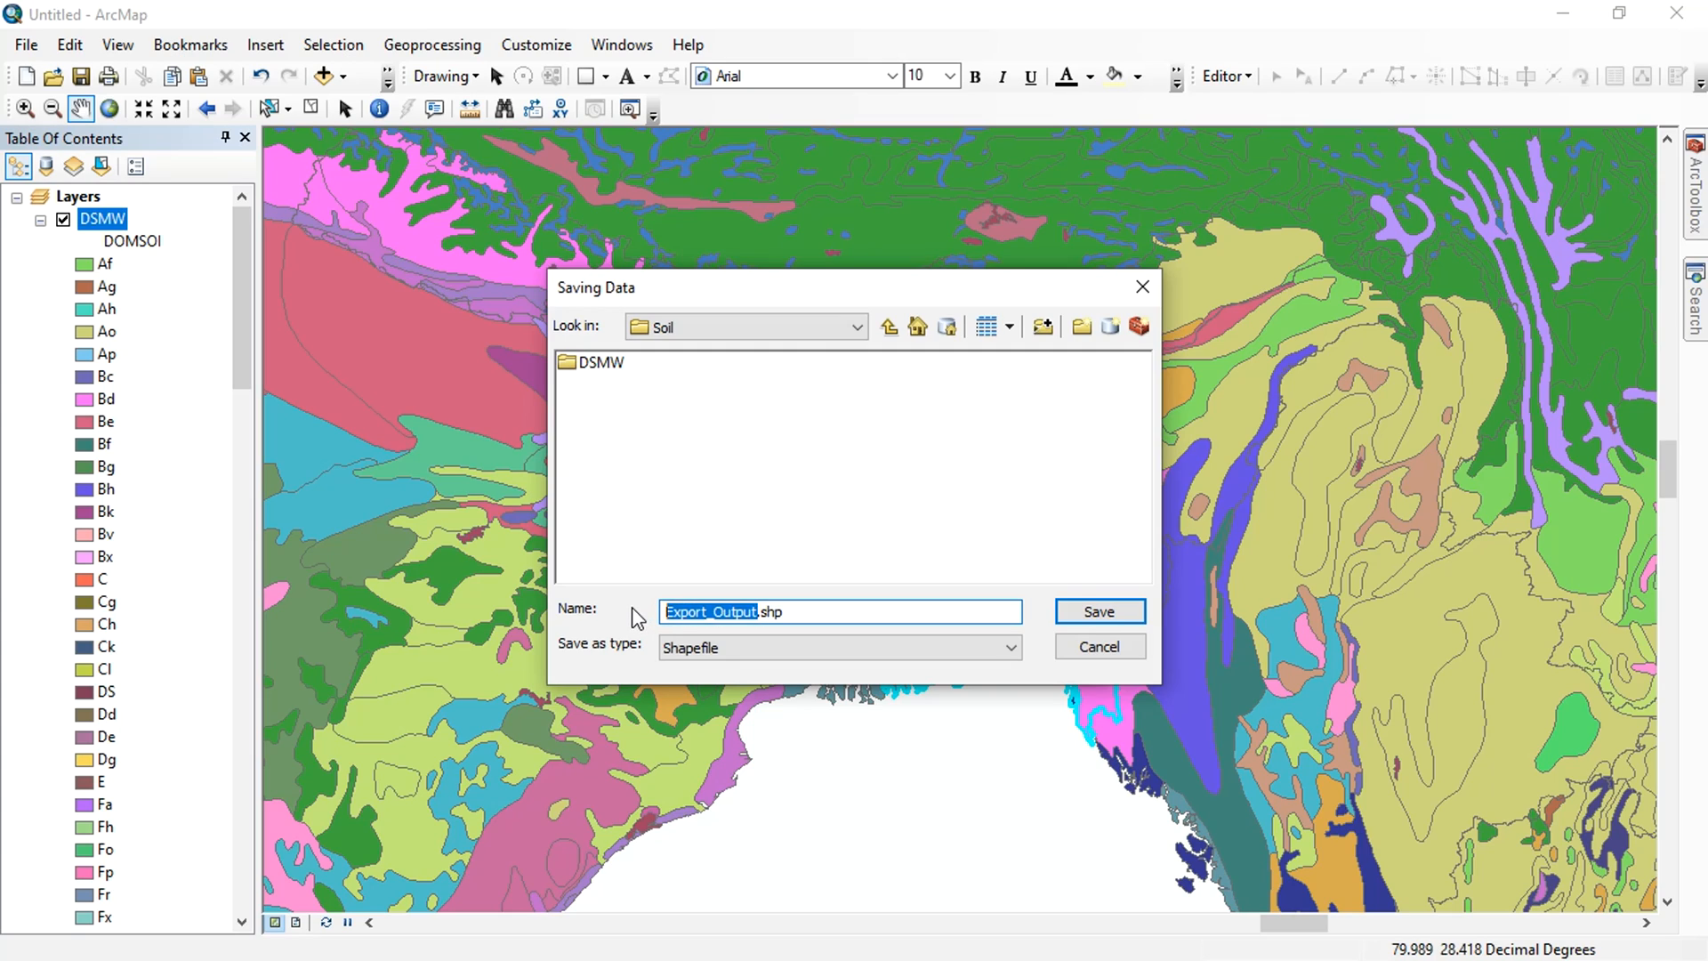
pyautogui.click(1097, 611)
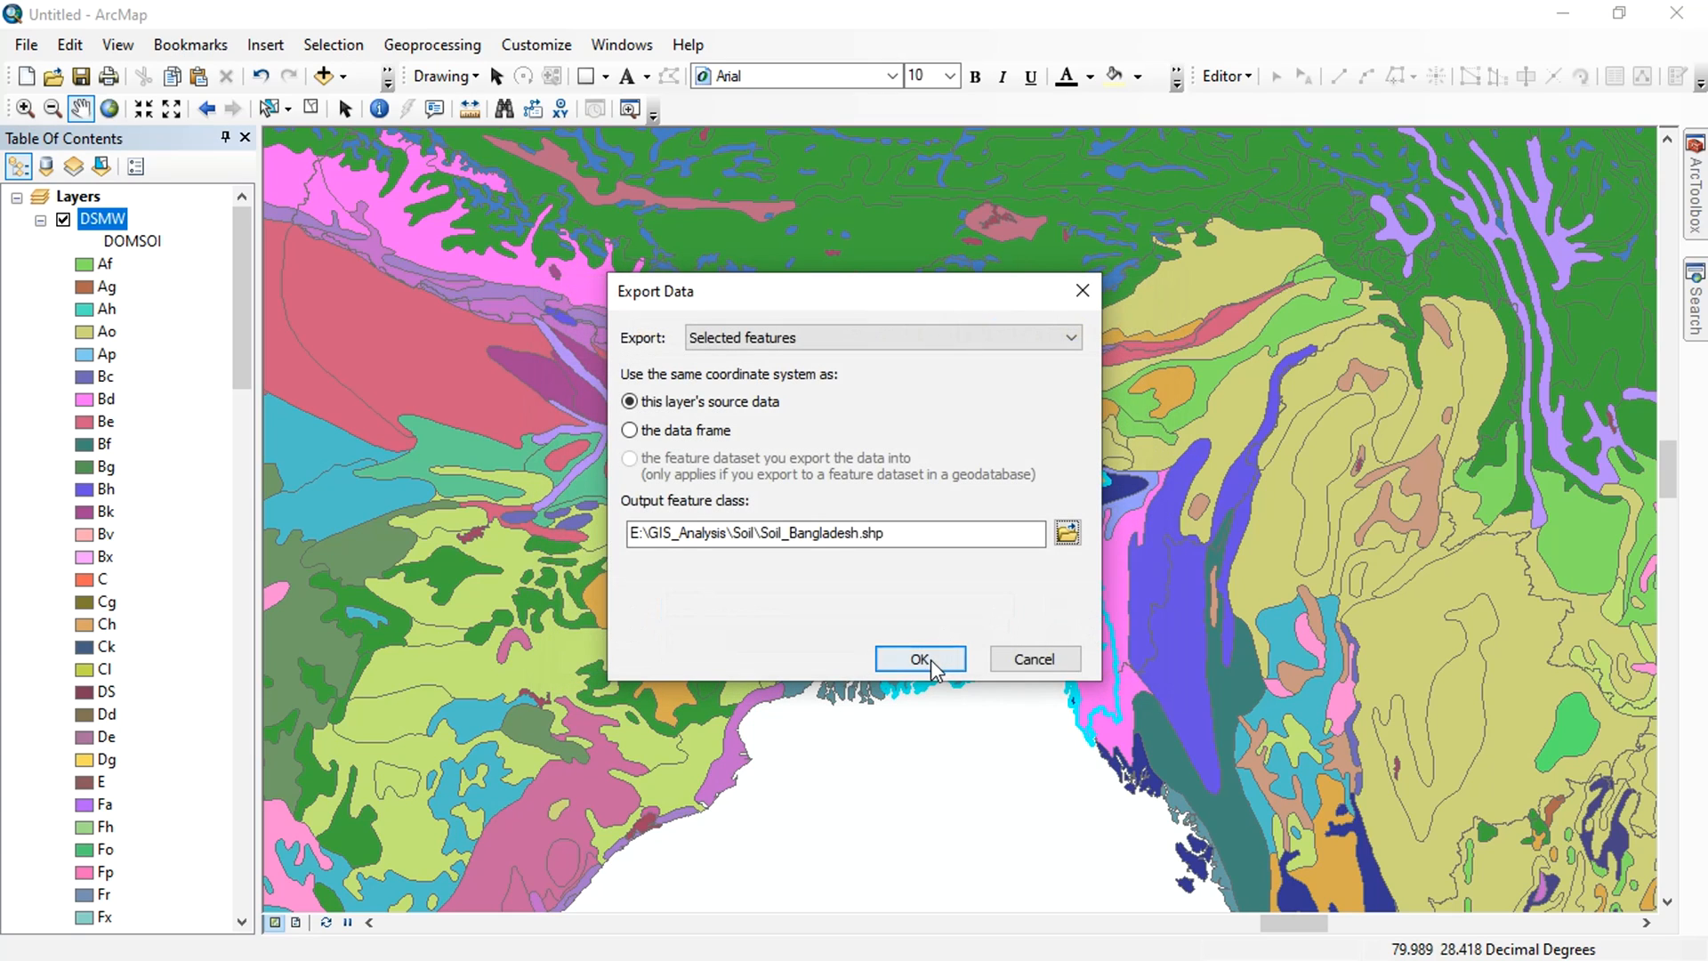
pyautogui.click(918, 658)
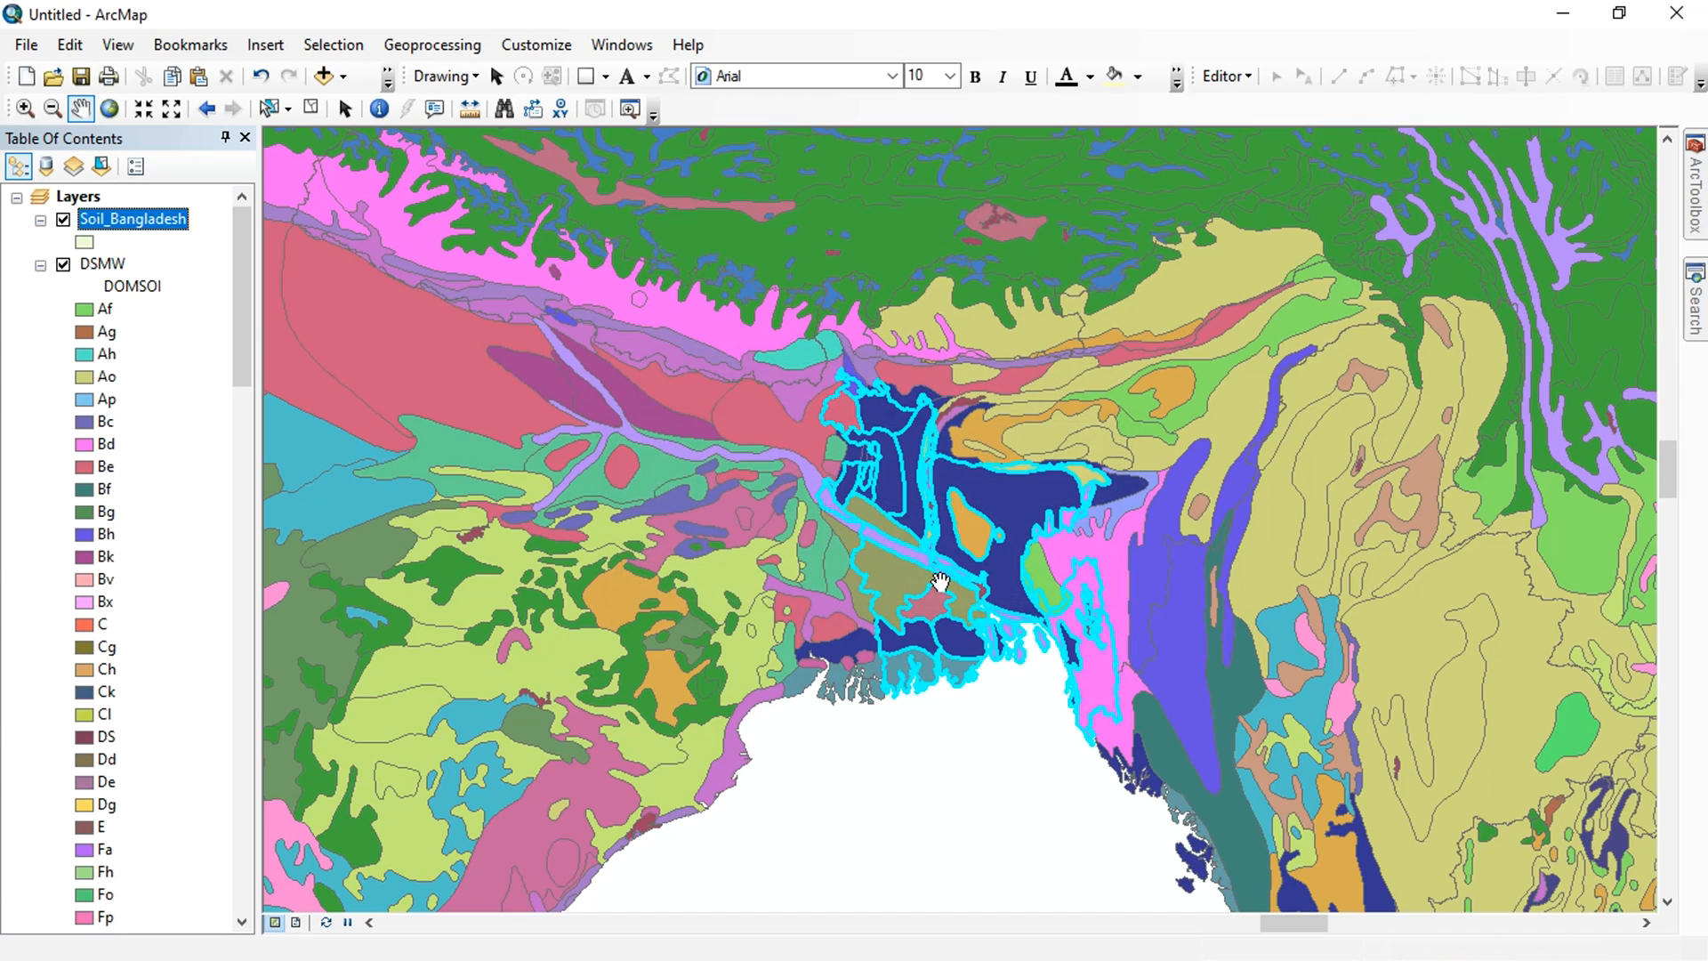
pyautogui.rightClick(101, 263)
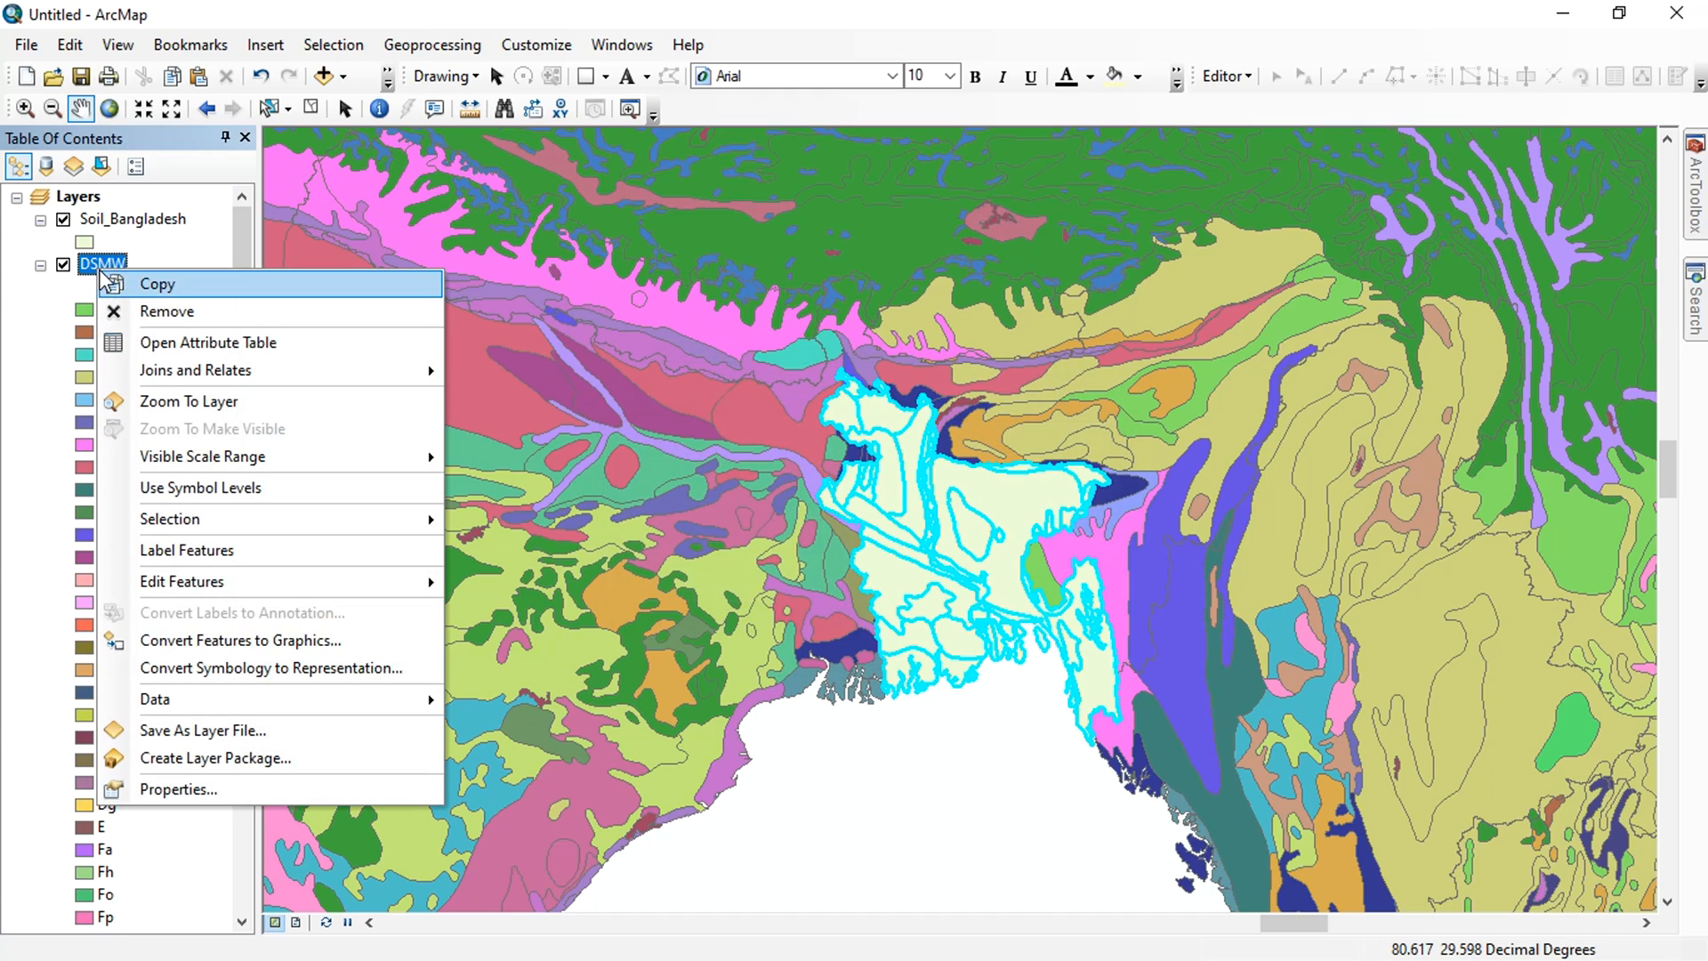
# Remove the DSMW layer and symbolize Soil_Bangladesh by unique DOMSOI values with all values added.
pyautogui.click(167, 310)
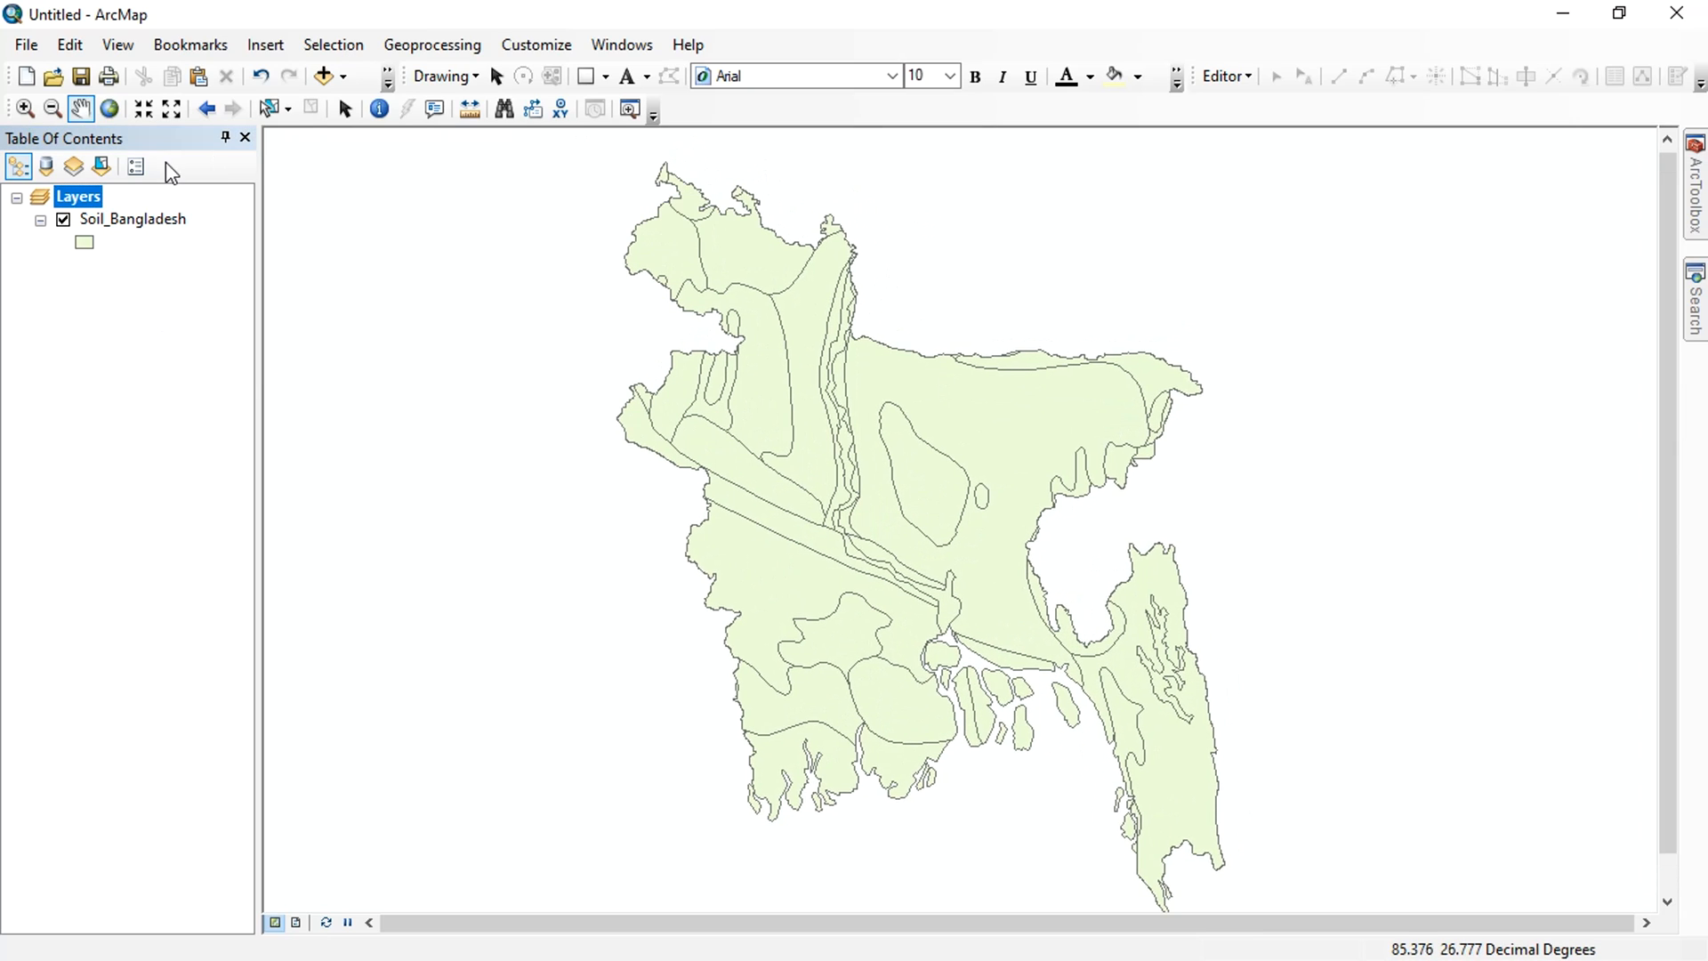
pyautogui.rightClick(132, 218)
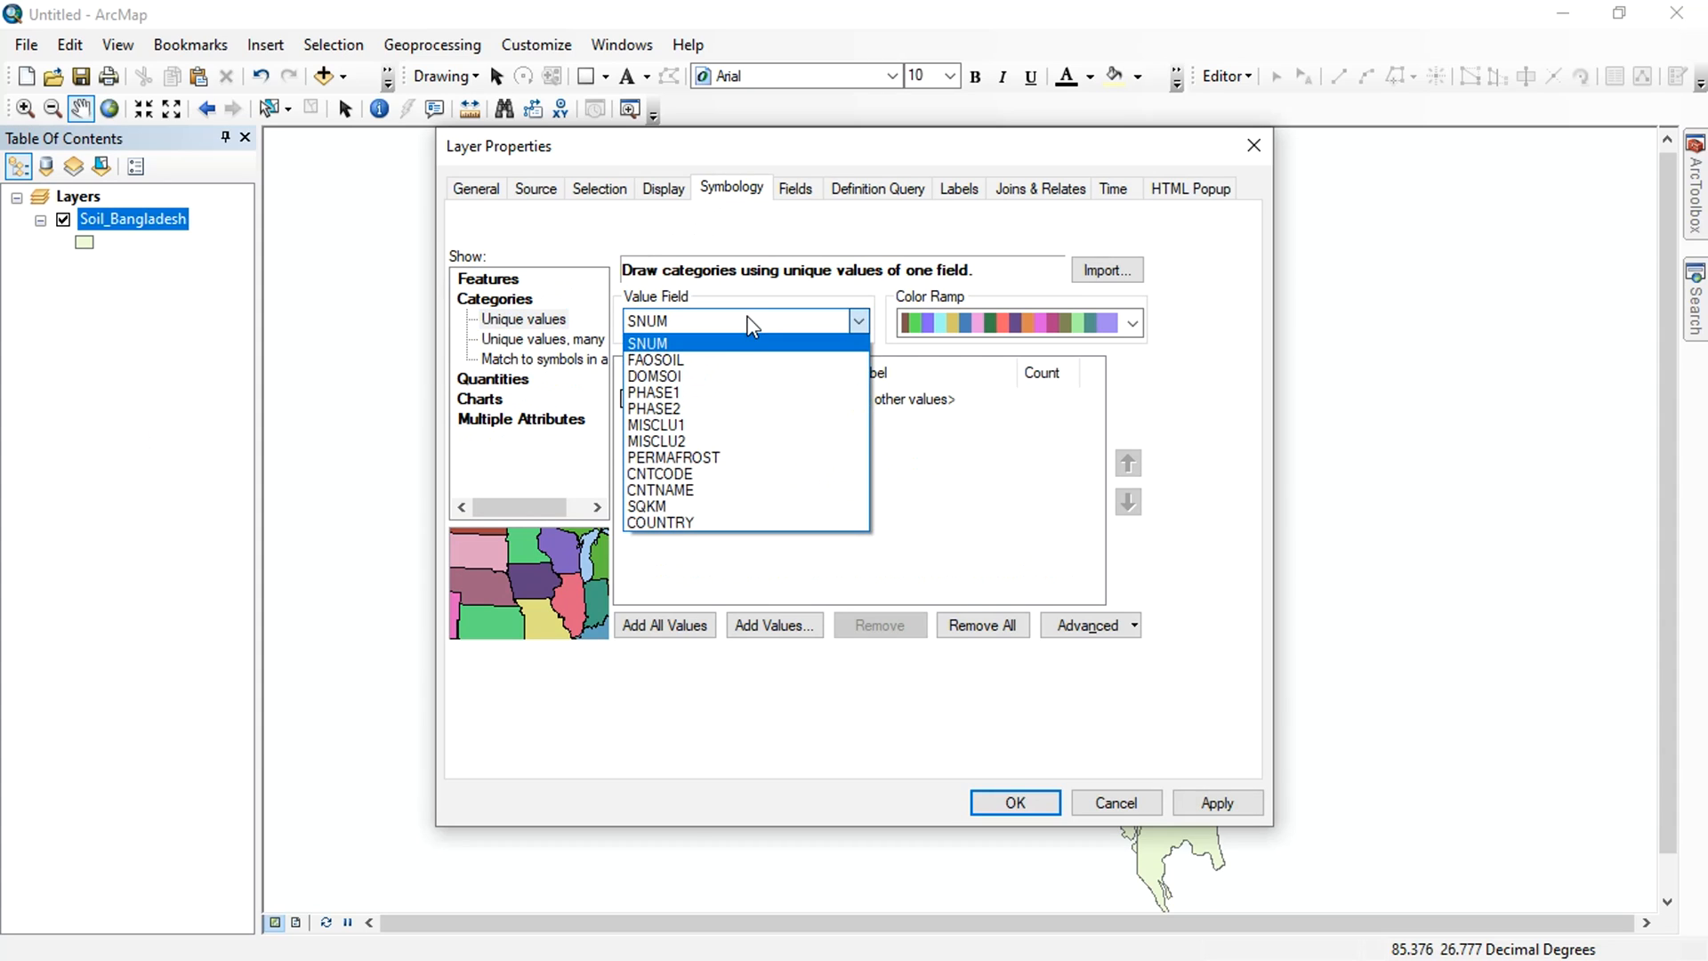
pyautogui.click(655, 375)
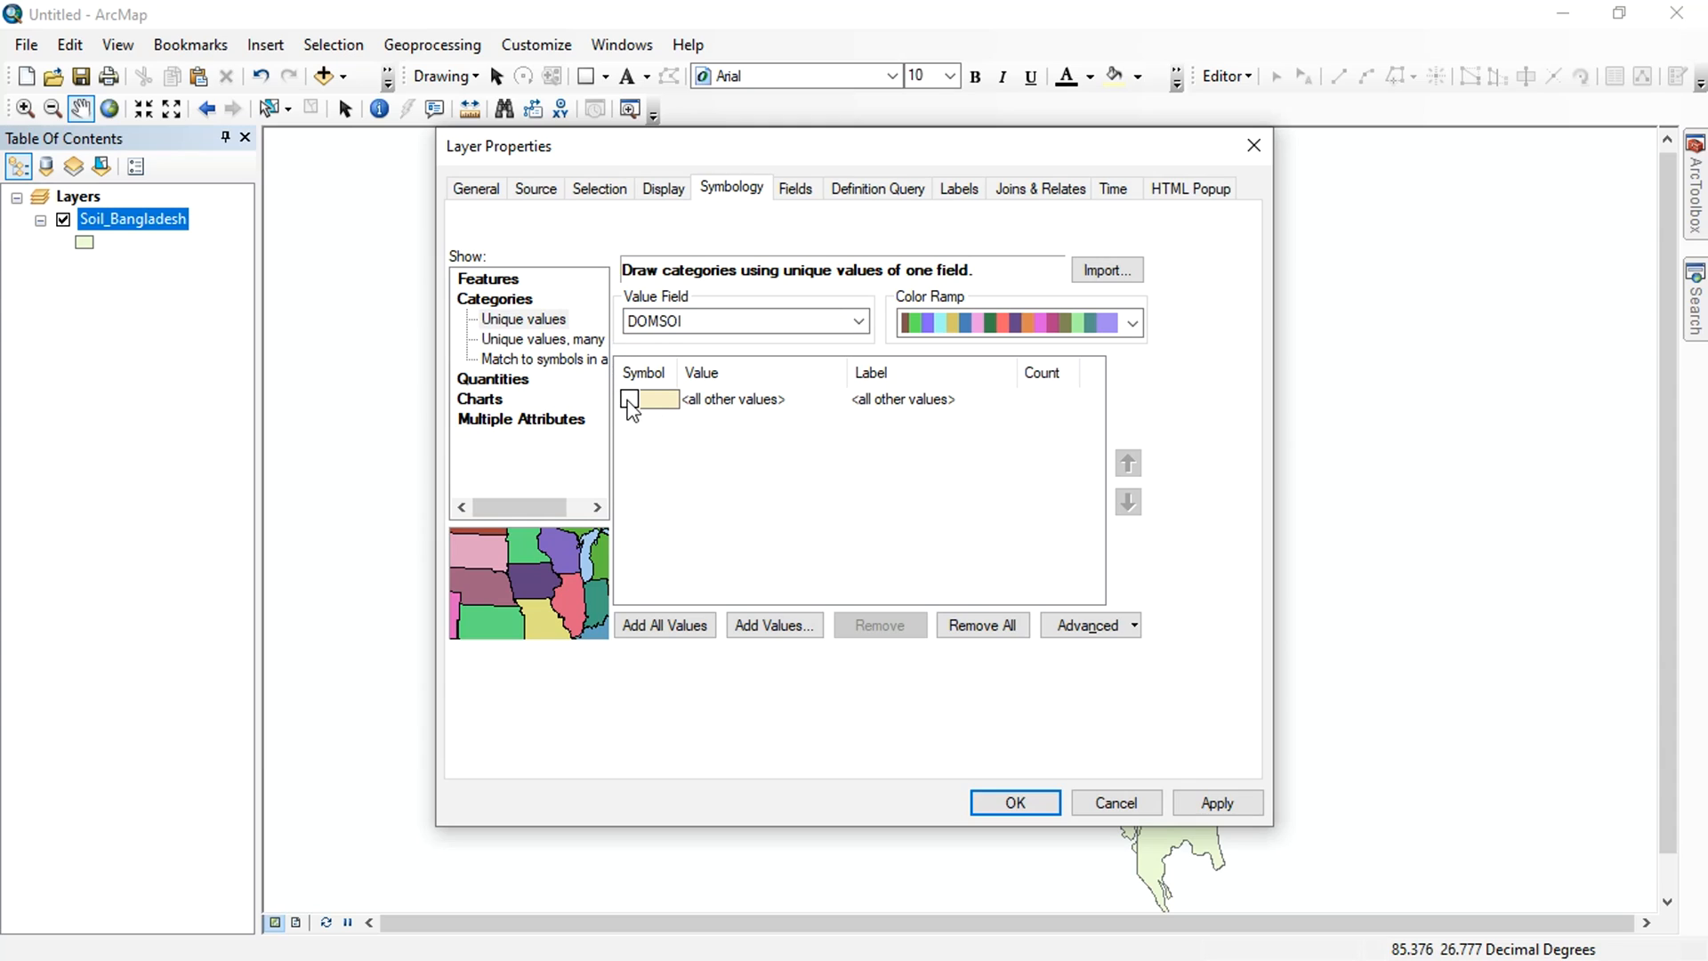
pyautogui.click(663, 625)
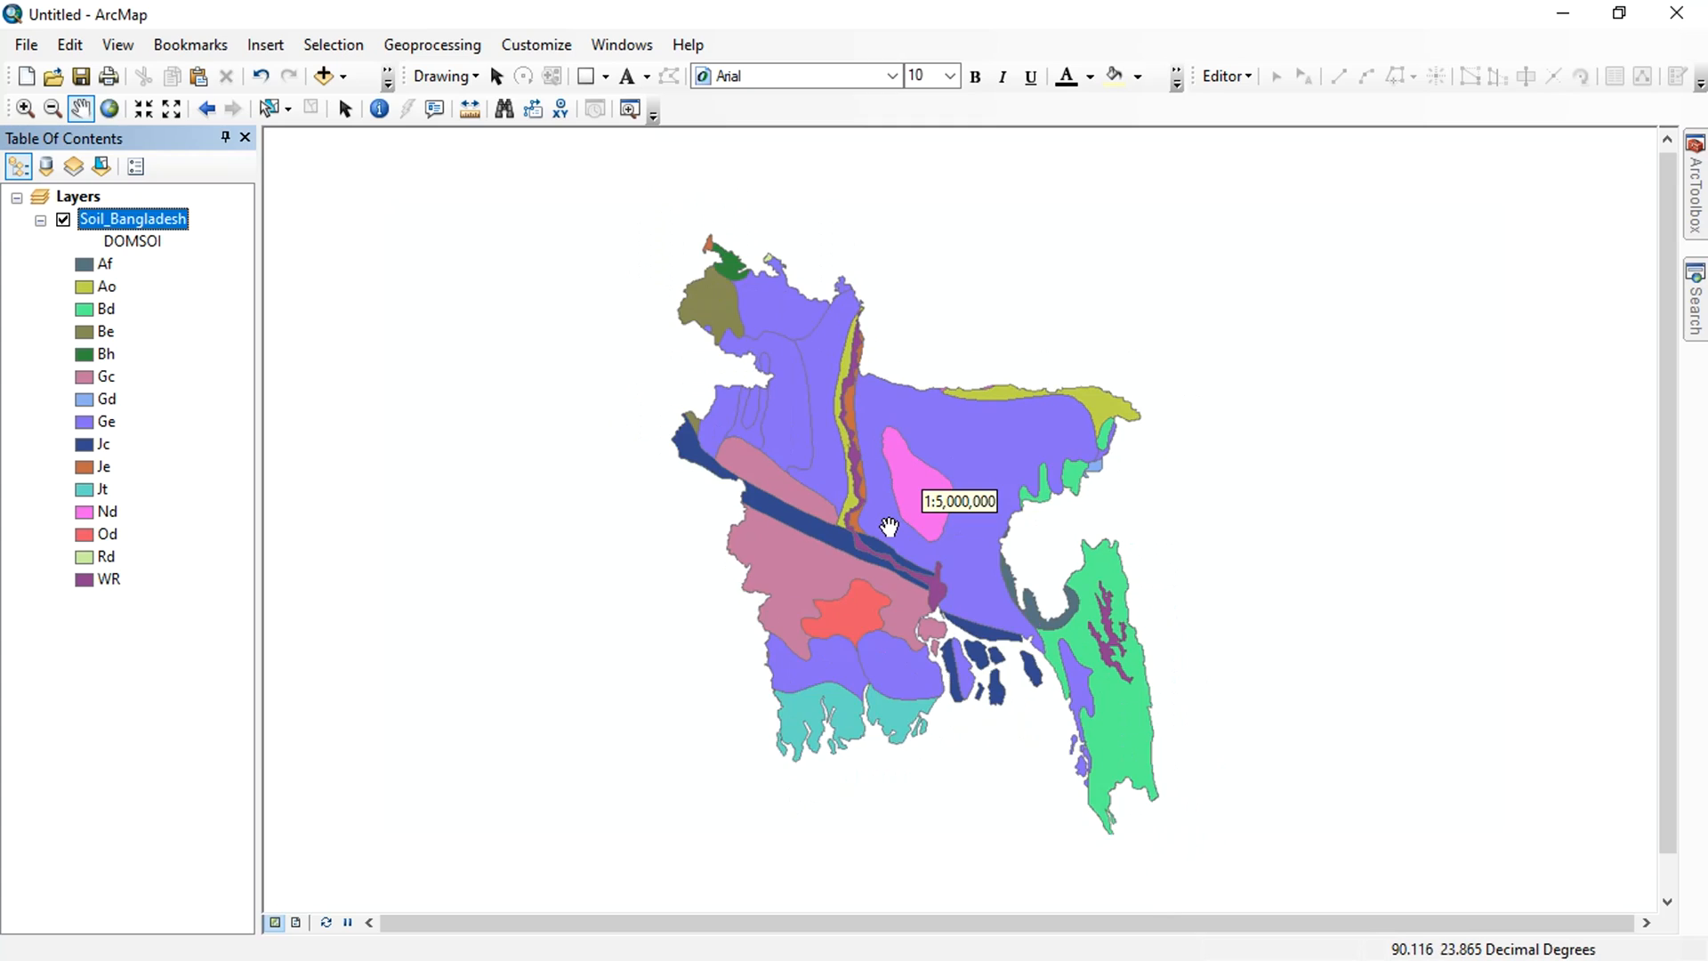
pyautogui.moveTo(889, 528); pyautogui.dragTo(977, 610)
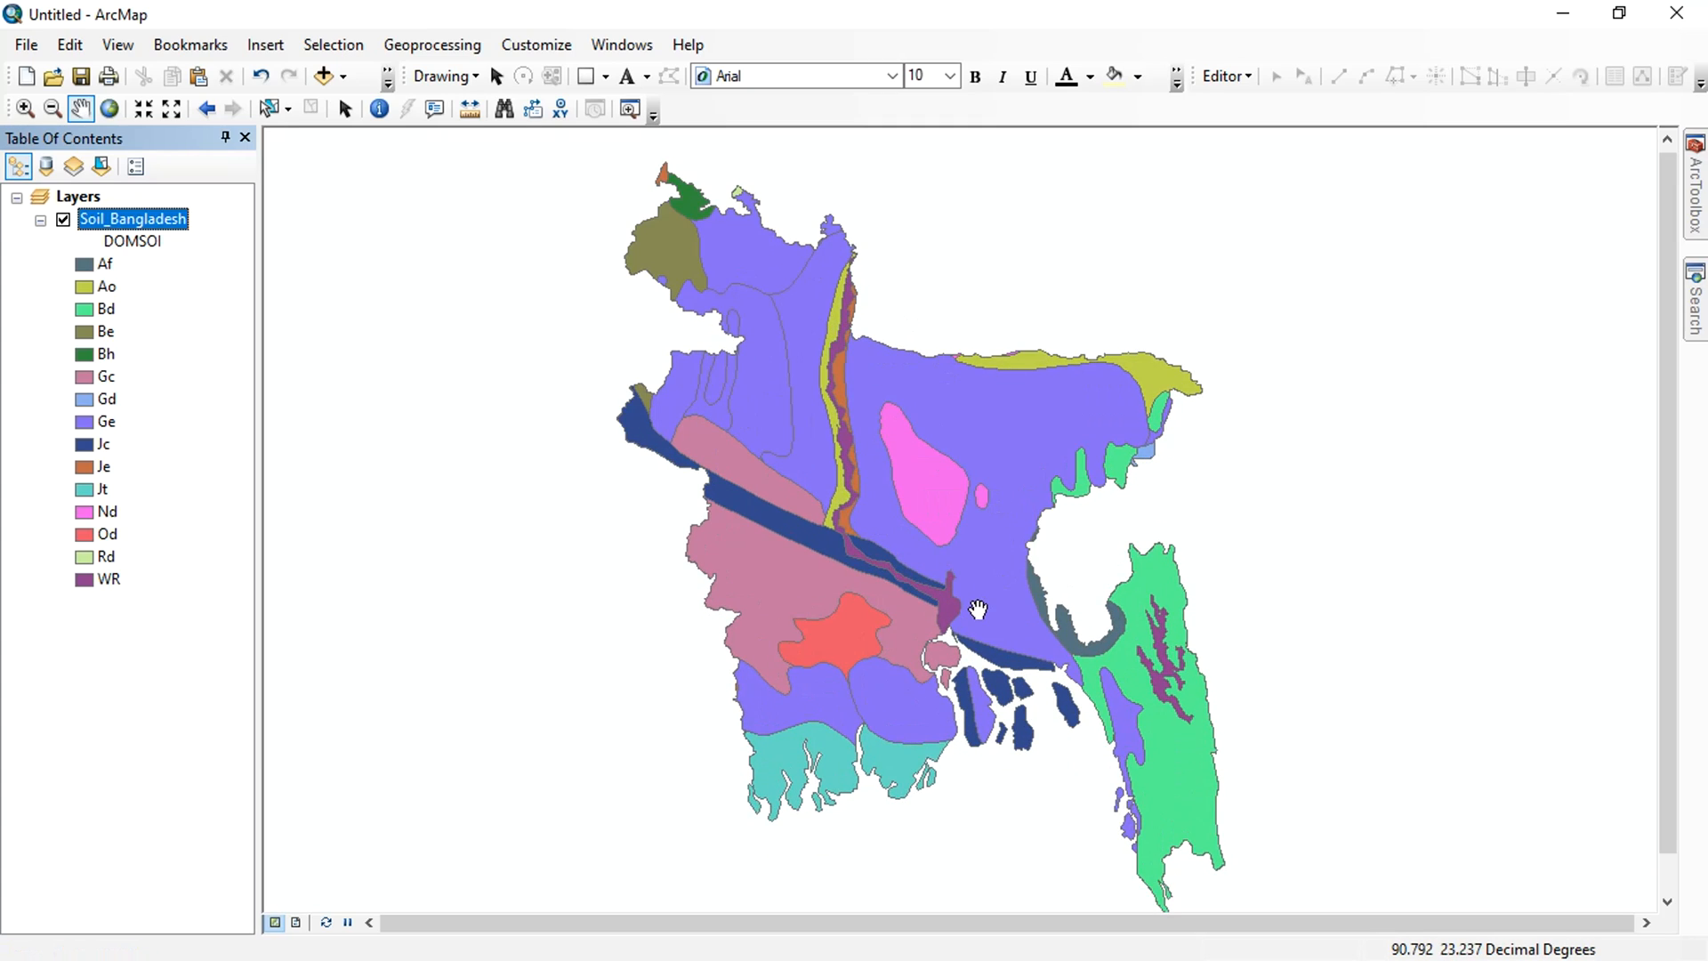
pyautogui.moveTo(139, 220)
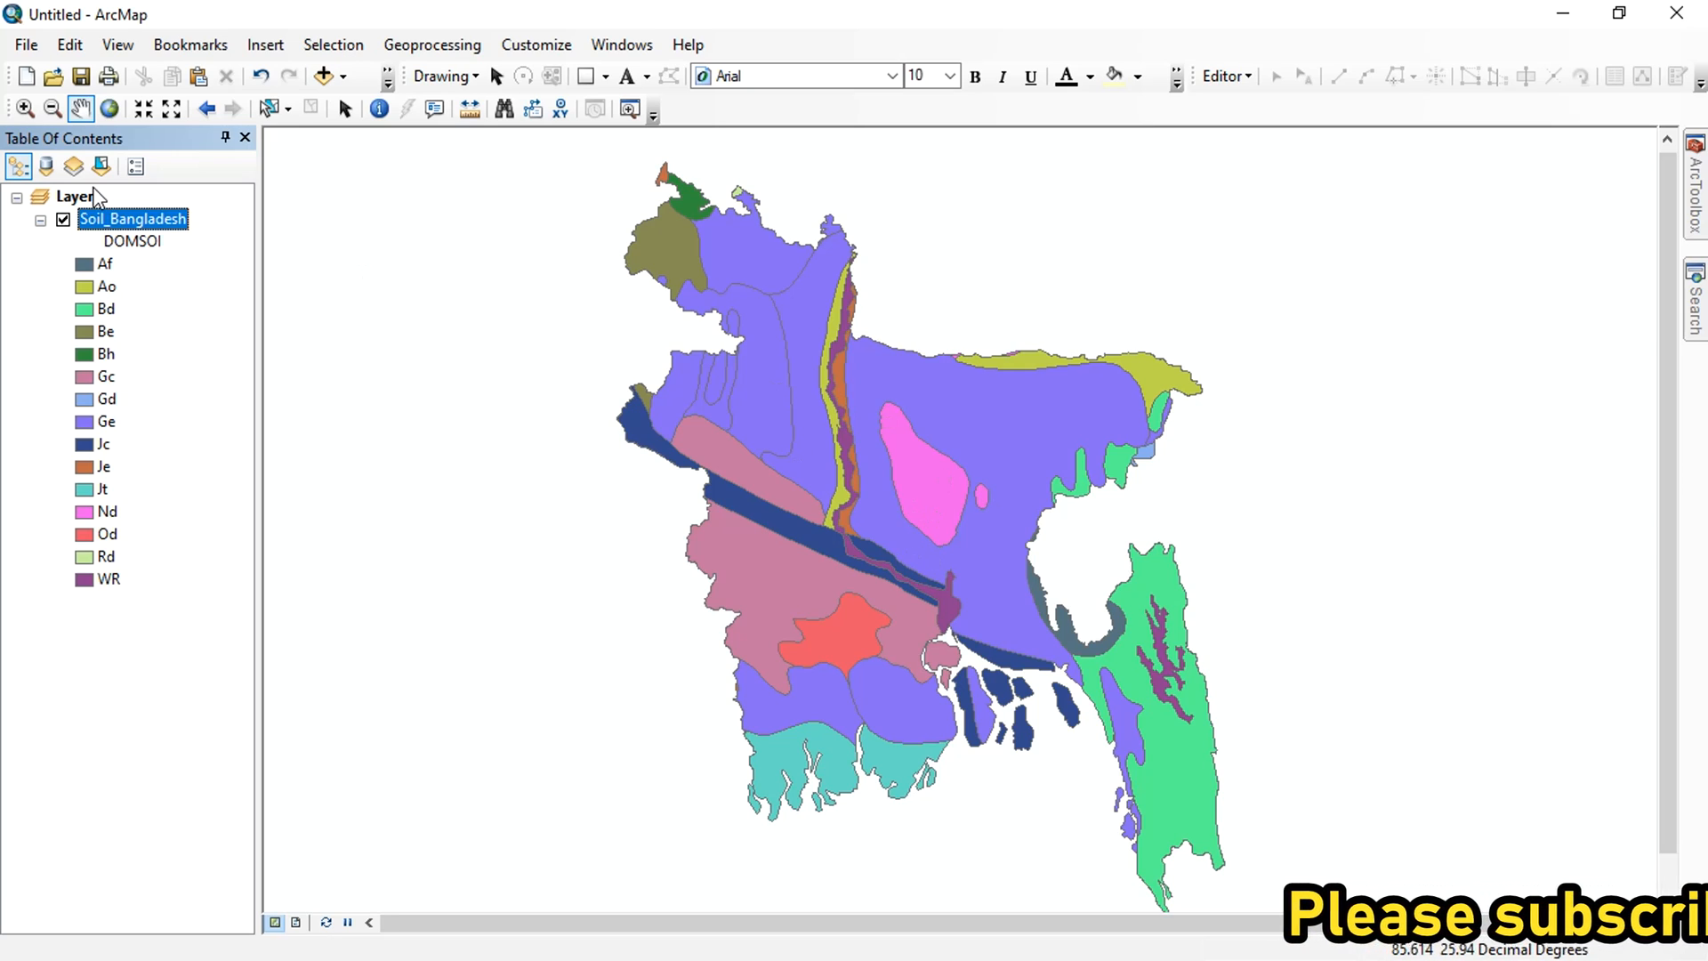
# Change the Soil_Bangladesh symbology value field from DOMSOI to SNUM.
pyautogui.rightClick(132, 218)
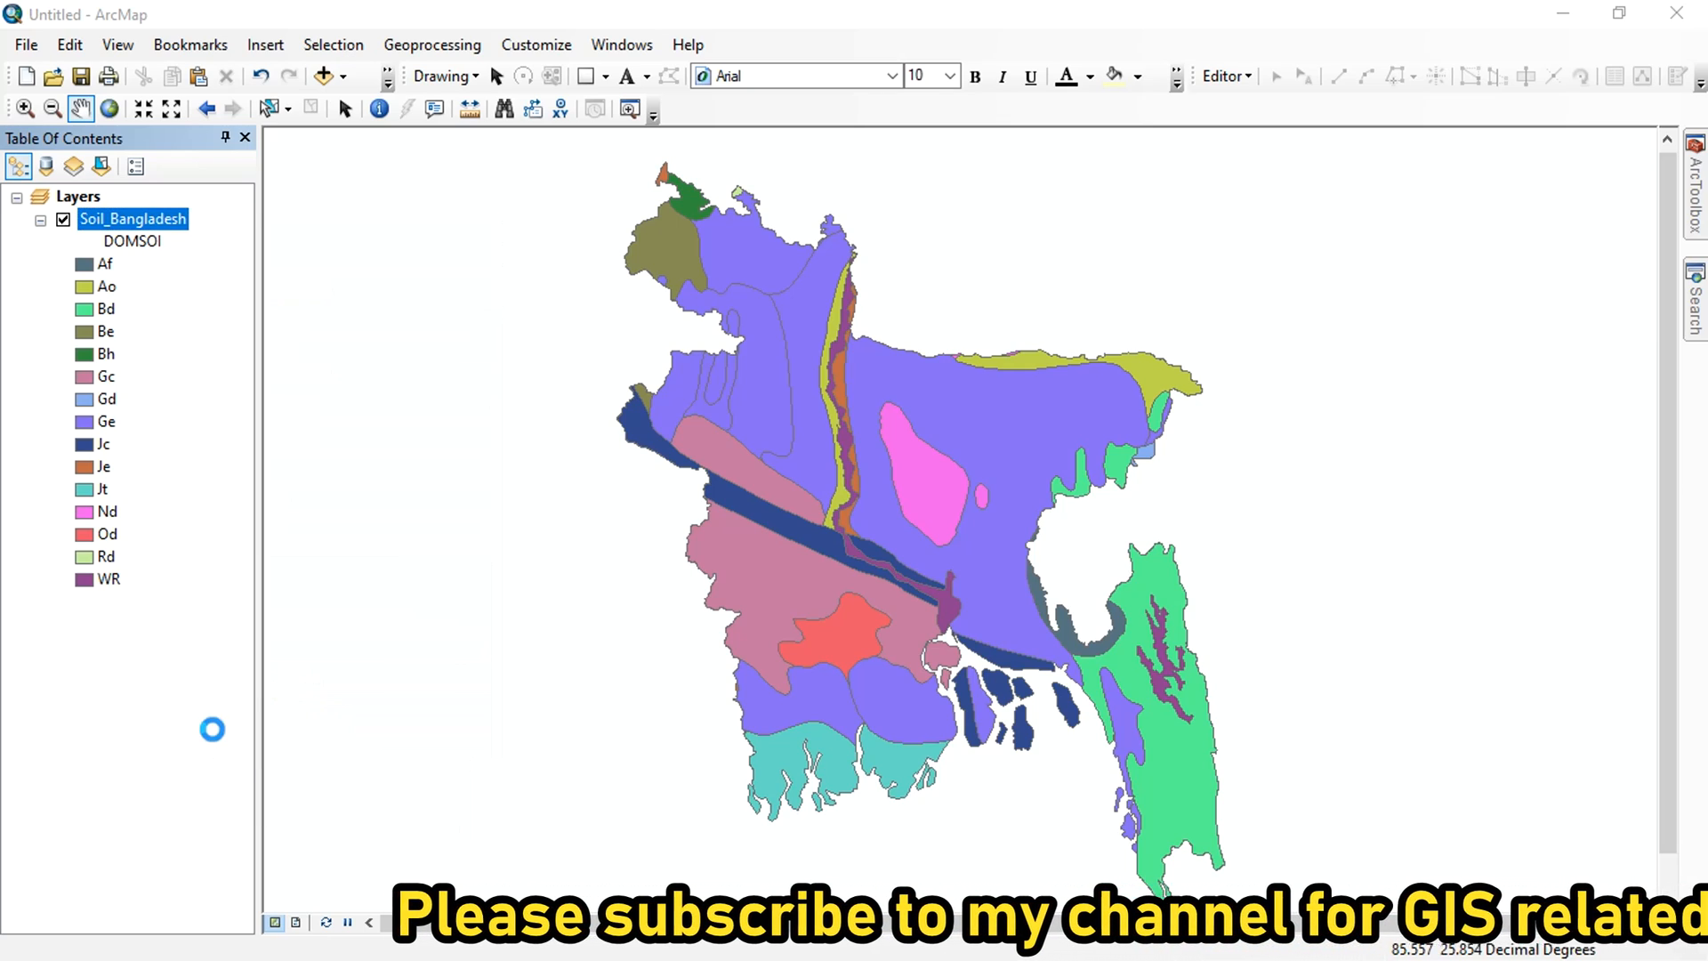
pyautogui.doubleClick(133, 218)
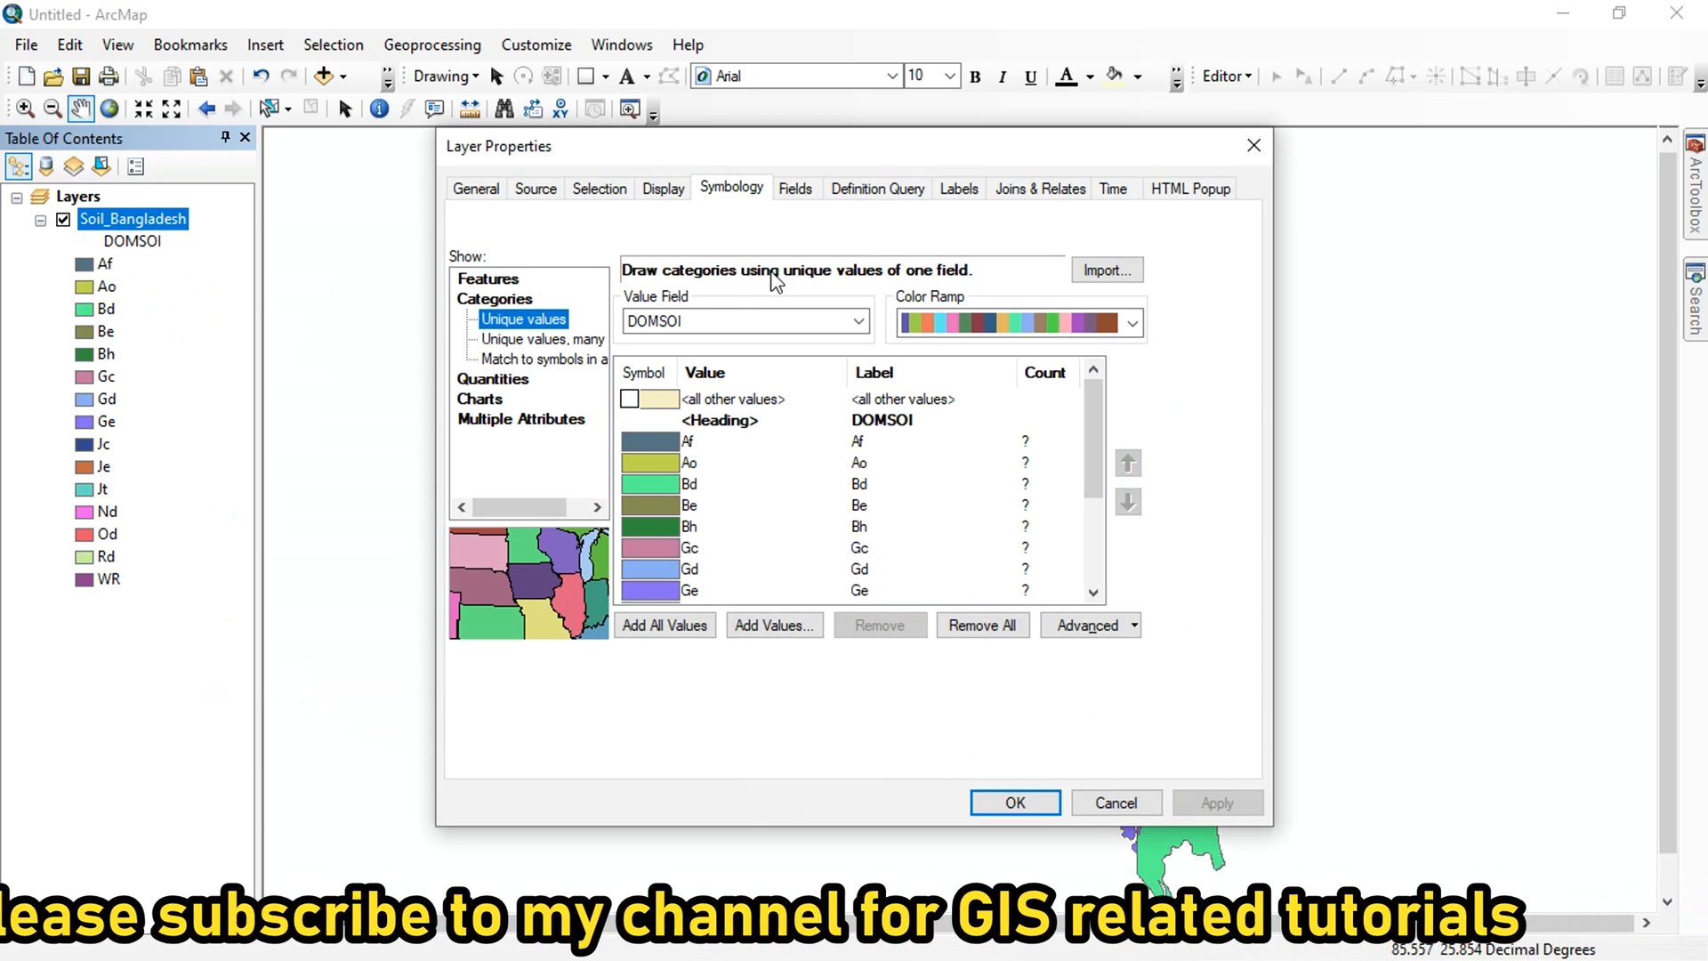
pyautogui.click(858, 321)
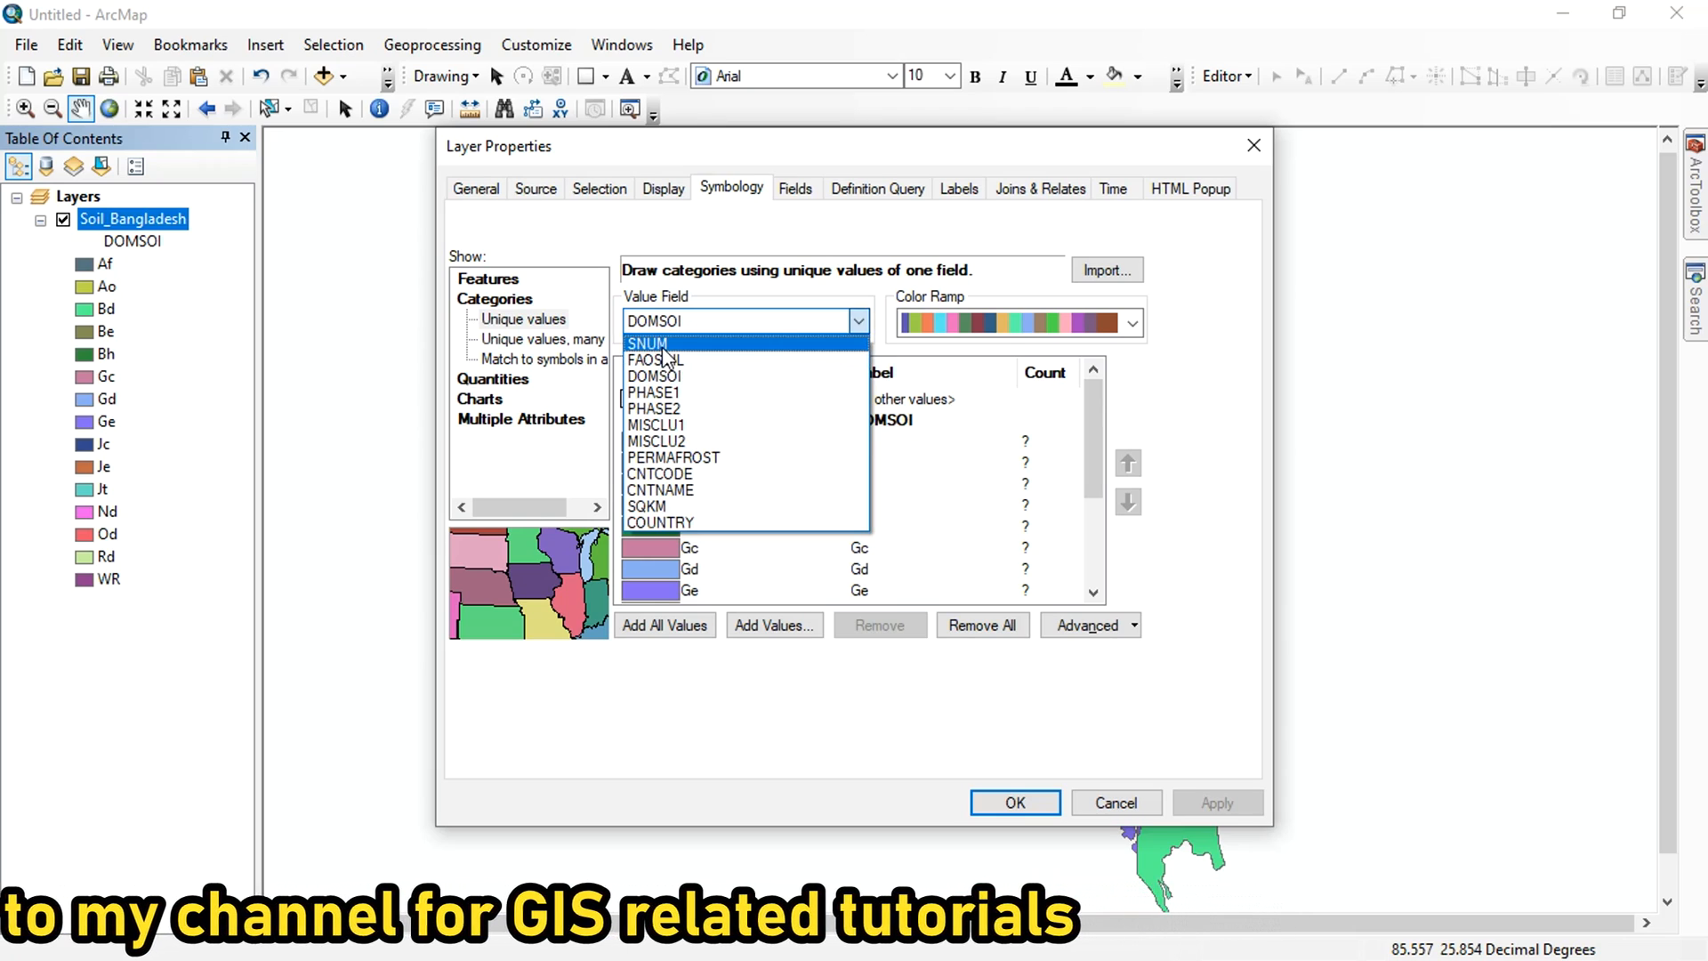
pyautogui.click(646, 343)
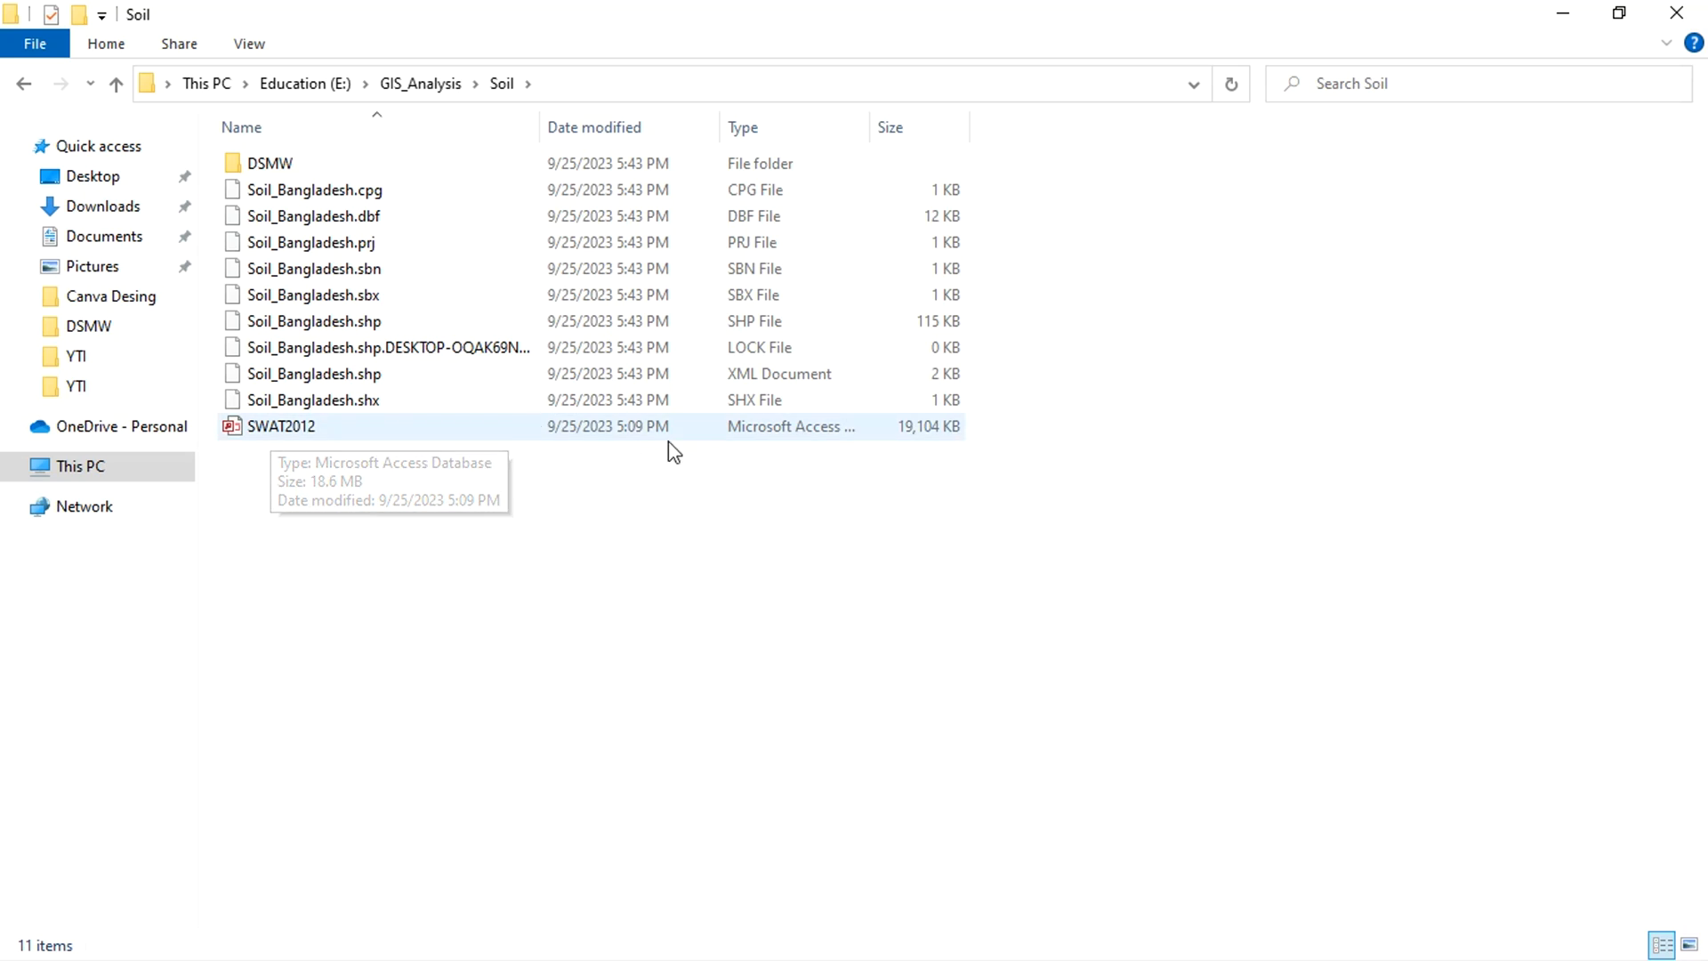
# Open the SWAT2012 Access database from the Soil folder.
pyautogui.click(283, 426)
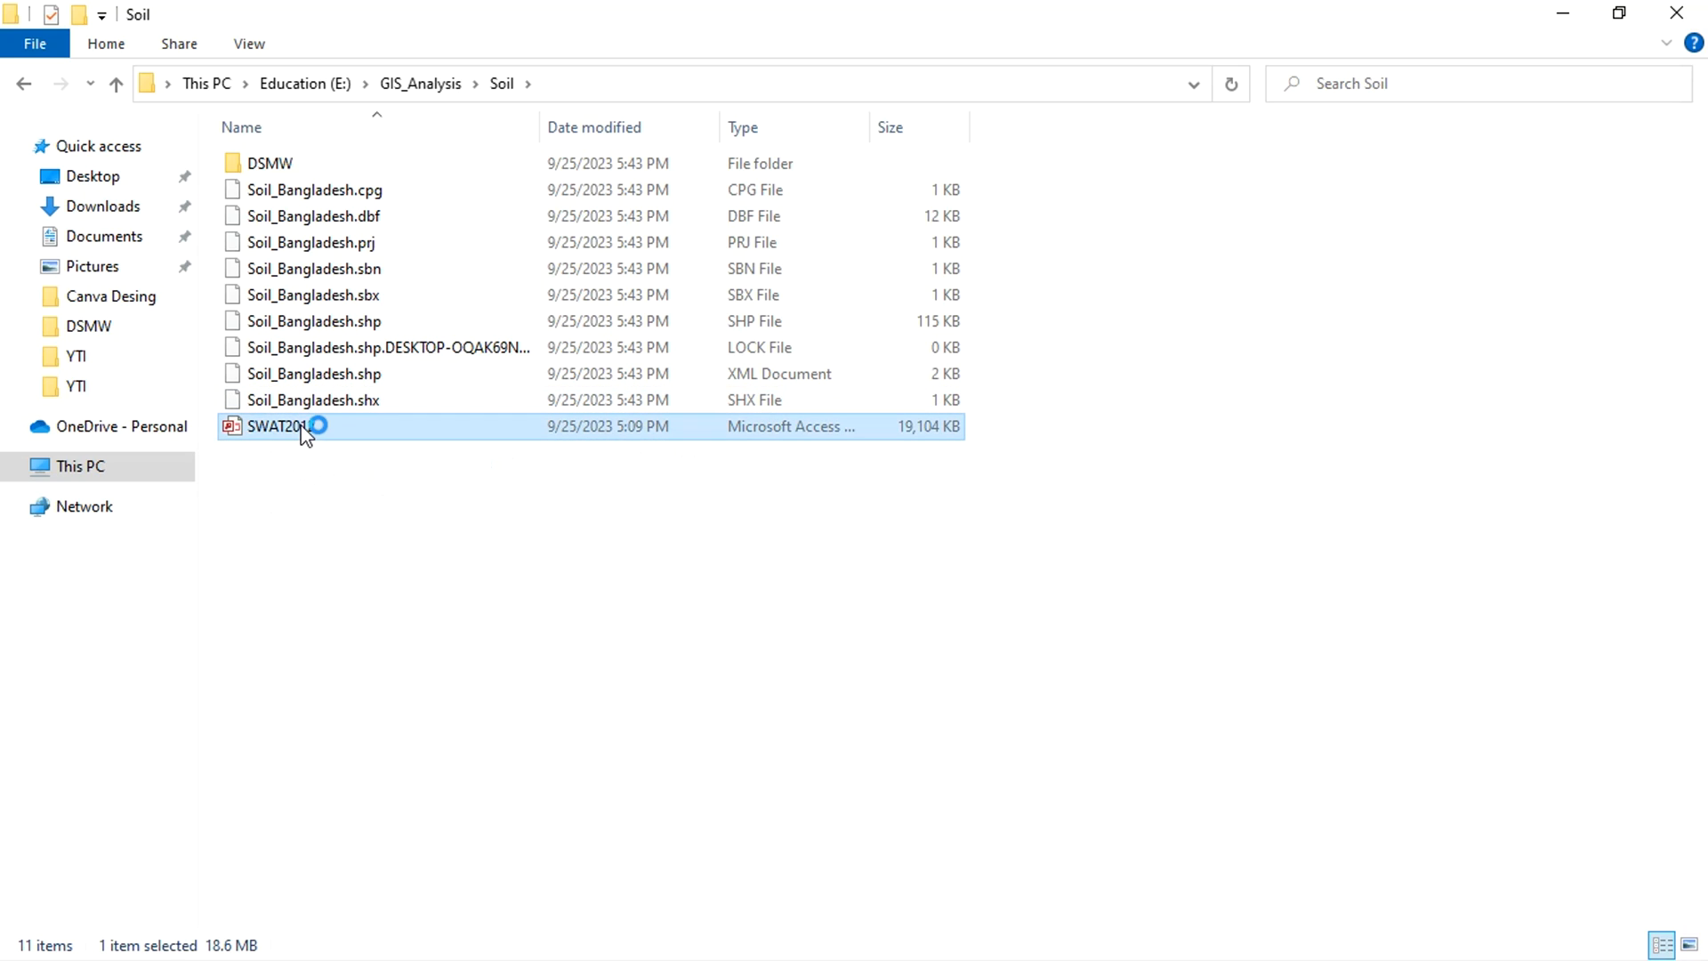
pyautogui.doubleClick(286, 426)
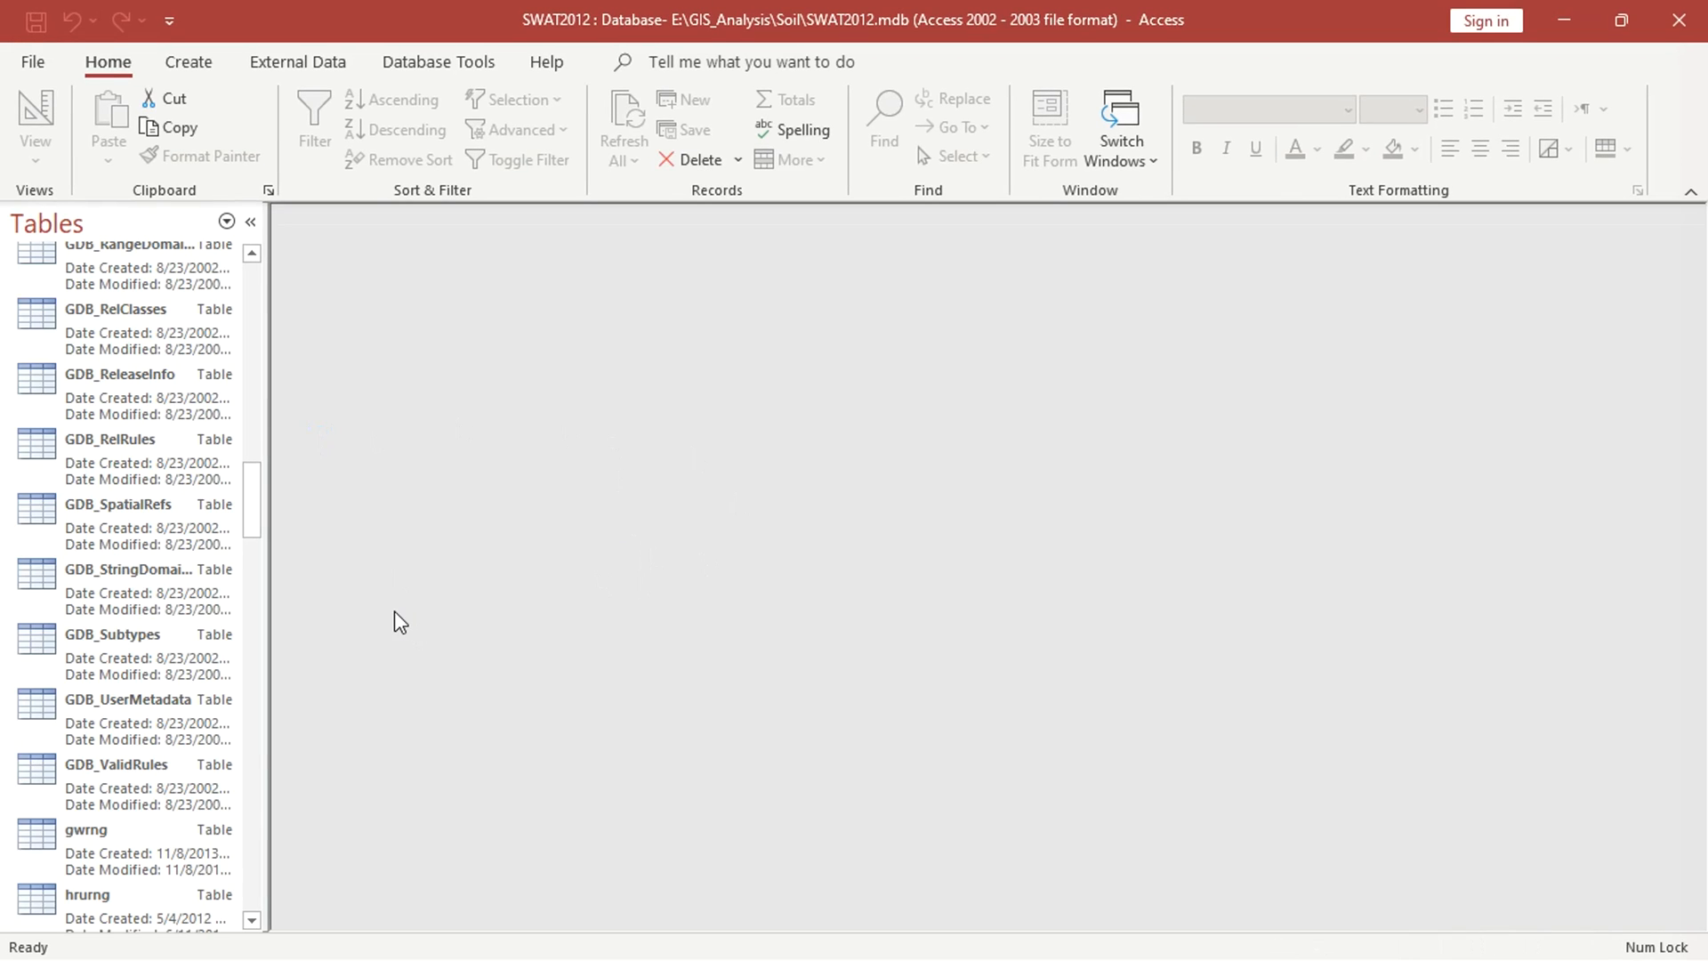
pyautogui.moveTo(147, 724)
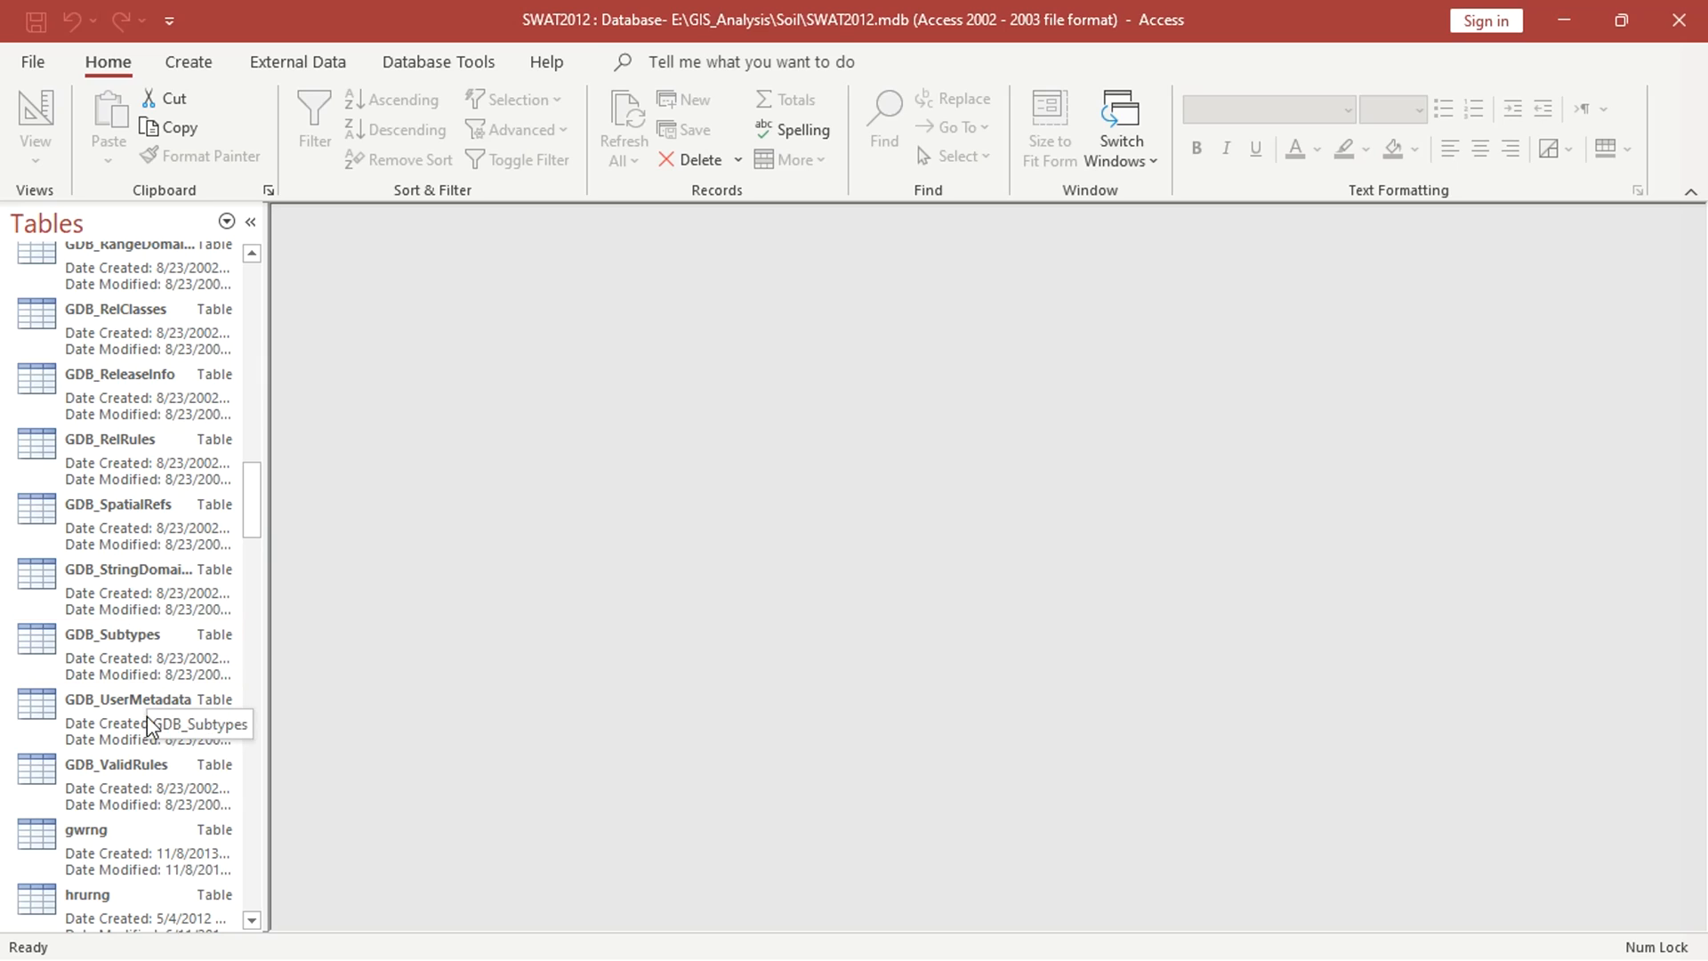
# Open the usersoil table and start a Find within its SEQN column.
pyautogui.scroll(-3)
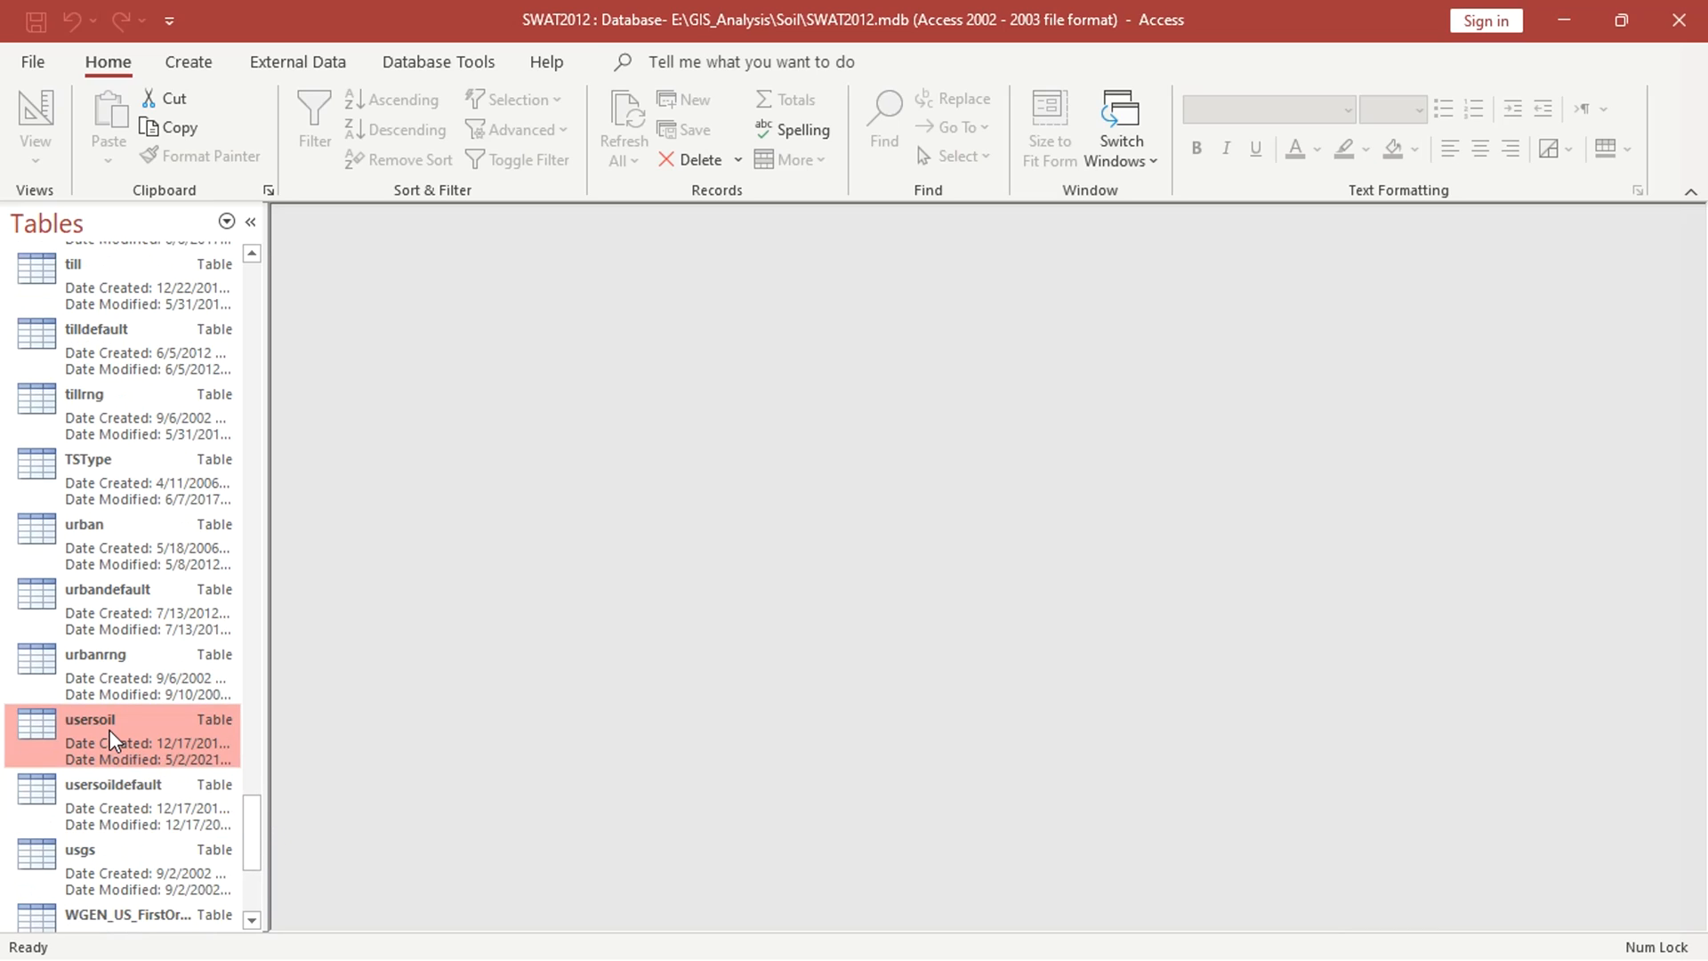
pyautogui.doubleClick(90, 719)
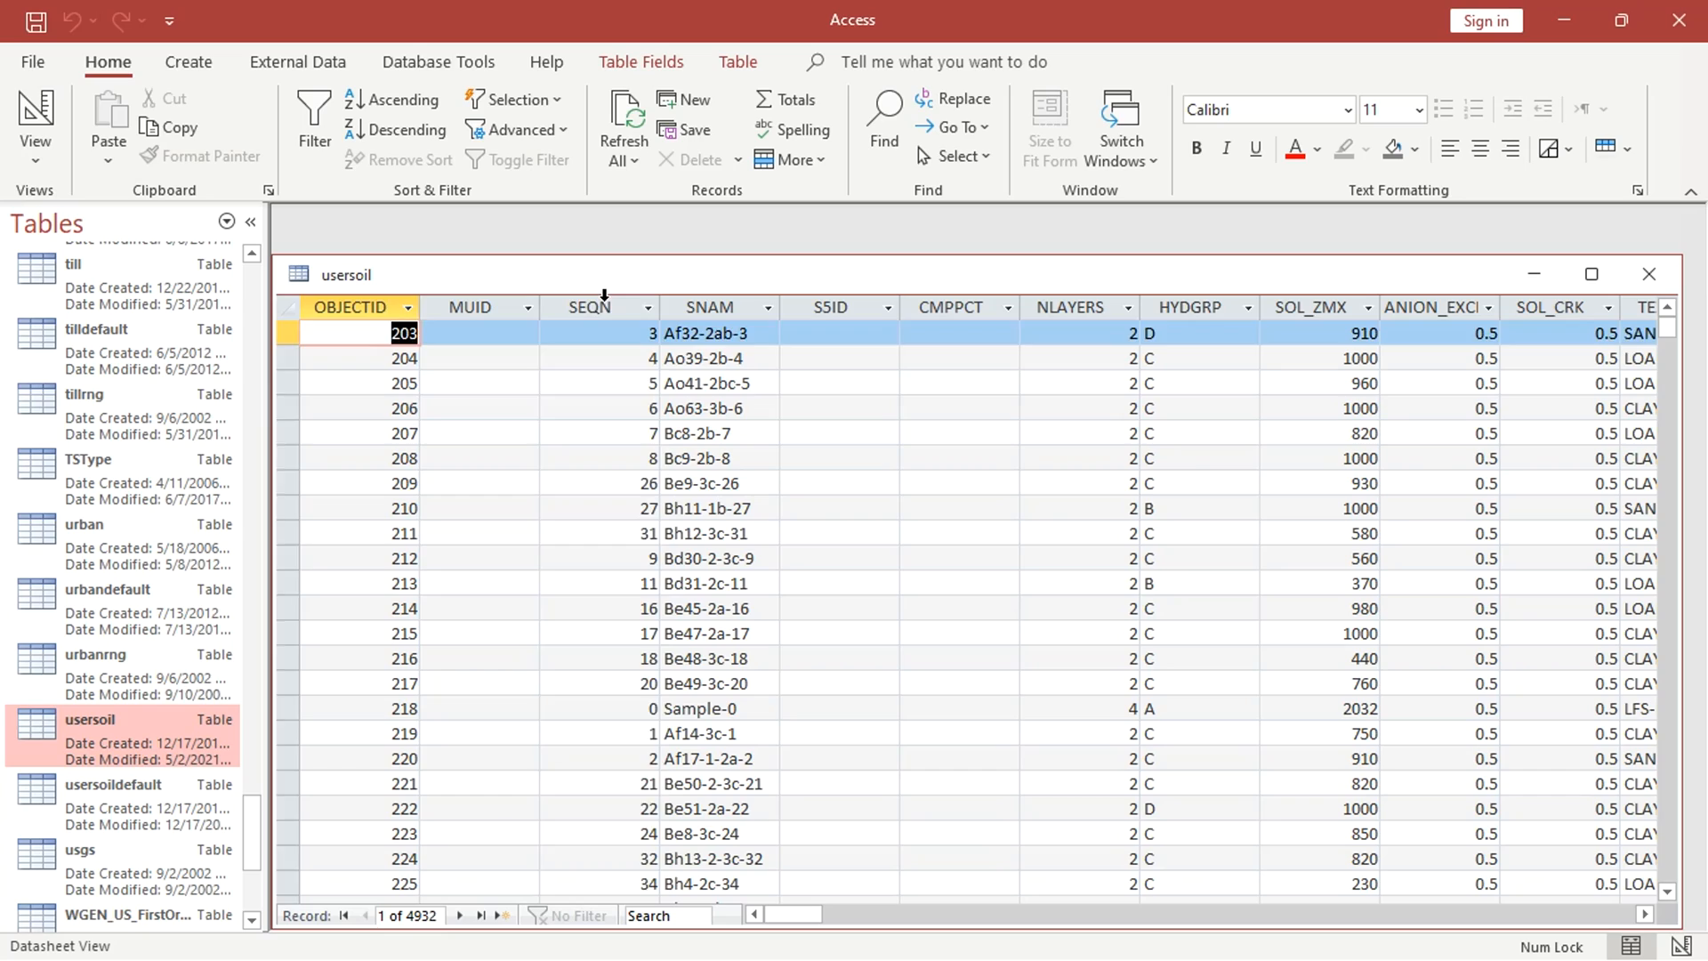
pyautogui.click(588, 306)
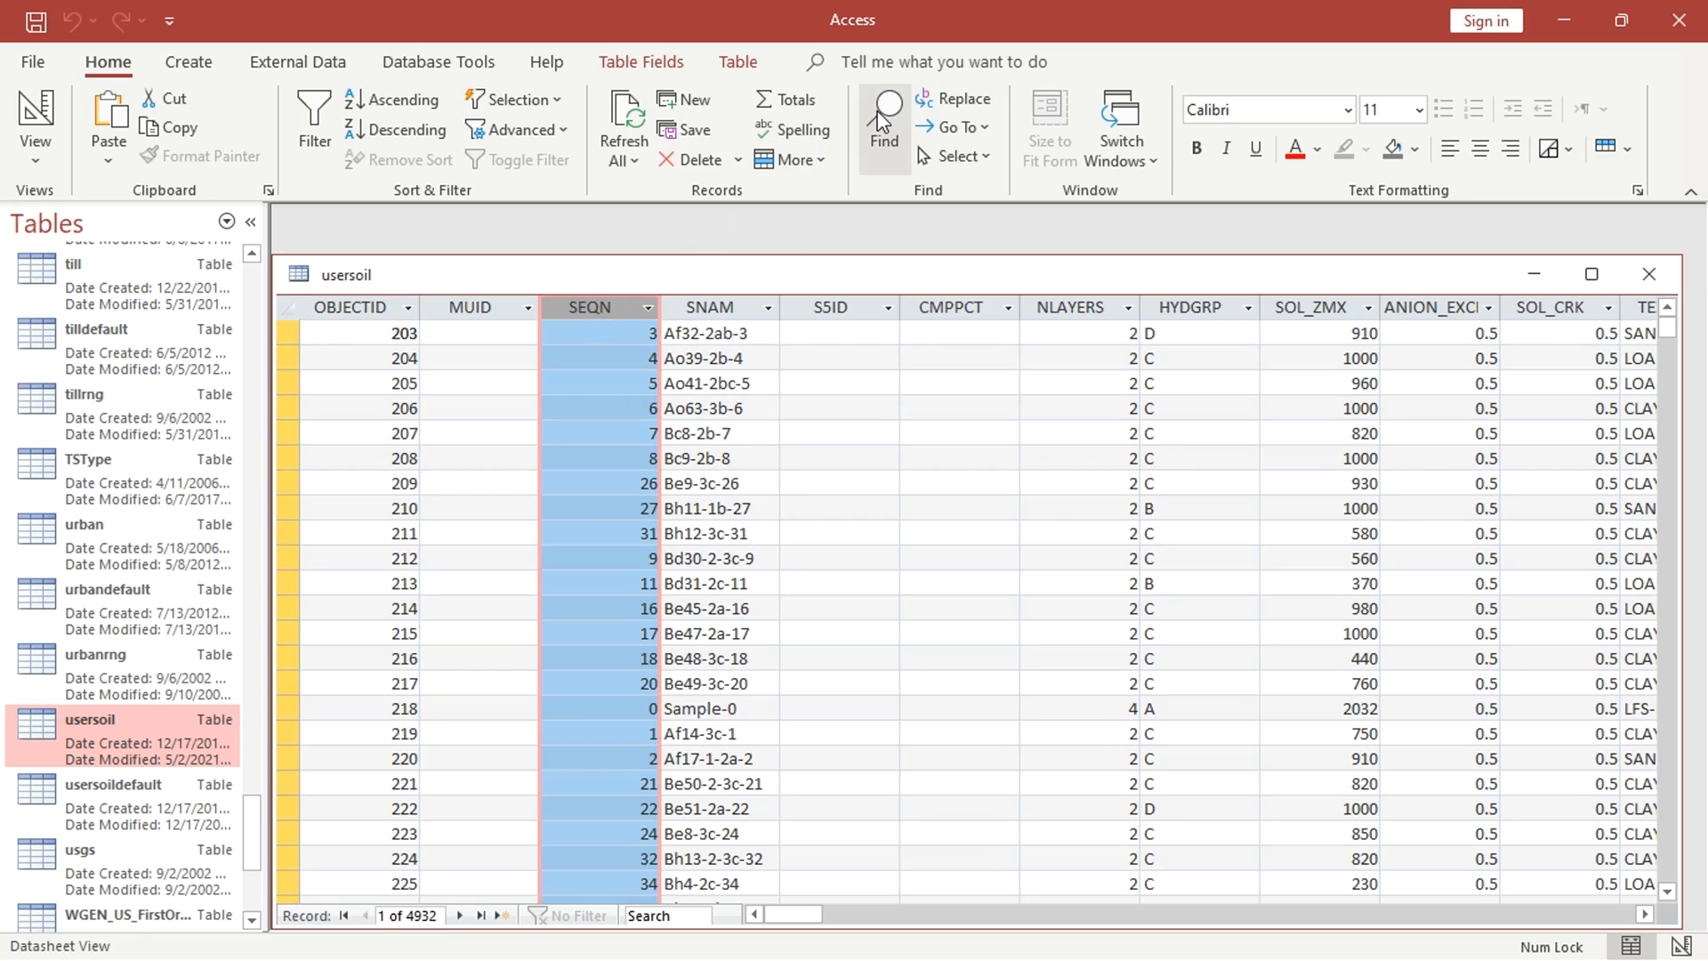
pyautogui.click(884, 119)
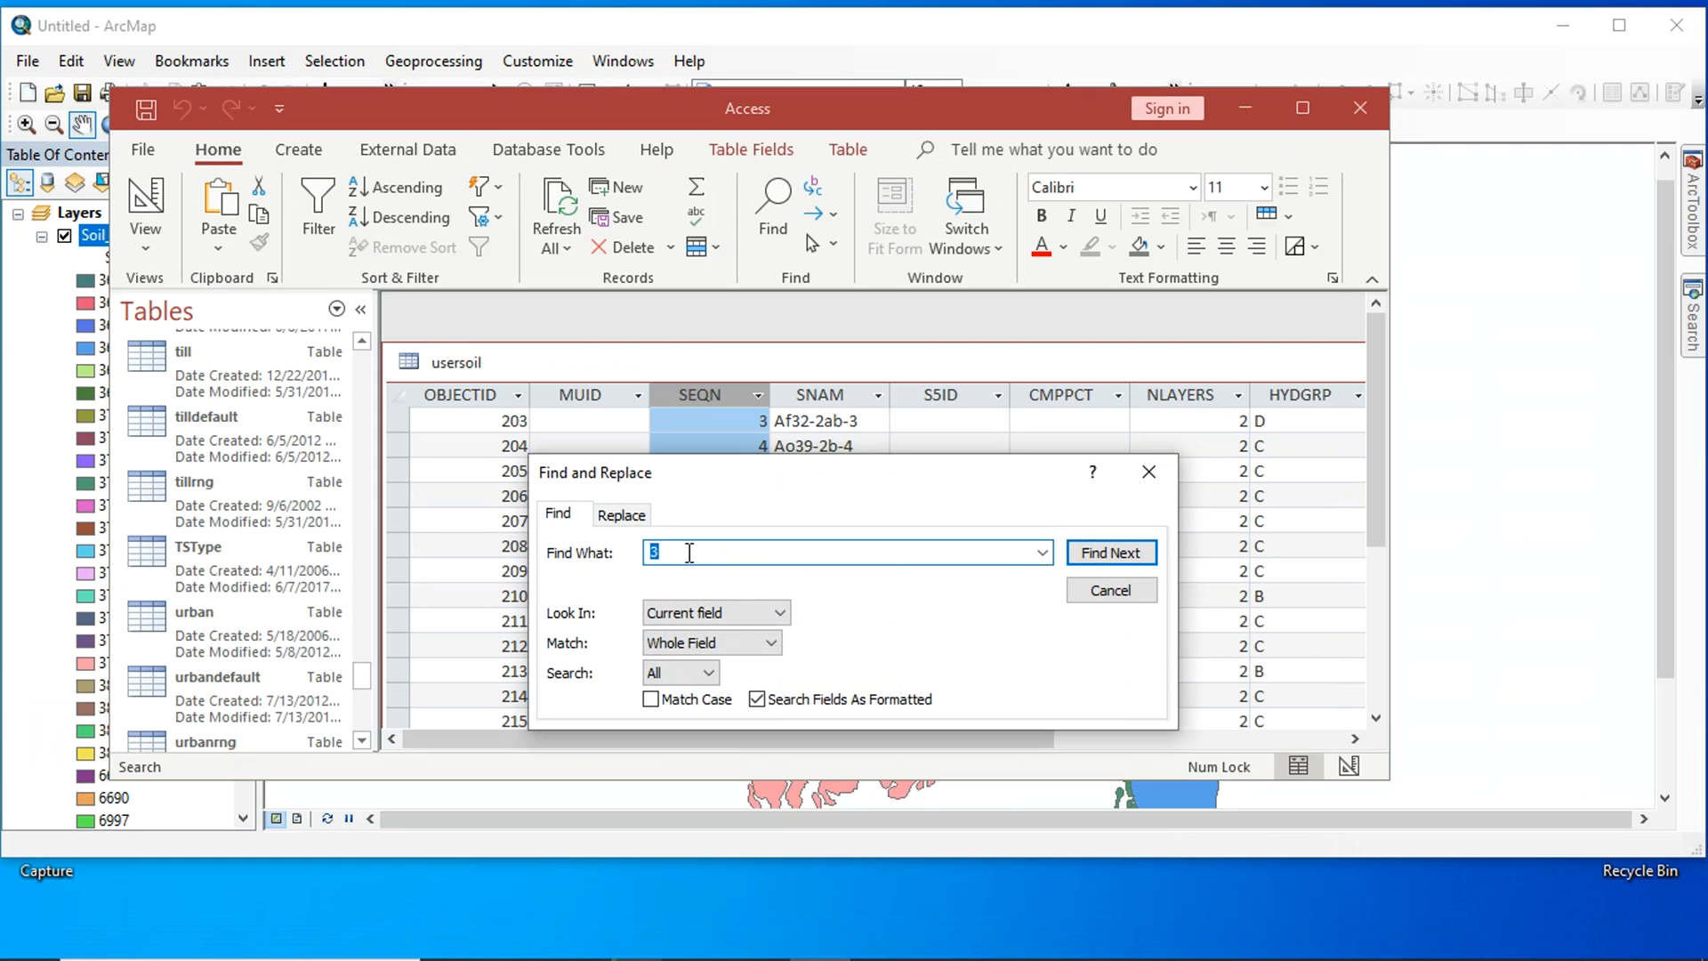
# Find the usersoil record with SEQN 3636 and read its SANDY_LOAM texture.
pyautogui.write('636')
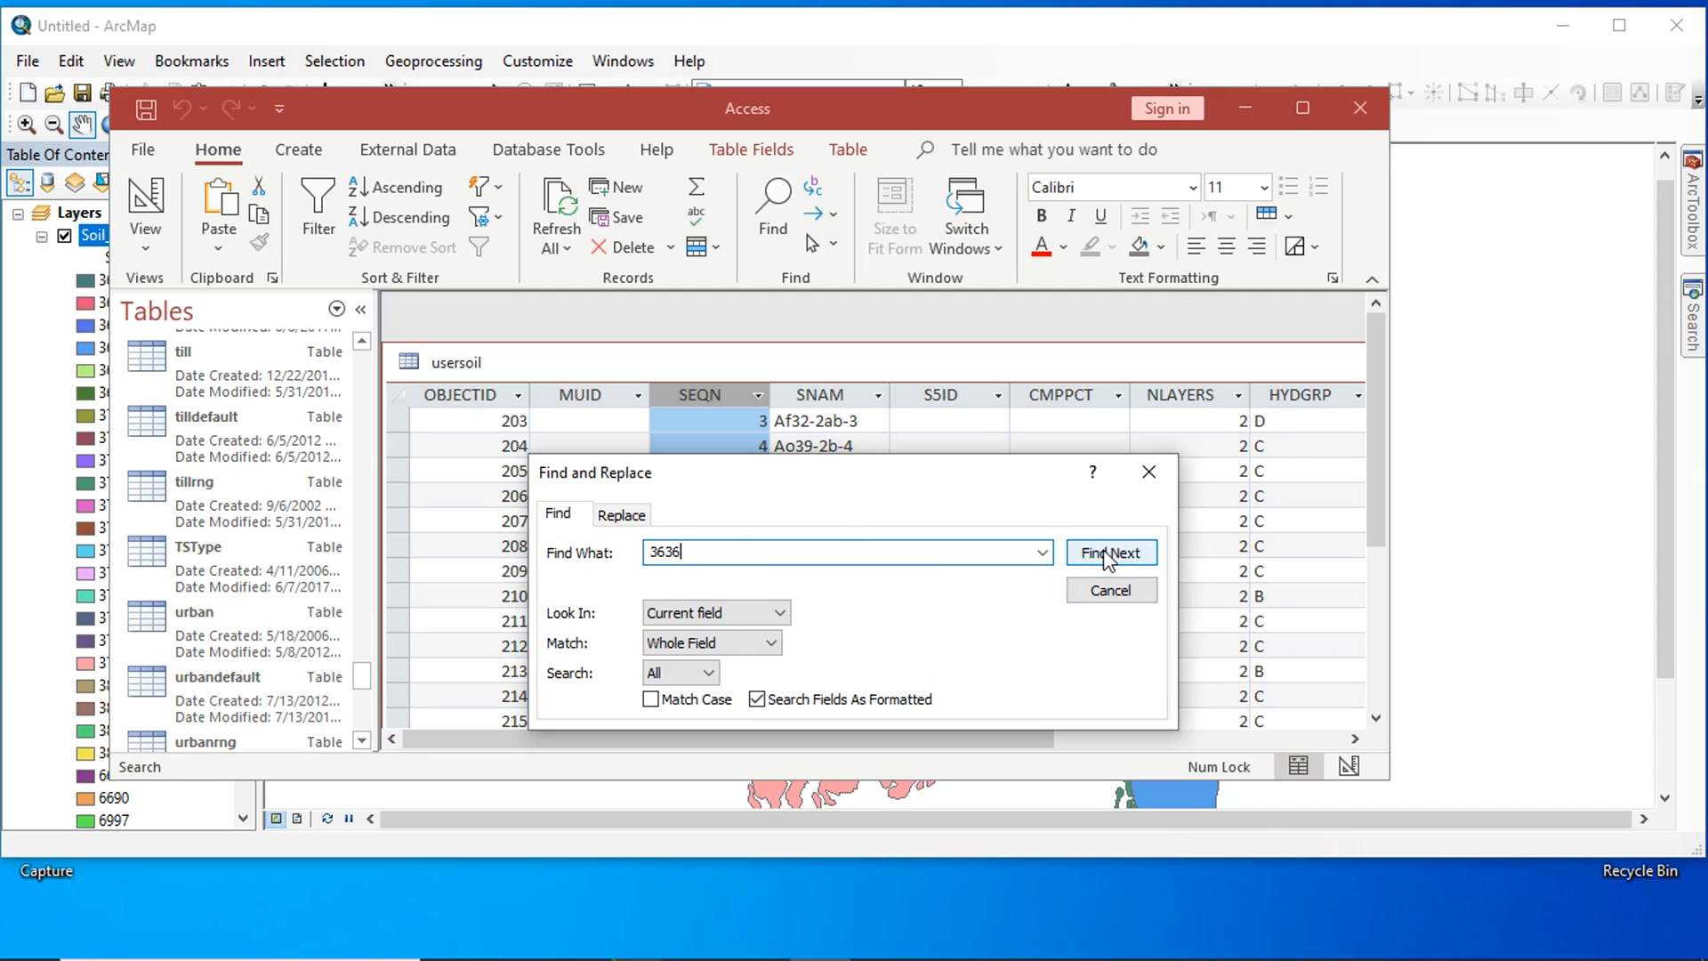
pyautogui.click(1110, 553)
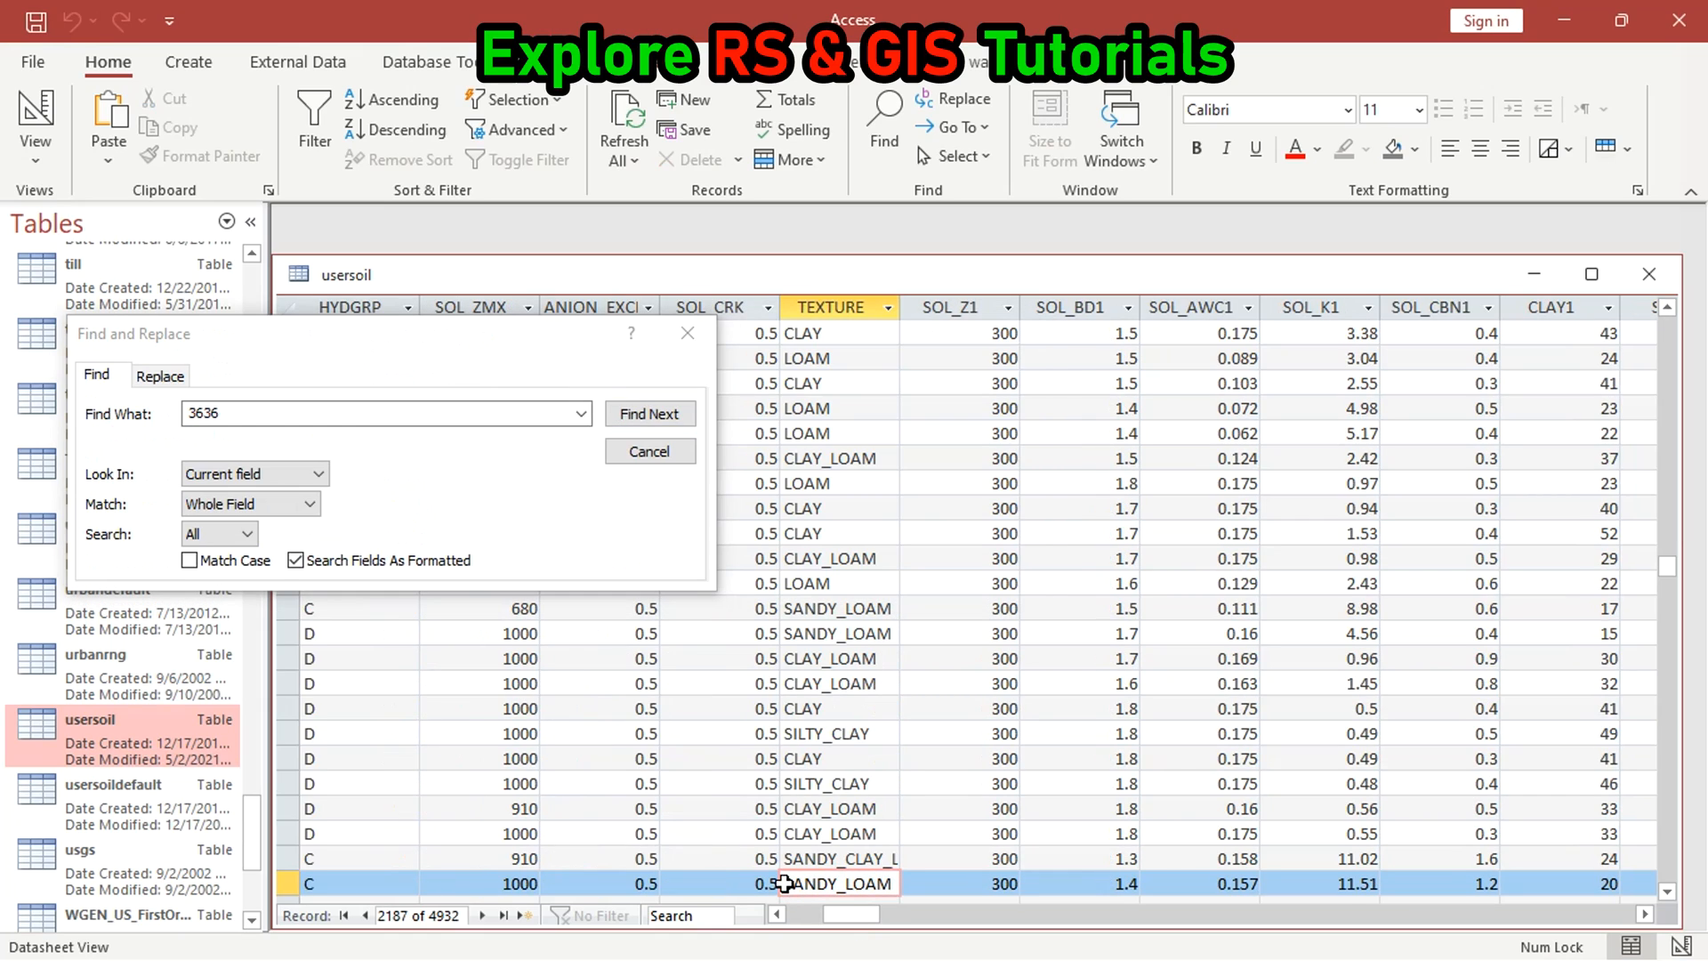
pyautogui.hscroll(3)
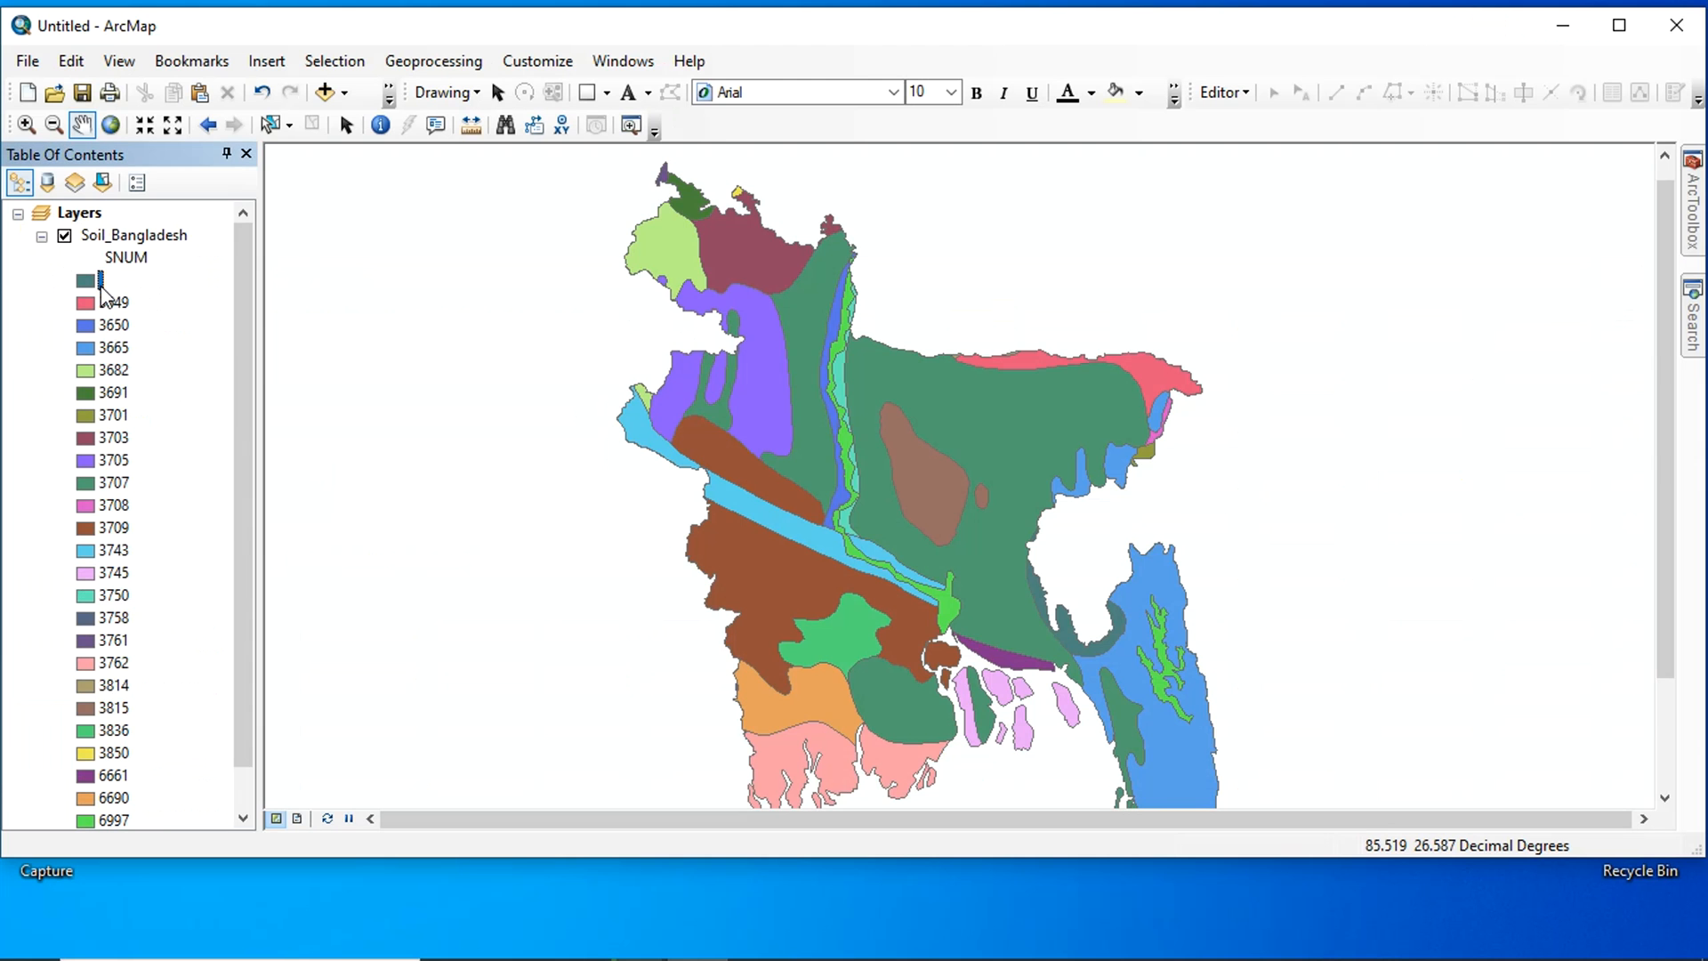
# Start renaming the 3636 SNUM legend entry to SANDY_LOAM.
pyautogui.doubleClick(112, 302)
pyautogui.write('CLAY_LOAM')
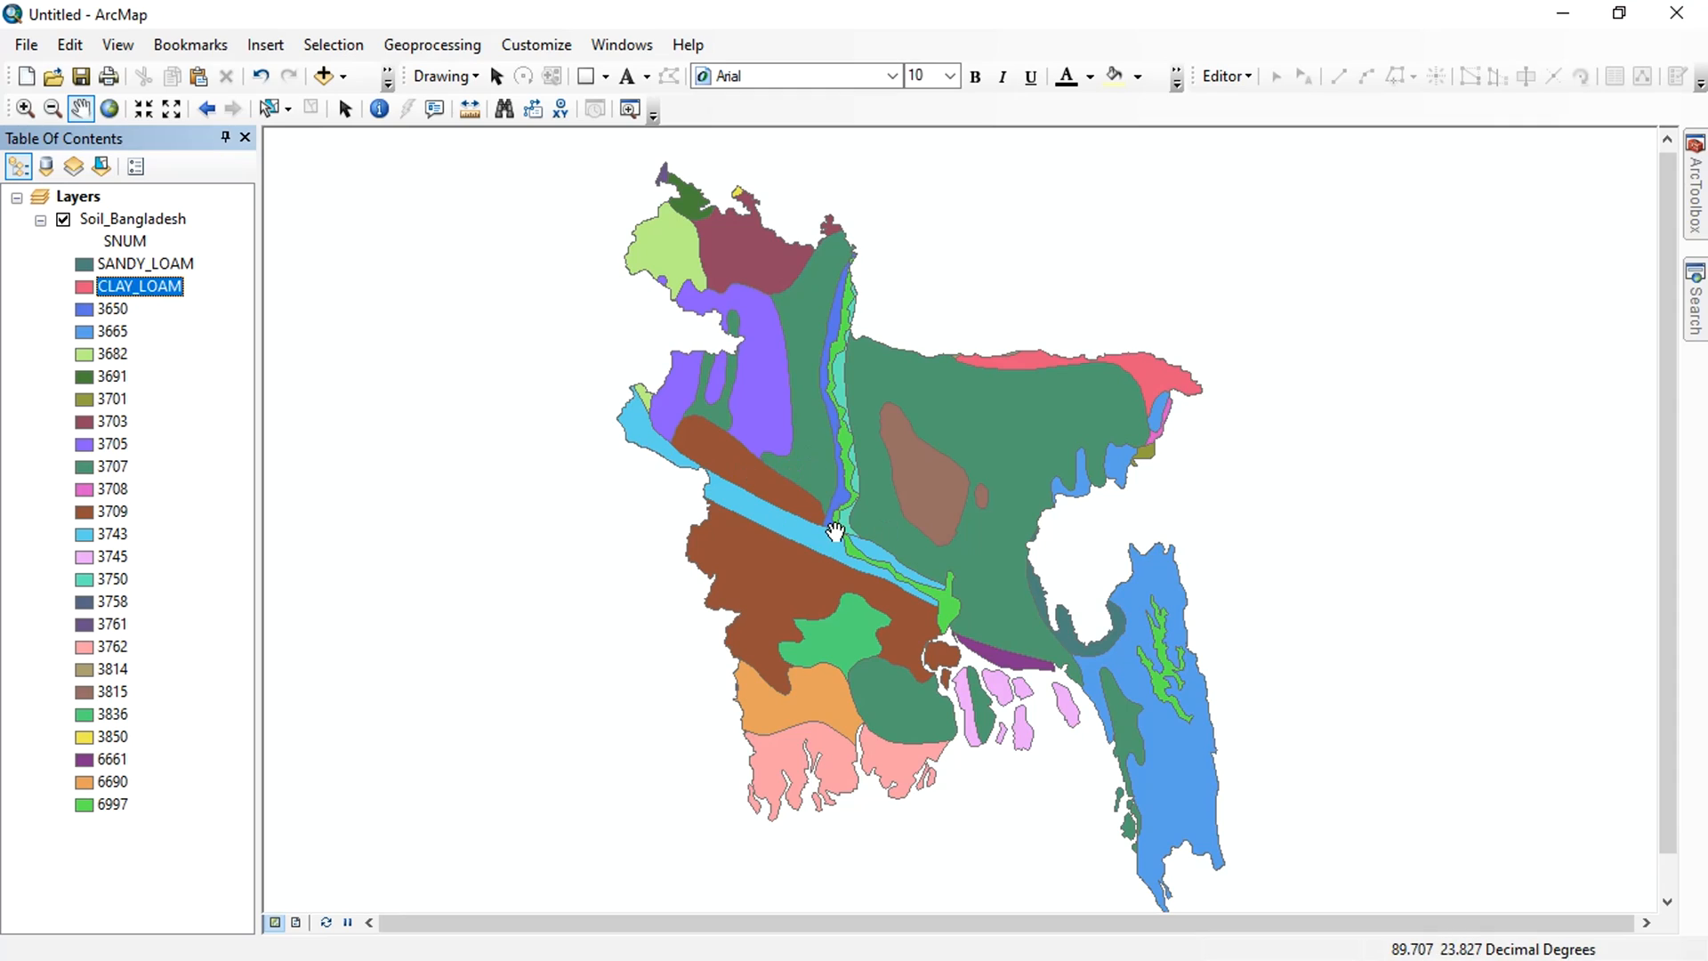
pyautogui.moveTo(149, 328)
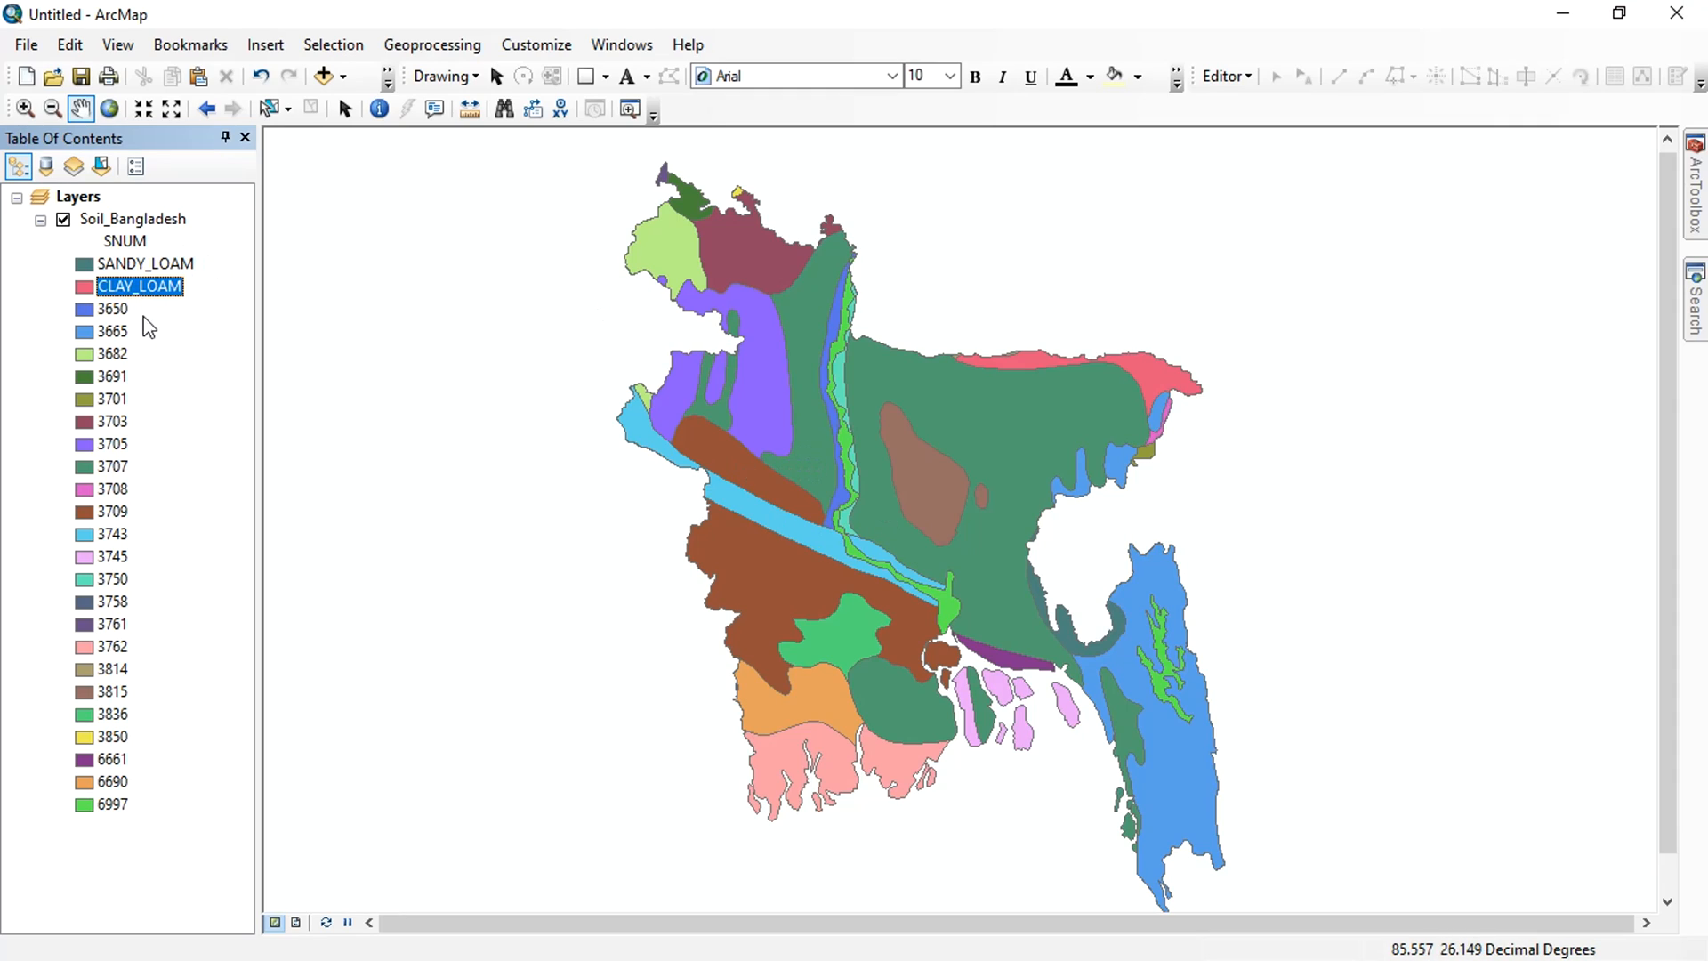
pyautogui.moveTo(825, 493)
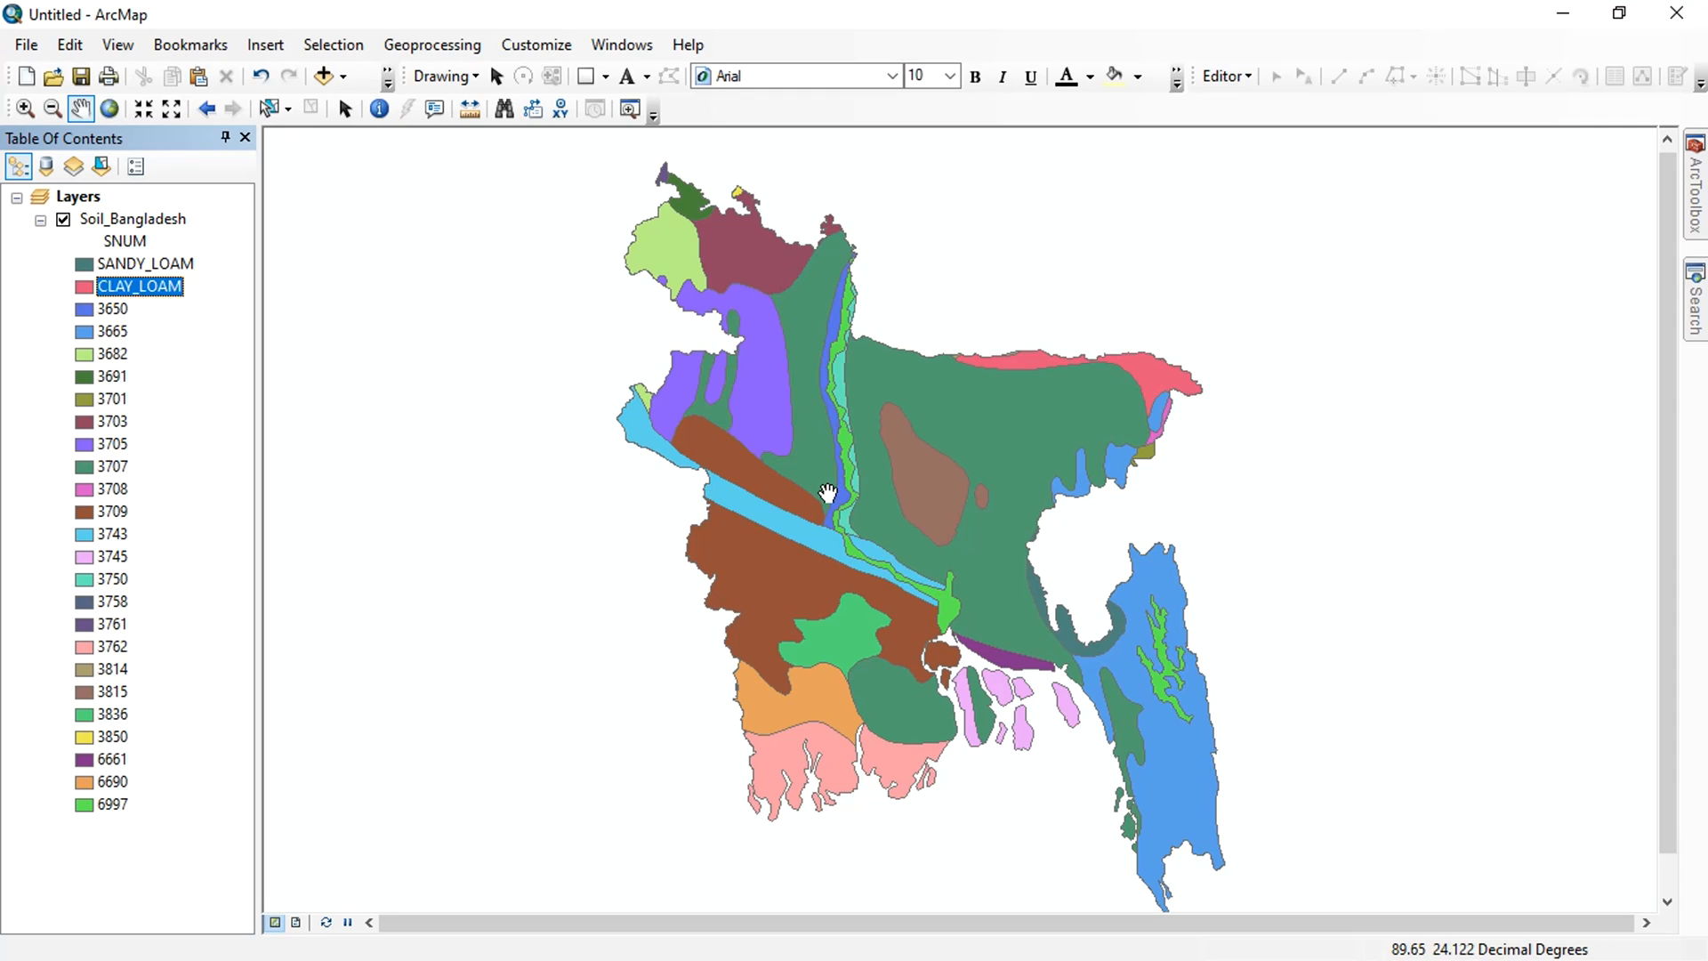